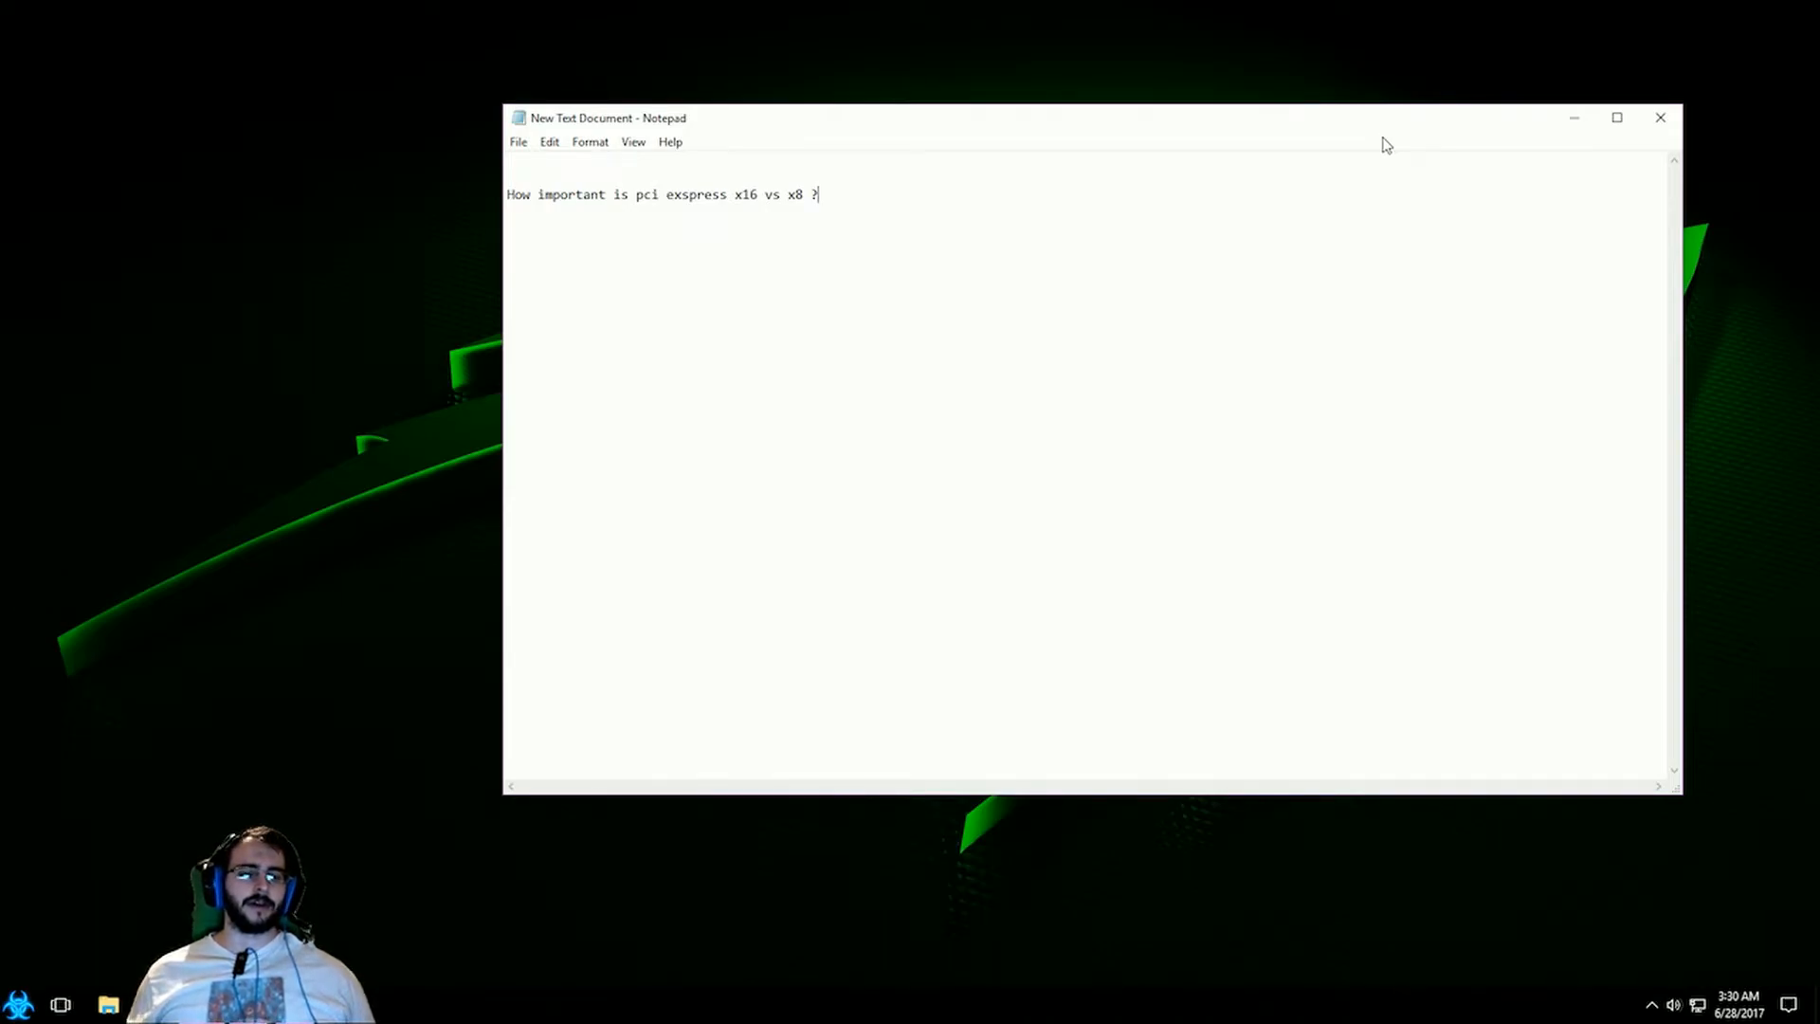
{"action": "mouse_move", "coordinate": [1242, 123]}
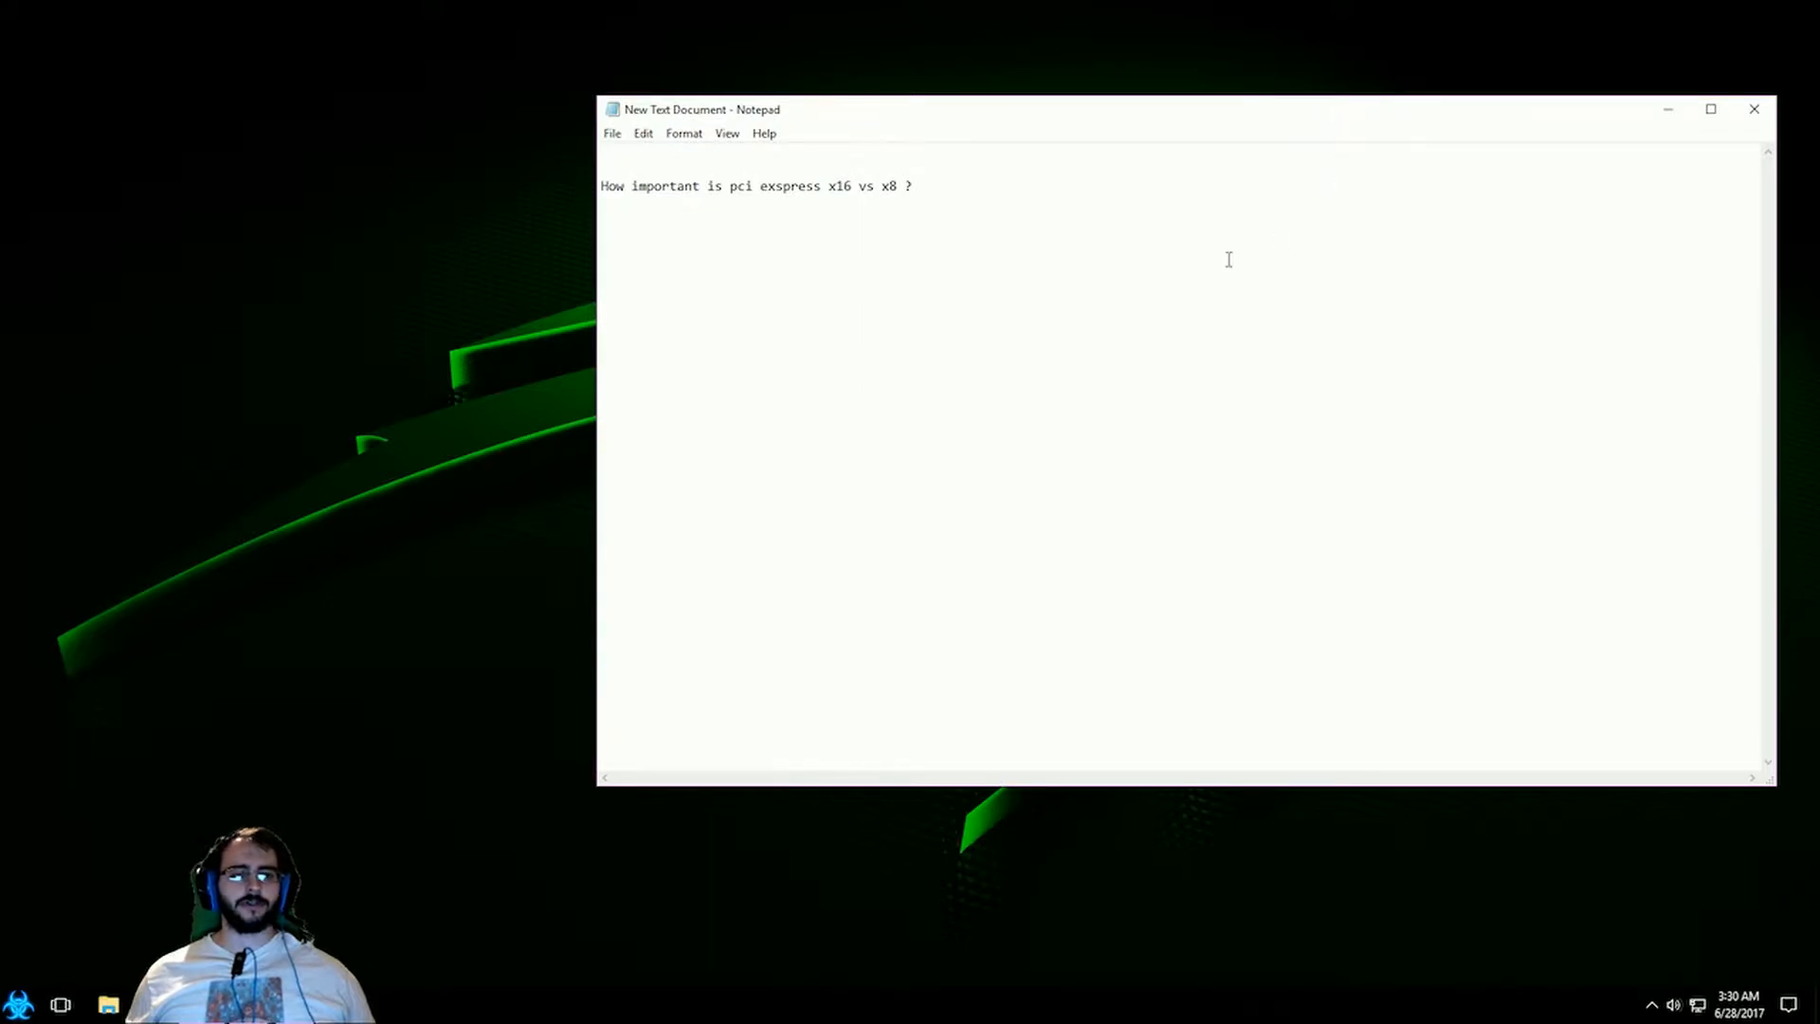
{"action": "mouse_move", "coordinate": [719, 236]}
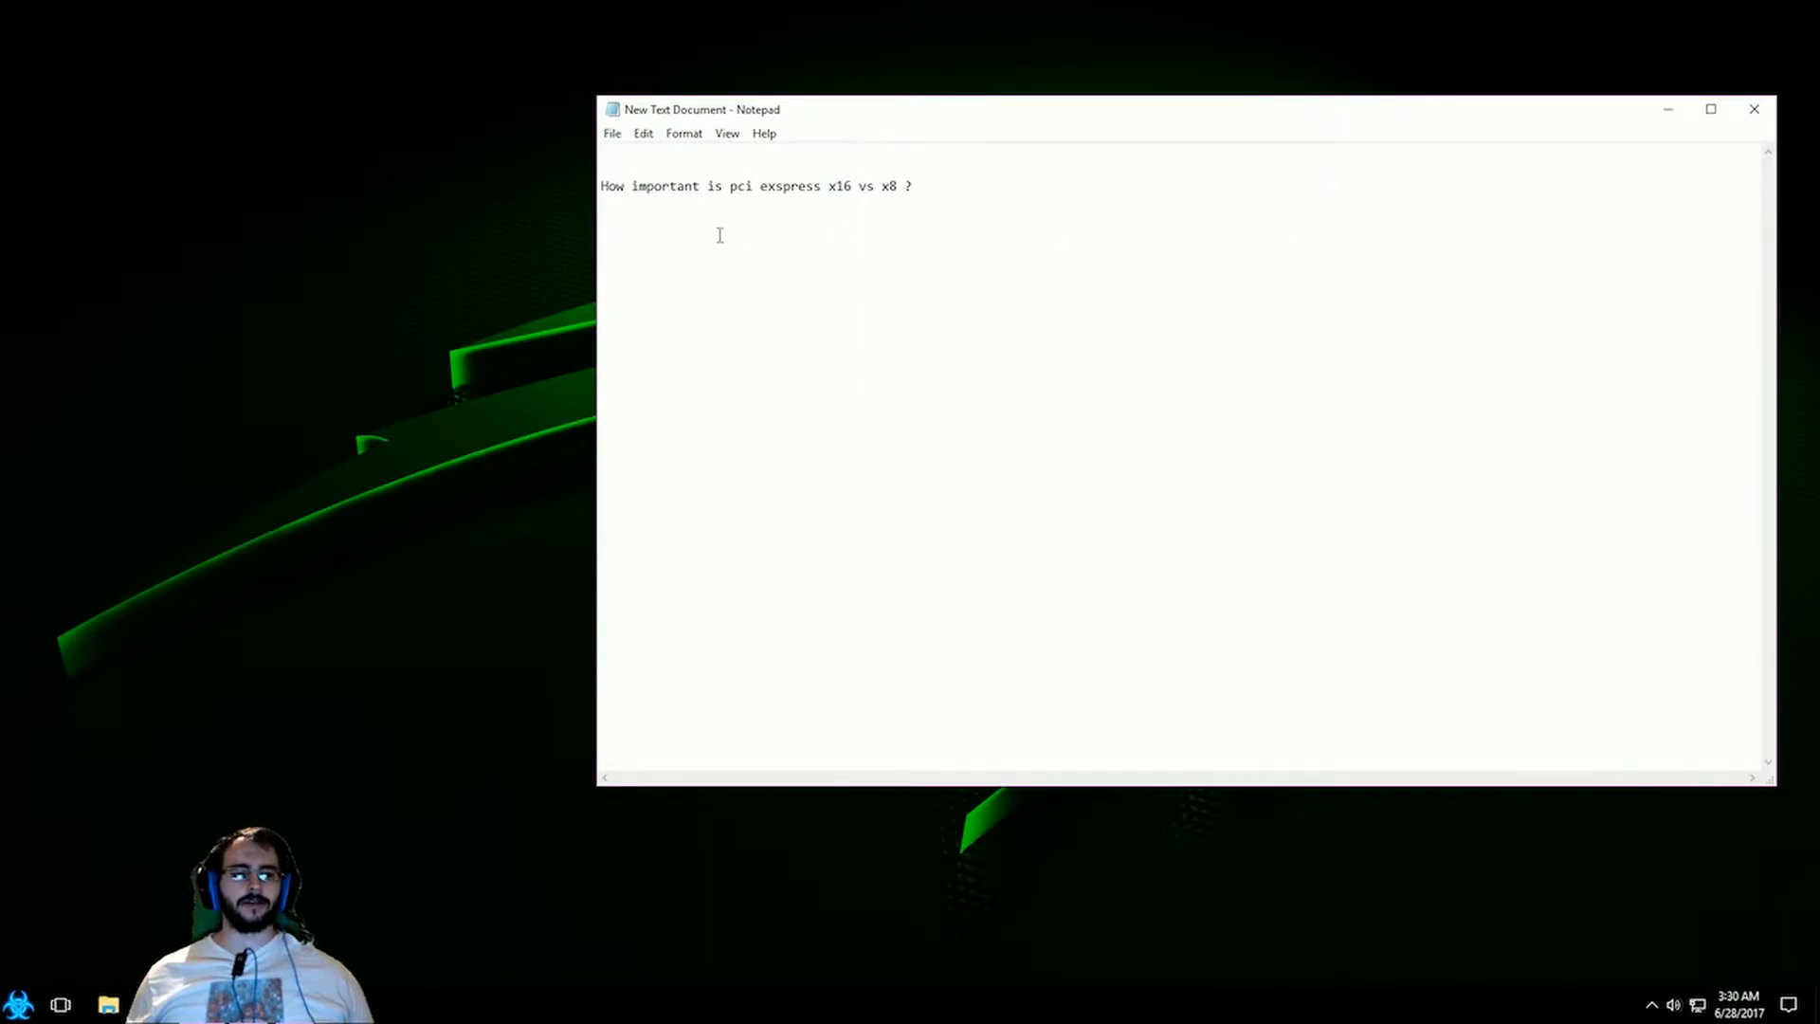
{"action": "mouse_move", "coordinate": [709, 233]}
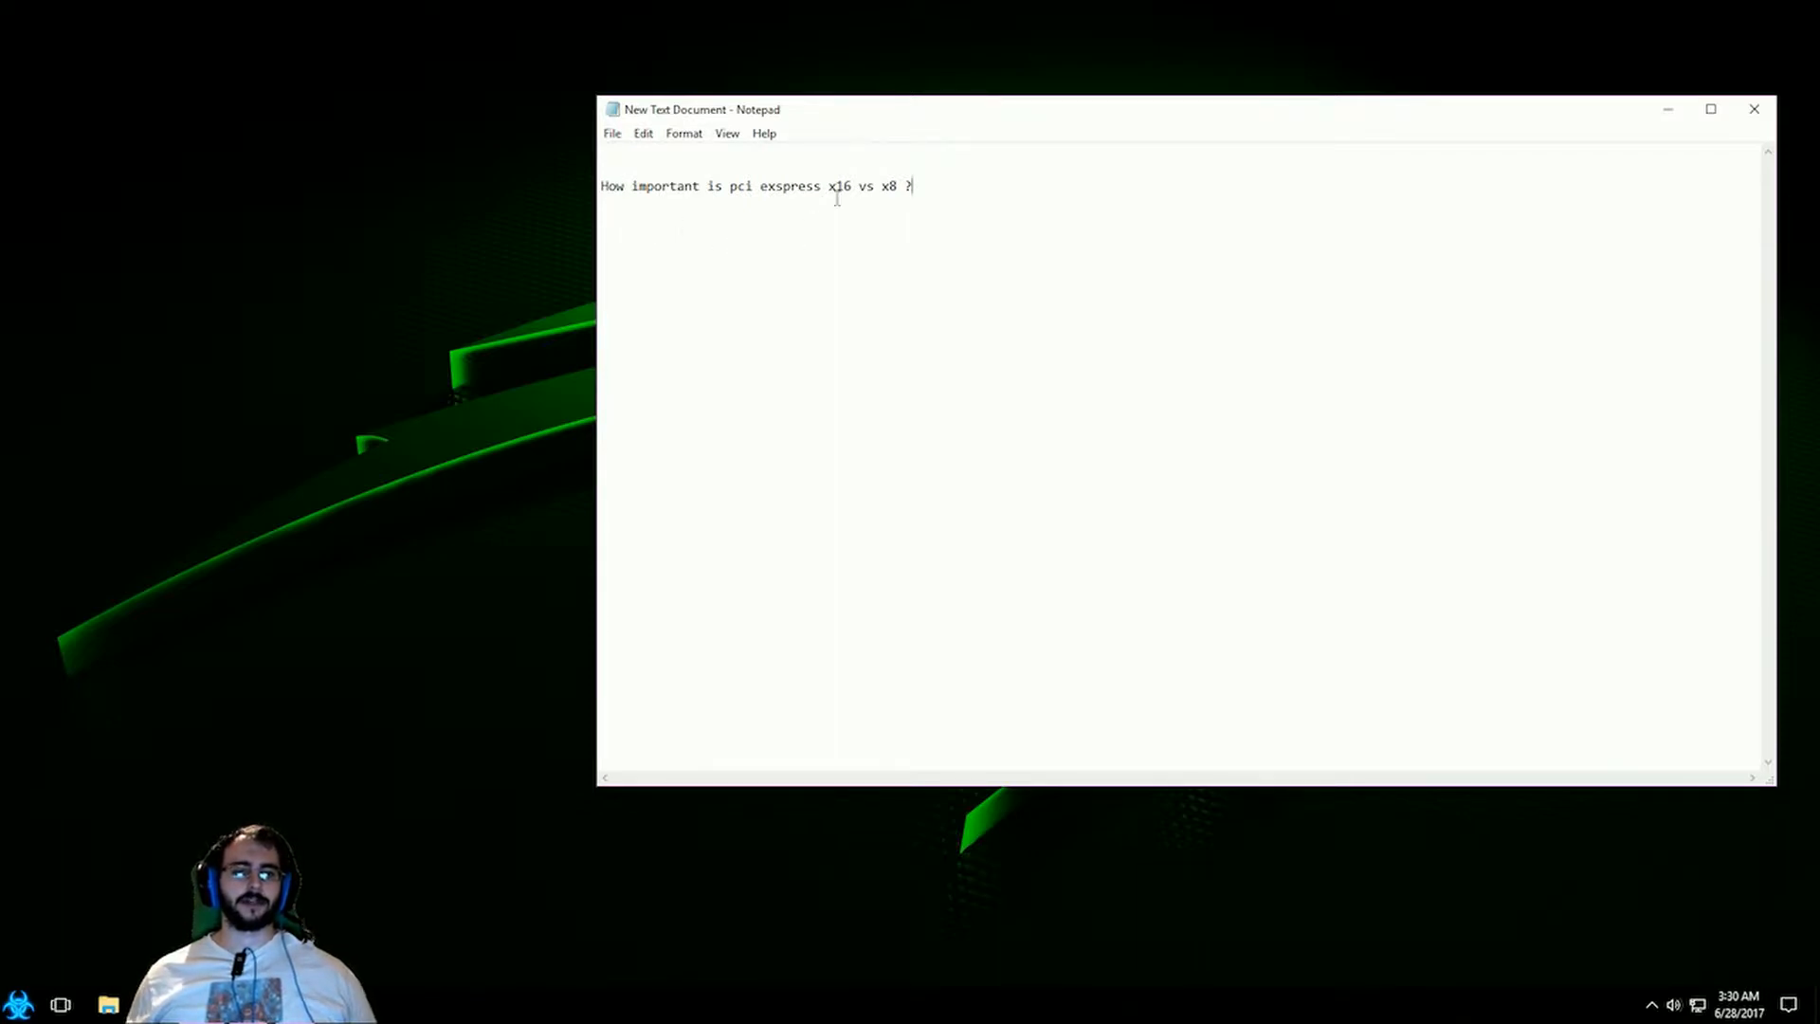
{"action": "mouse_move", "coordinate": [1096, 227]}
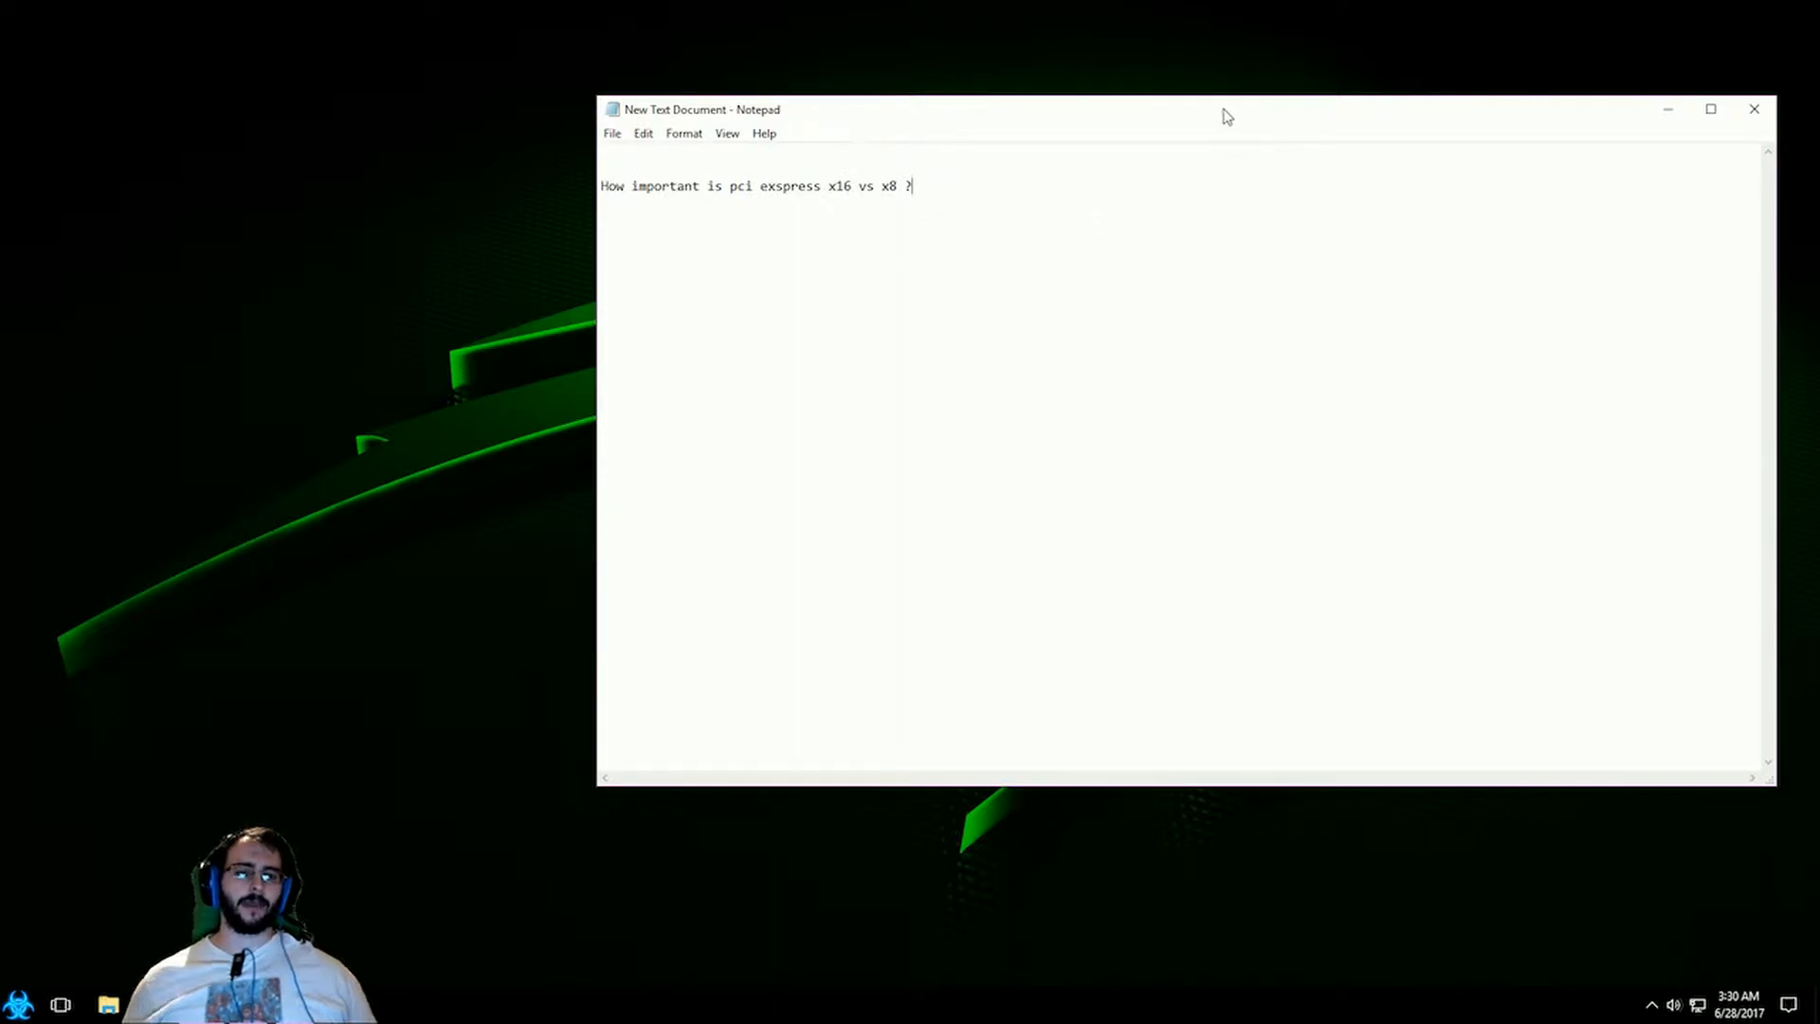
{"action": "mouse_move", "coordinate": [963, 279]}
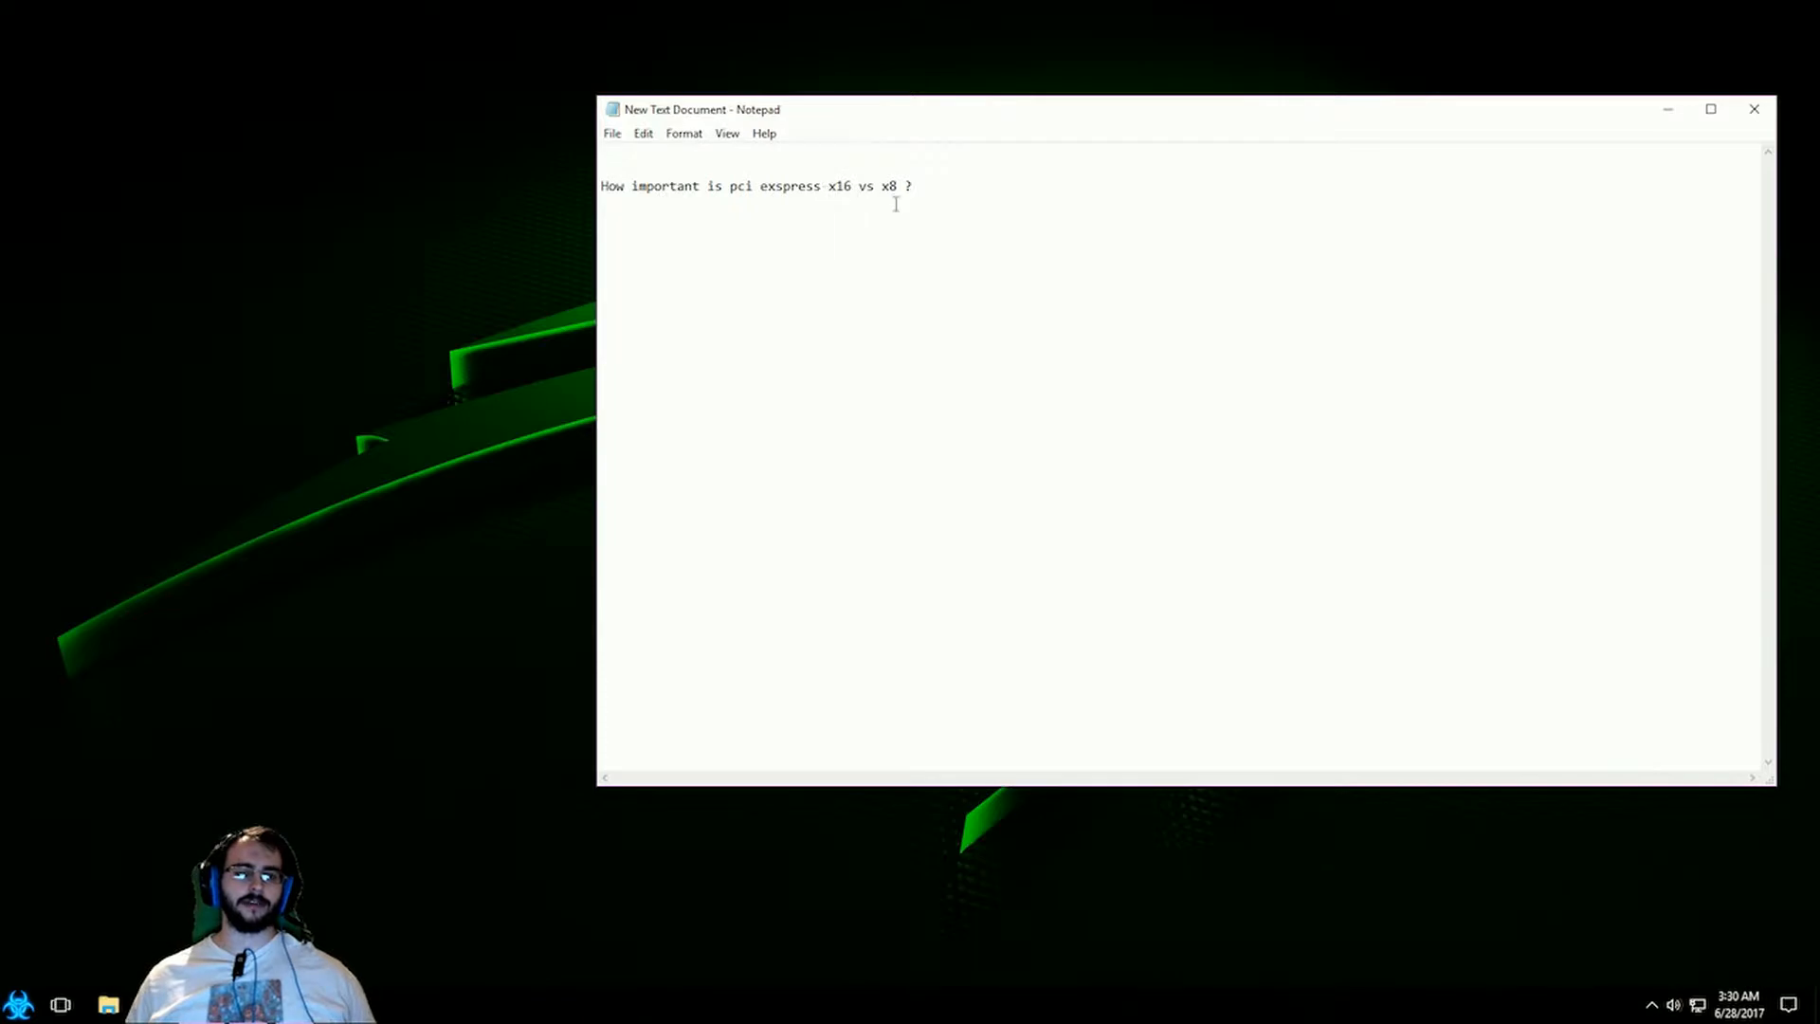
{"action": "mouse_move", "coordinate": [1100, 292]}
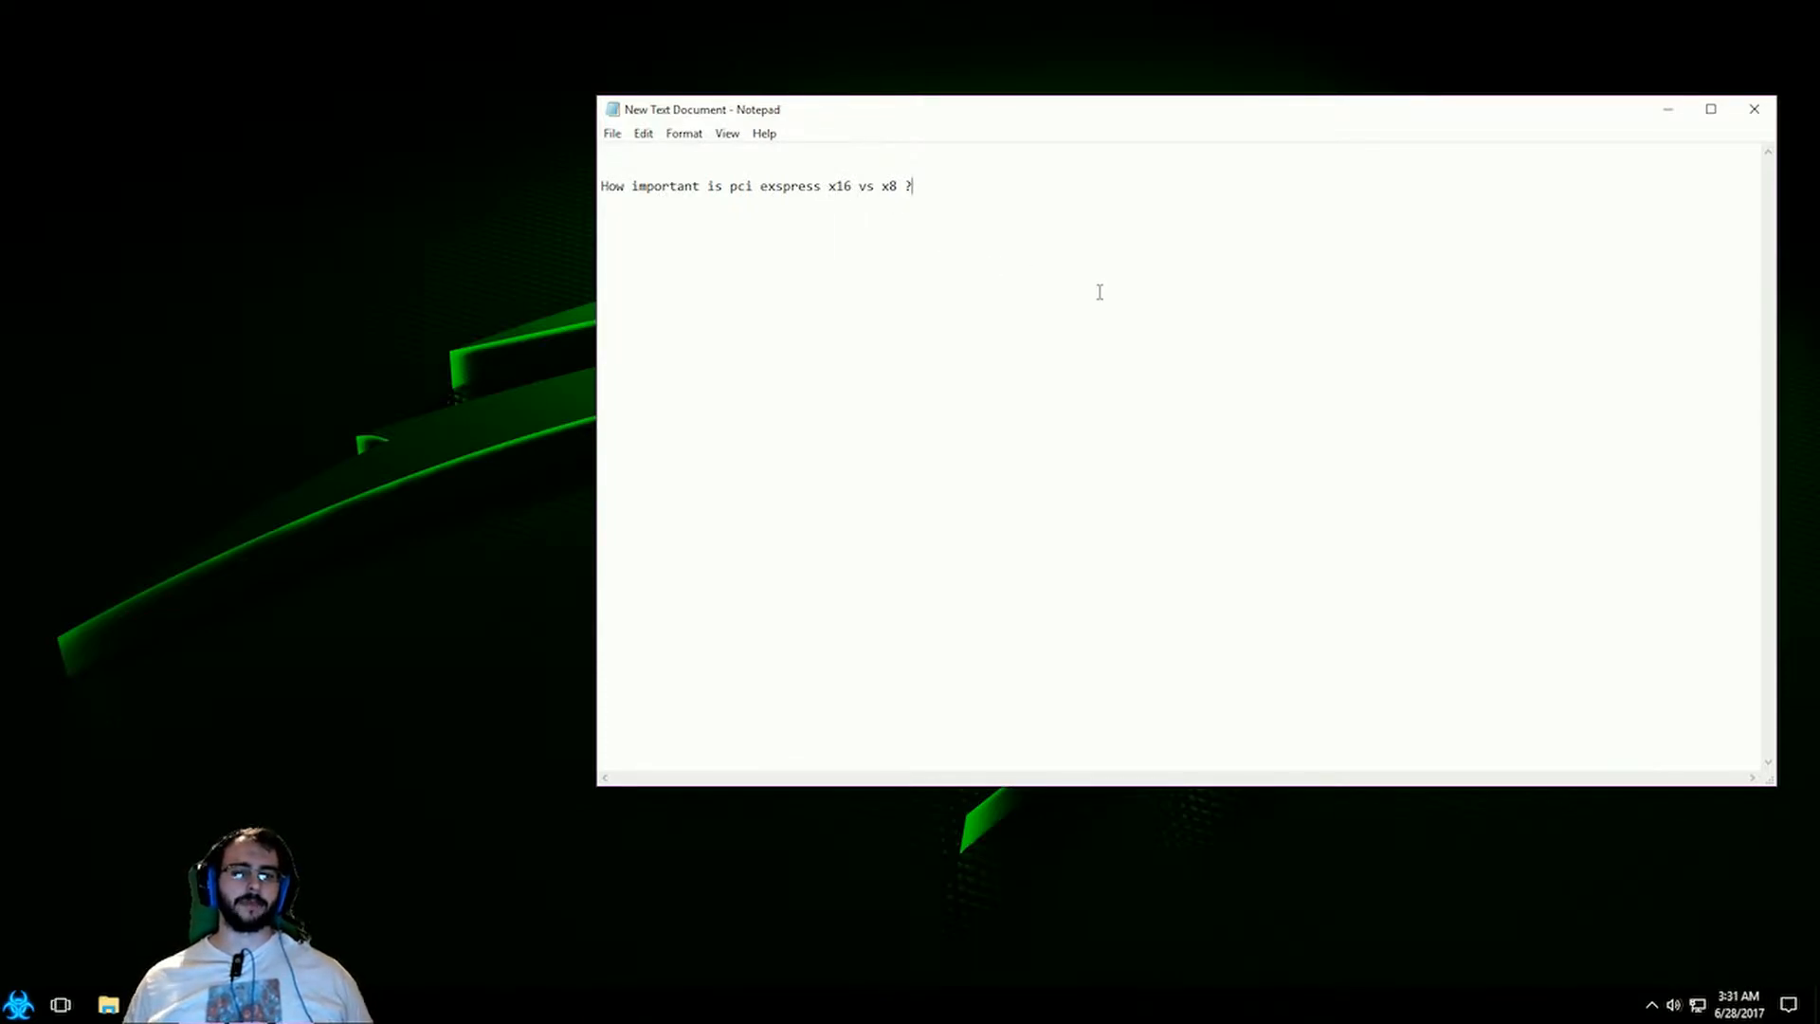
{"action": "mouse_move", "coordinate": [948, 230]}
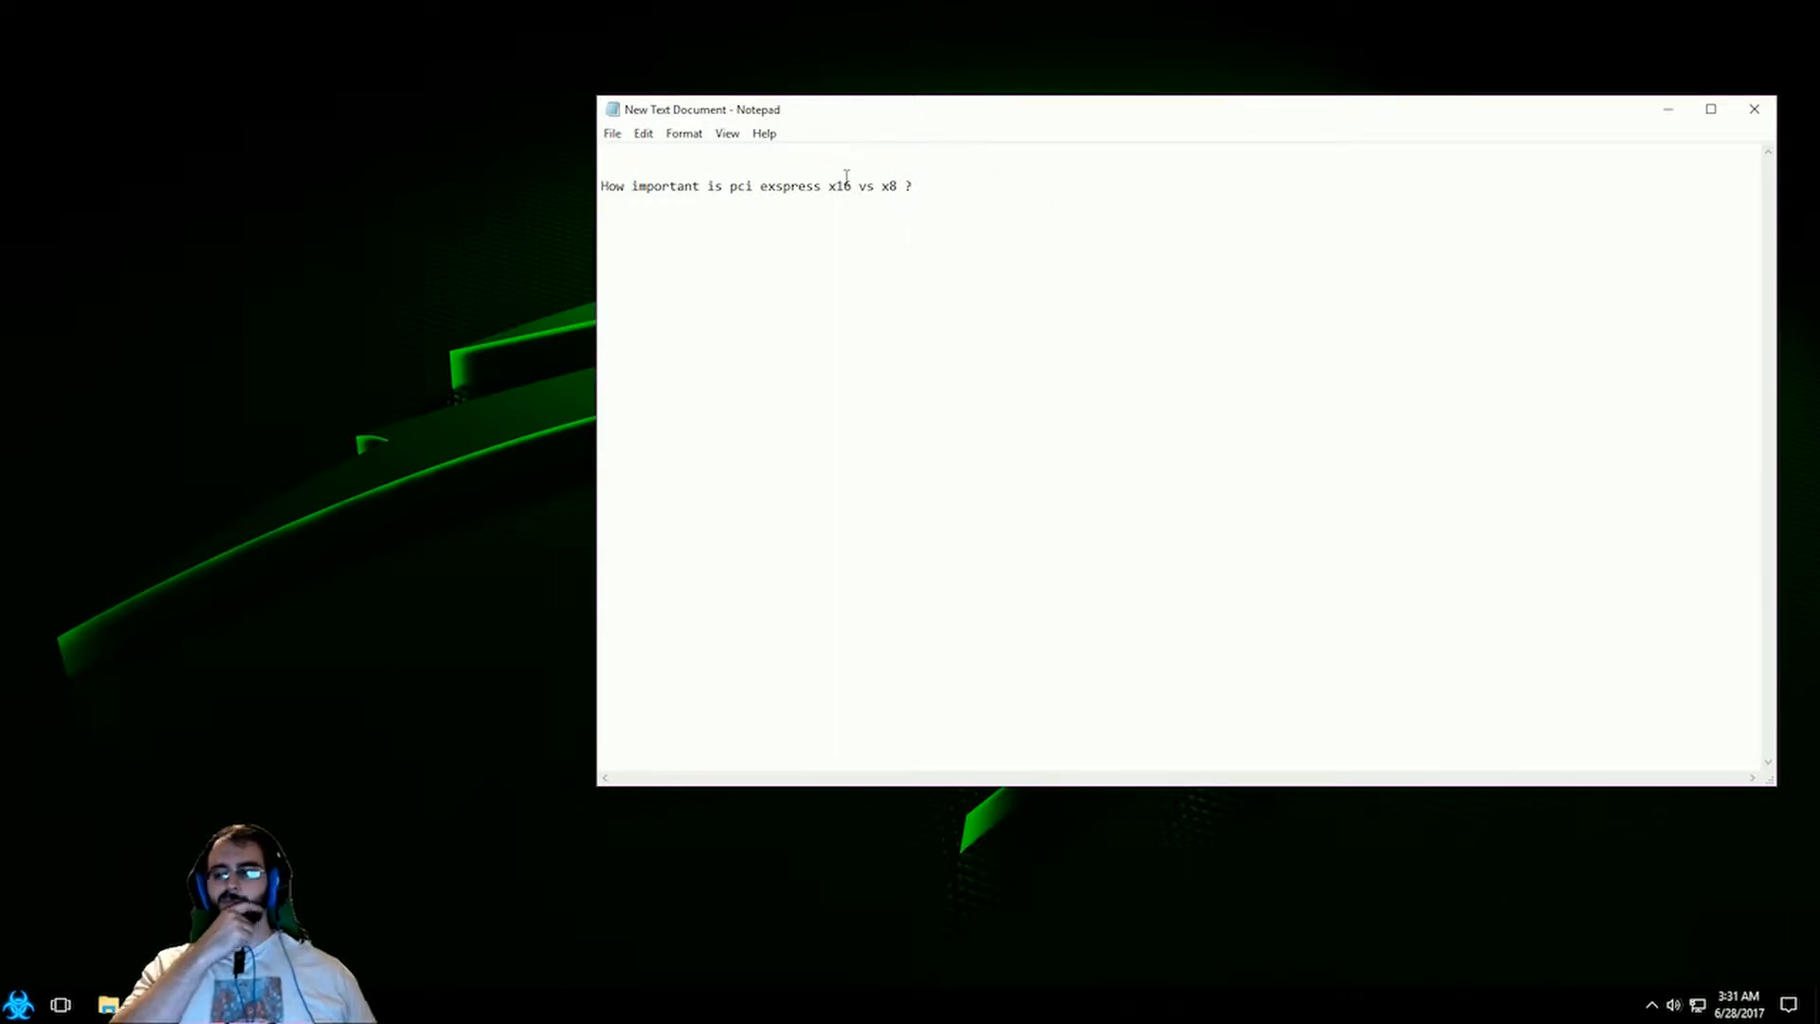
{"action": "mouse_move", "coordinate": [1327, 125]}
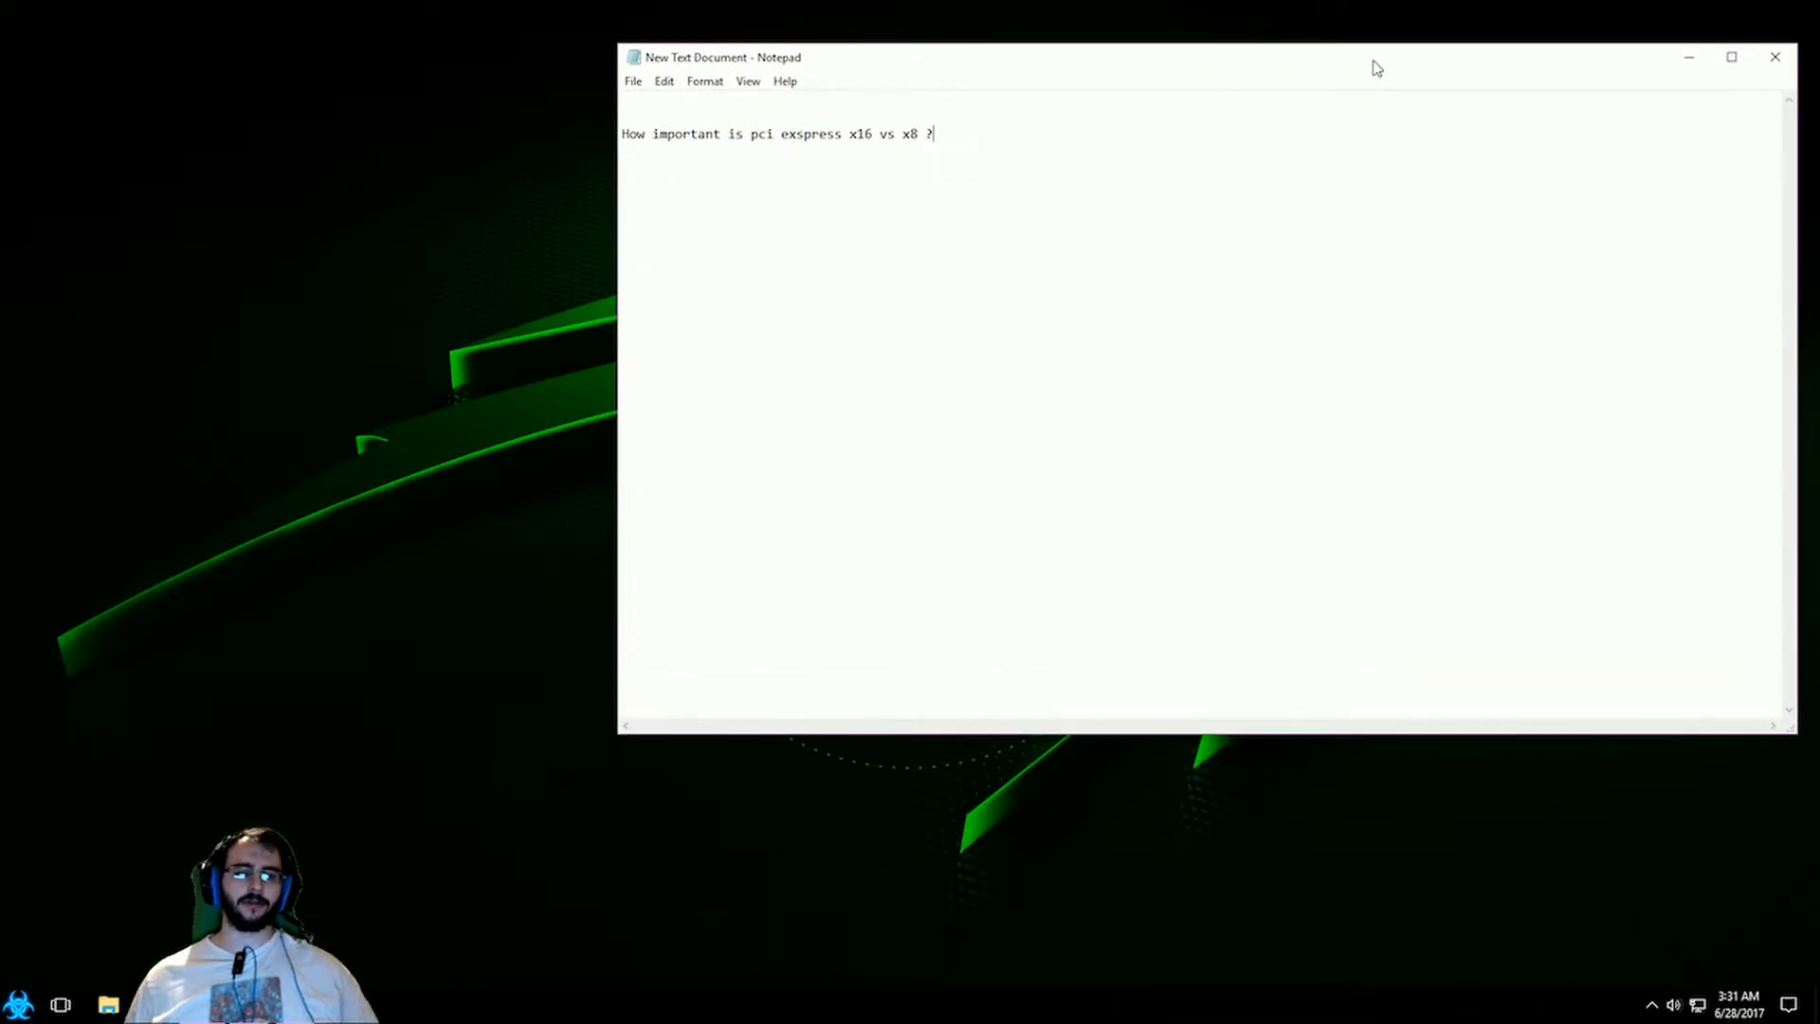
{"action": "mouse_move", "coordinate": [1314, 148]}
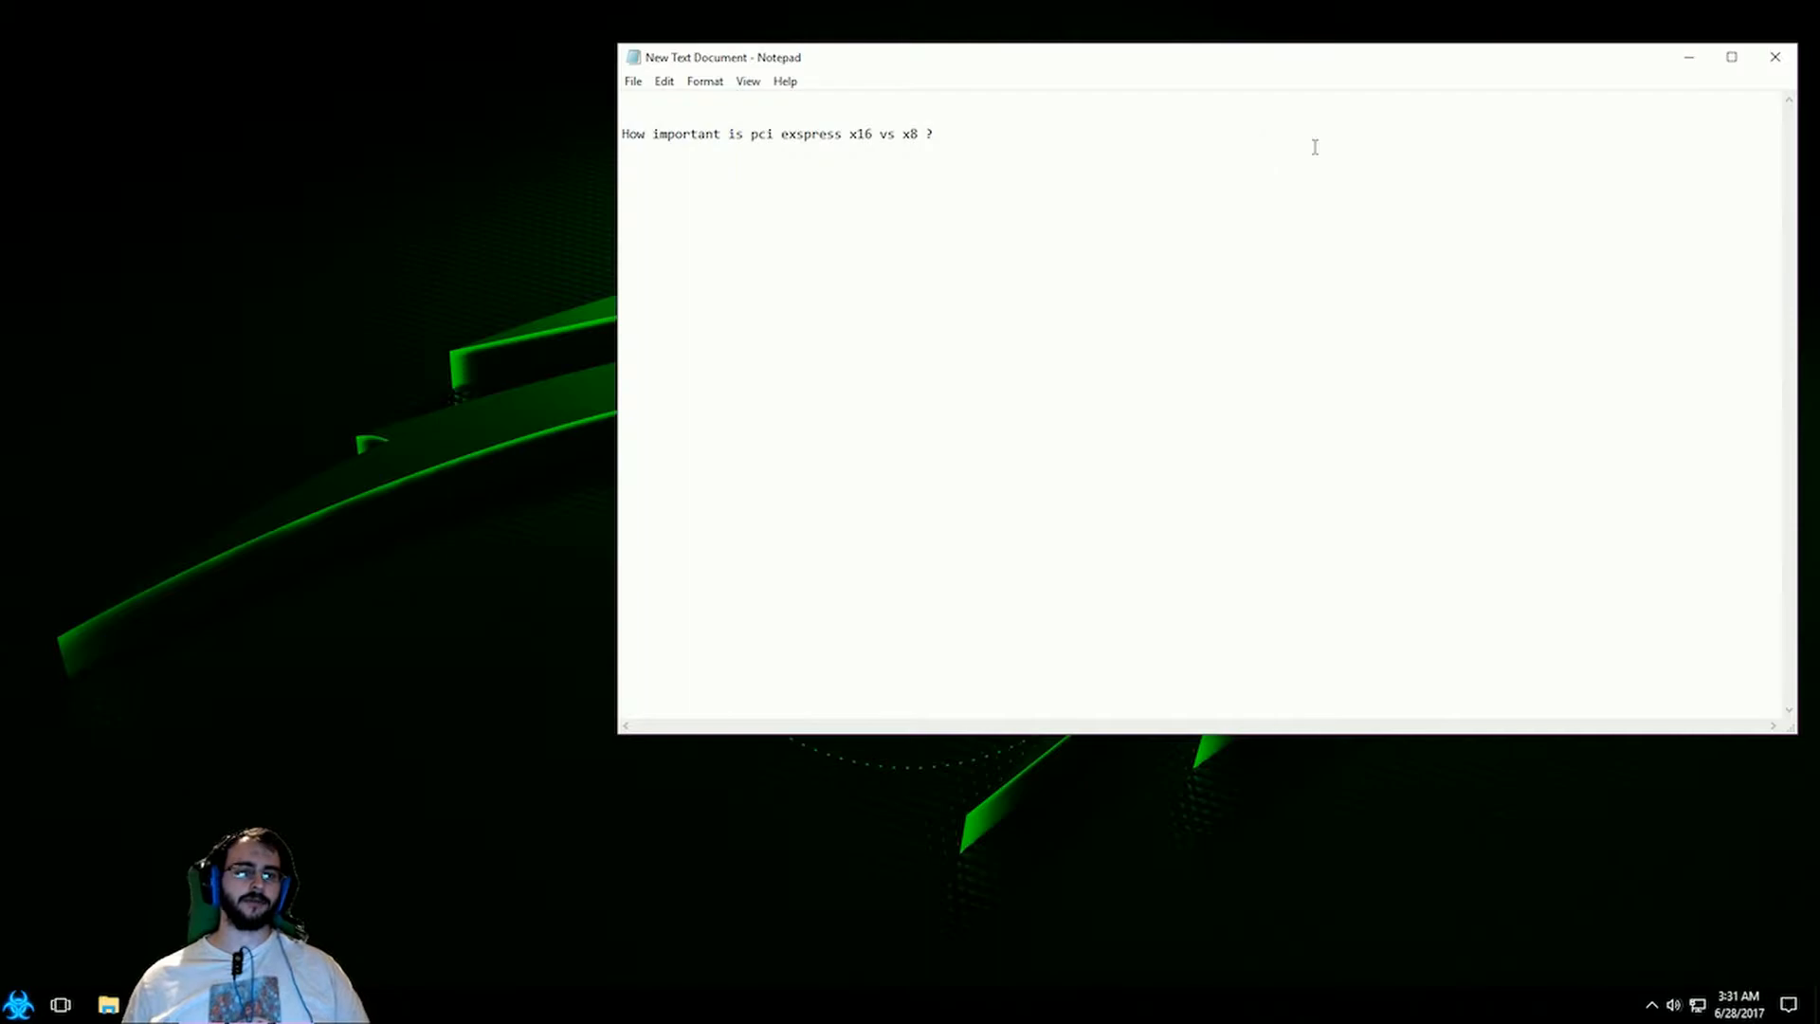
{"action": "mouse_move", "coordinate": [1311, 142]}
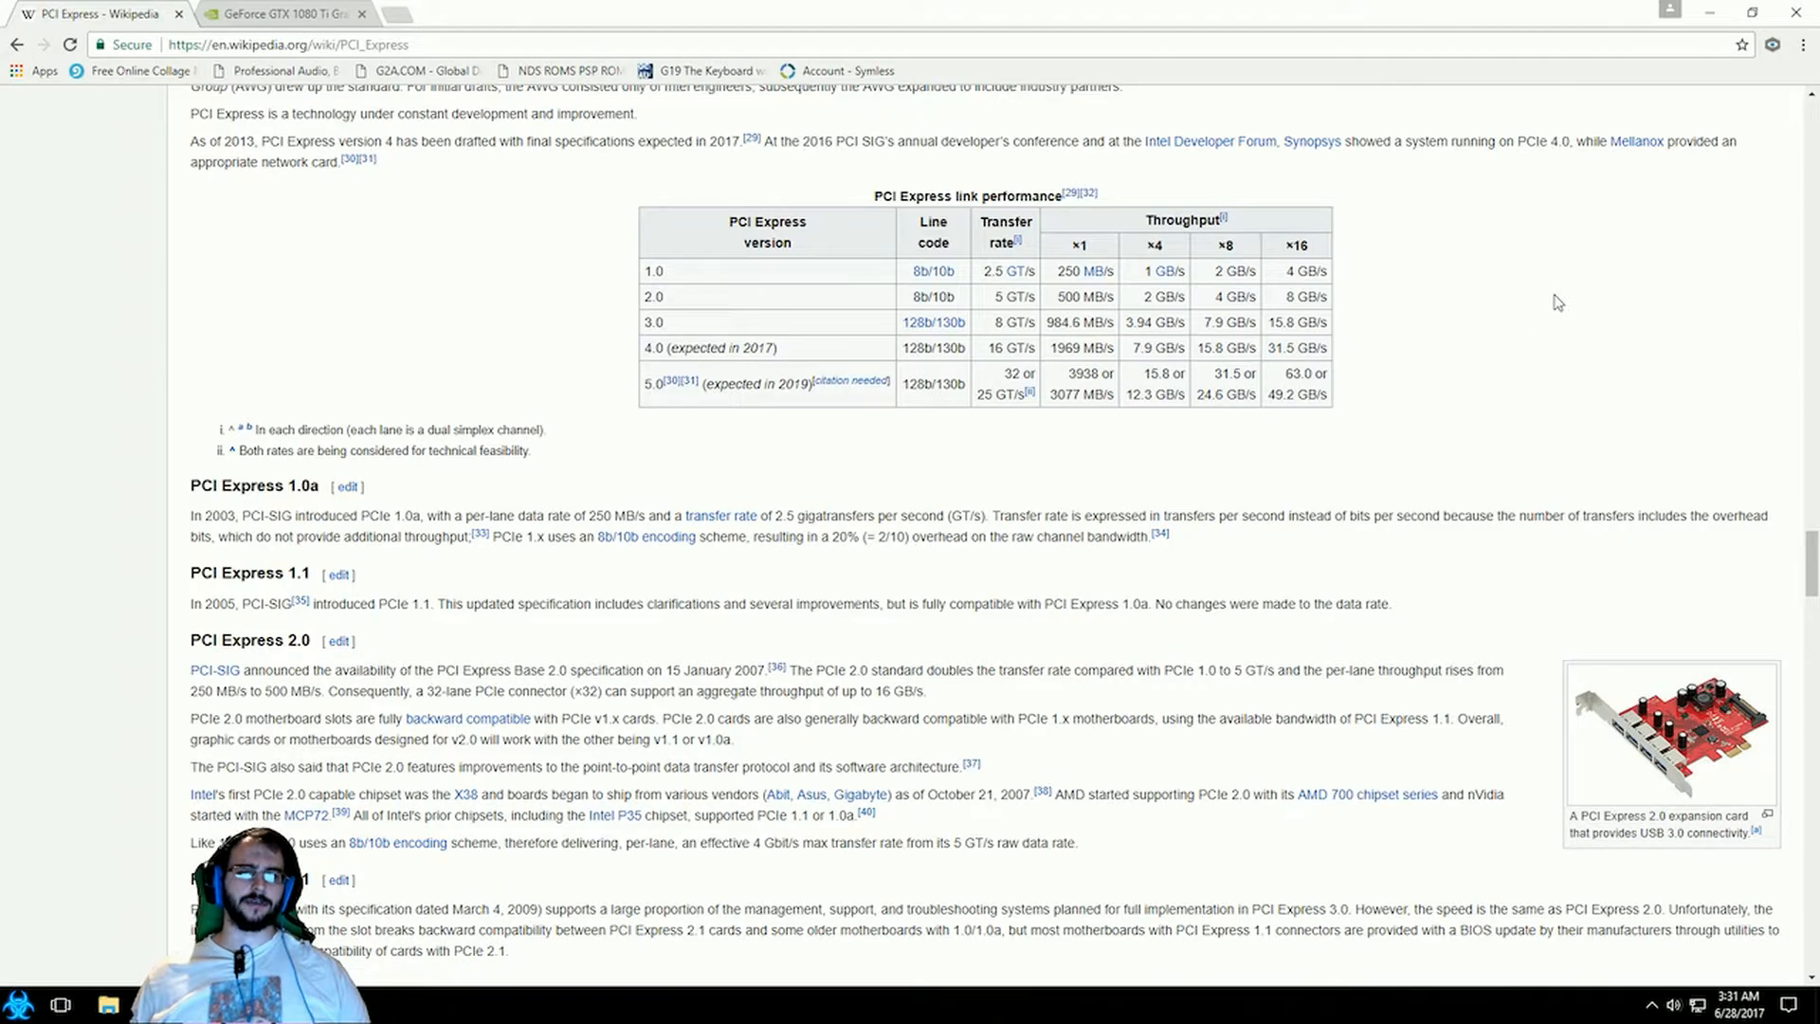
{"action": "mouse_move", "coordinate": [682, 292]}
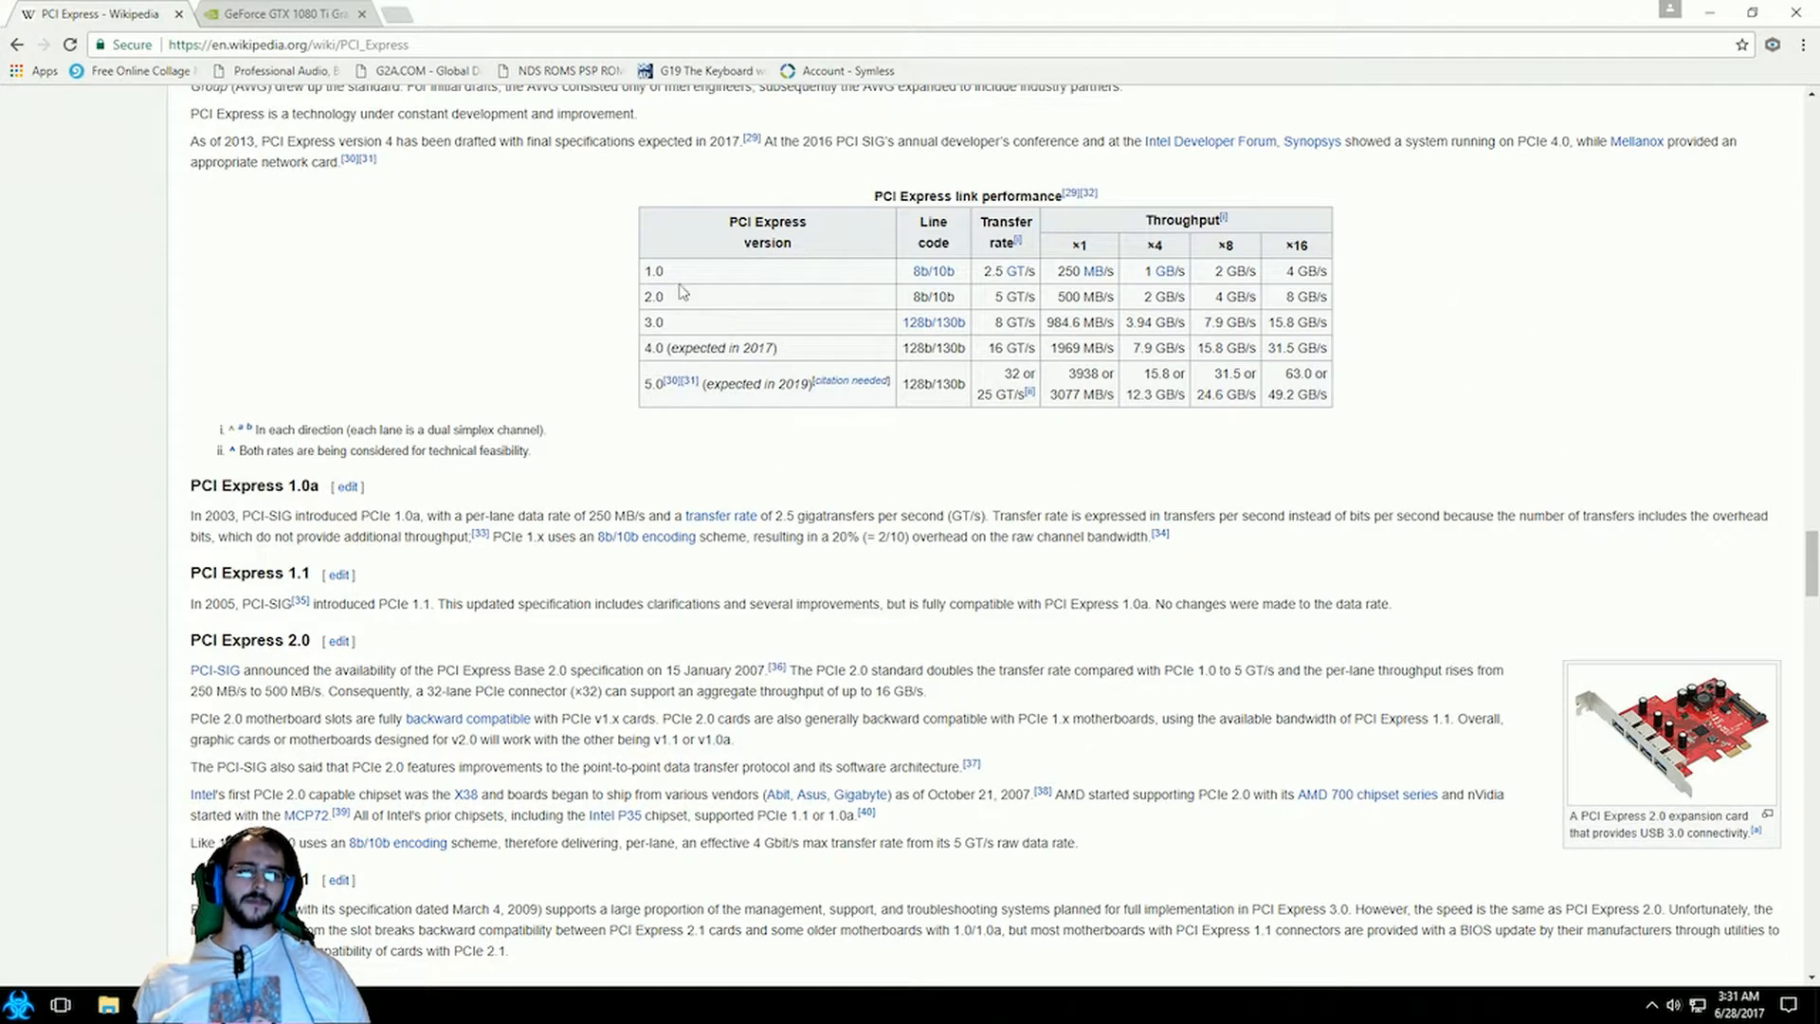
{"action": "mouse_move", "coordinate": [675, 284]}
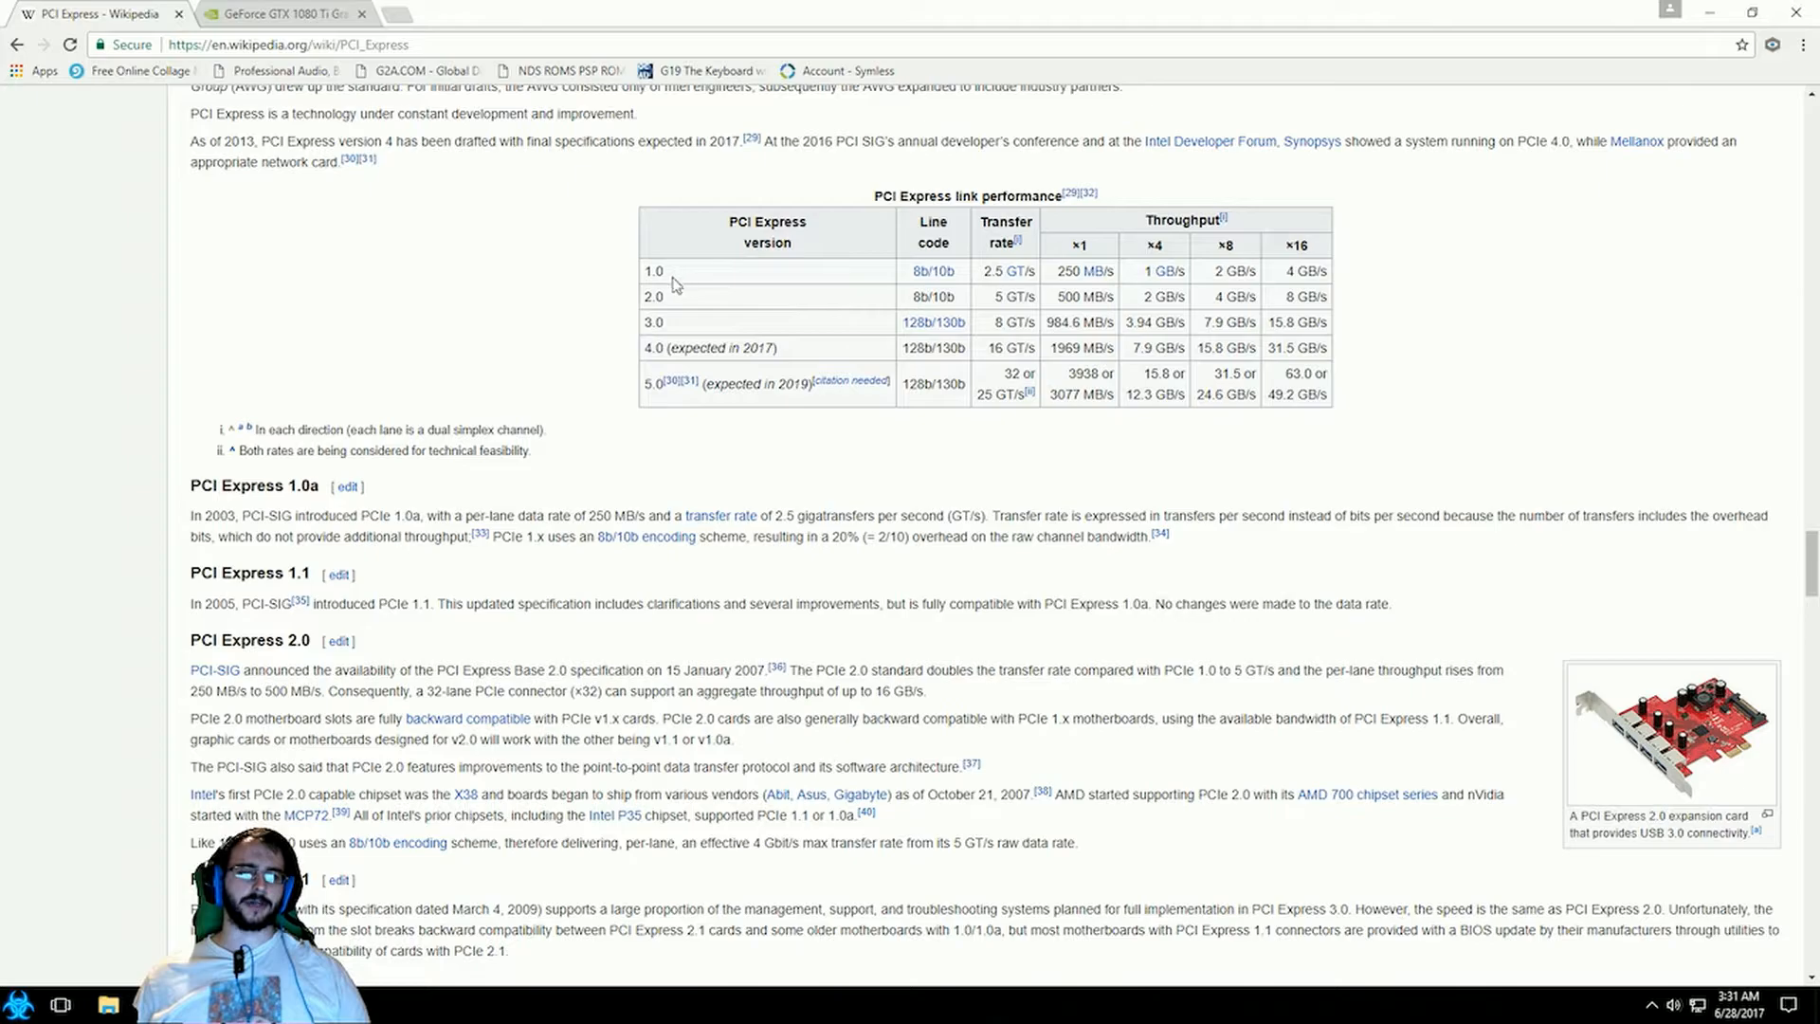
{"action": "mouse_move", "coordinate": [569, 365]}
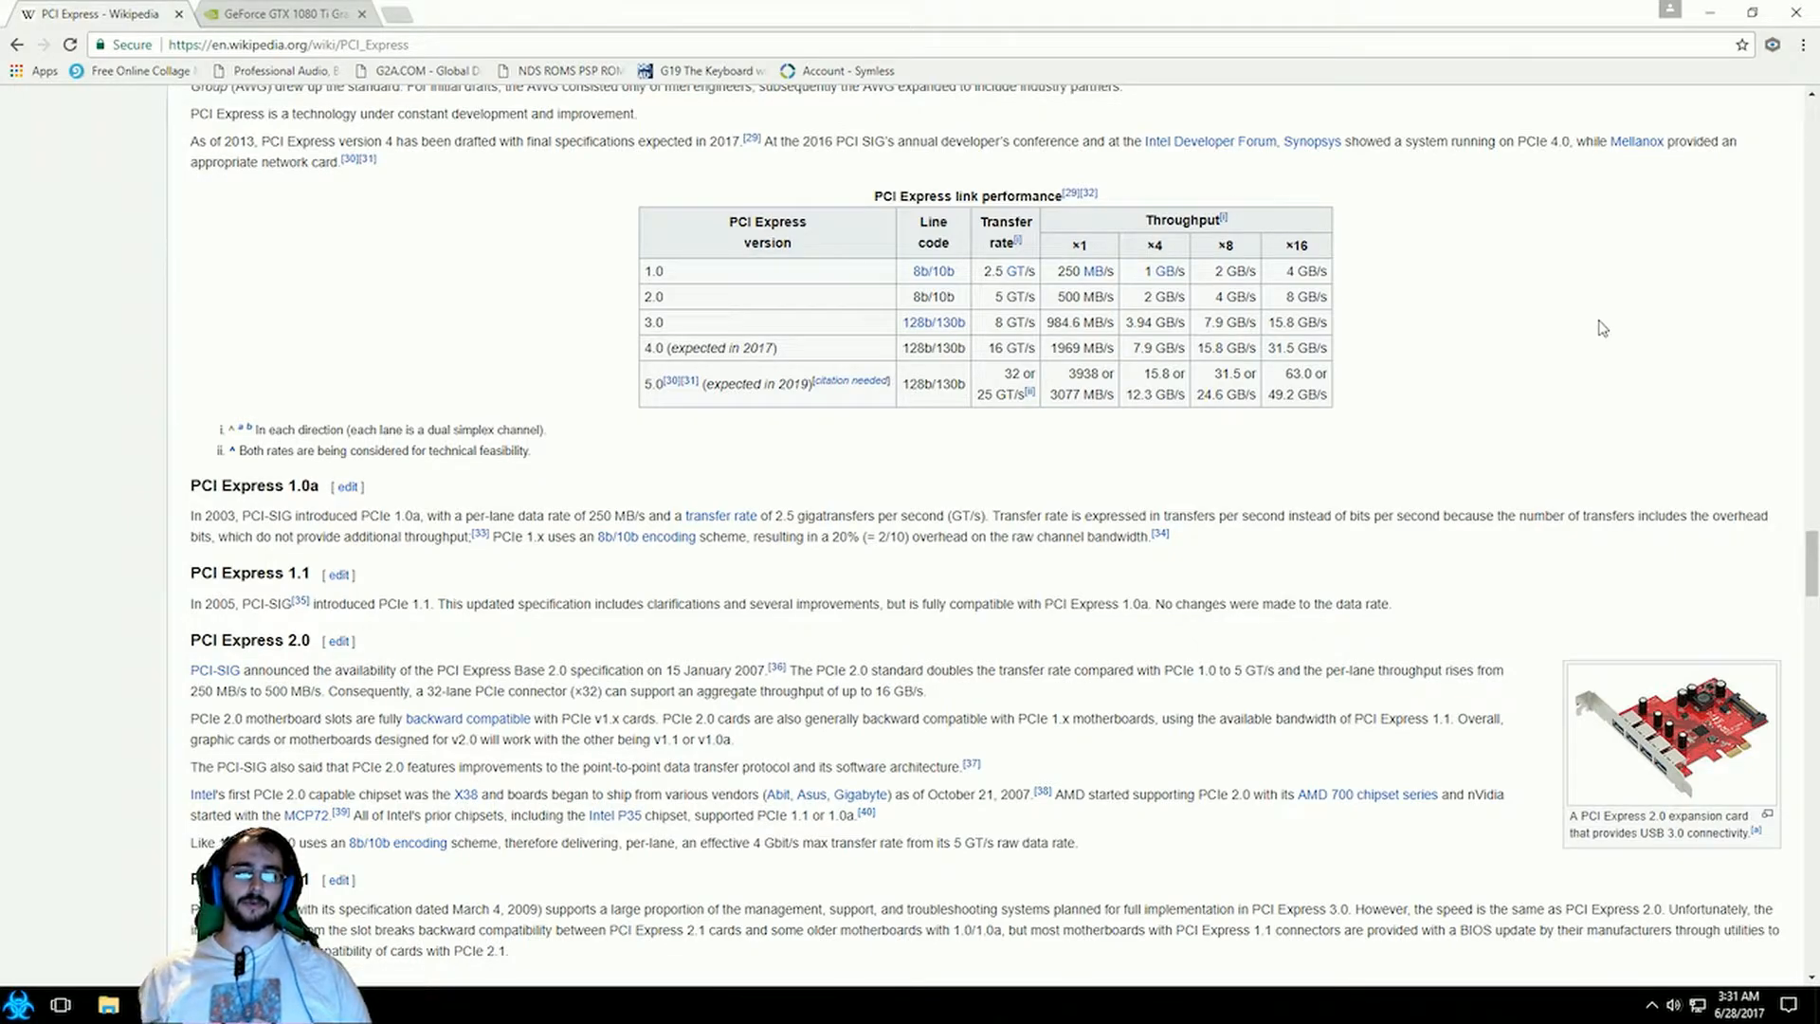
Scroll the Wikipedia PCI Express article to bring the link throughput table to the top.
{"action": "scroll", "scroll_direction": "down", "scroll_amount": 3}
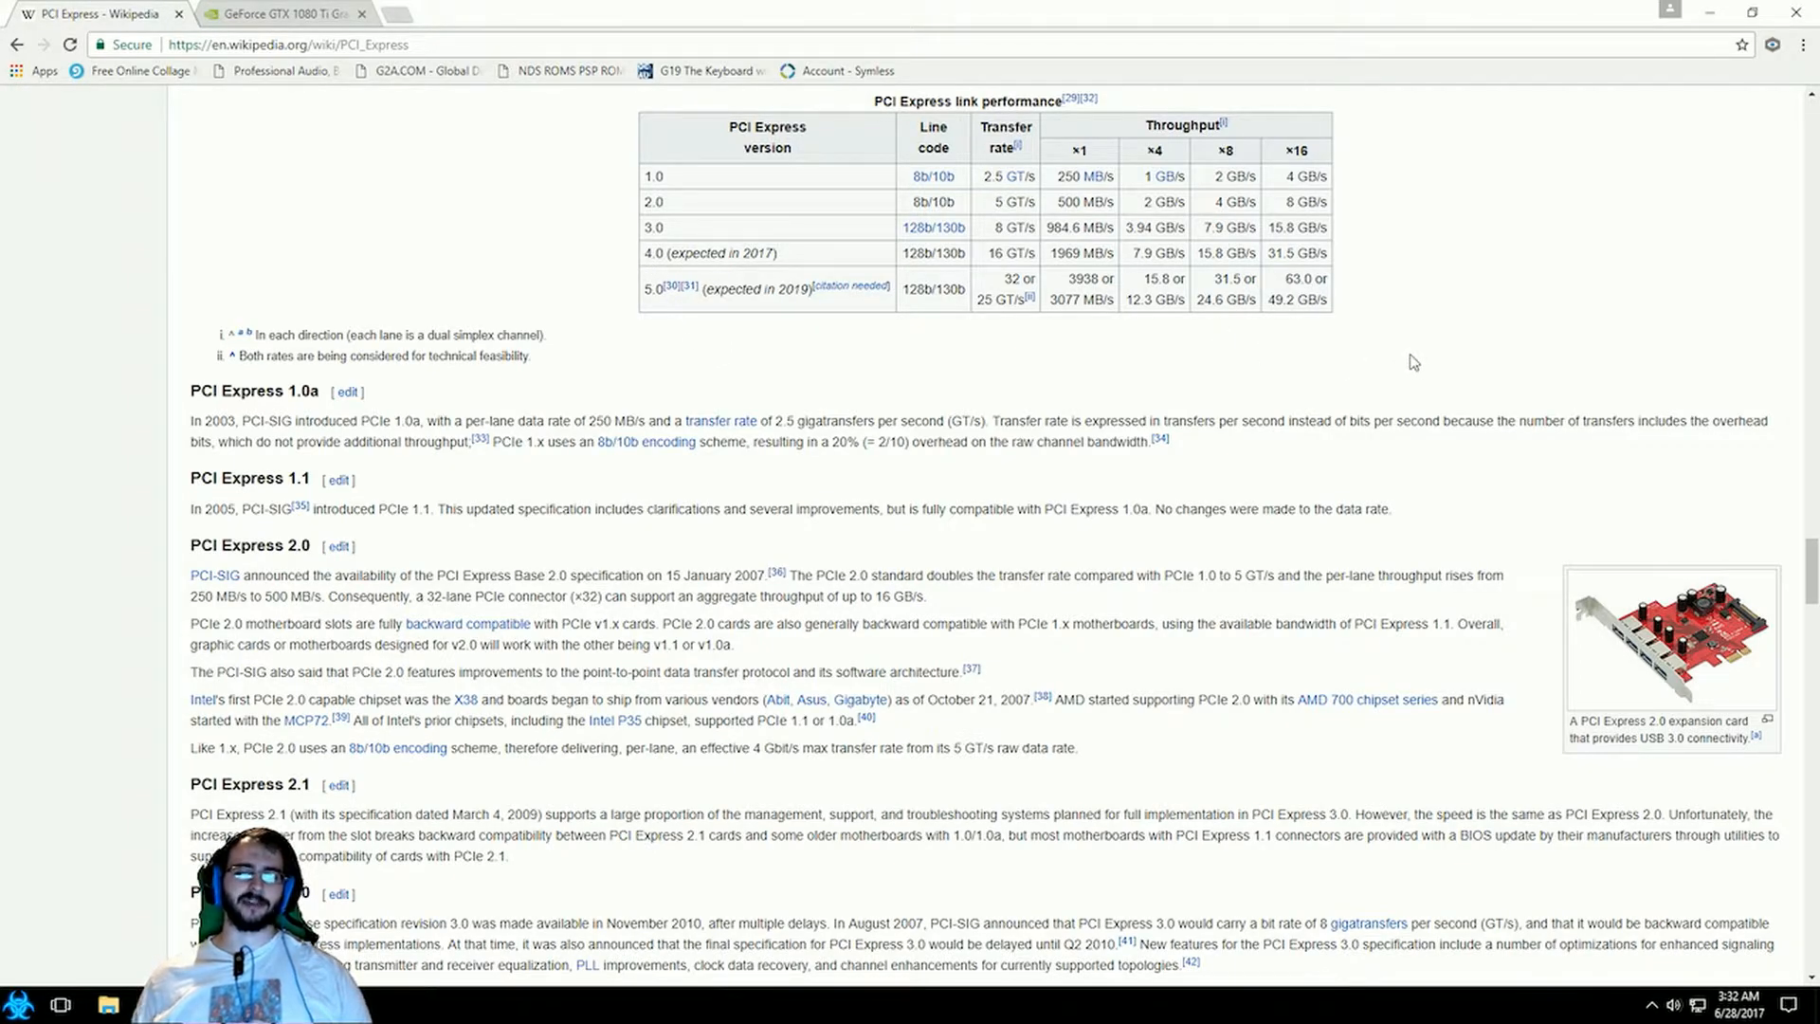
{"action": "mouse_move", "coordinate": [952, 353]}
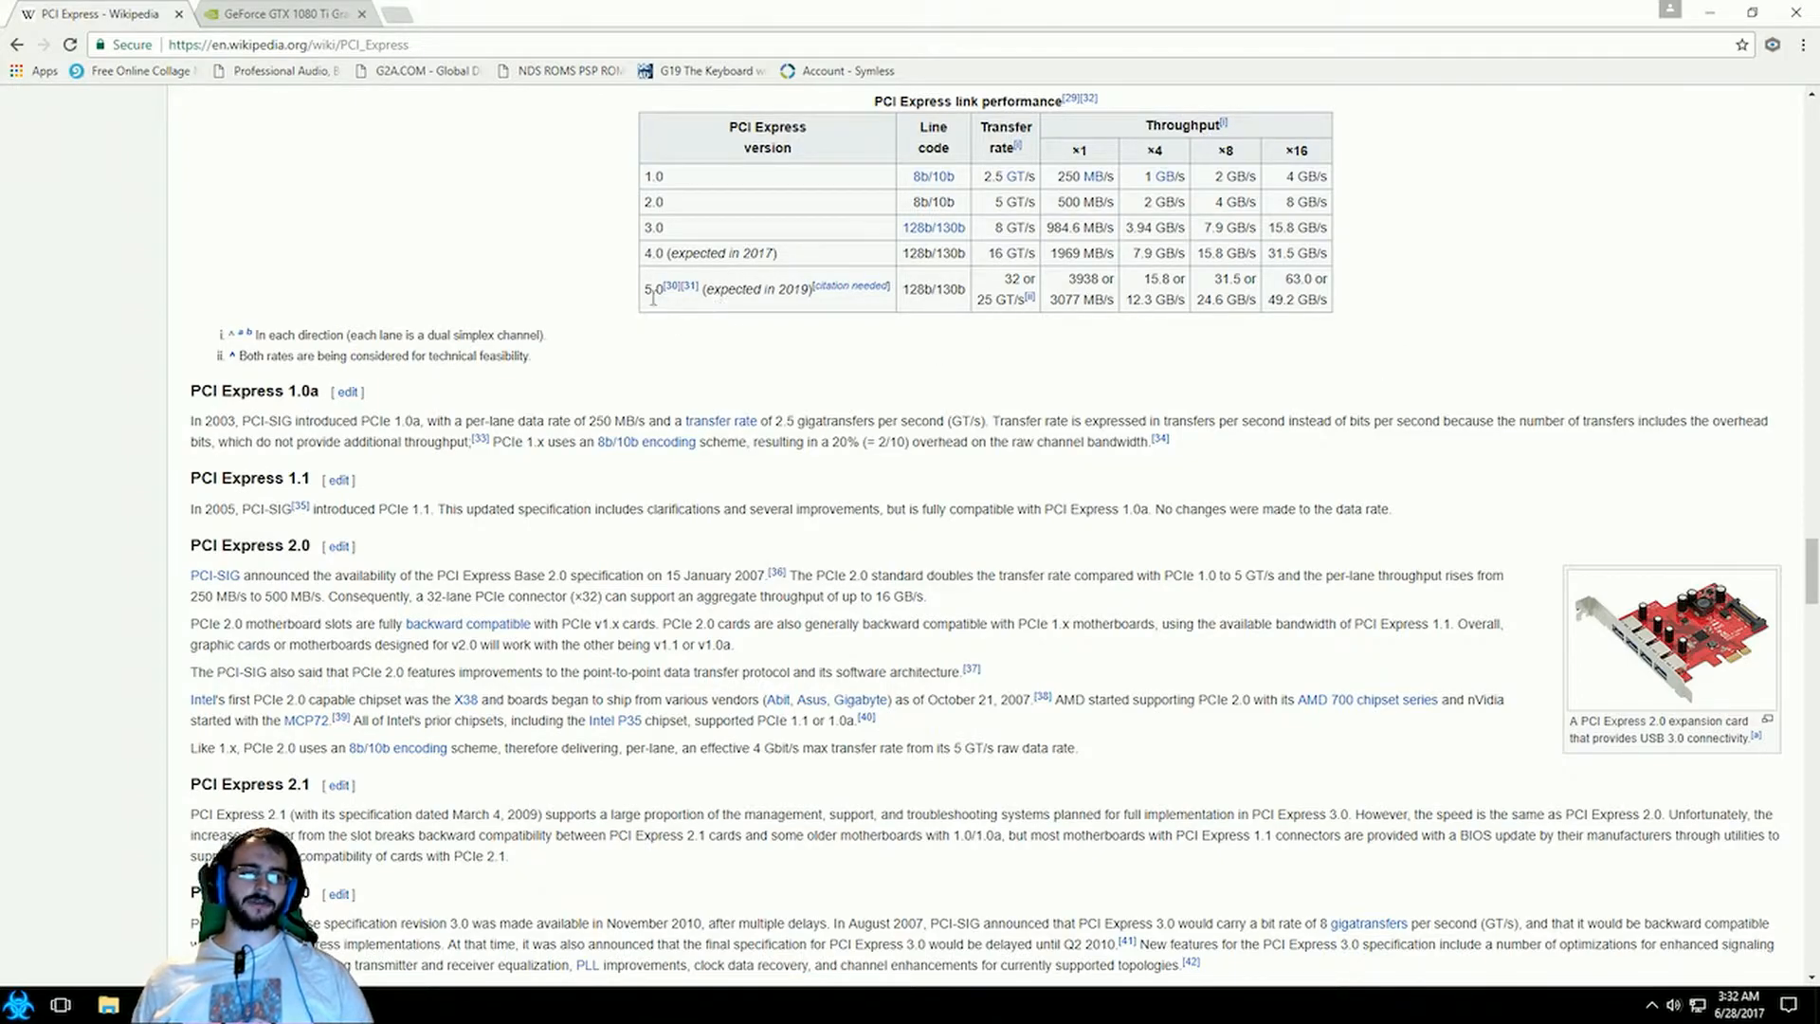
{"action": "mouse_move", "coordinate": [1717, 277]}
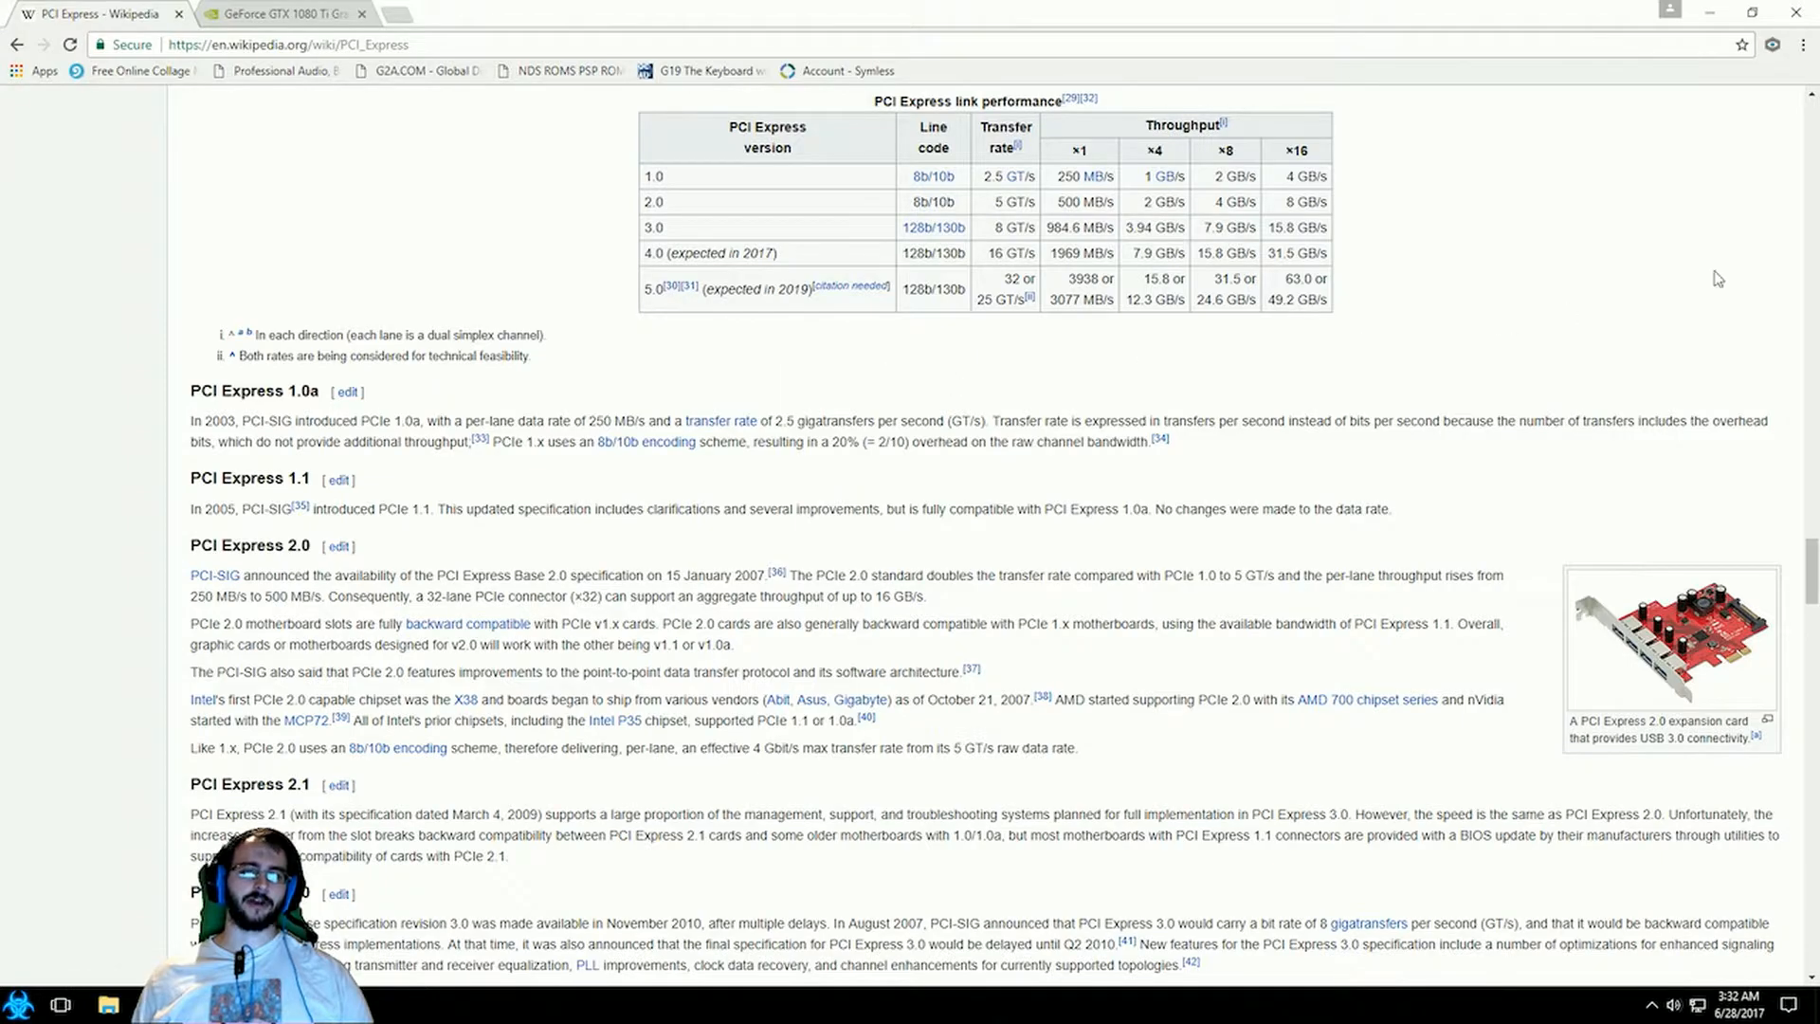
{"action": "mouse_move", "coordinate": [869, 367]}
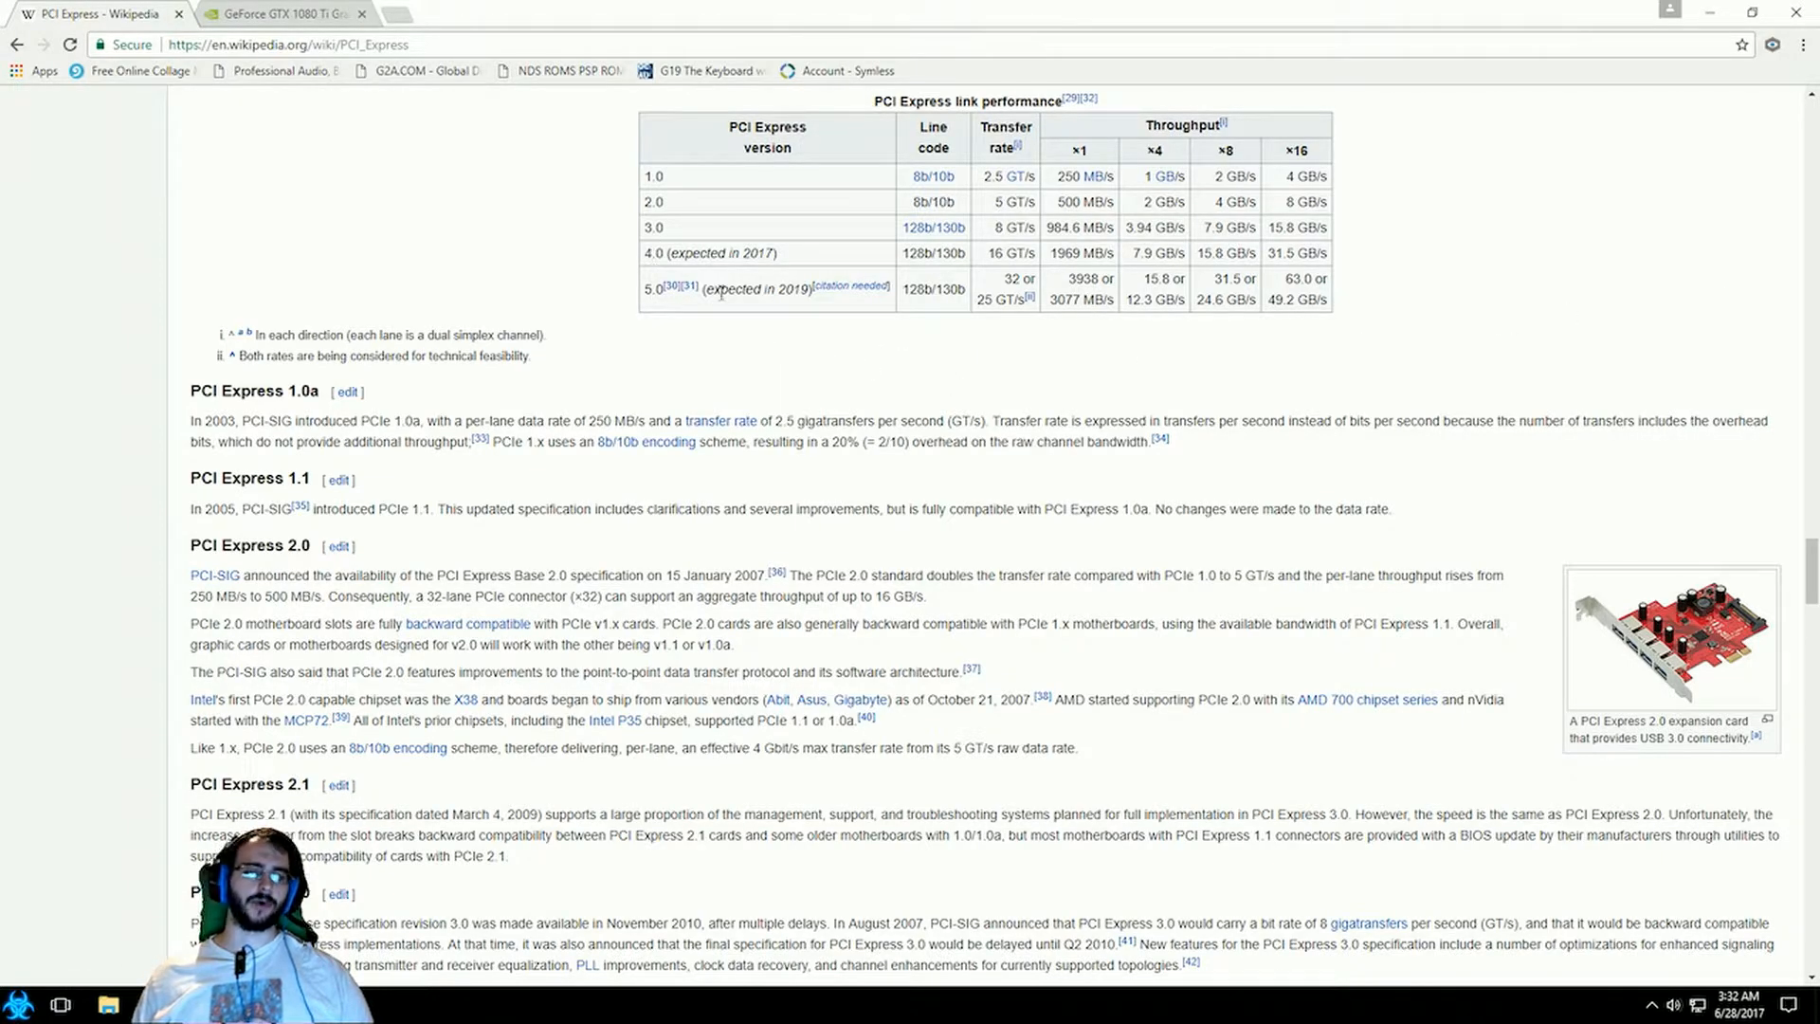
{"action": "mouse_move", "coordinate": [1749, 297]}
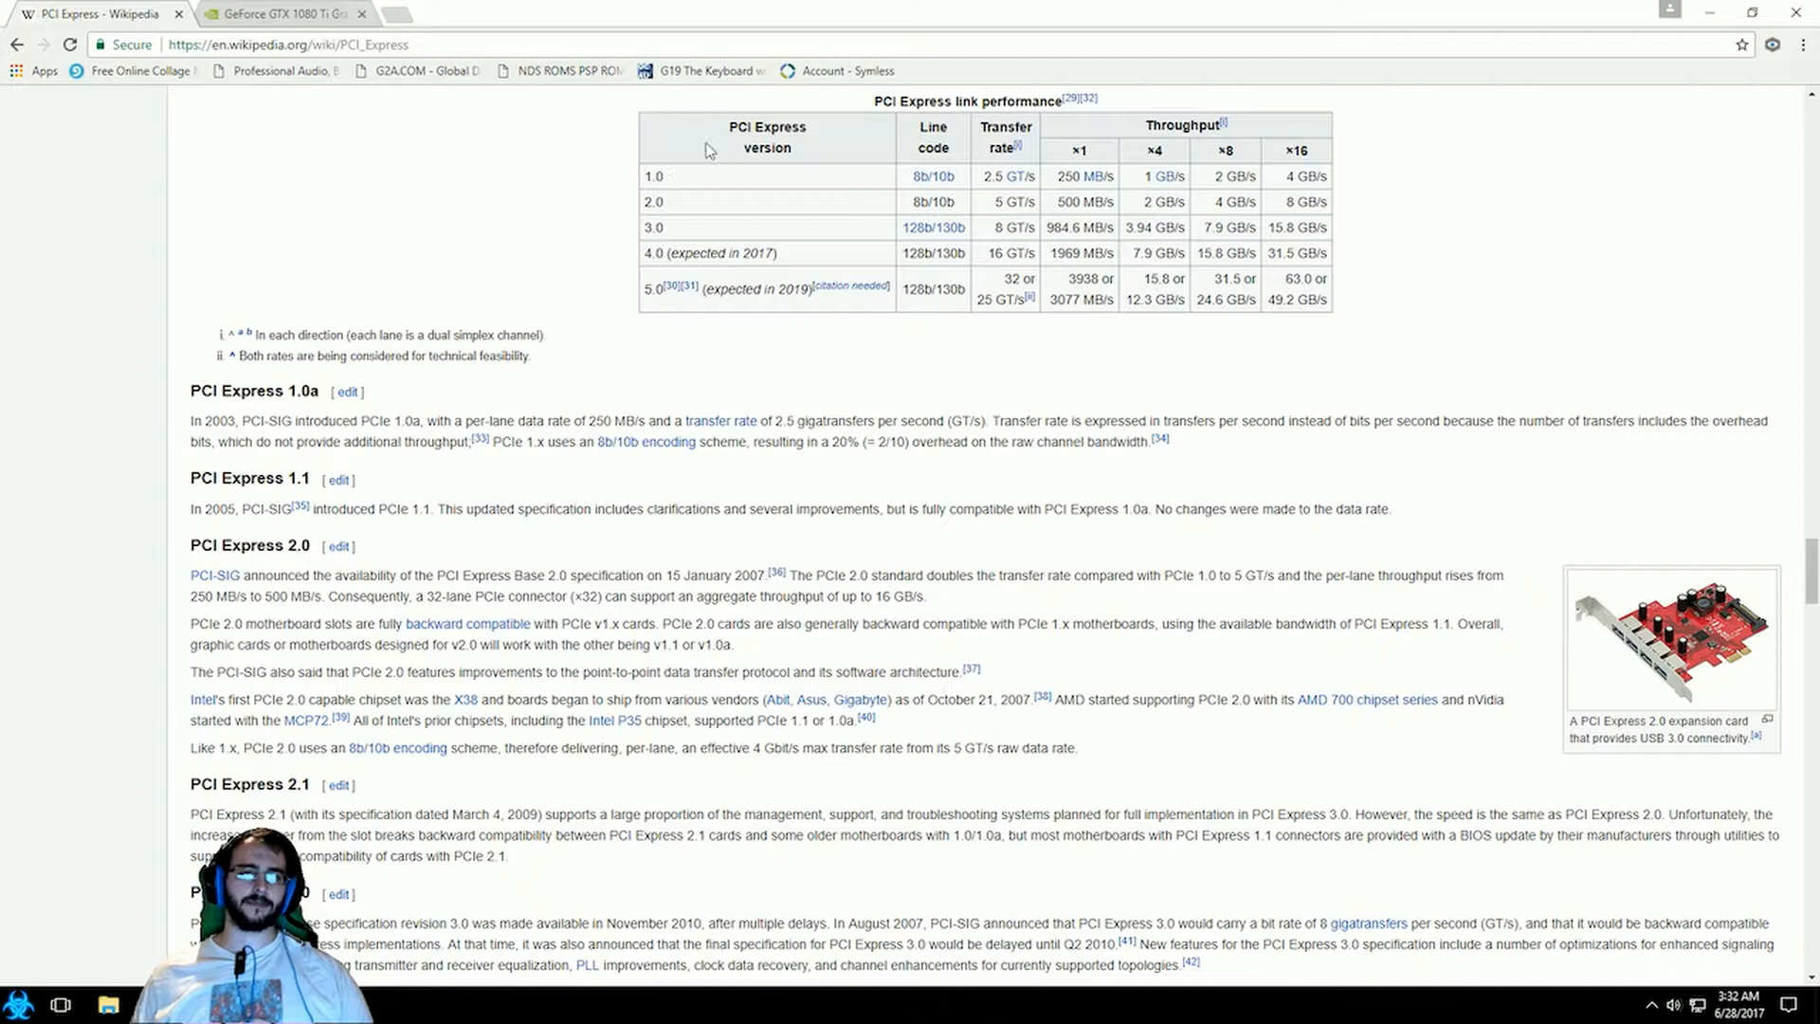
{"action": "mouse_move", "coordinate": [631, 178]}
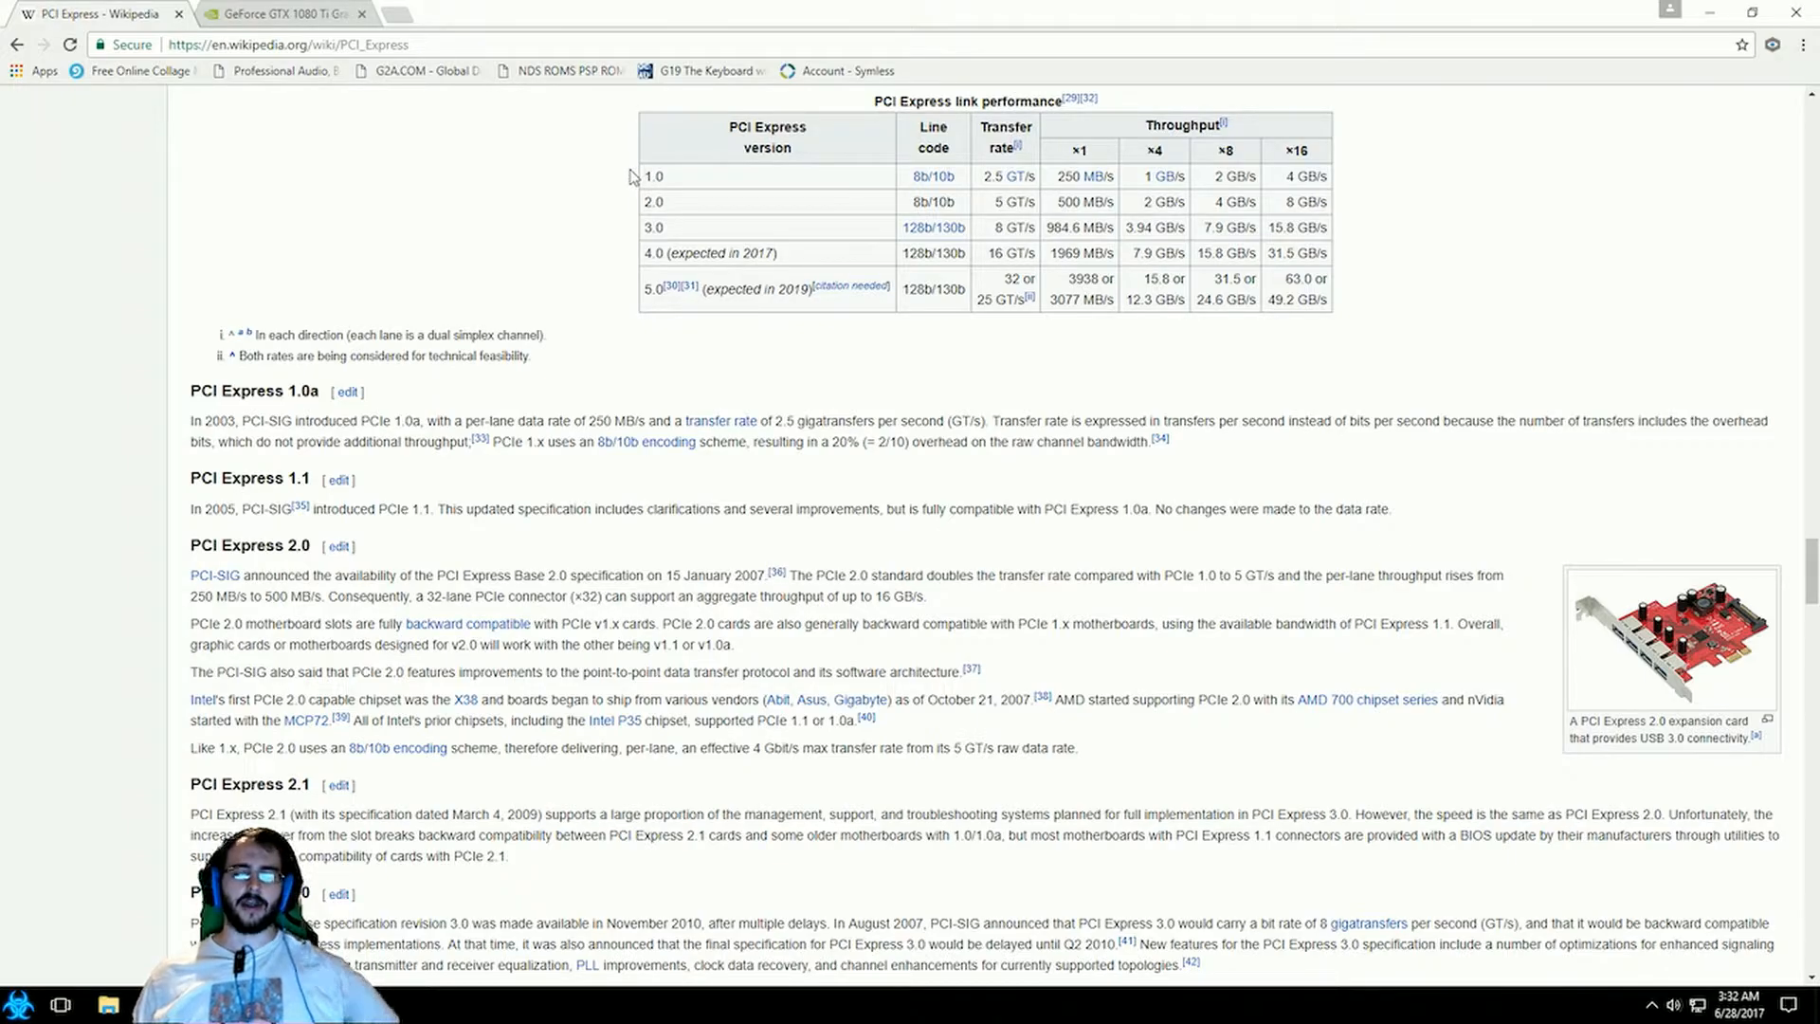
{"action": "mouse_move", "coordinate": [711, 171]}
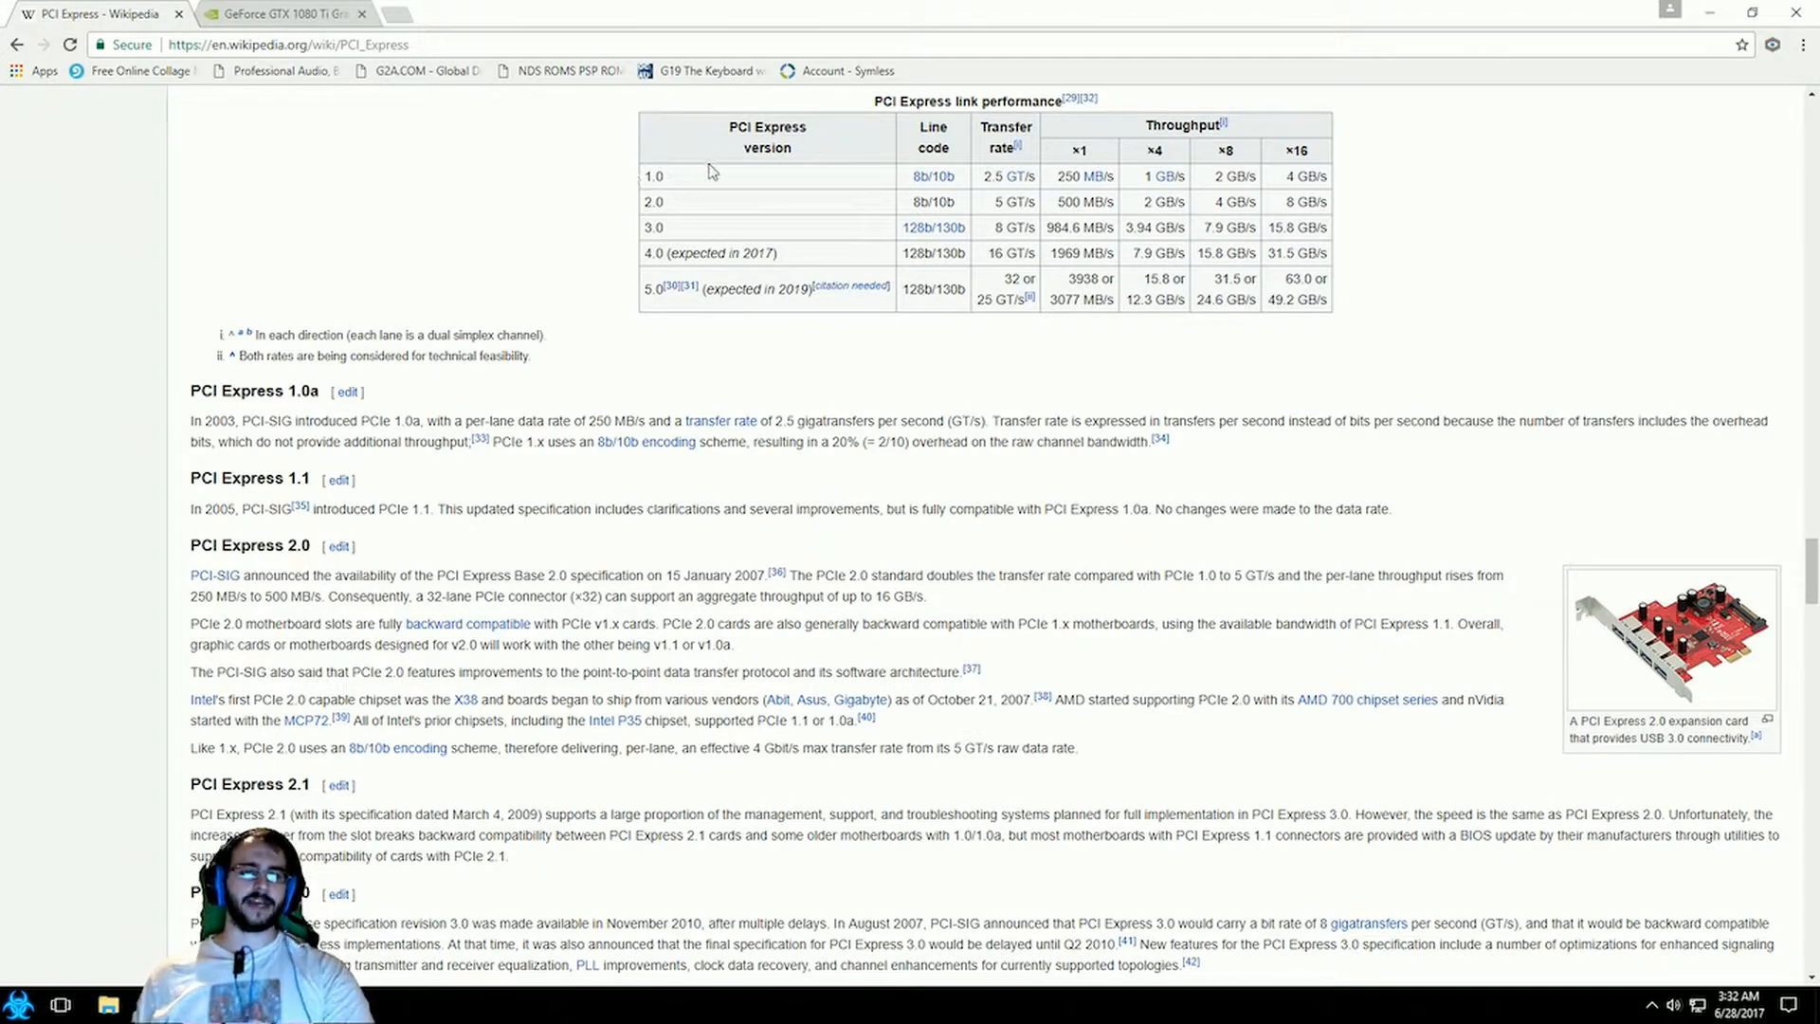
{"action": "mouse_move", "coordinate": [1631, 234]}
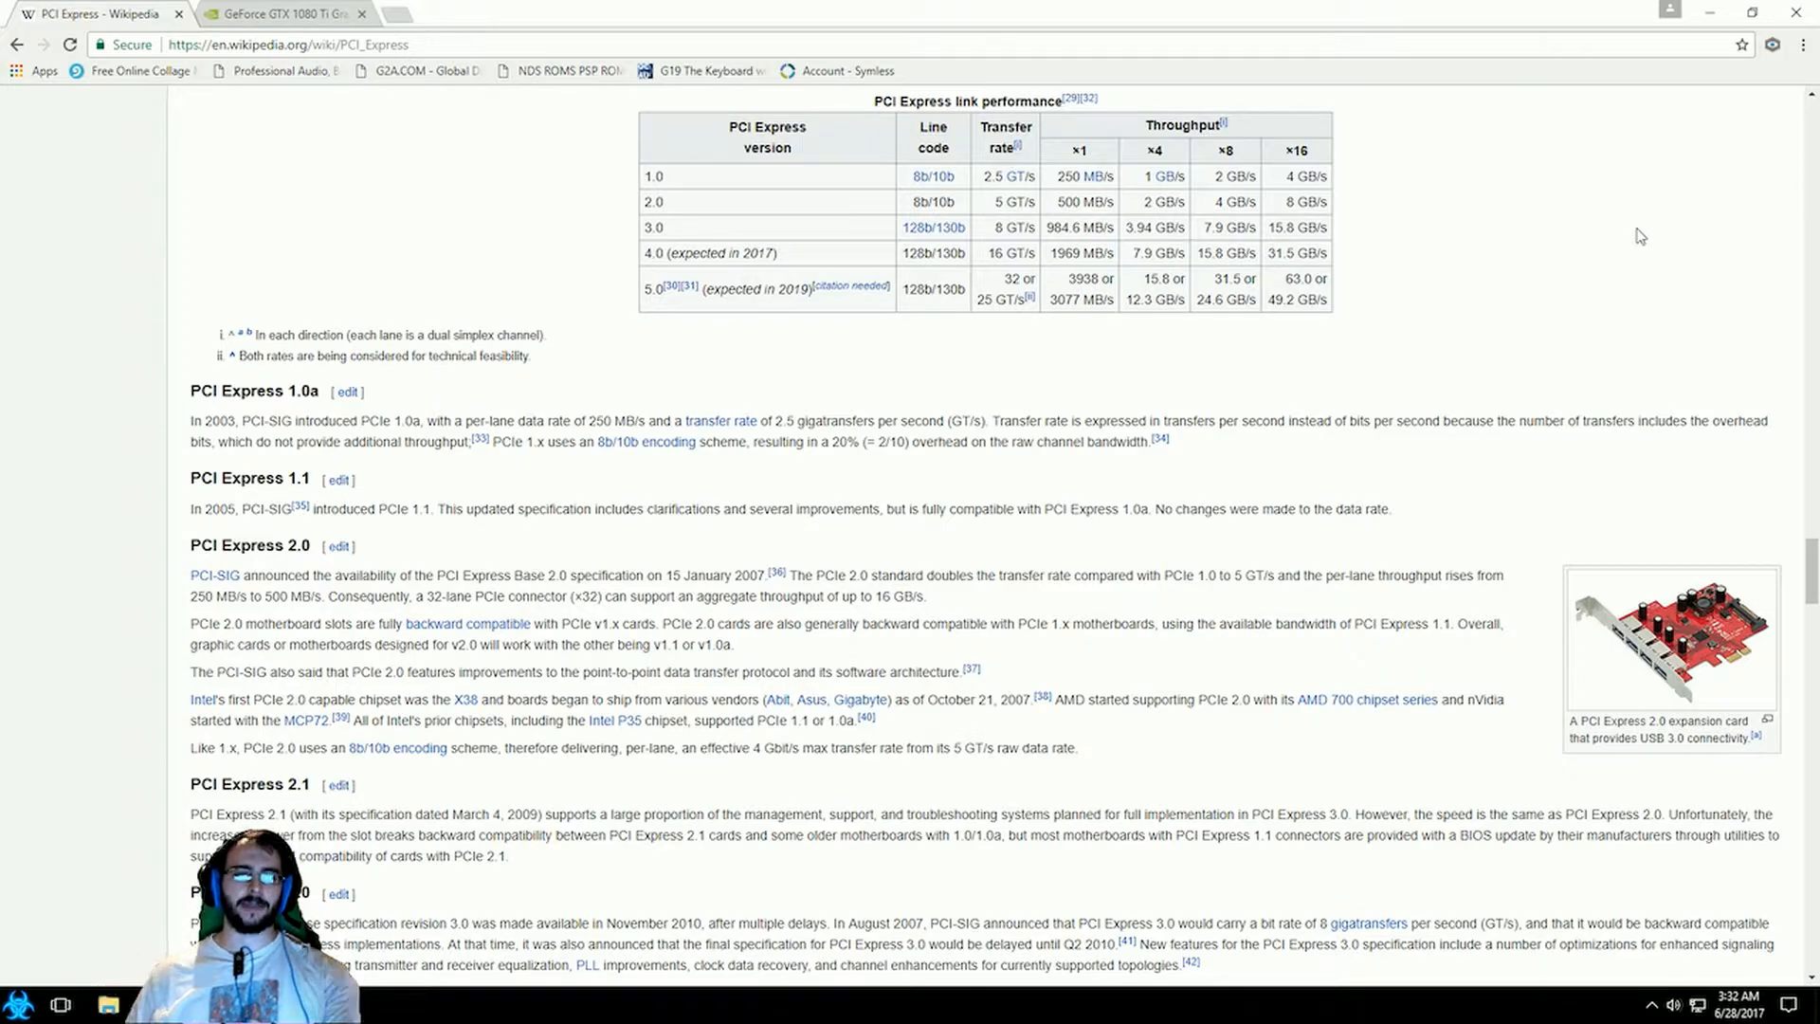
{"action": "mouse_move", "coordinate": [780, 202]}
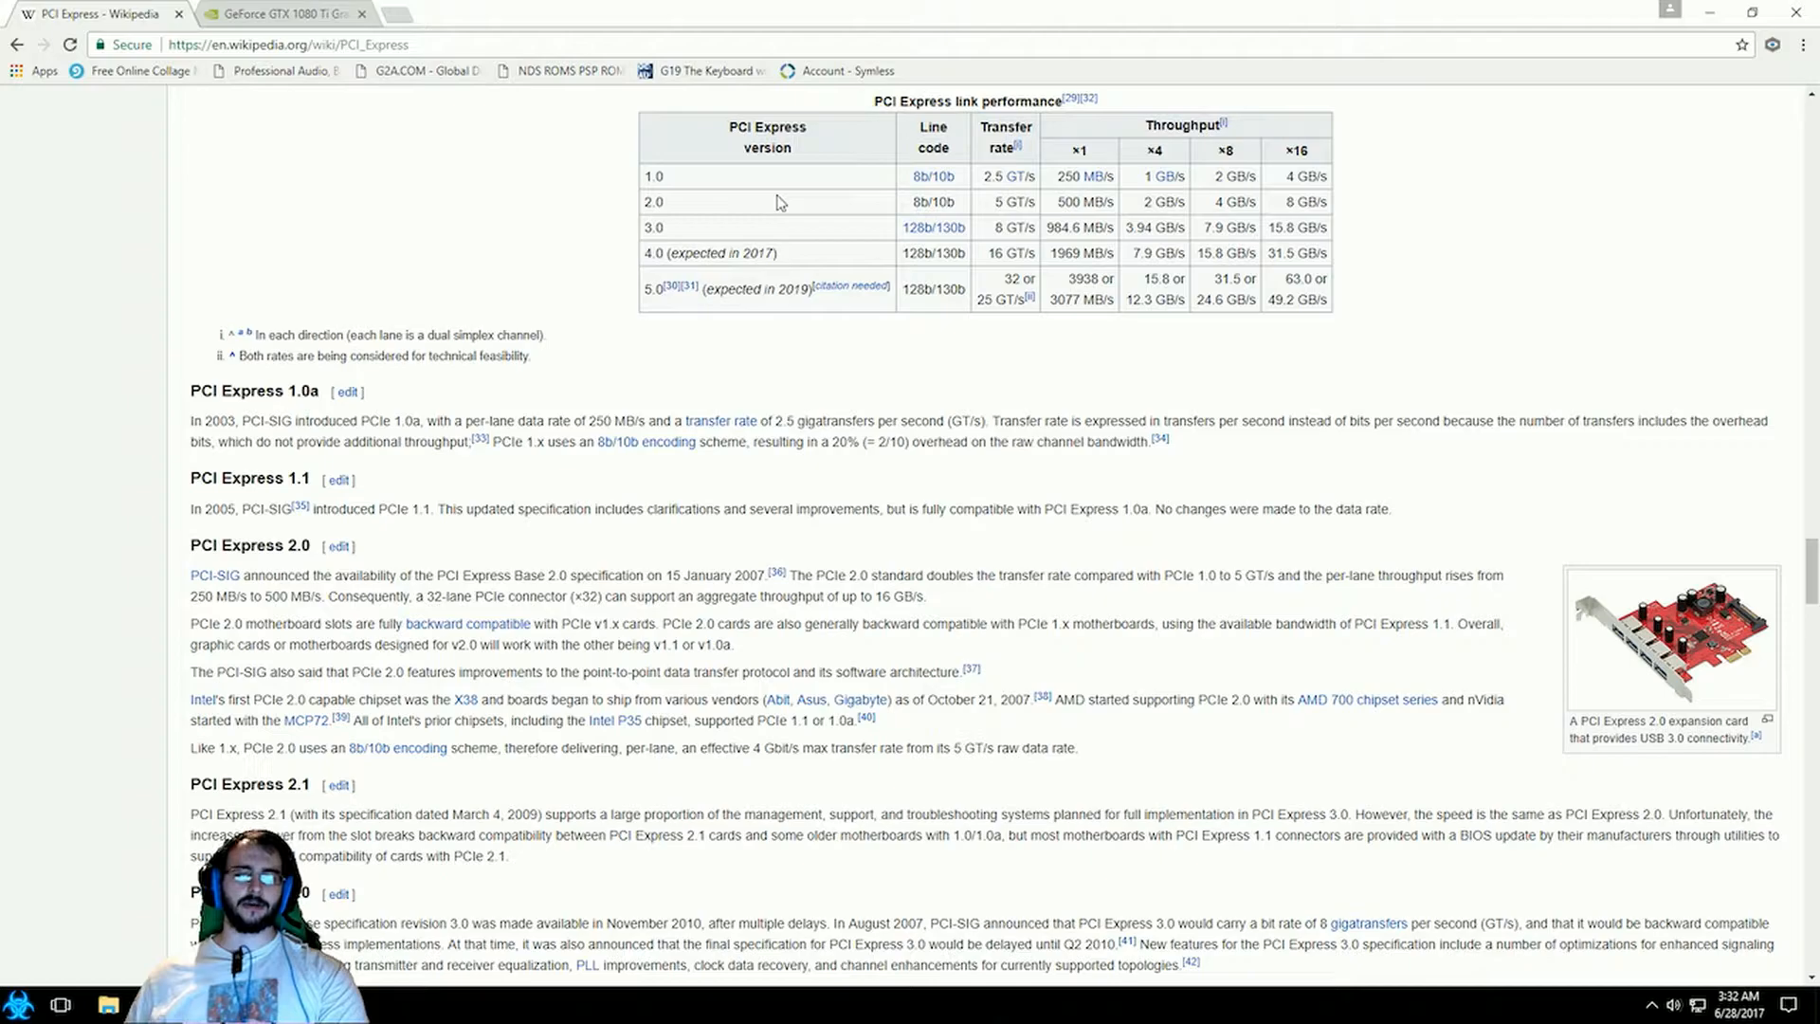
{"action": "mouse_move", "coordinate": [1541, 158]}
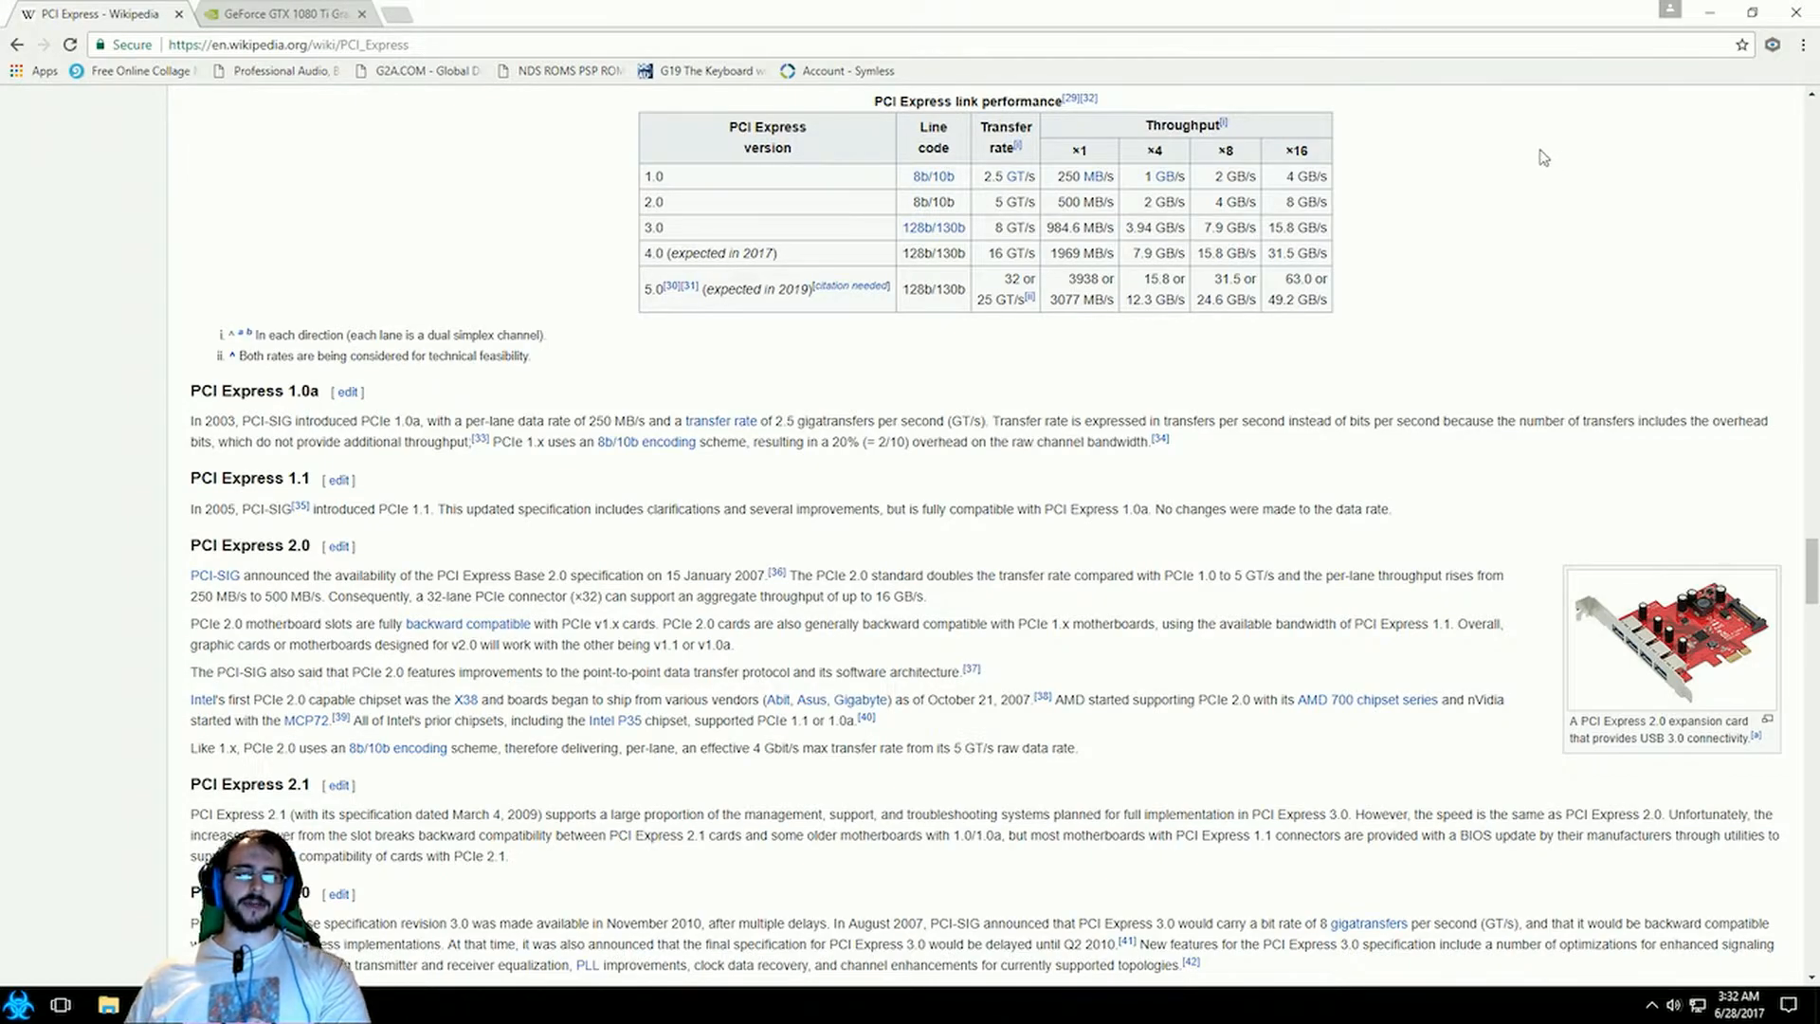
{"action": "double_click", "coordinate": [651, 176]}
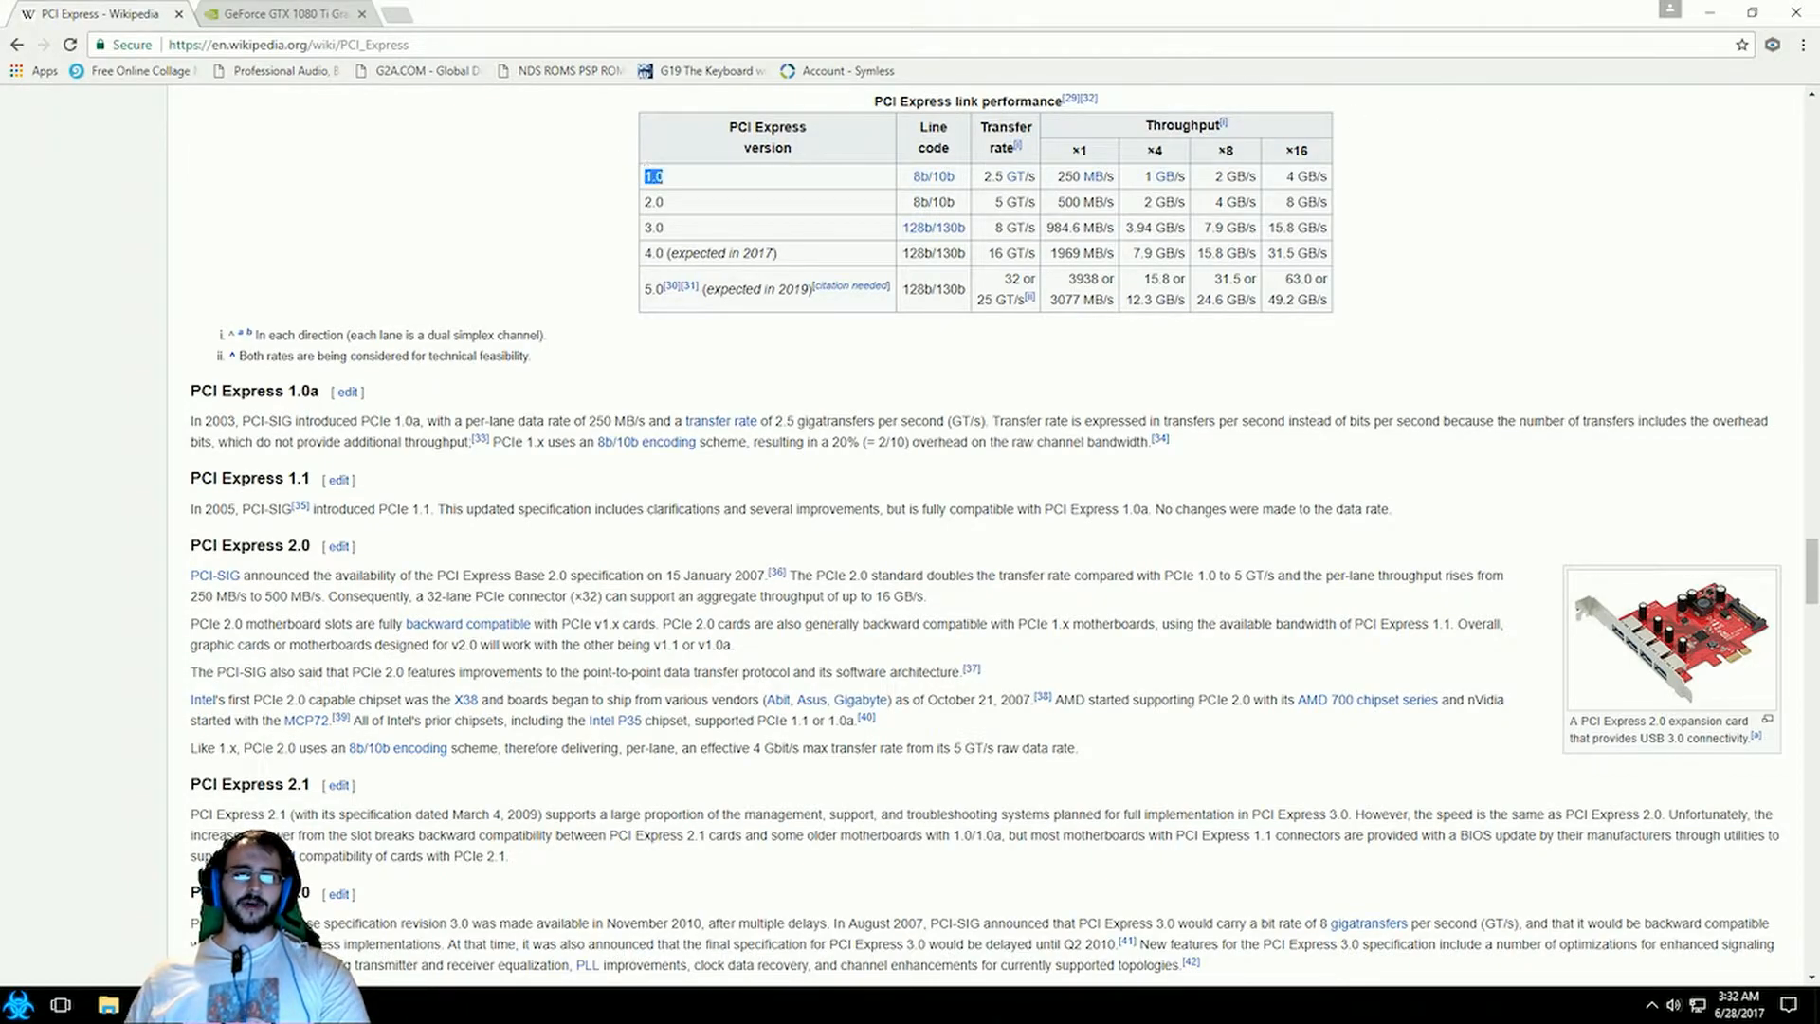
{"action": "left_click_drag", "start_coordinate": [651, 176], "coordinate": [1324, 300]}
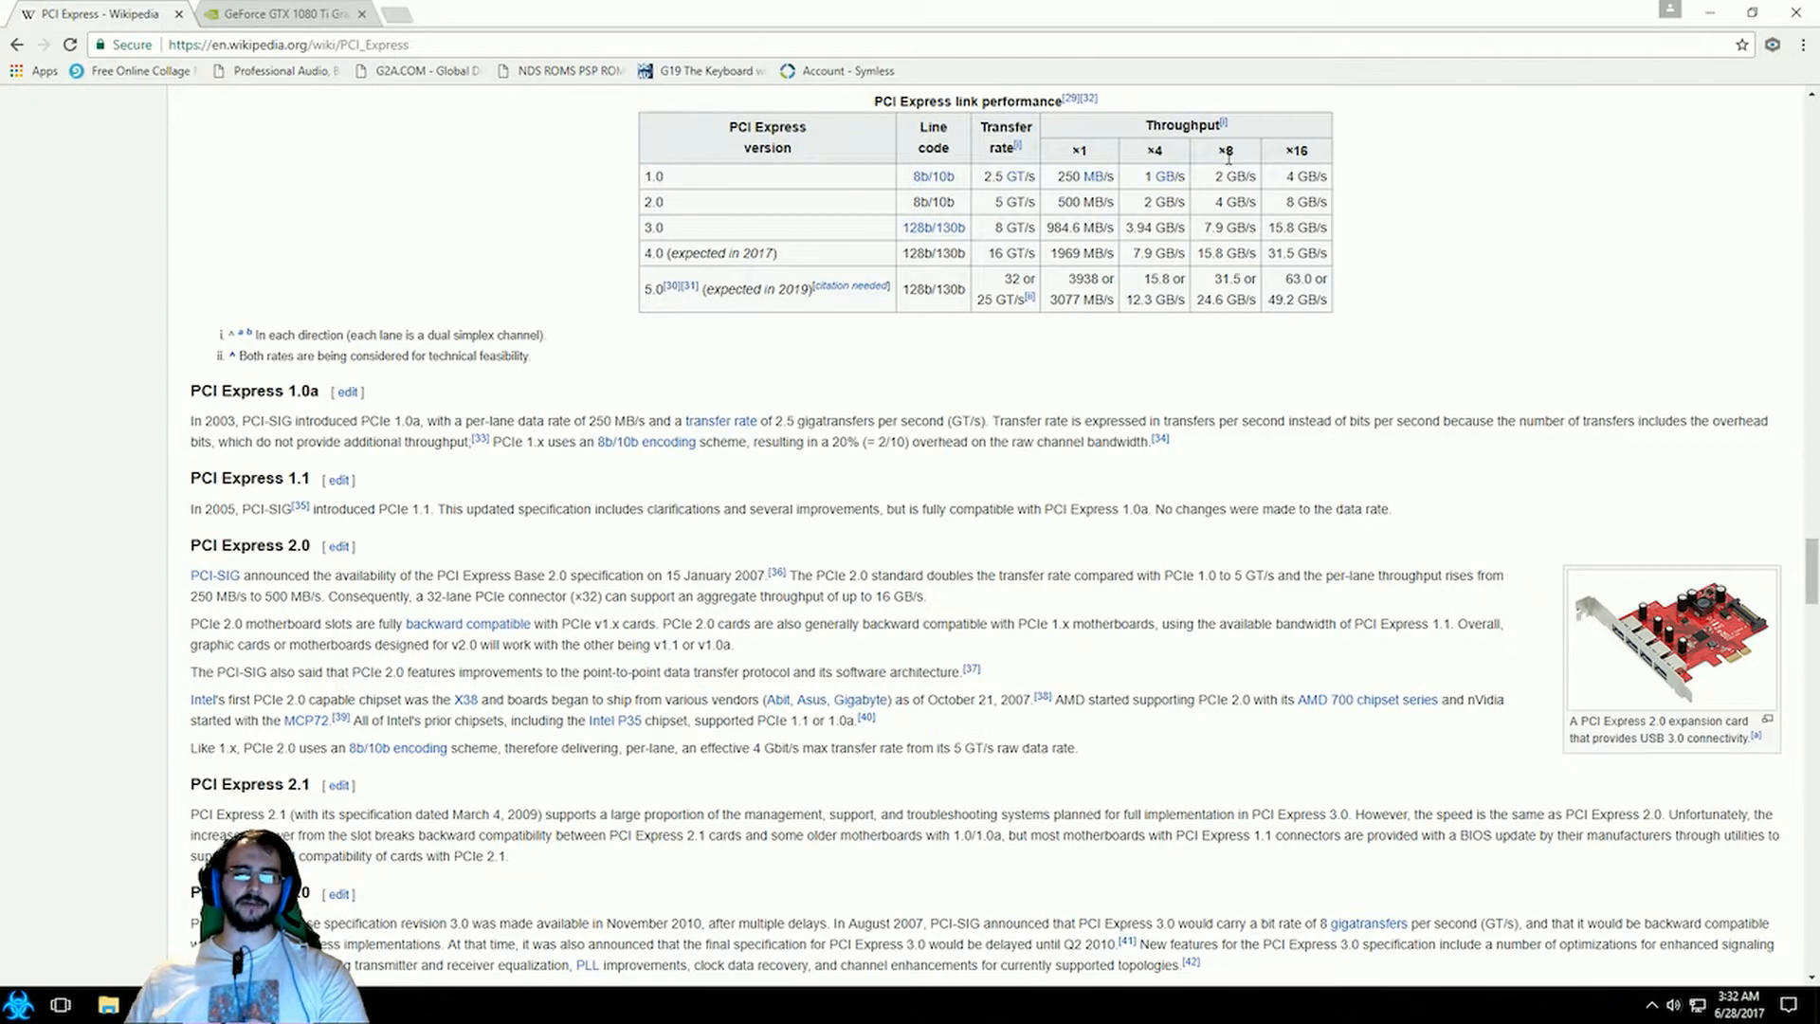
{"action": "mouse_move", "coordinate": [641, 219]}
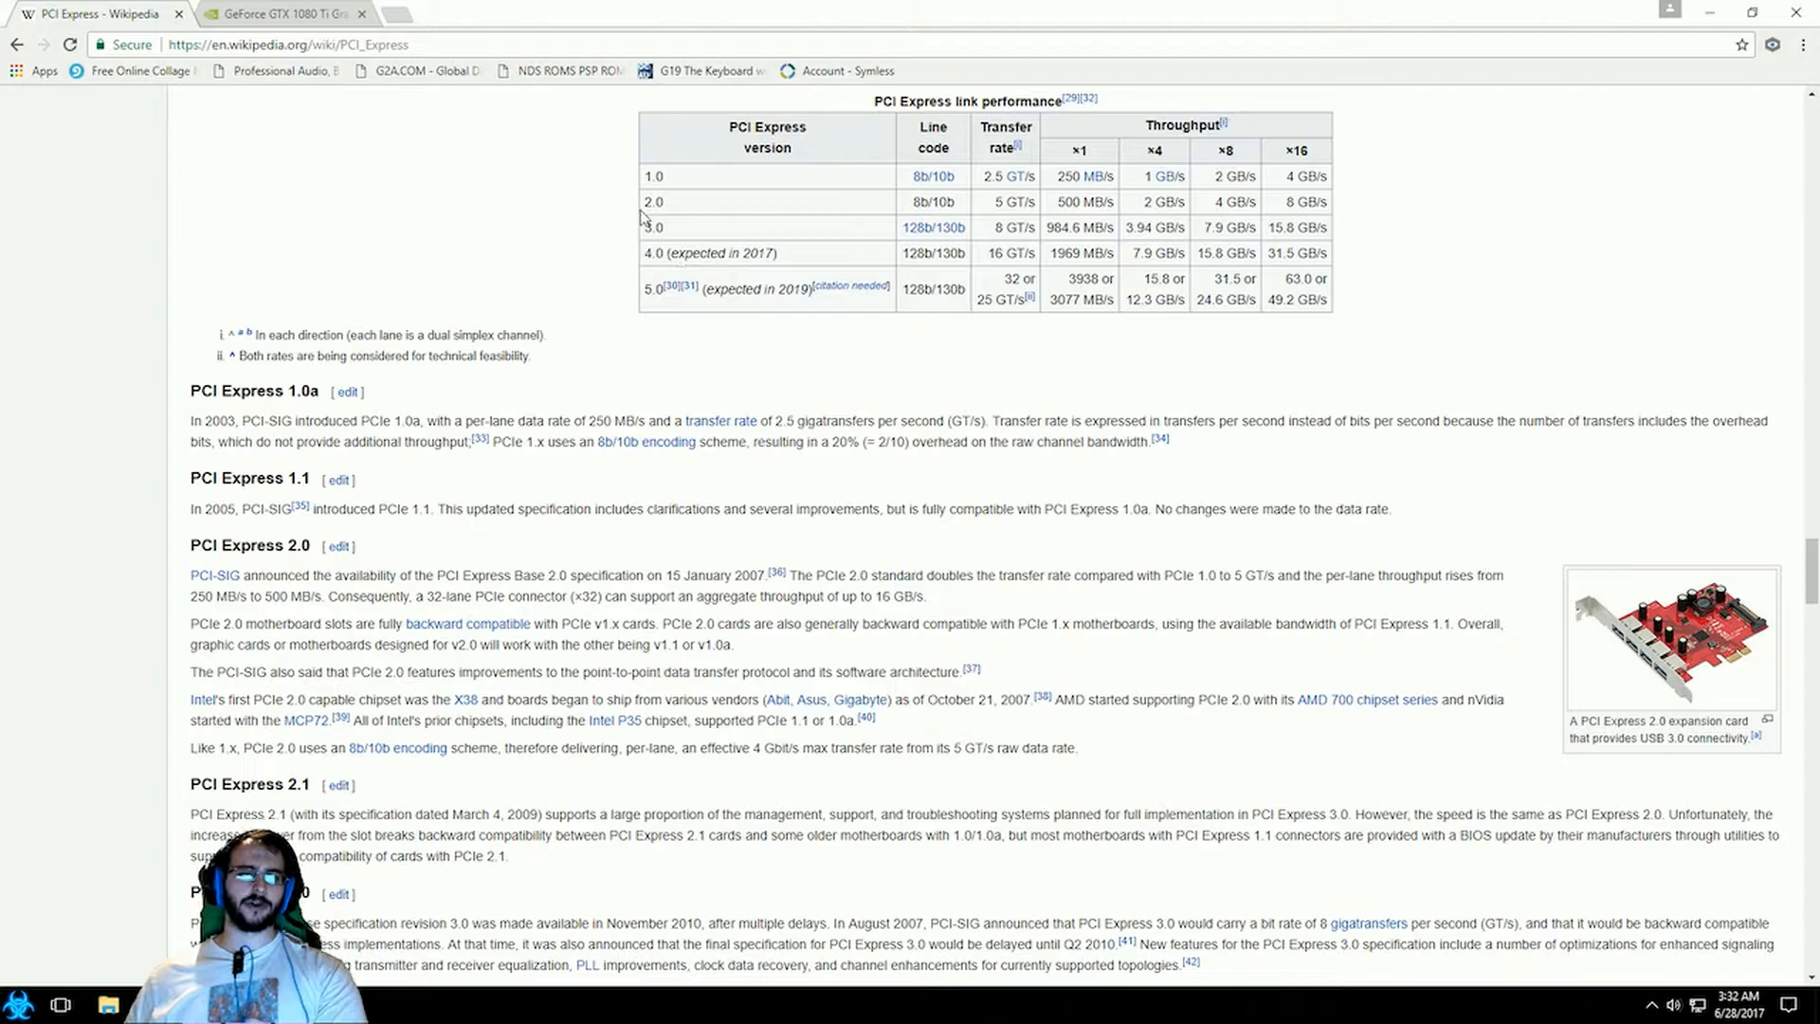
{"action": "double_click", "coordinate": [653, 227]}
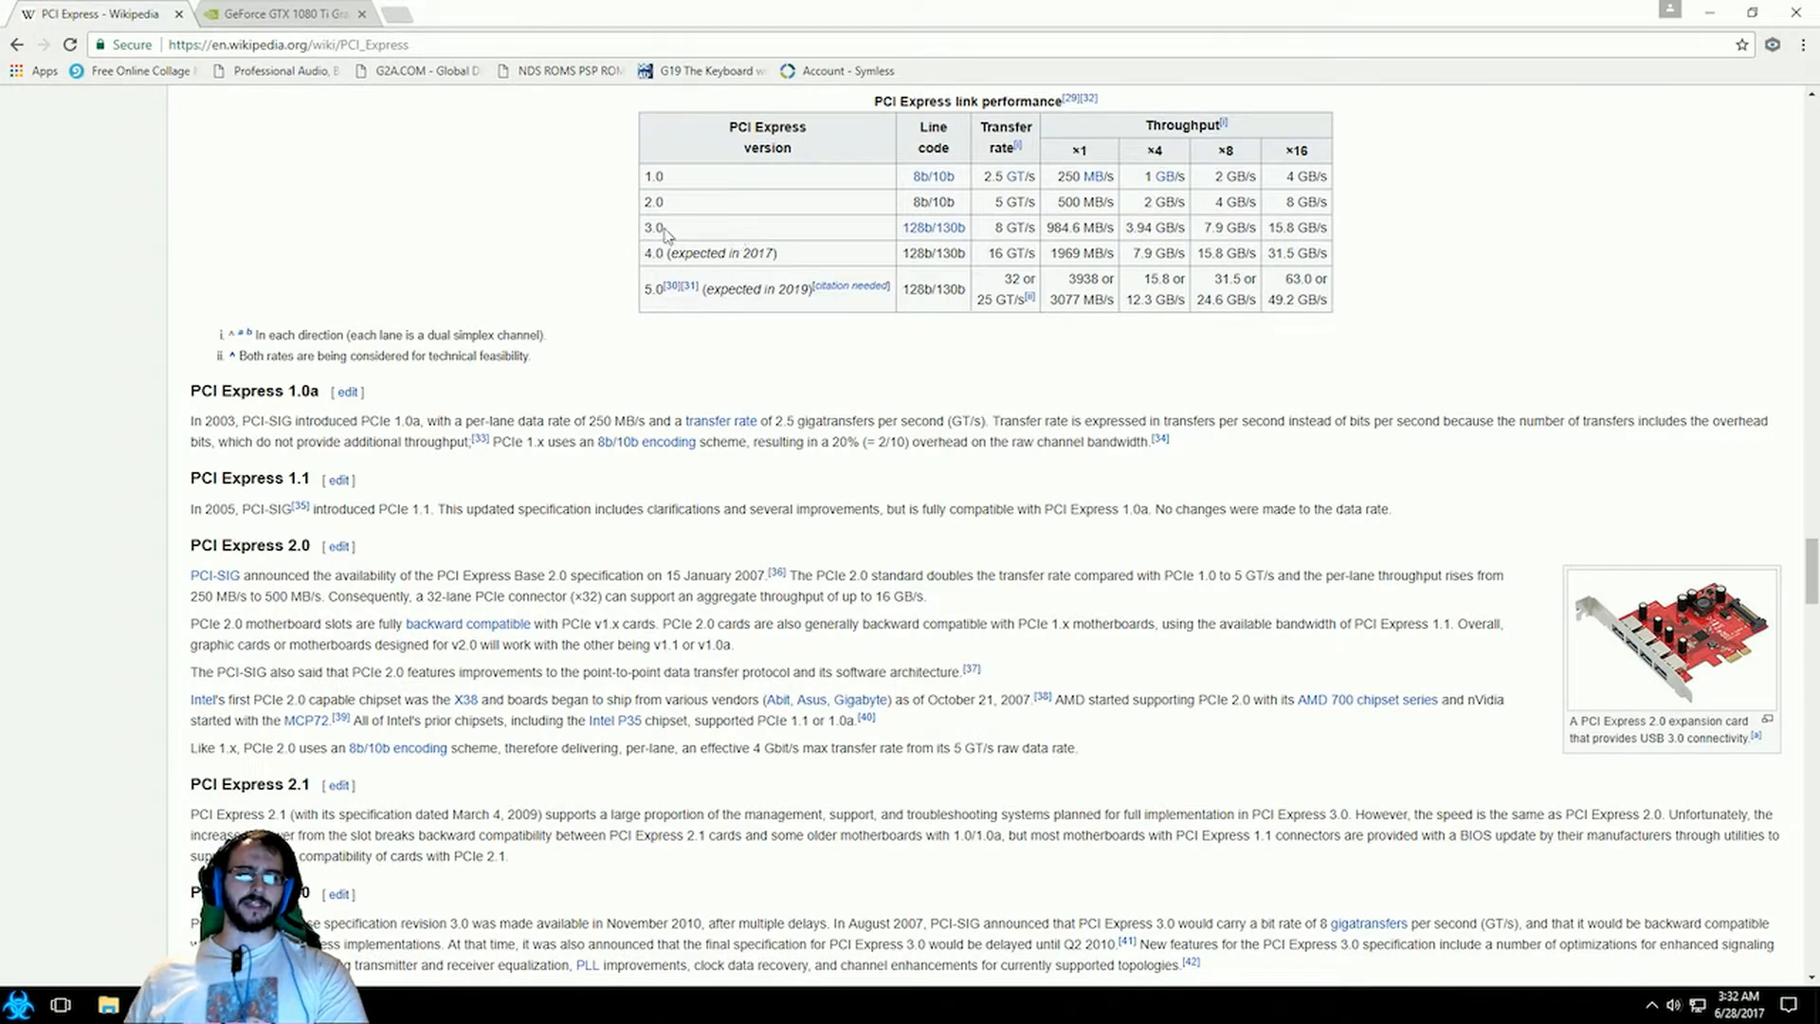
{"action": "mouse_move", "coordinate": [596, 228]}
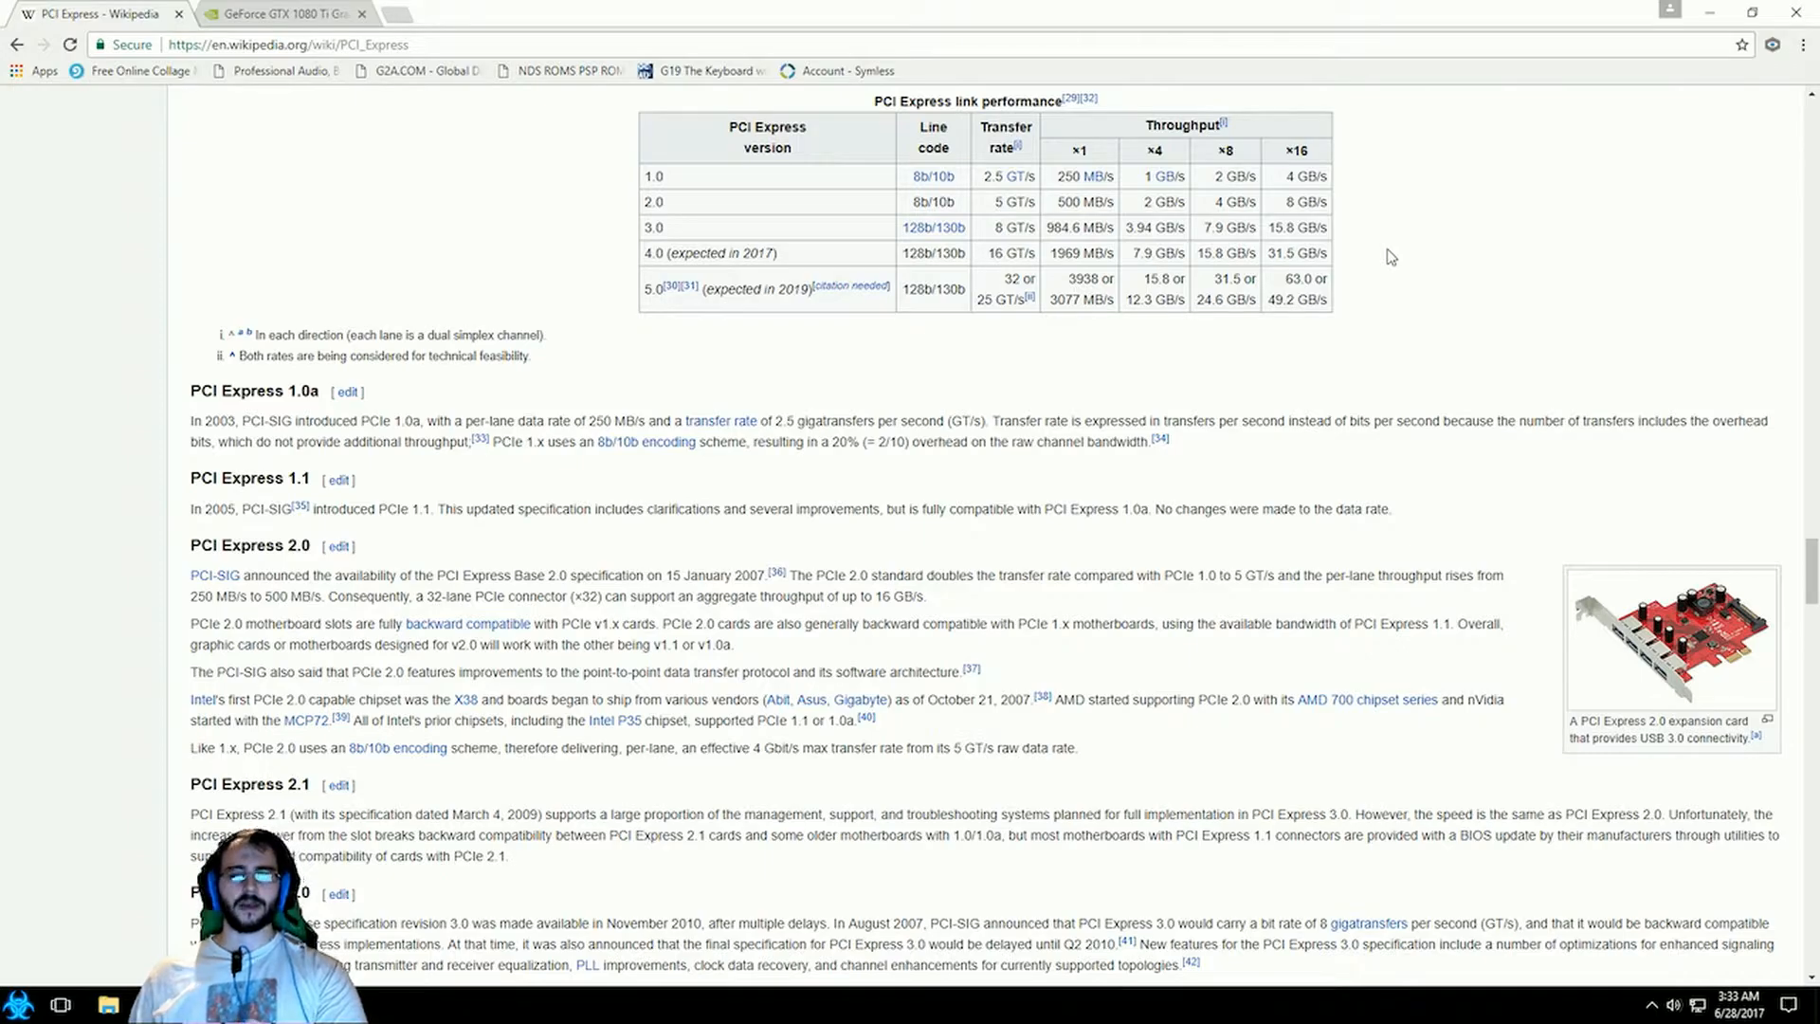
{"action": "mouse_move", "coordinate": [1358, 236]}
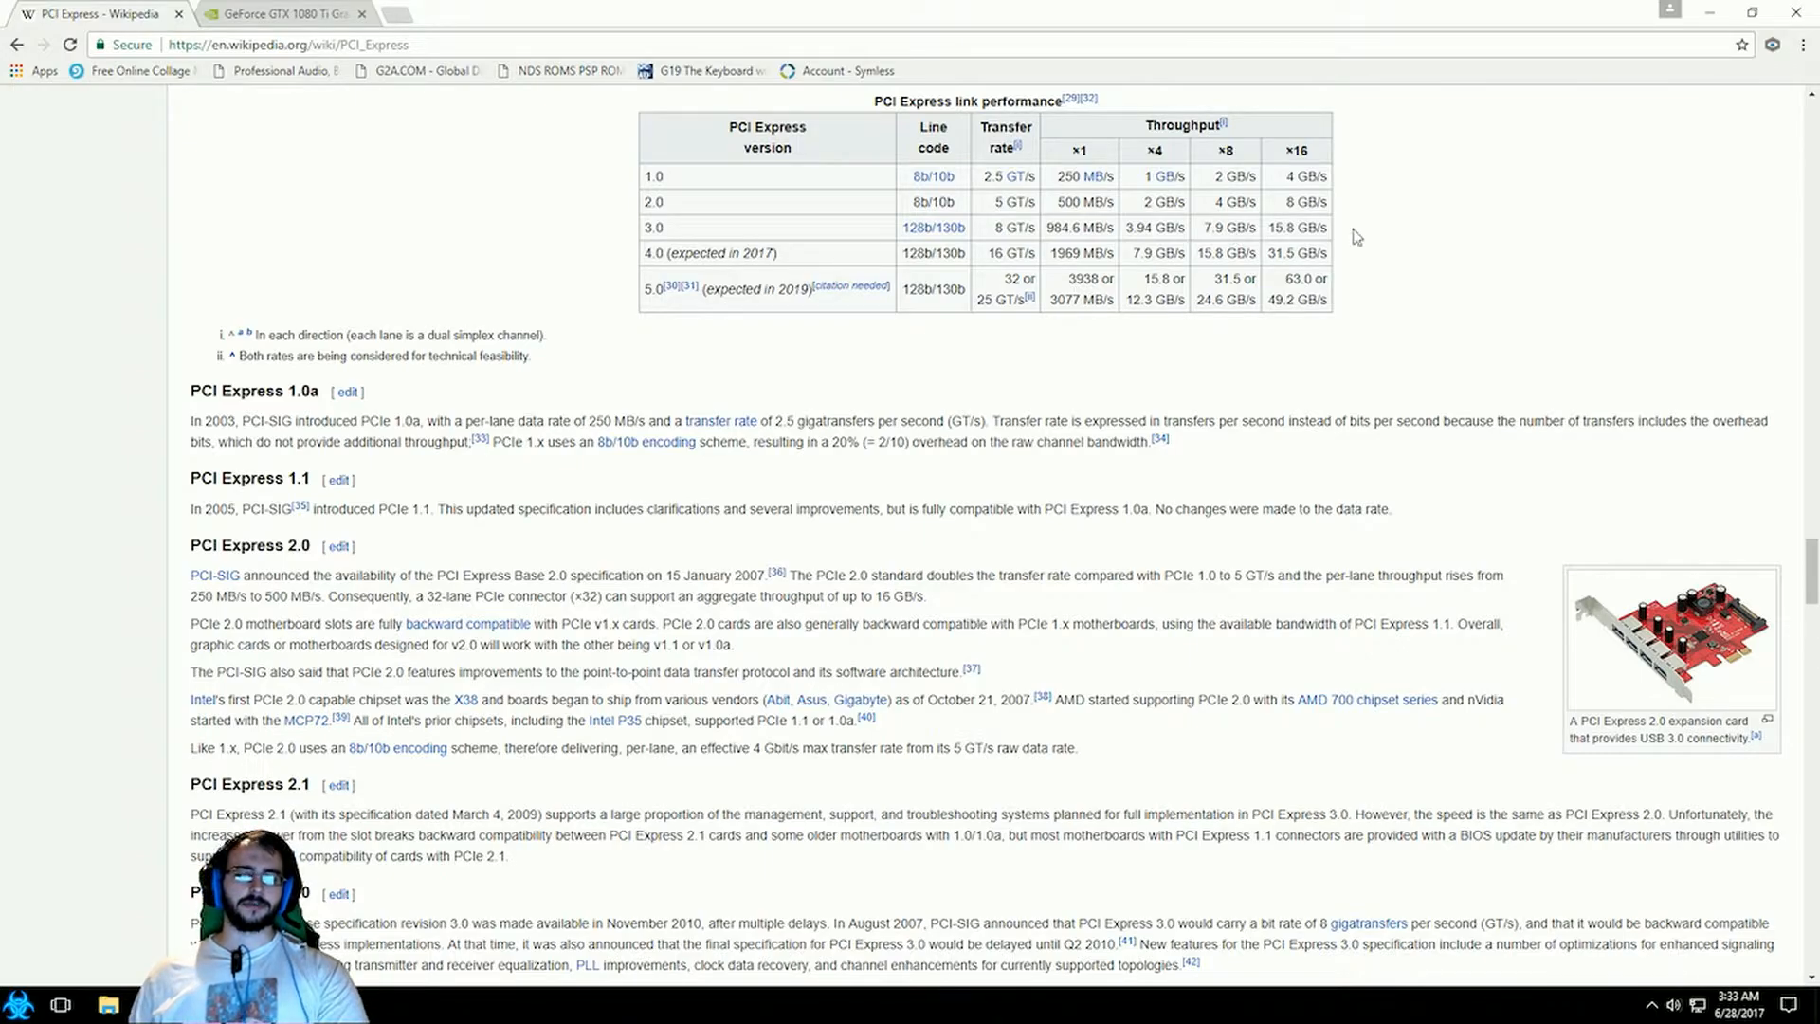
{"action": "mouse_move", "coordinate": [1397, 231]}
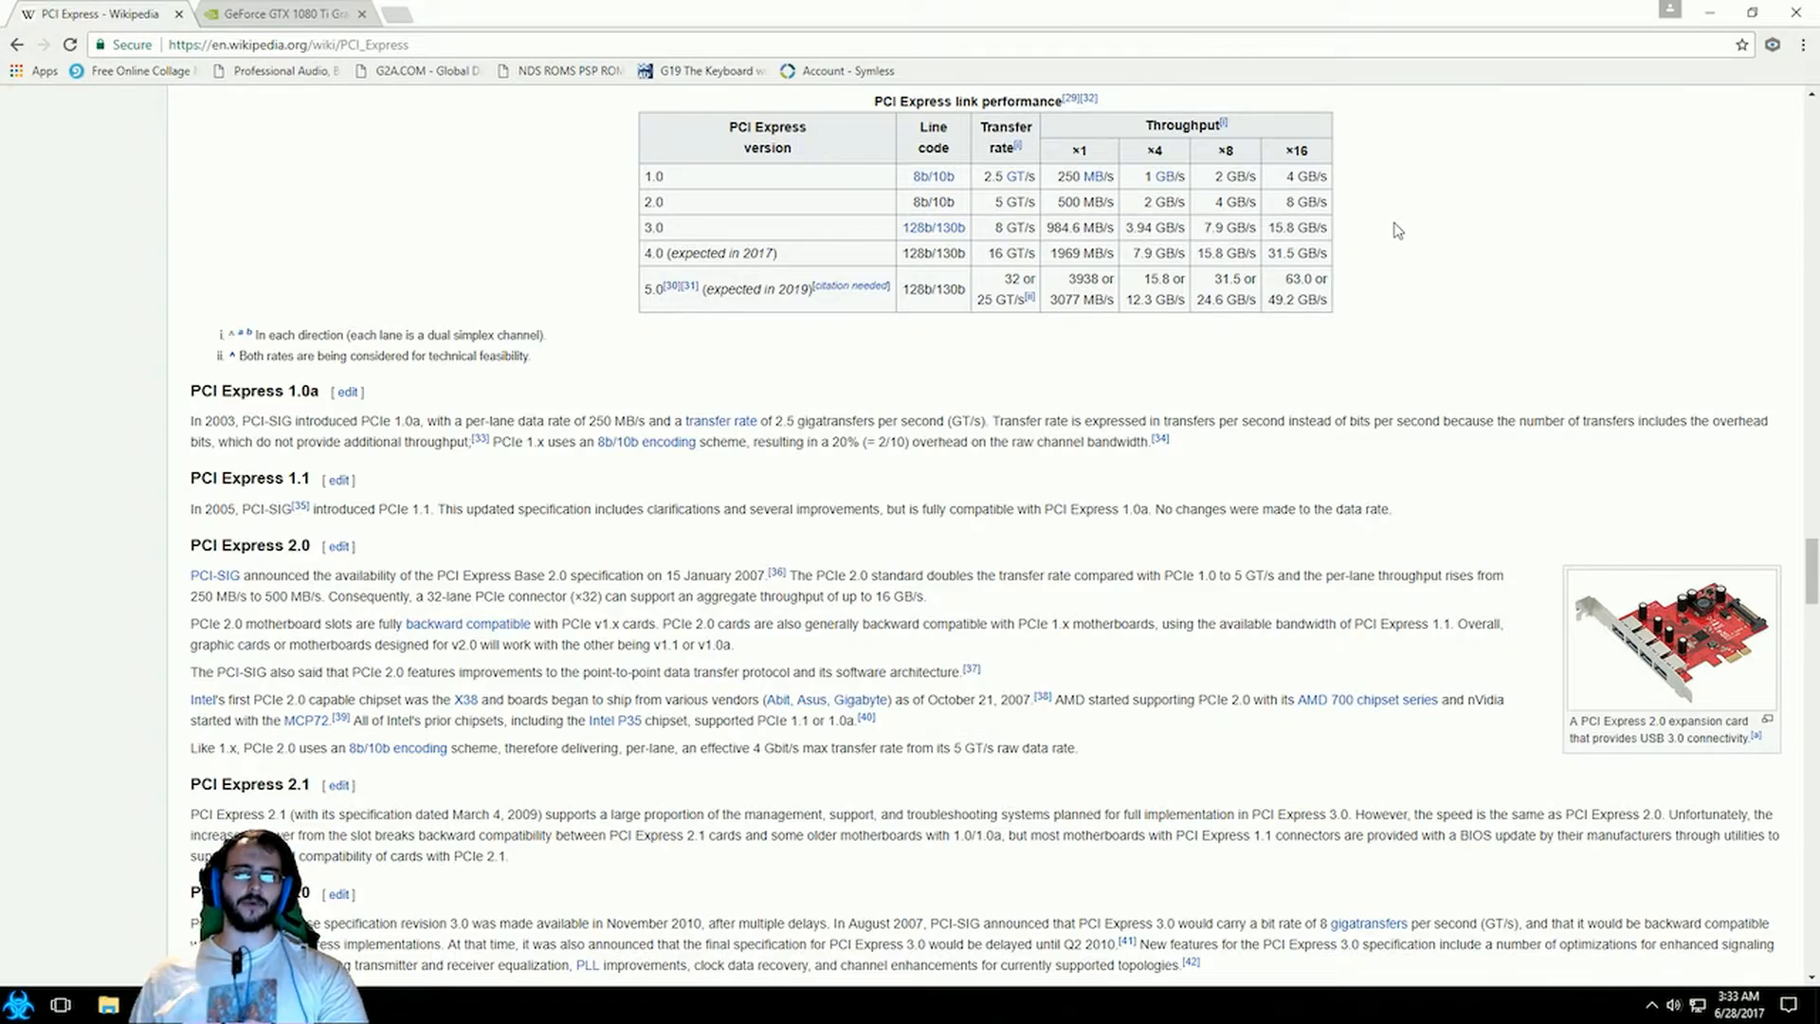
{"action": "mouse_move", "coordinate": [1409, 229]}
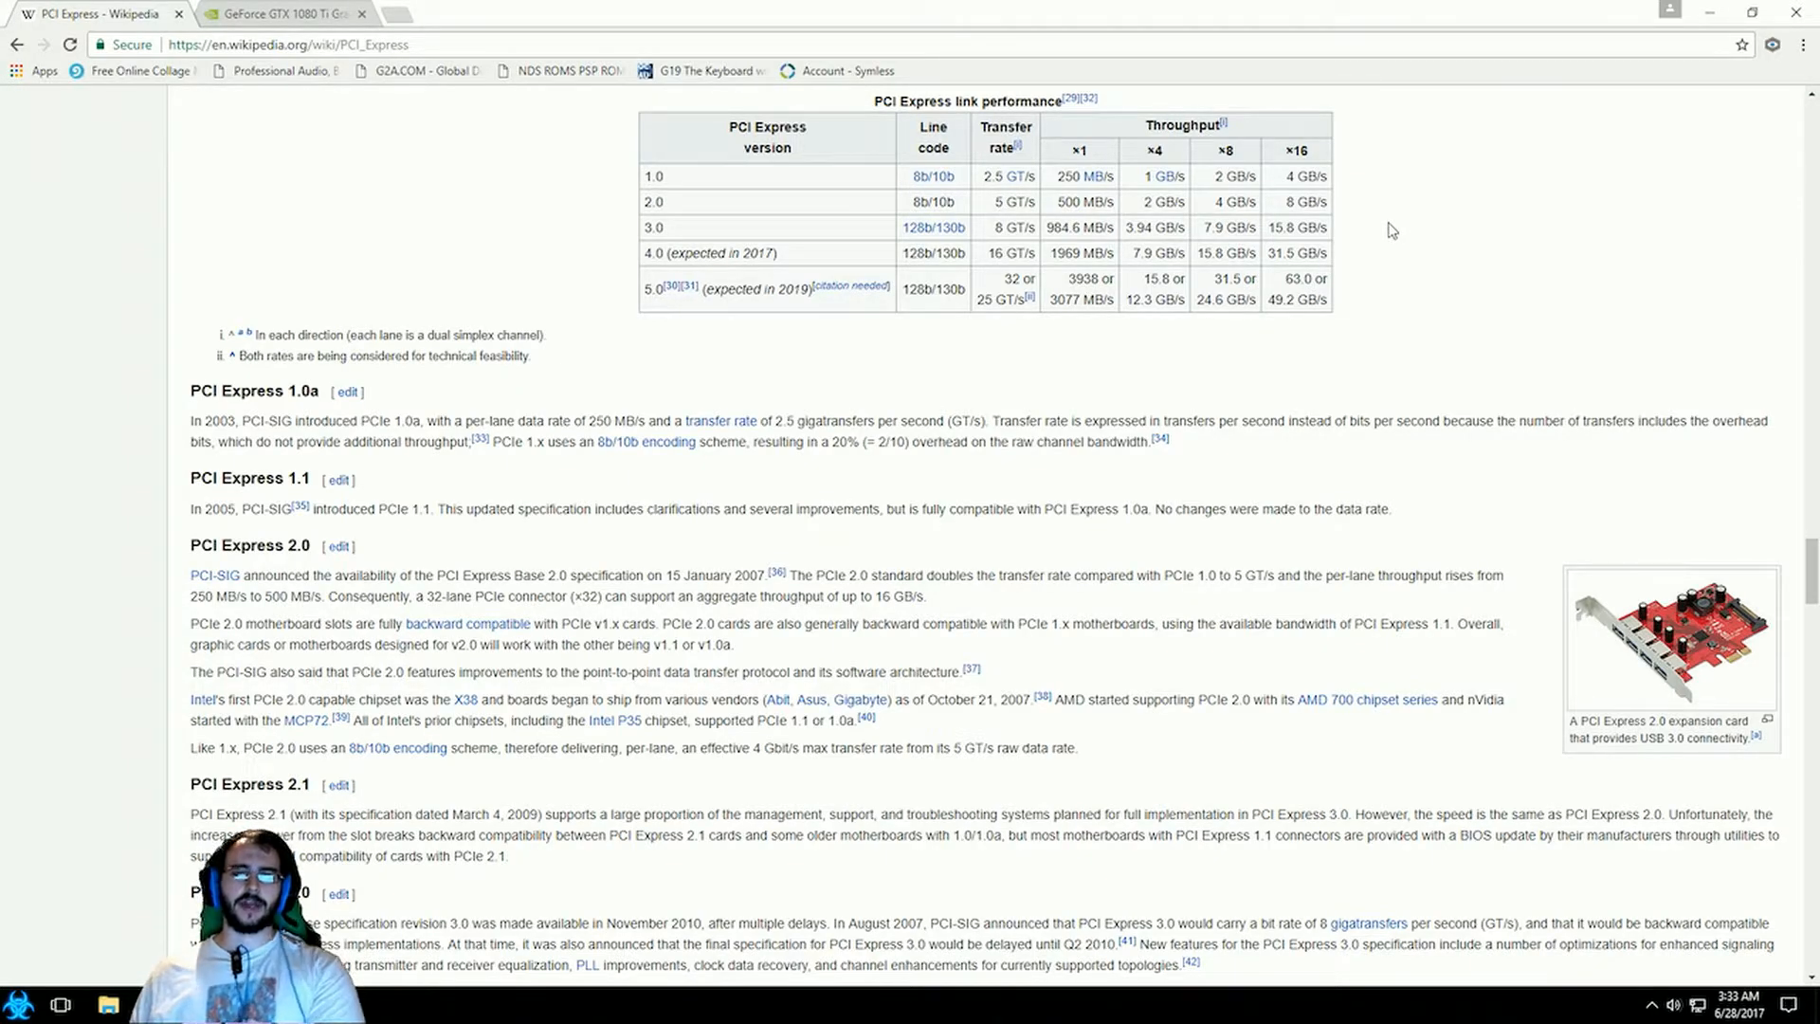
{"action": "mouse_move", "coordinate": [1402, 128]}
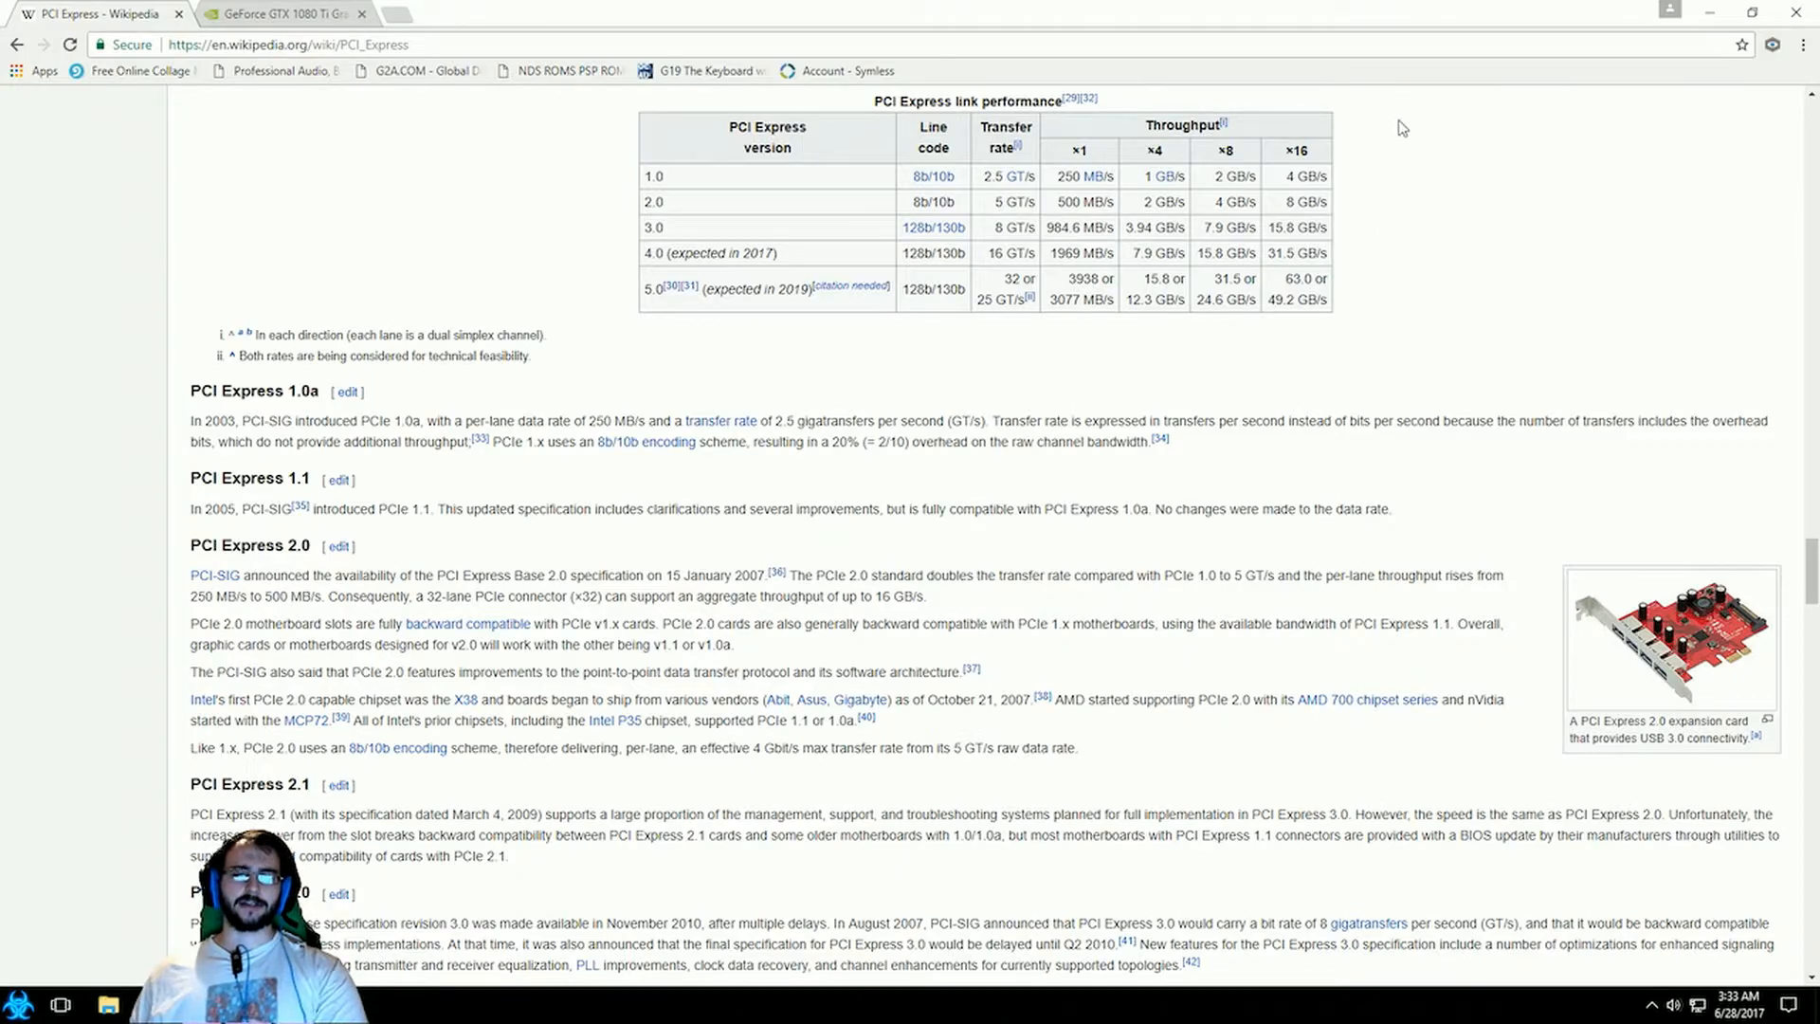
{"action": "mouse_move", "coordinate": [1451, 181]}
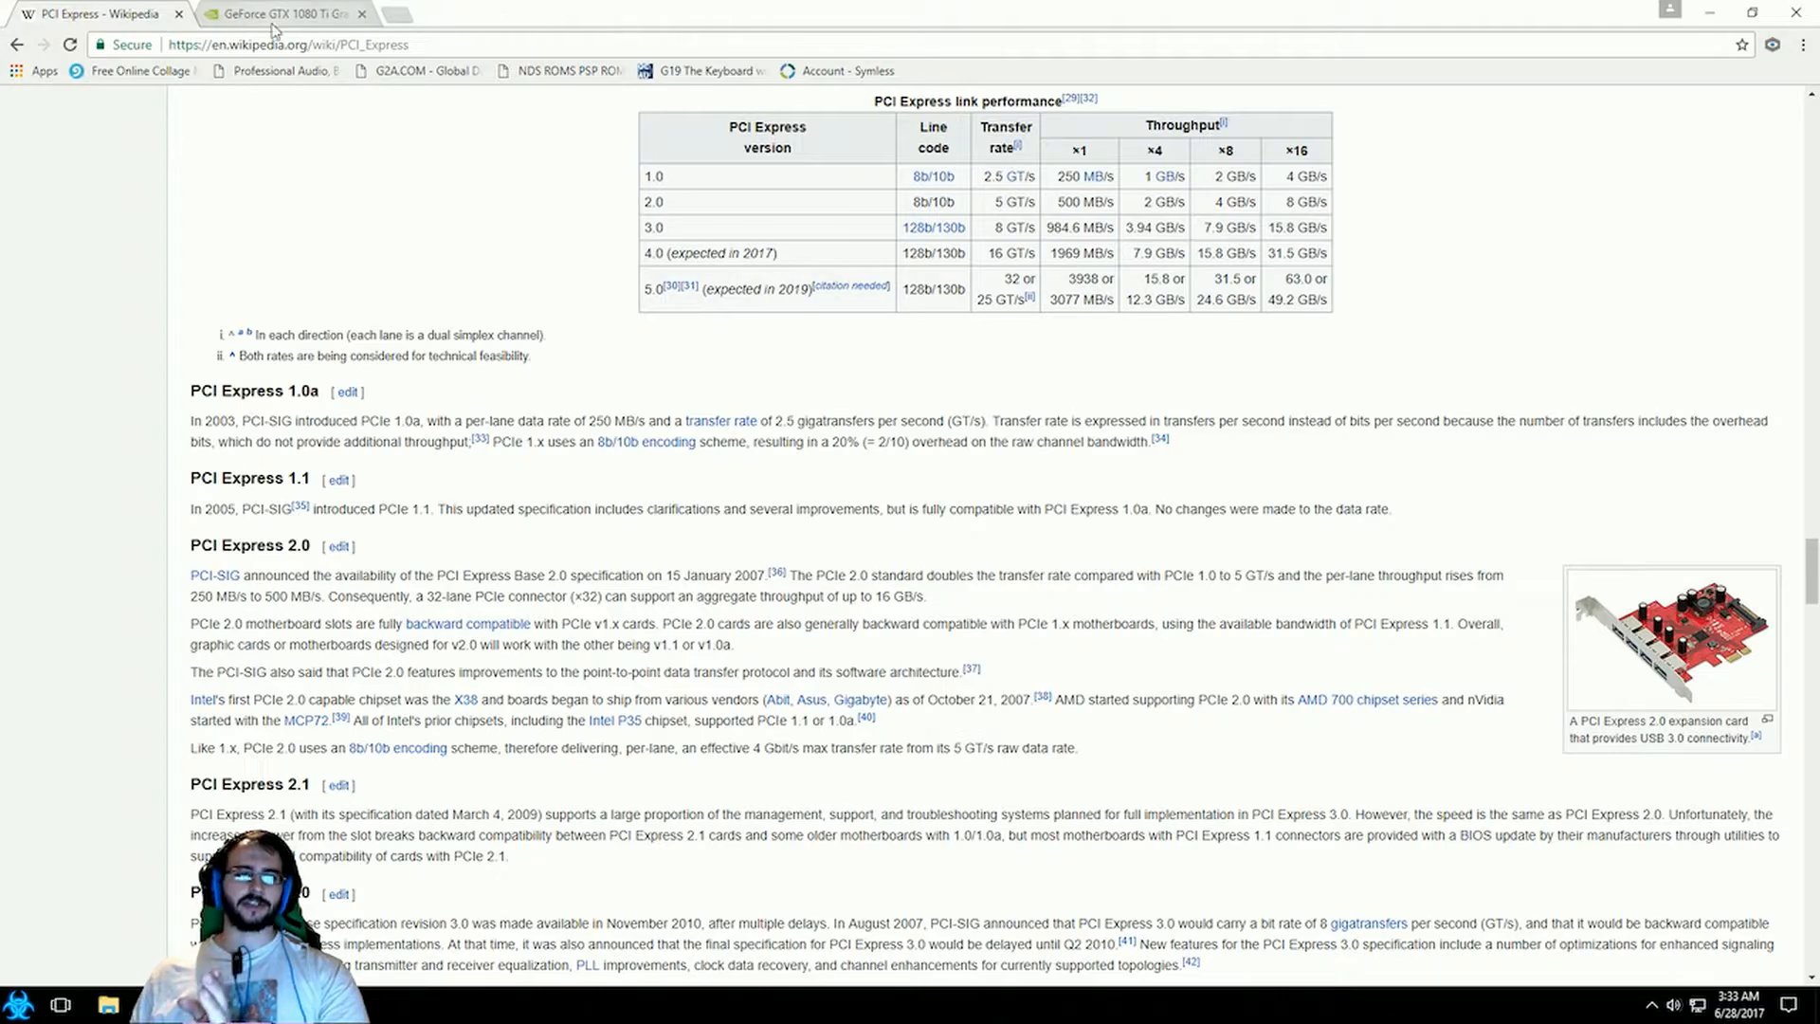
Open the GeForce GTX 1080 Ti tab and scroll its specs to Bus Support: PCIe 3.0.
{"action": "left_click", "coordinate": [285, 13]}
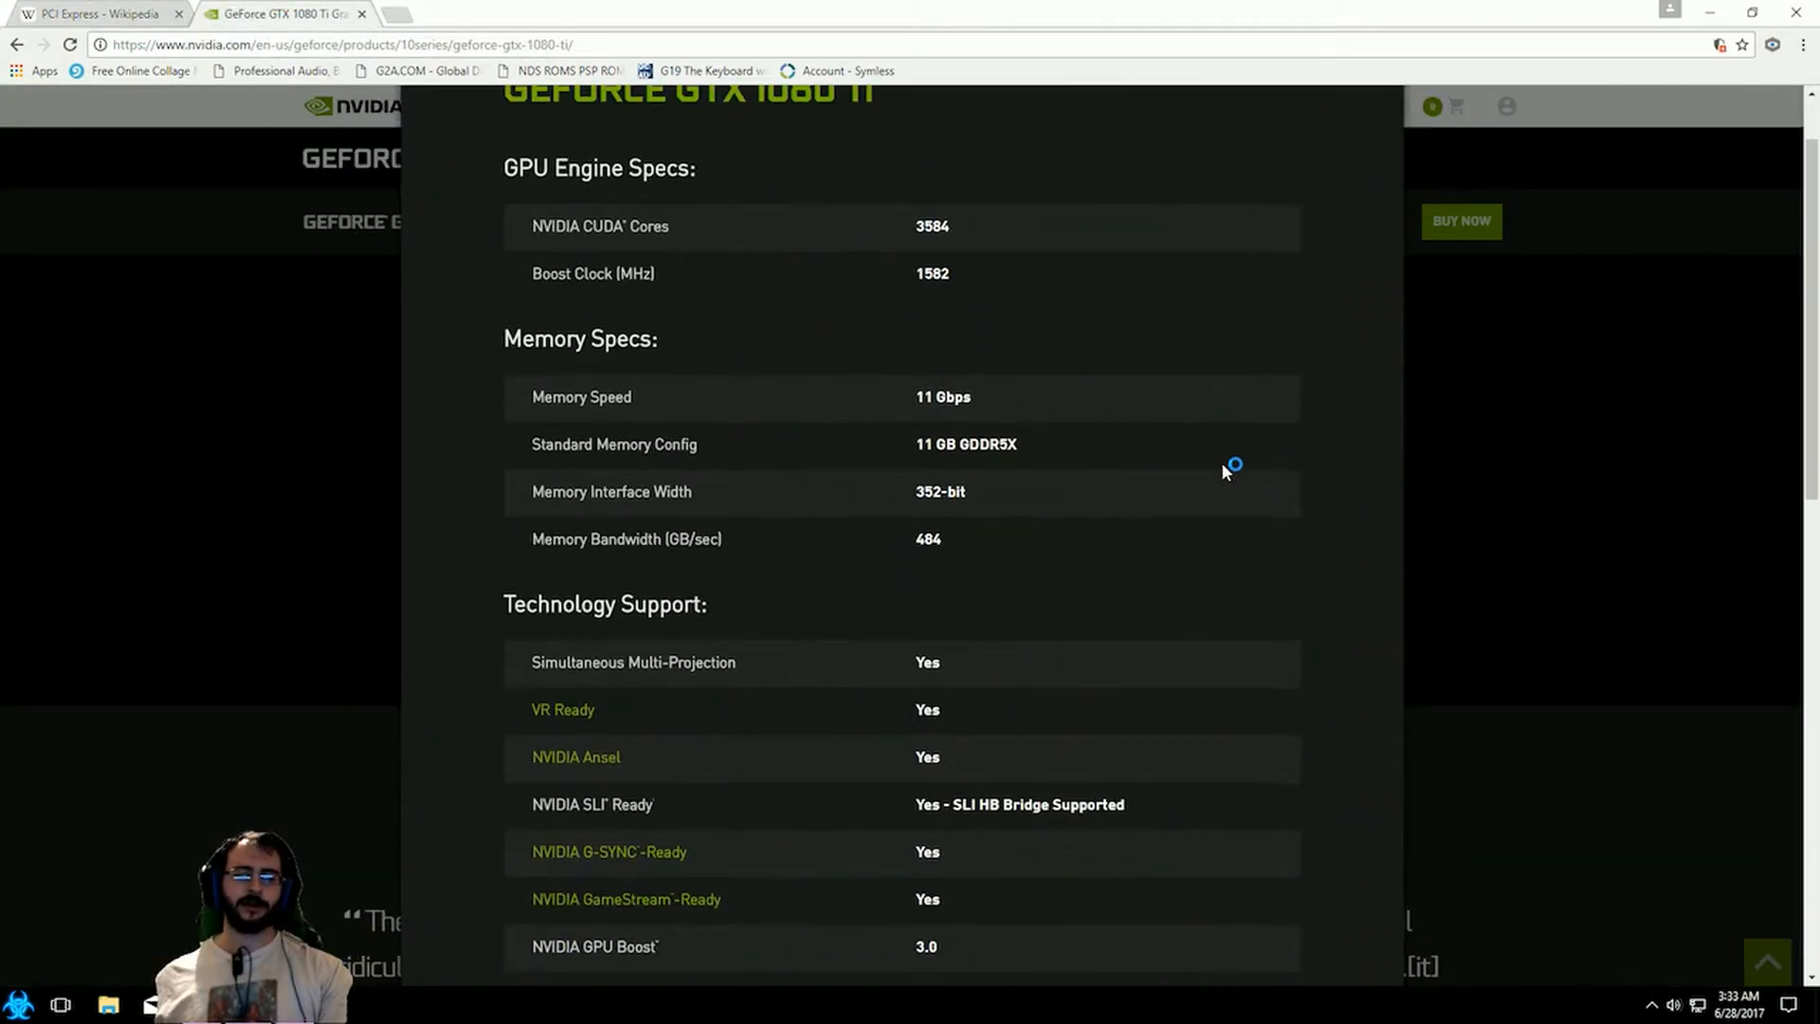
{"action": "scroll", "scroll_direction": "down", "scroll_amount": 3}
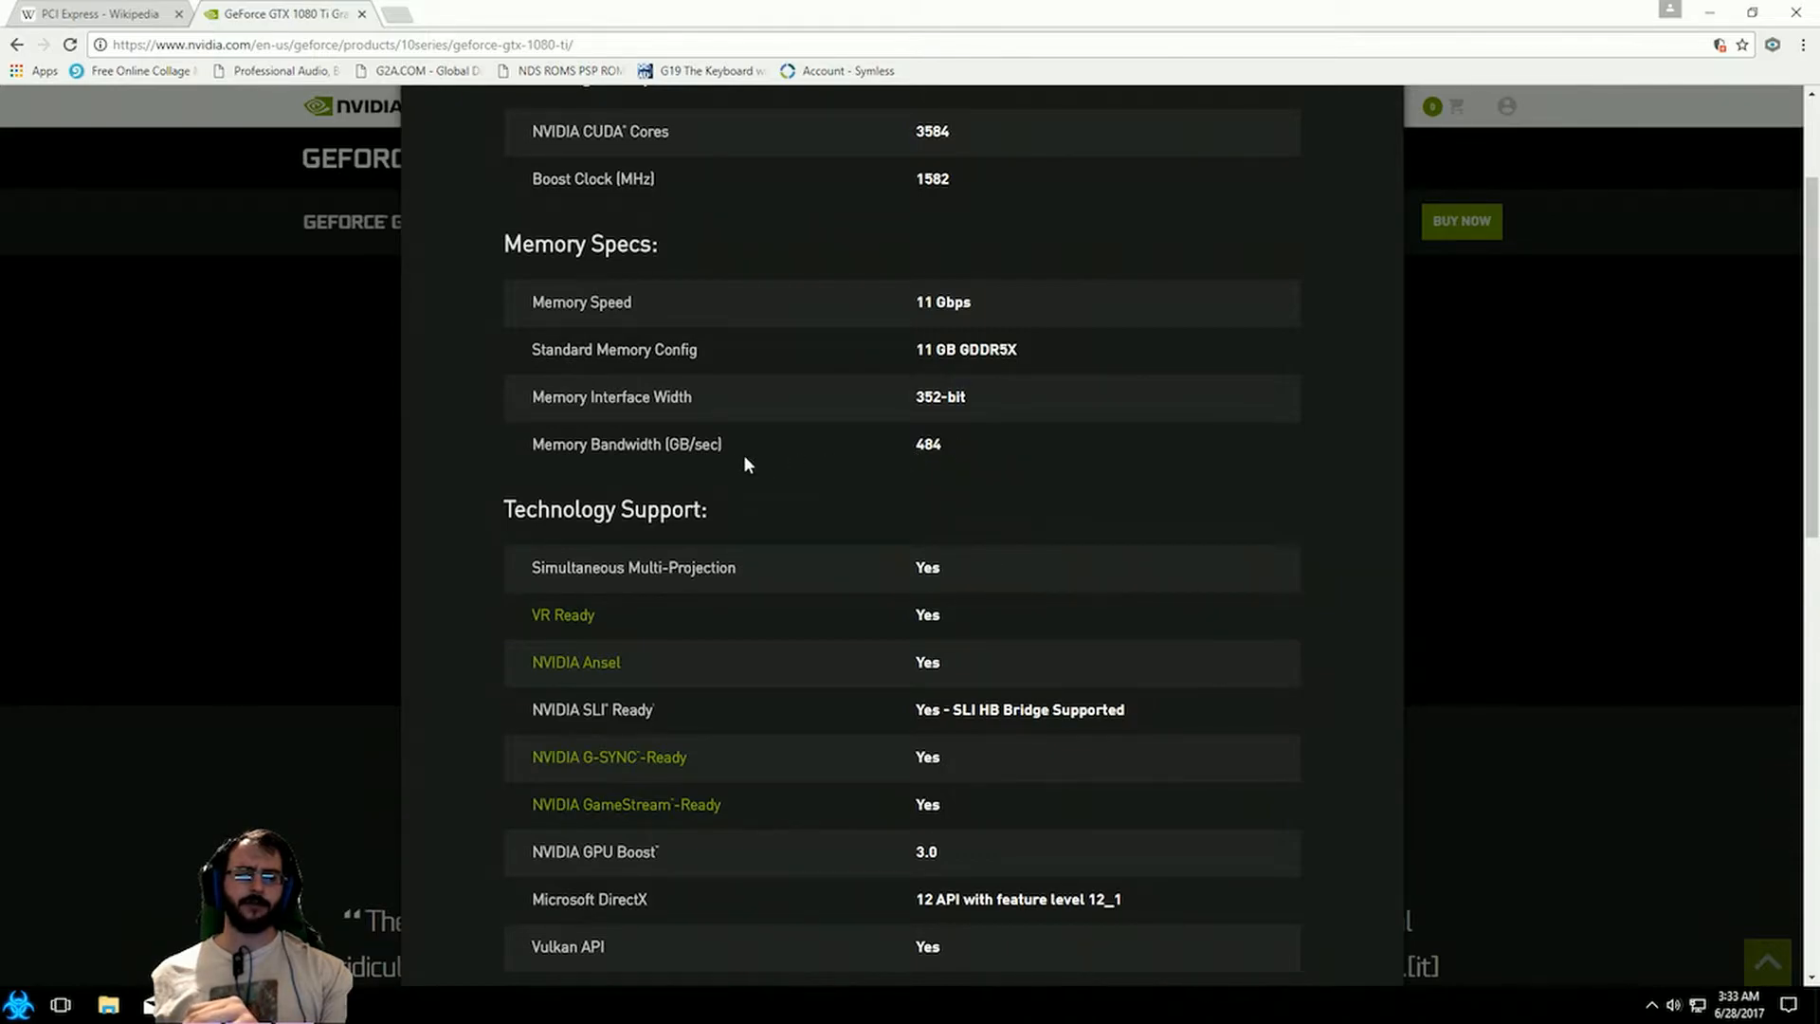
{"action": "mouse_move", "coordinate": [1174, 526]}
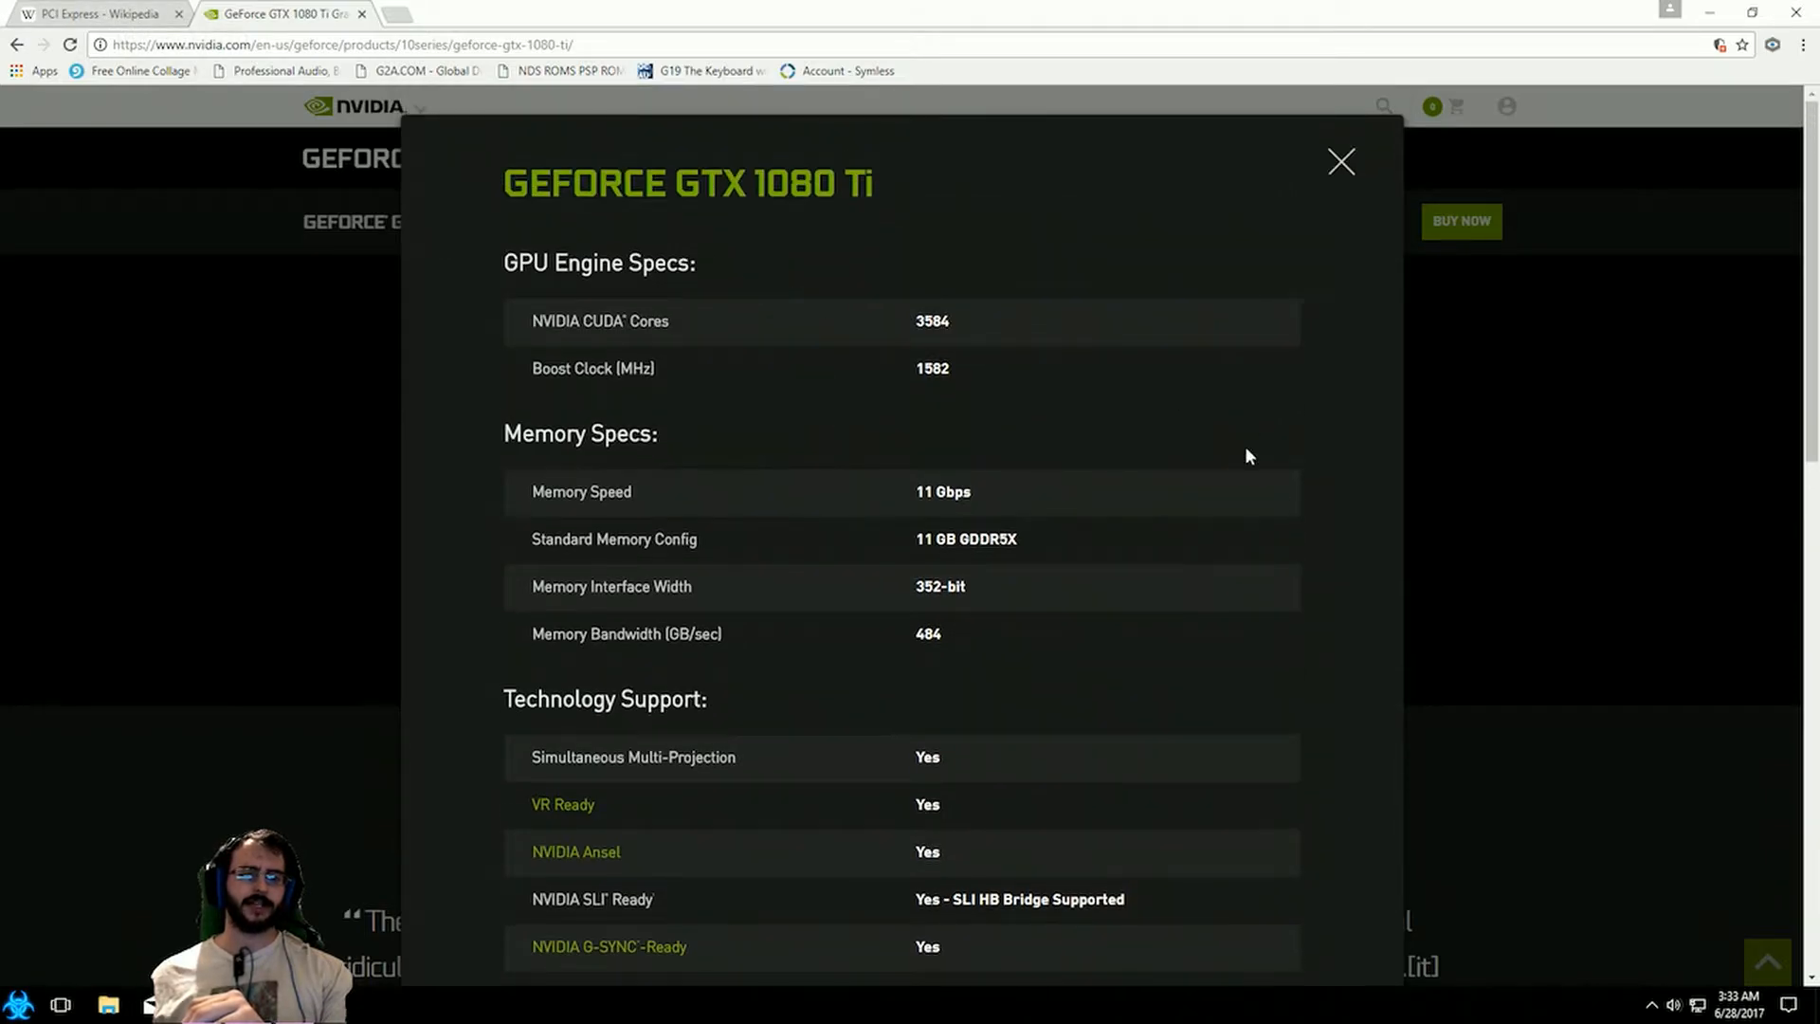
{"action": "scroll", "scroll_direction": "down", "scroll_amount": 3}
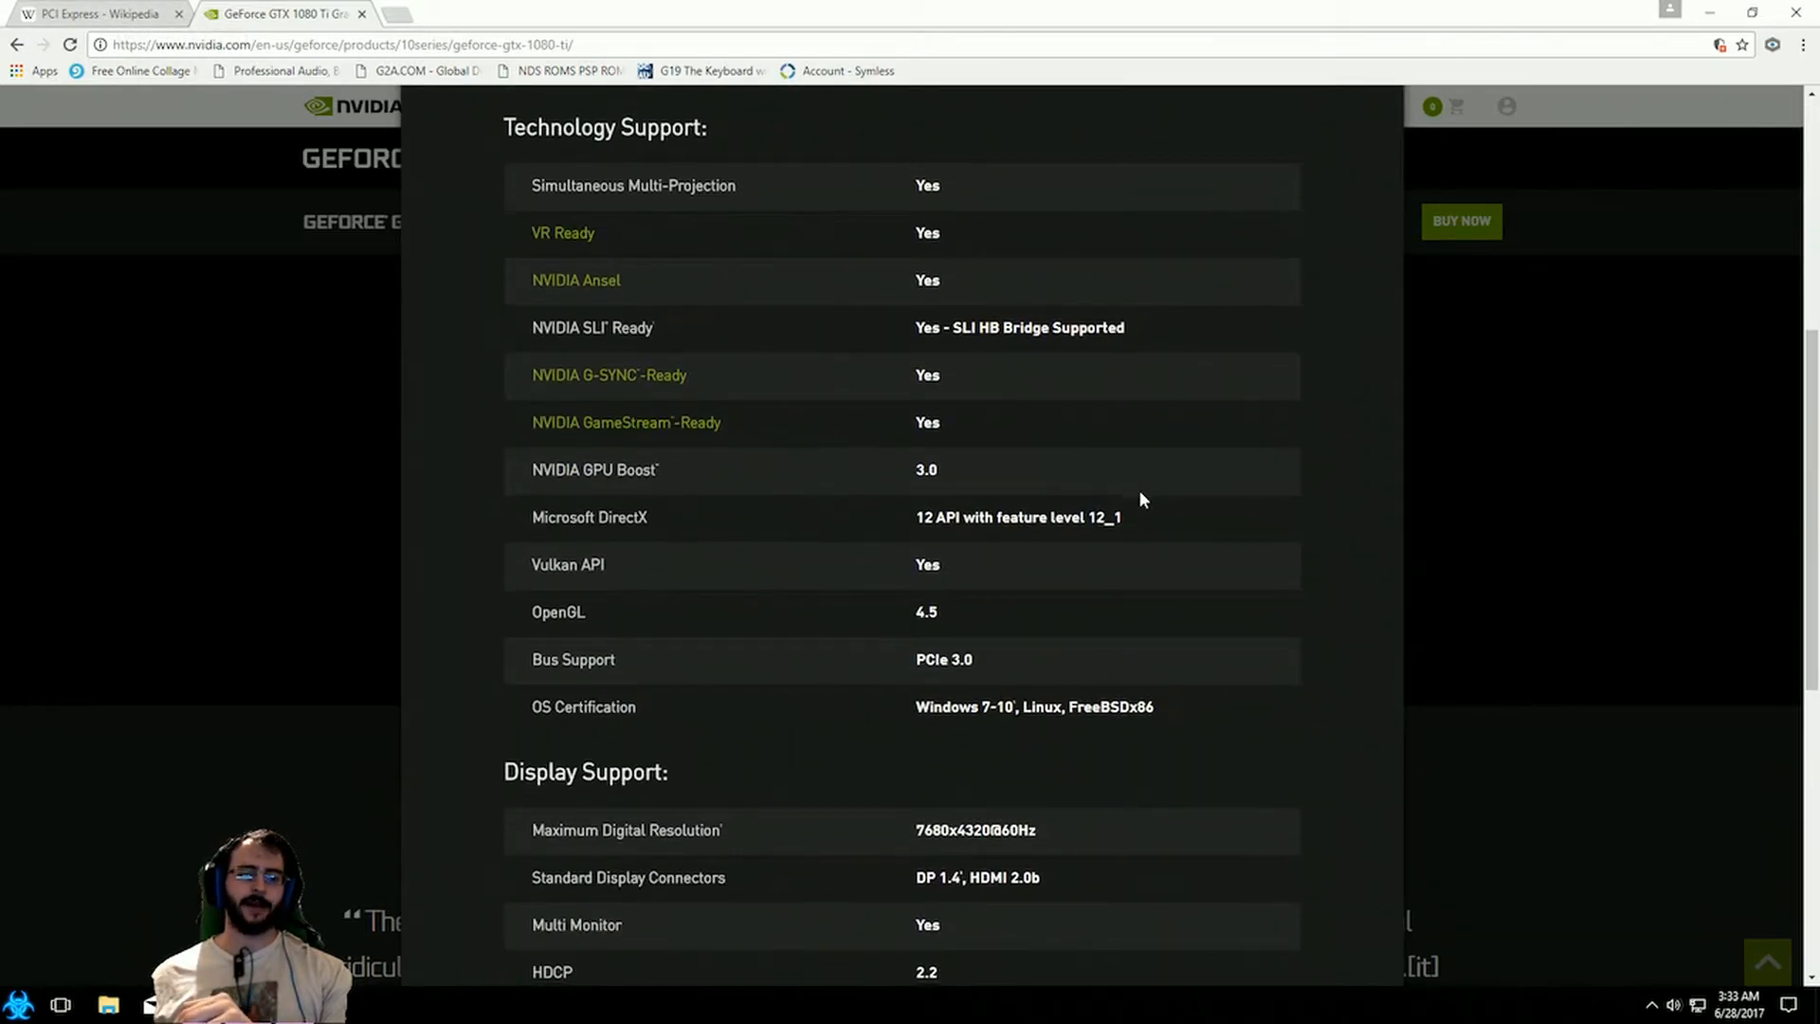
{"action": "scroll", "scroll_direction": "down", "scroll_amount": 3}
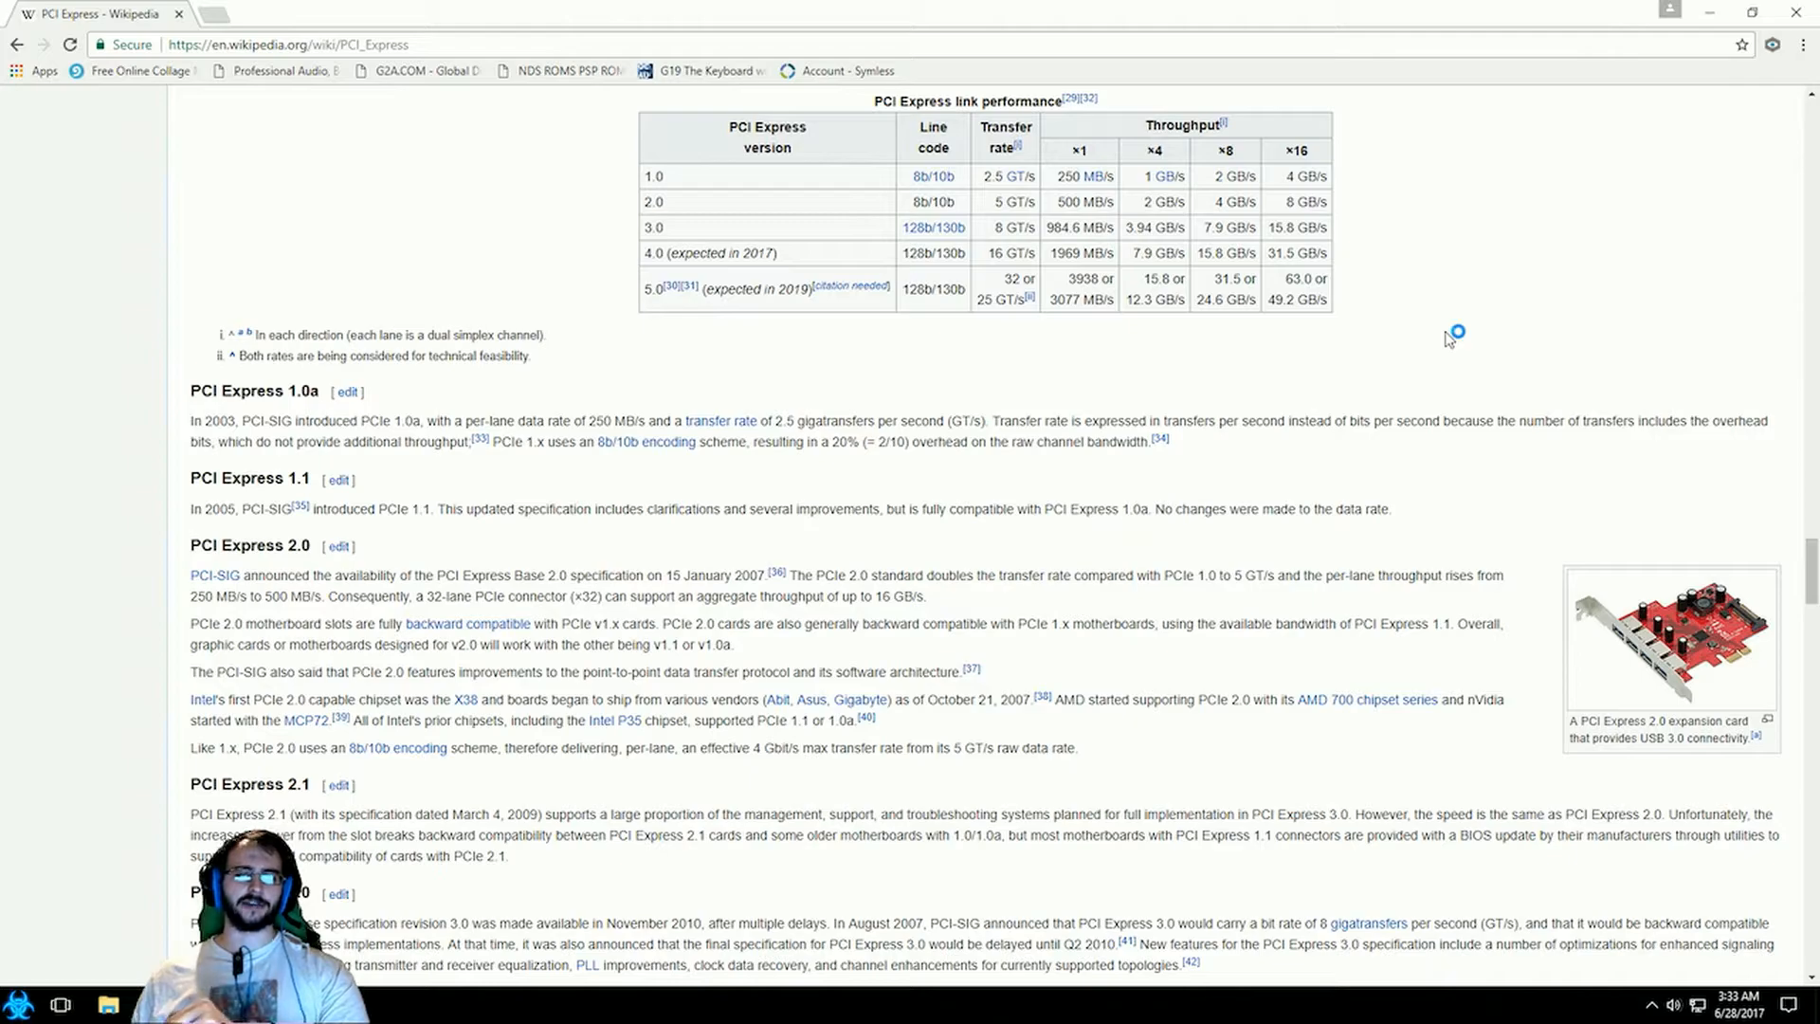
{"action": "mouse_move", "coordinate": [1450, 338]}
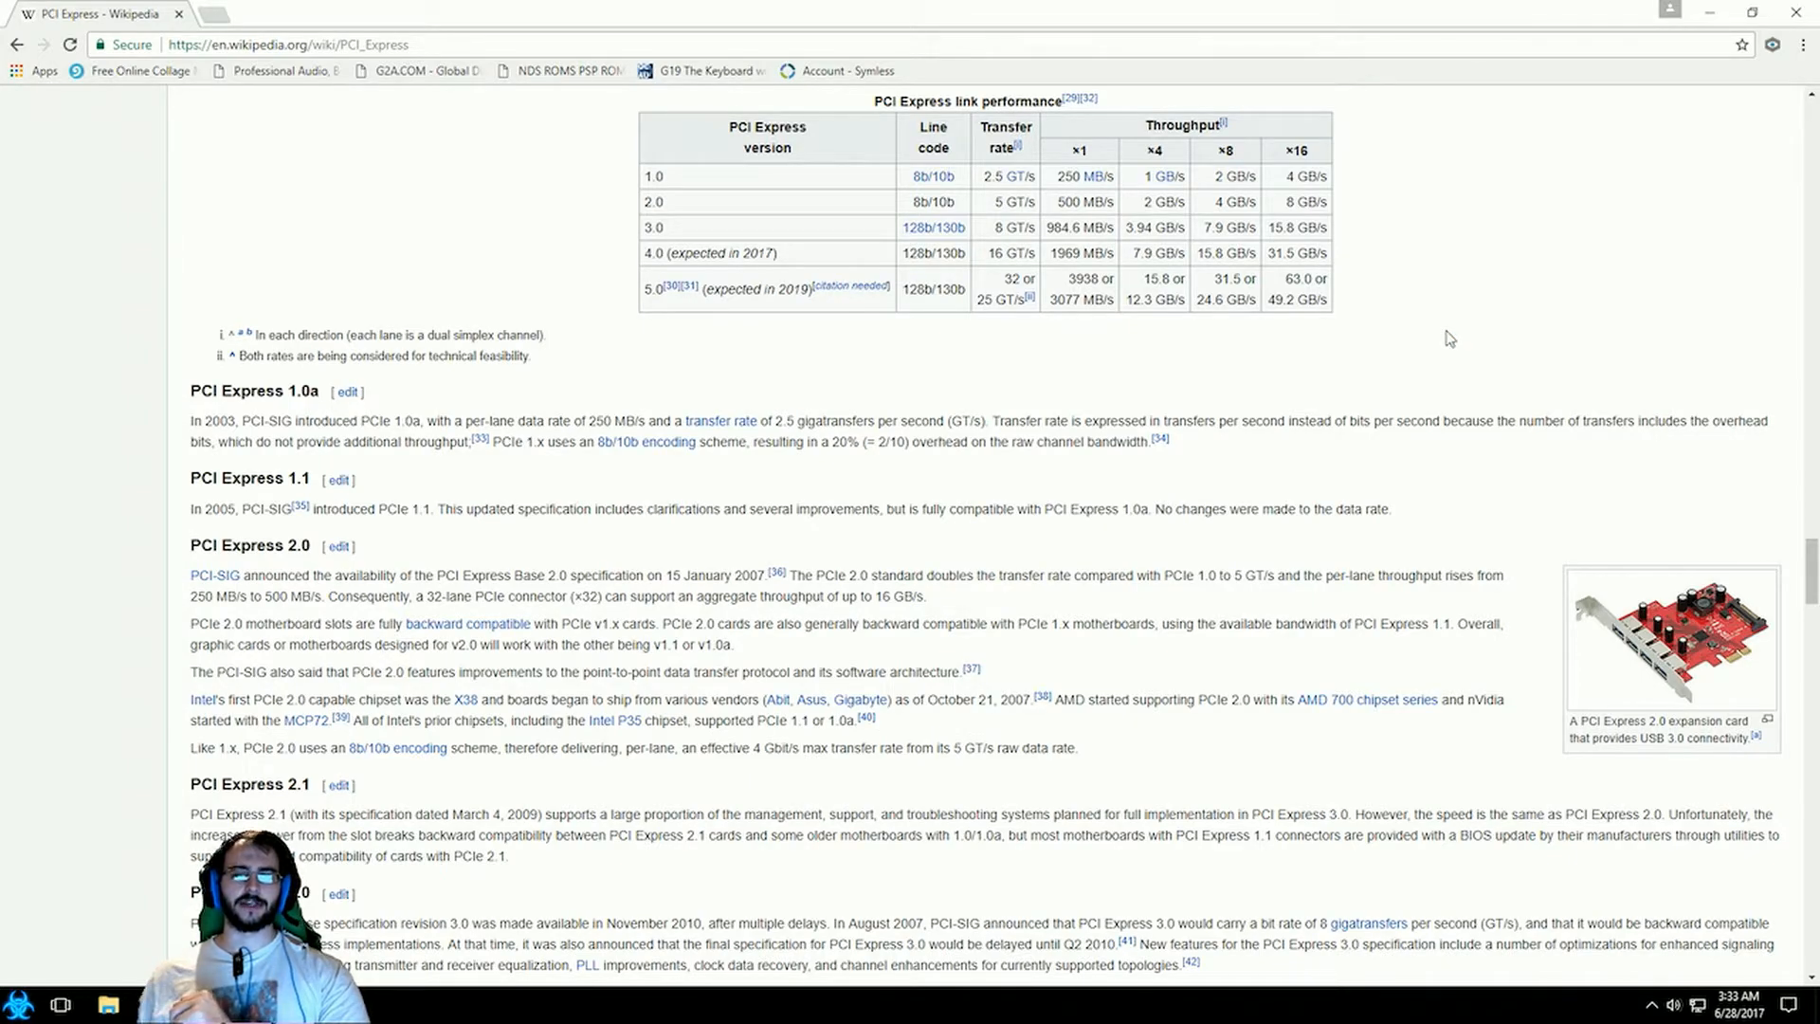
{"action": "mouse_move", "coordinate": [1487, 331]}
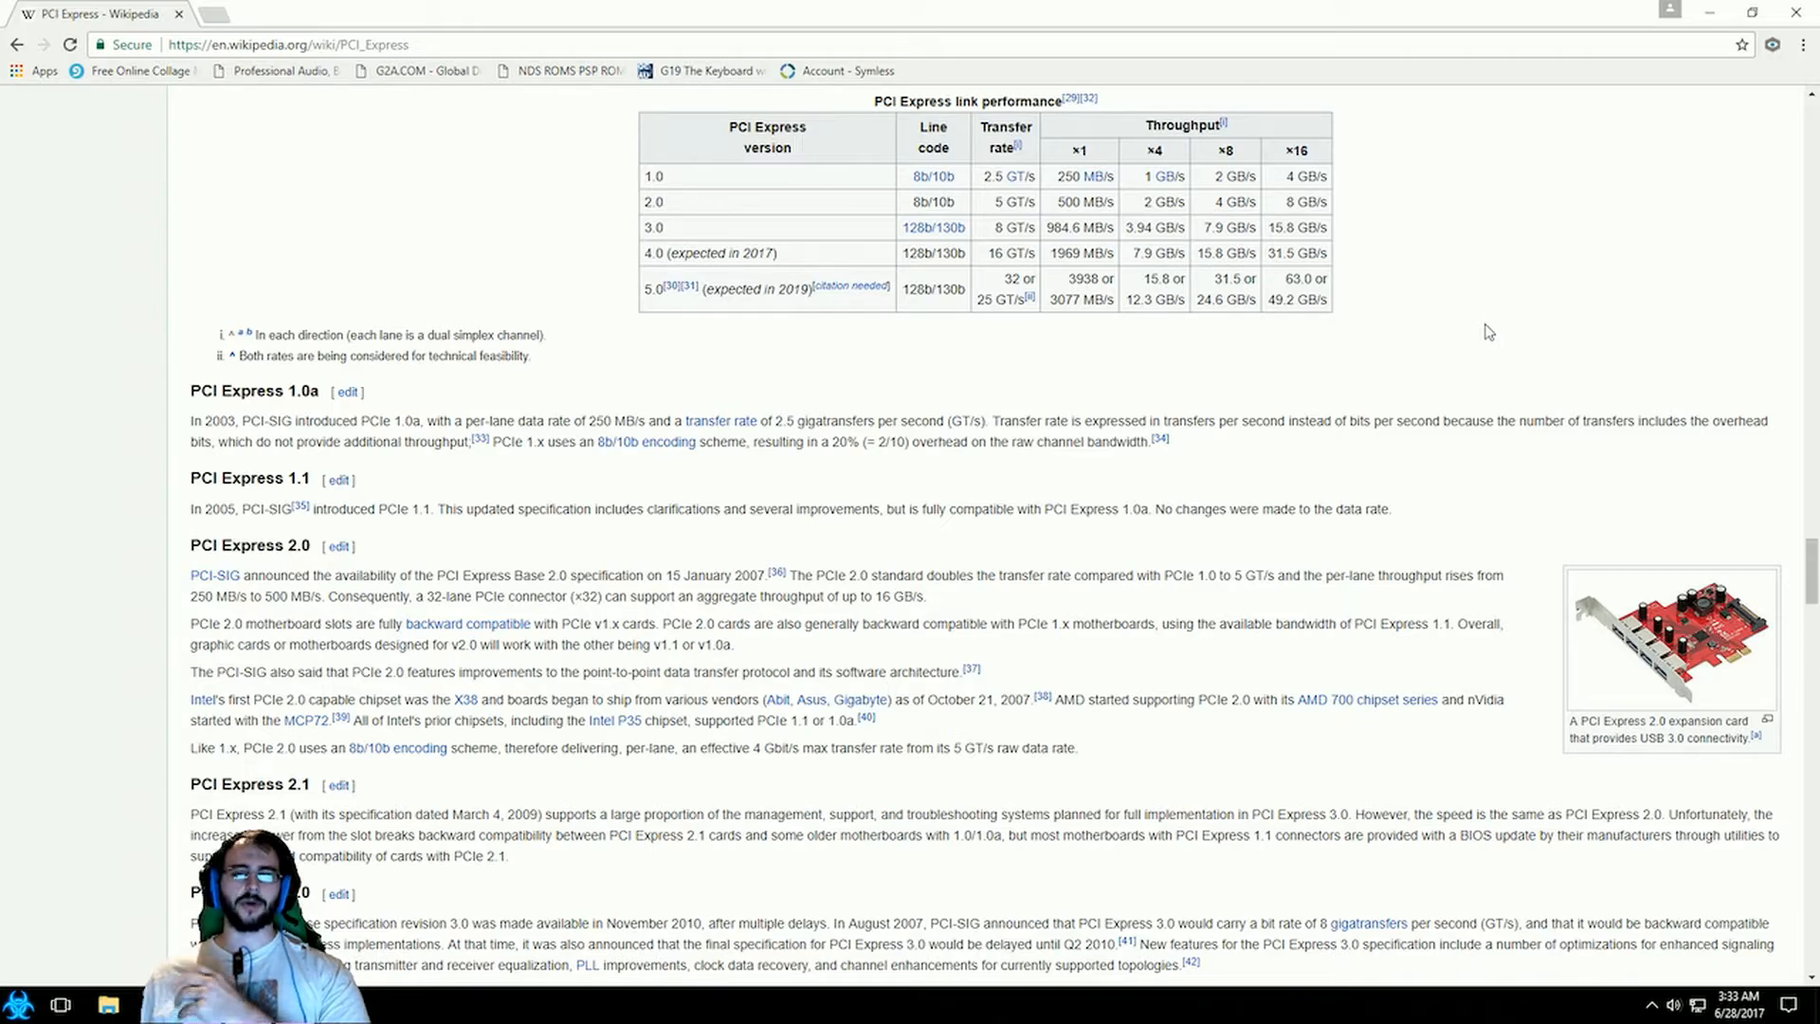
{"action": "mouse_move", "coordinate": [1454, 334]}
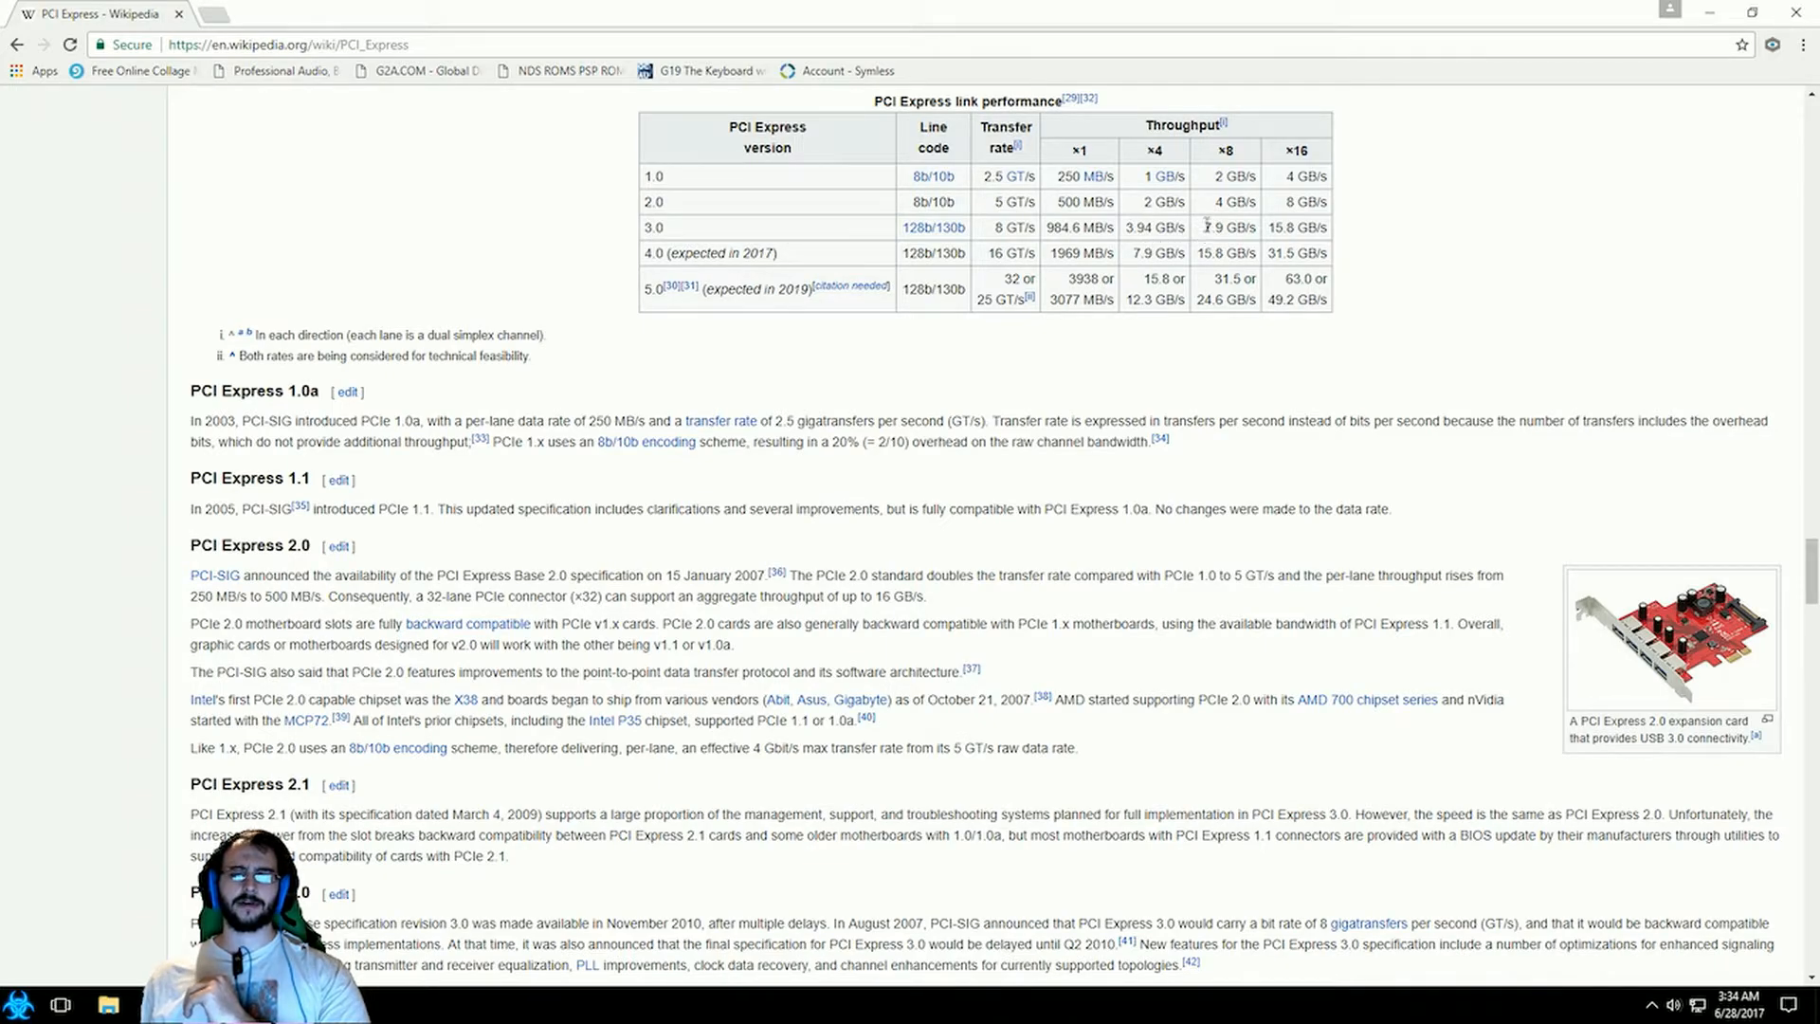
{"action": "double_click", "coordinate": [1220, 226]}
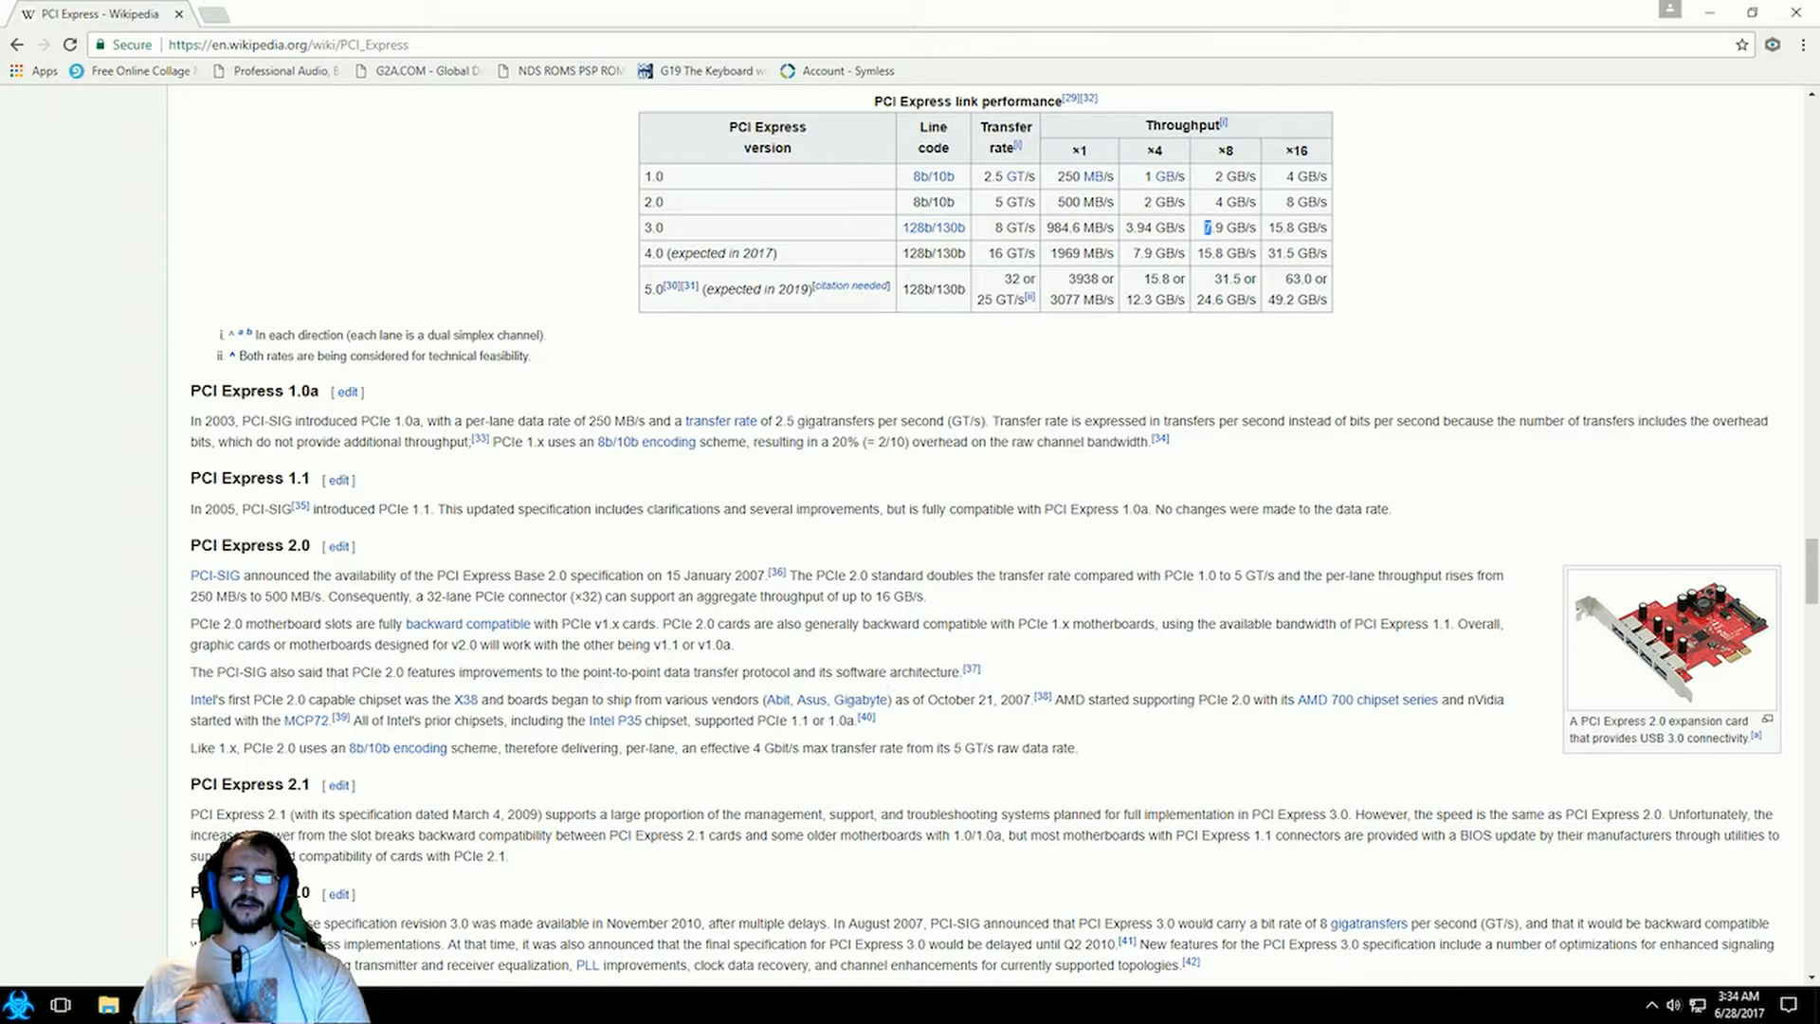
{"action": "left_click_drag", "start_coordinate": [1207, 228], "coordinate": [1300, 228]}
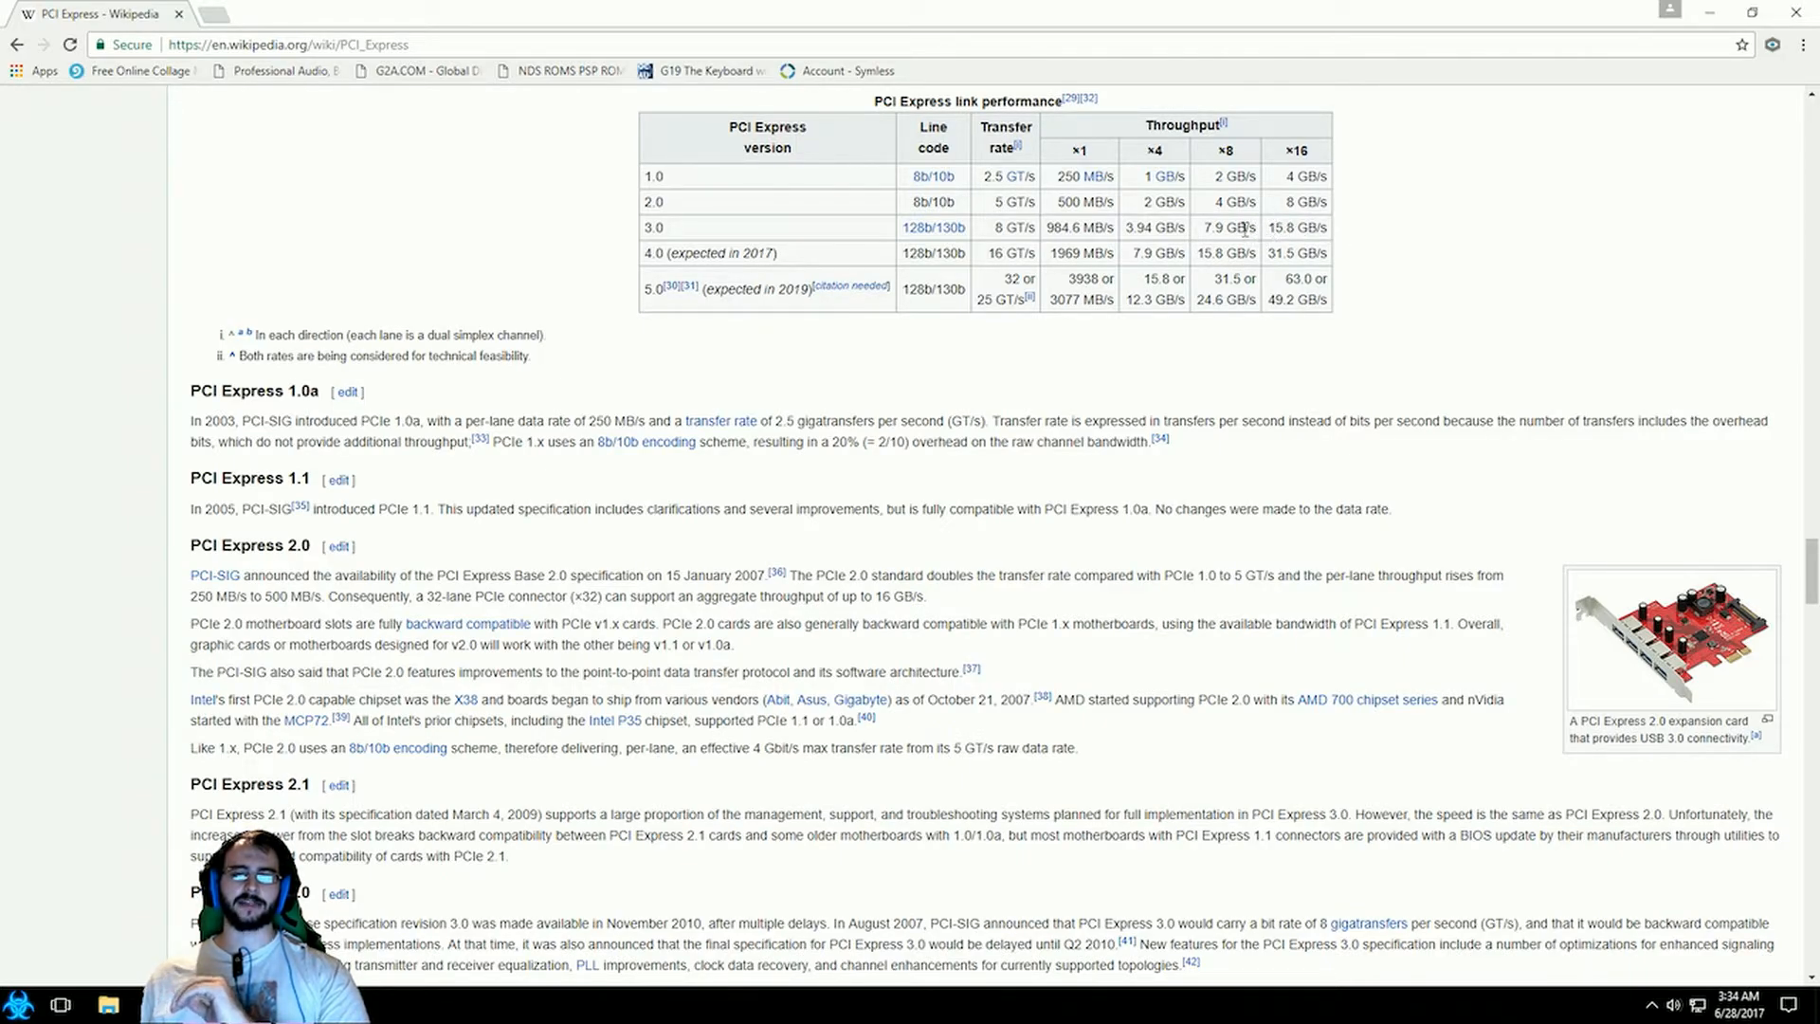
{"action": "mouse_move", "coordinate": [1292, 227]}
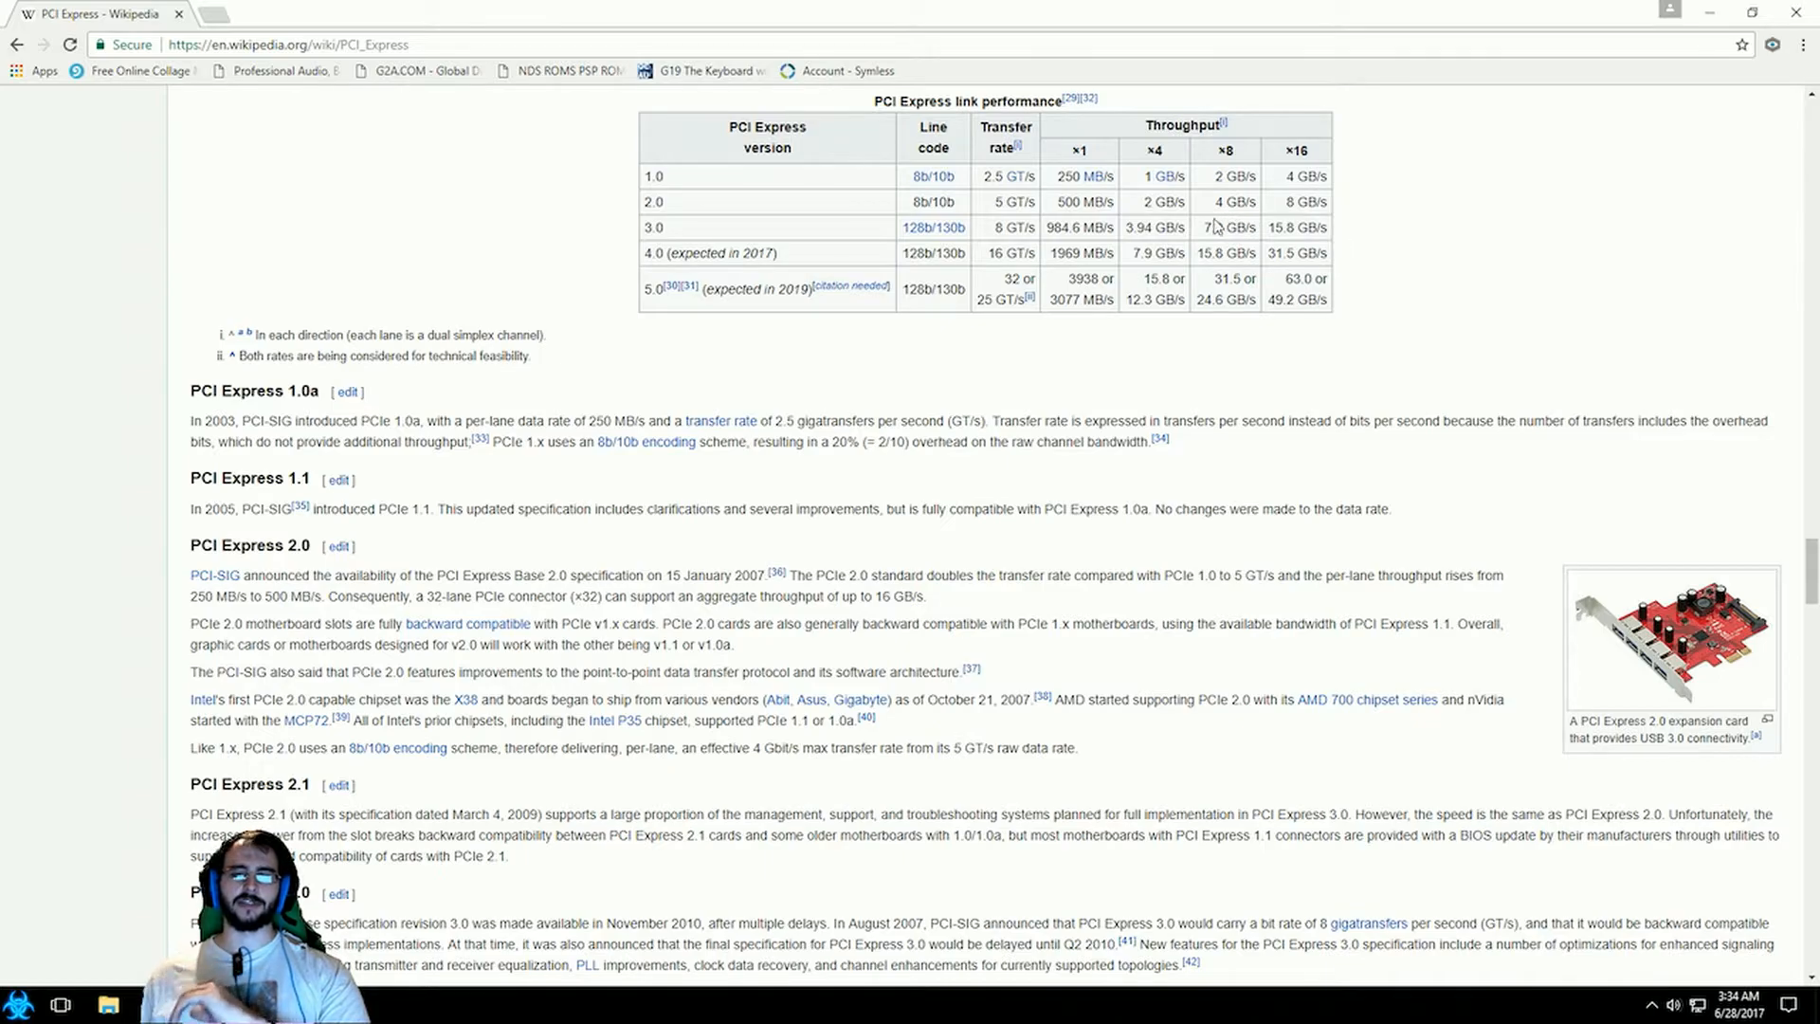
{"action": "mouse_move", "coordinate": [1266, 234]}
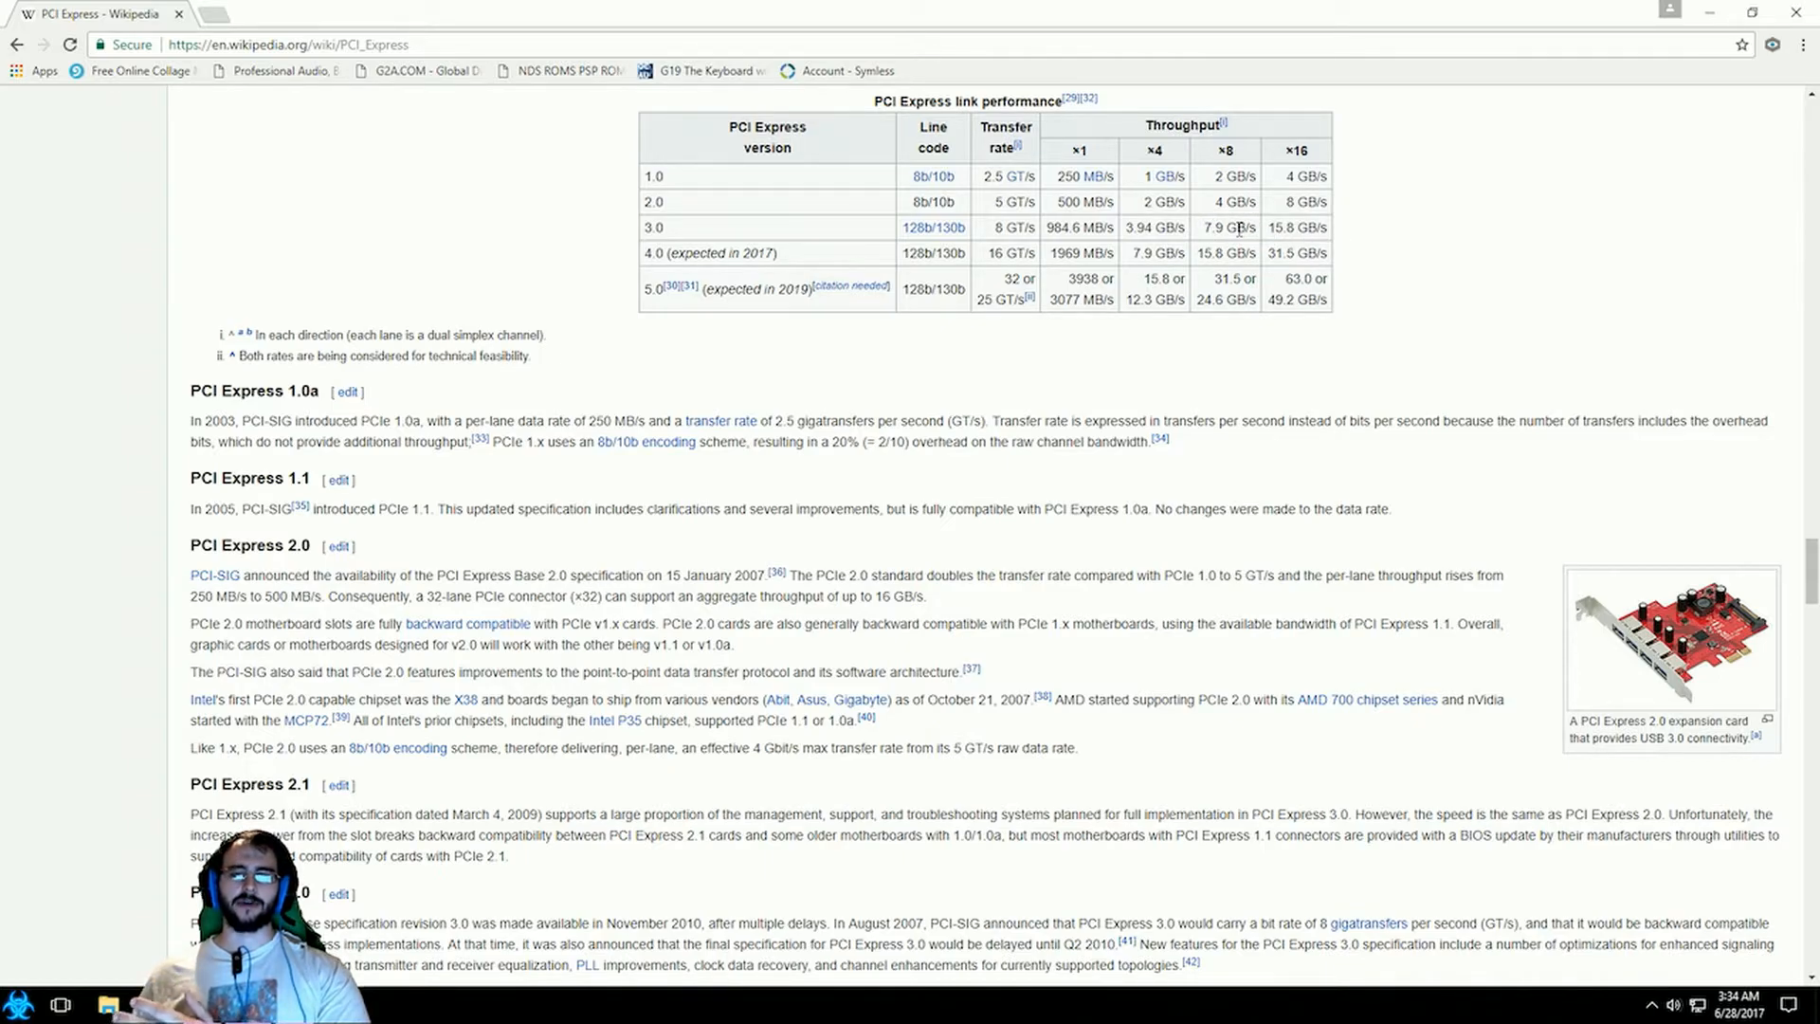
{"action": "mouse_move", "coordinate": [1310, 228]}
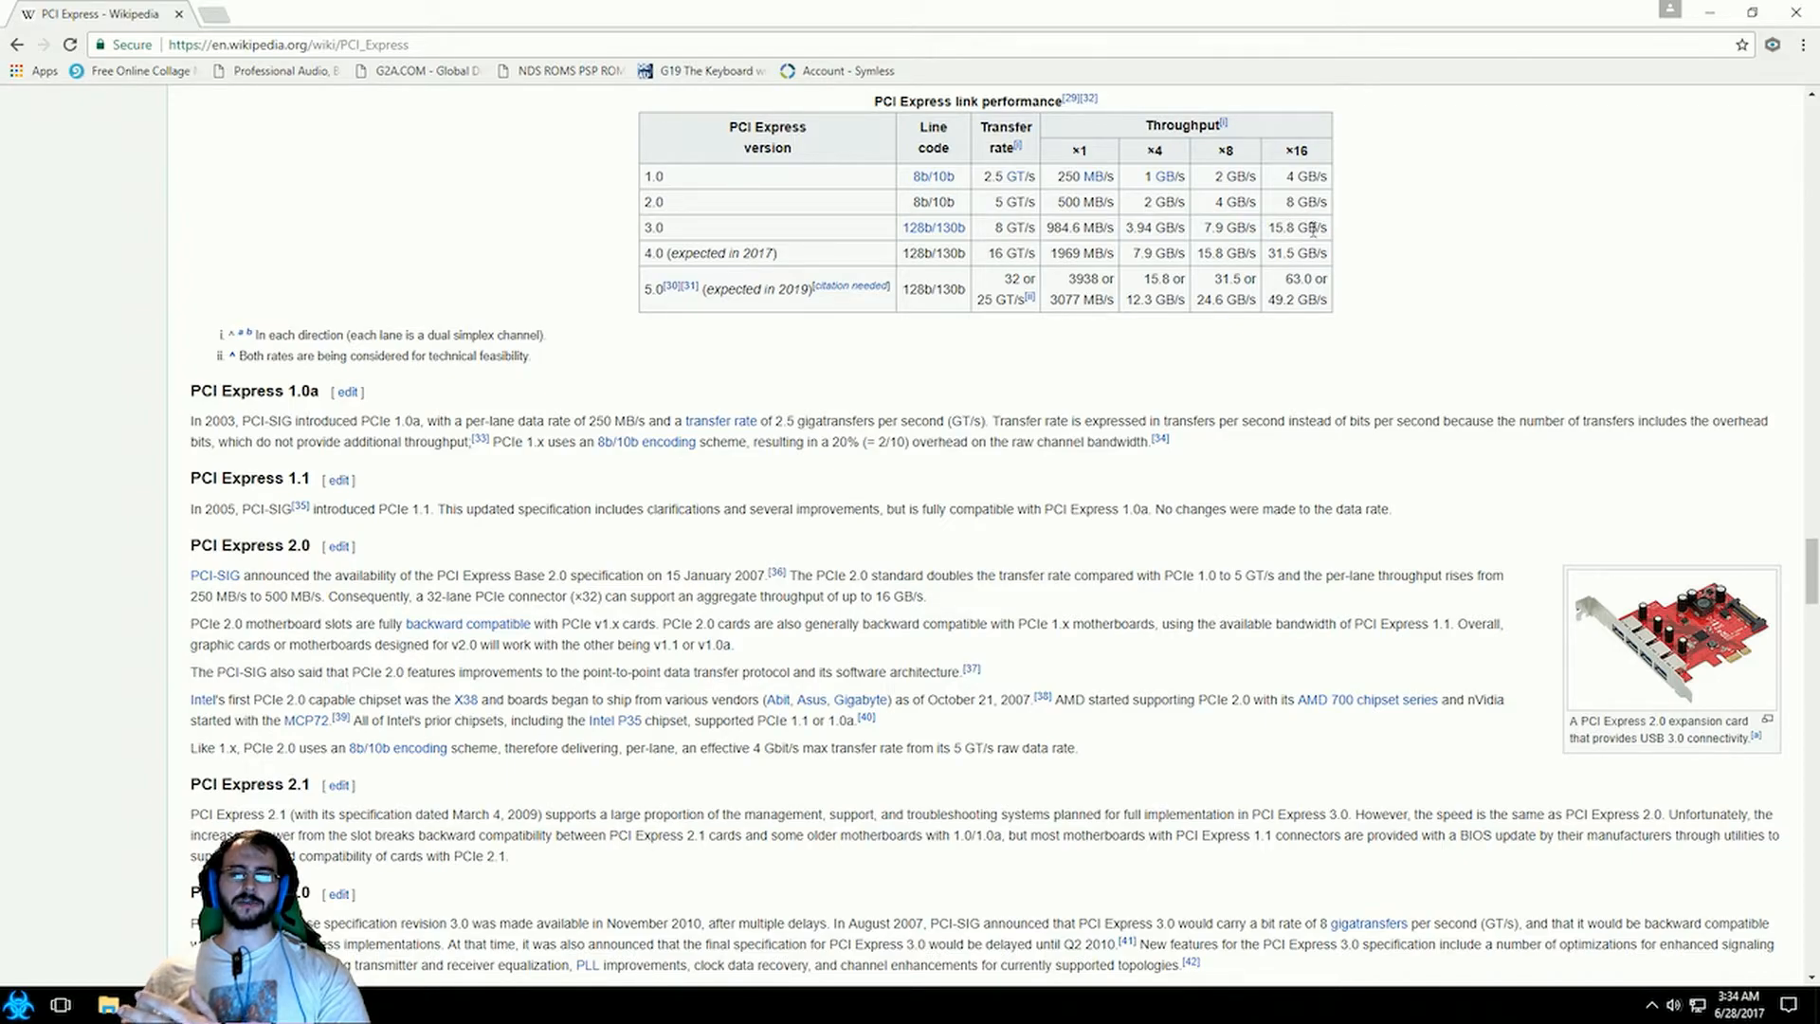
{"action": "mouse_move", "coordinate": [1254, 228]}
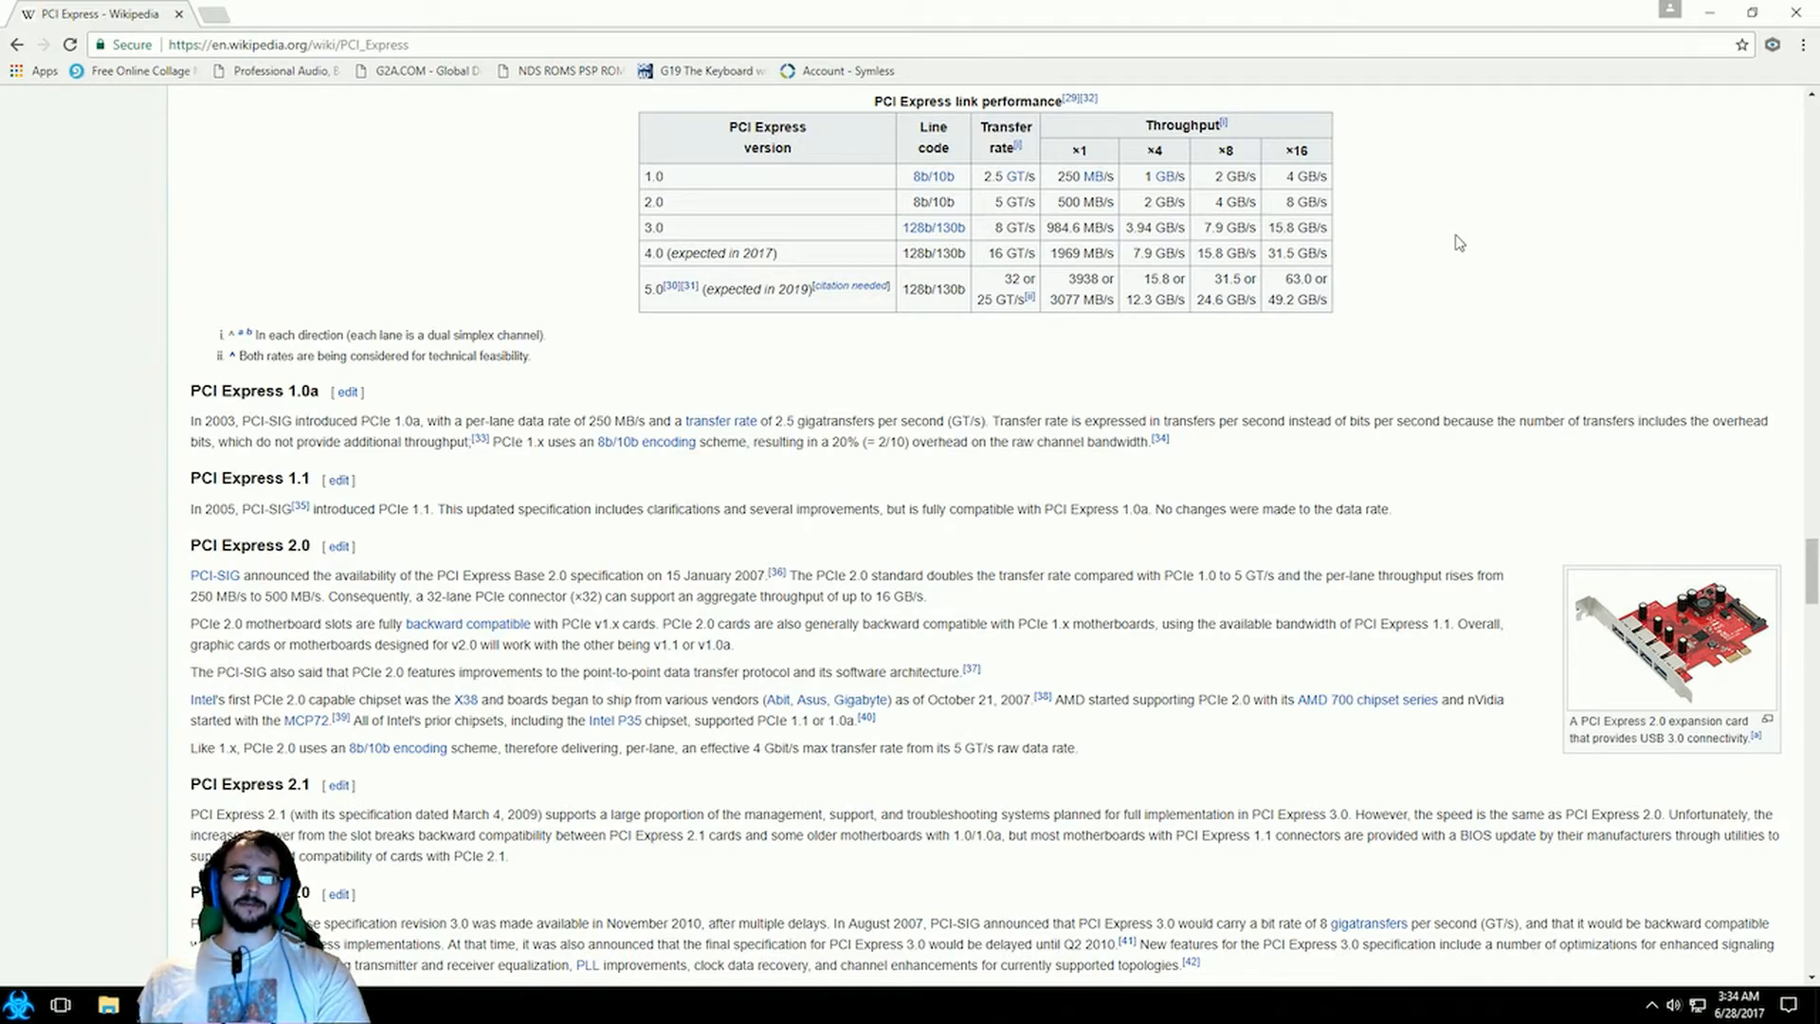
{"action": "mouse_move", "coordinate": [1238, 221]}
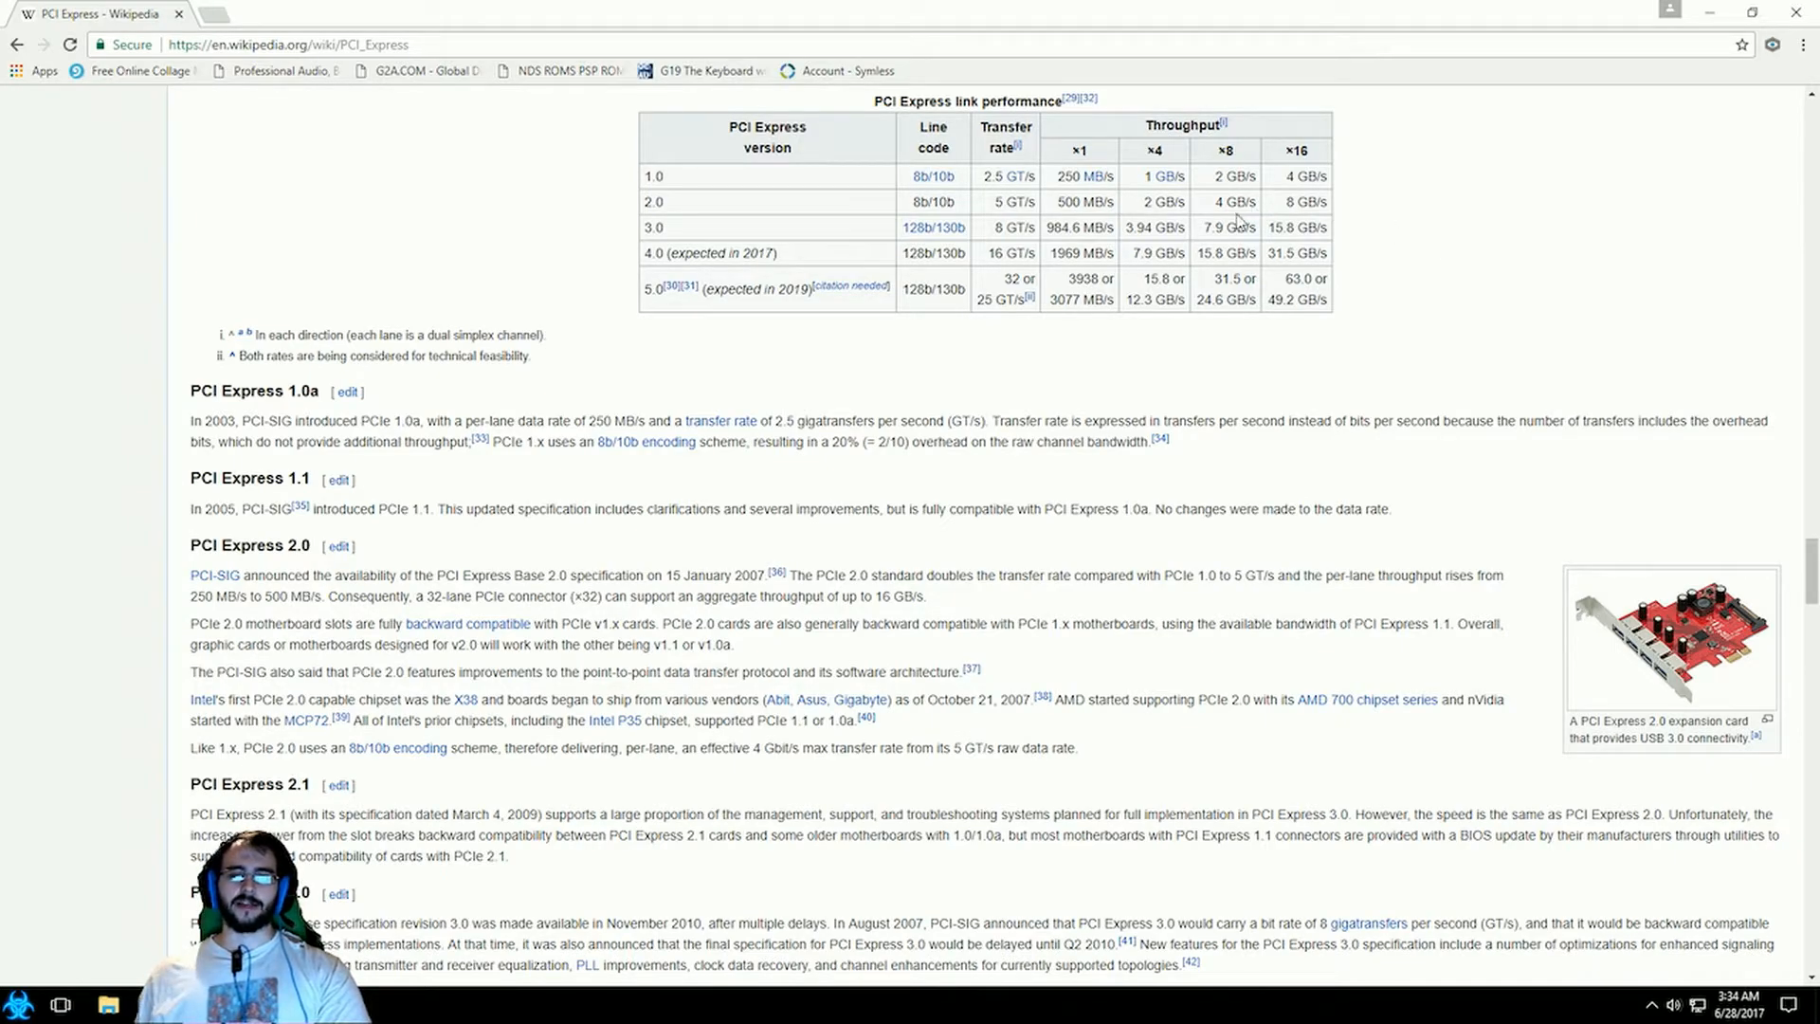
{"action": "mouse_move", "coordinate": [1314, 227]}
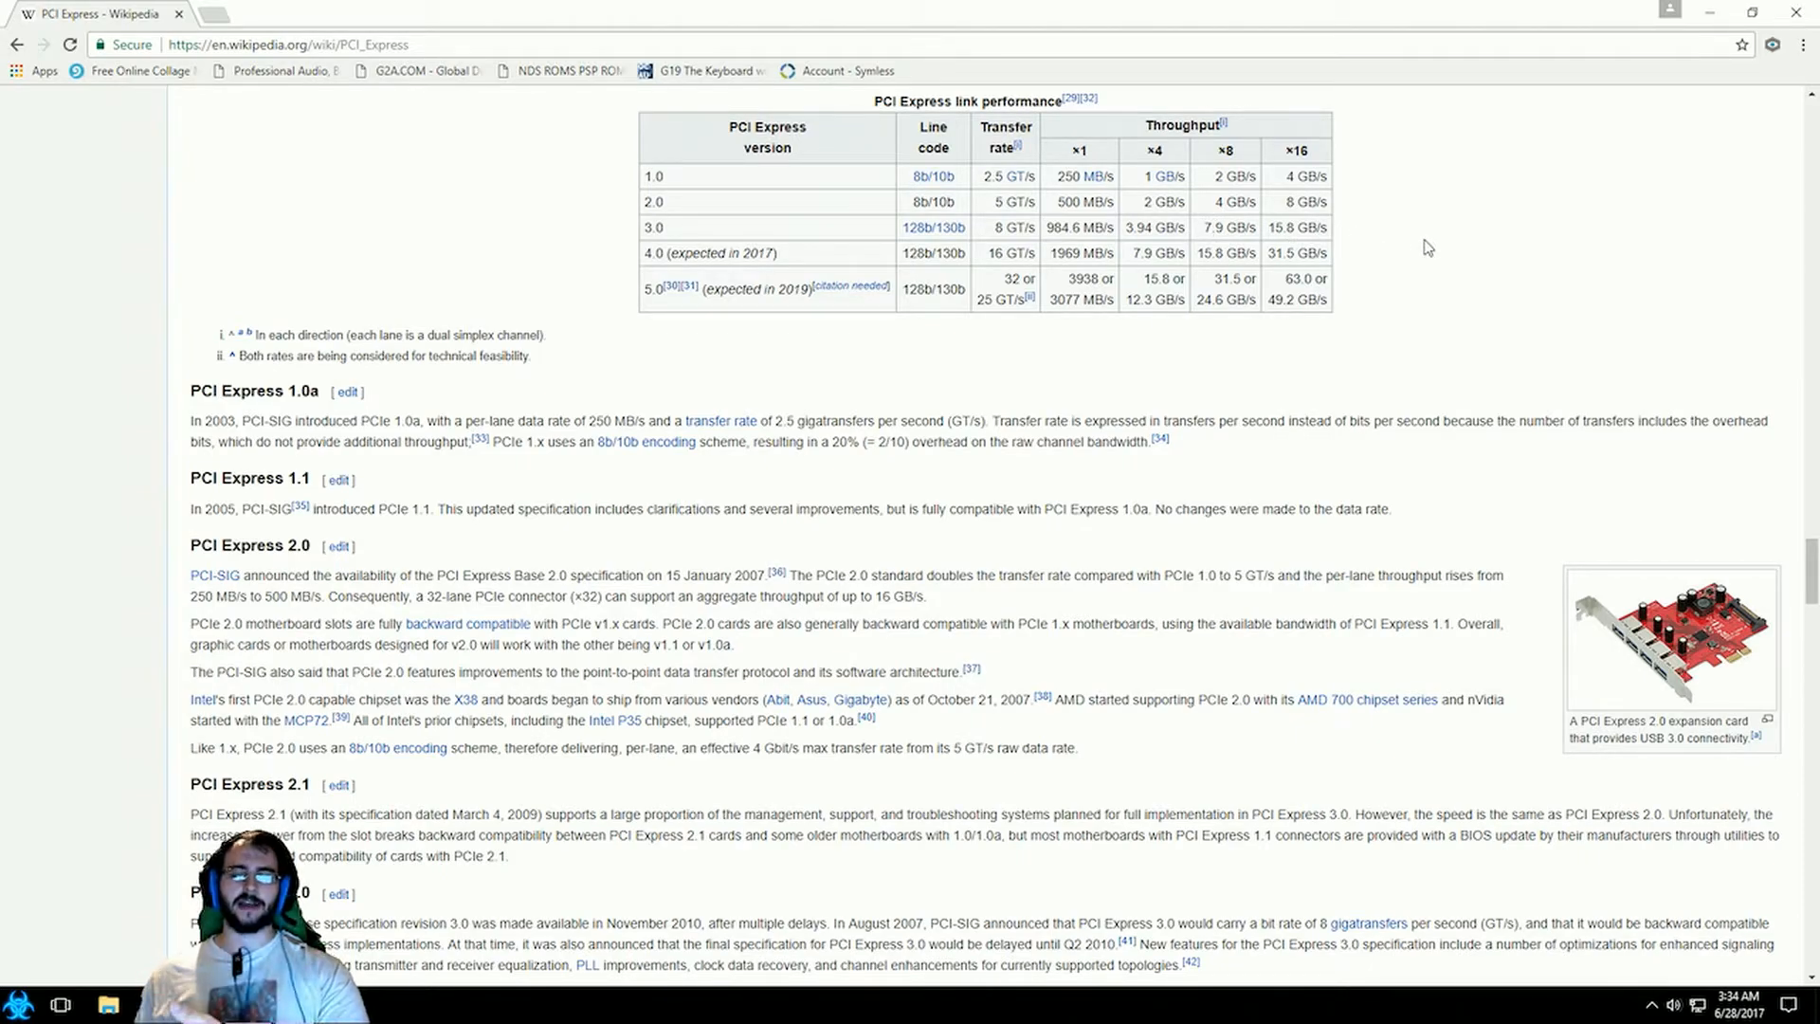
{"action": "mouse_move", "coordinate": [1358, 253]}
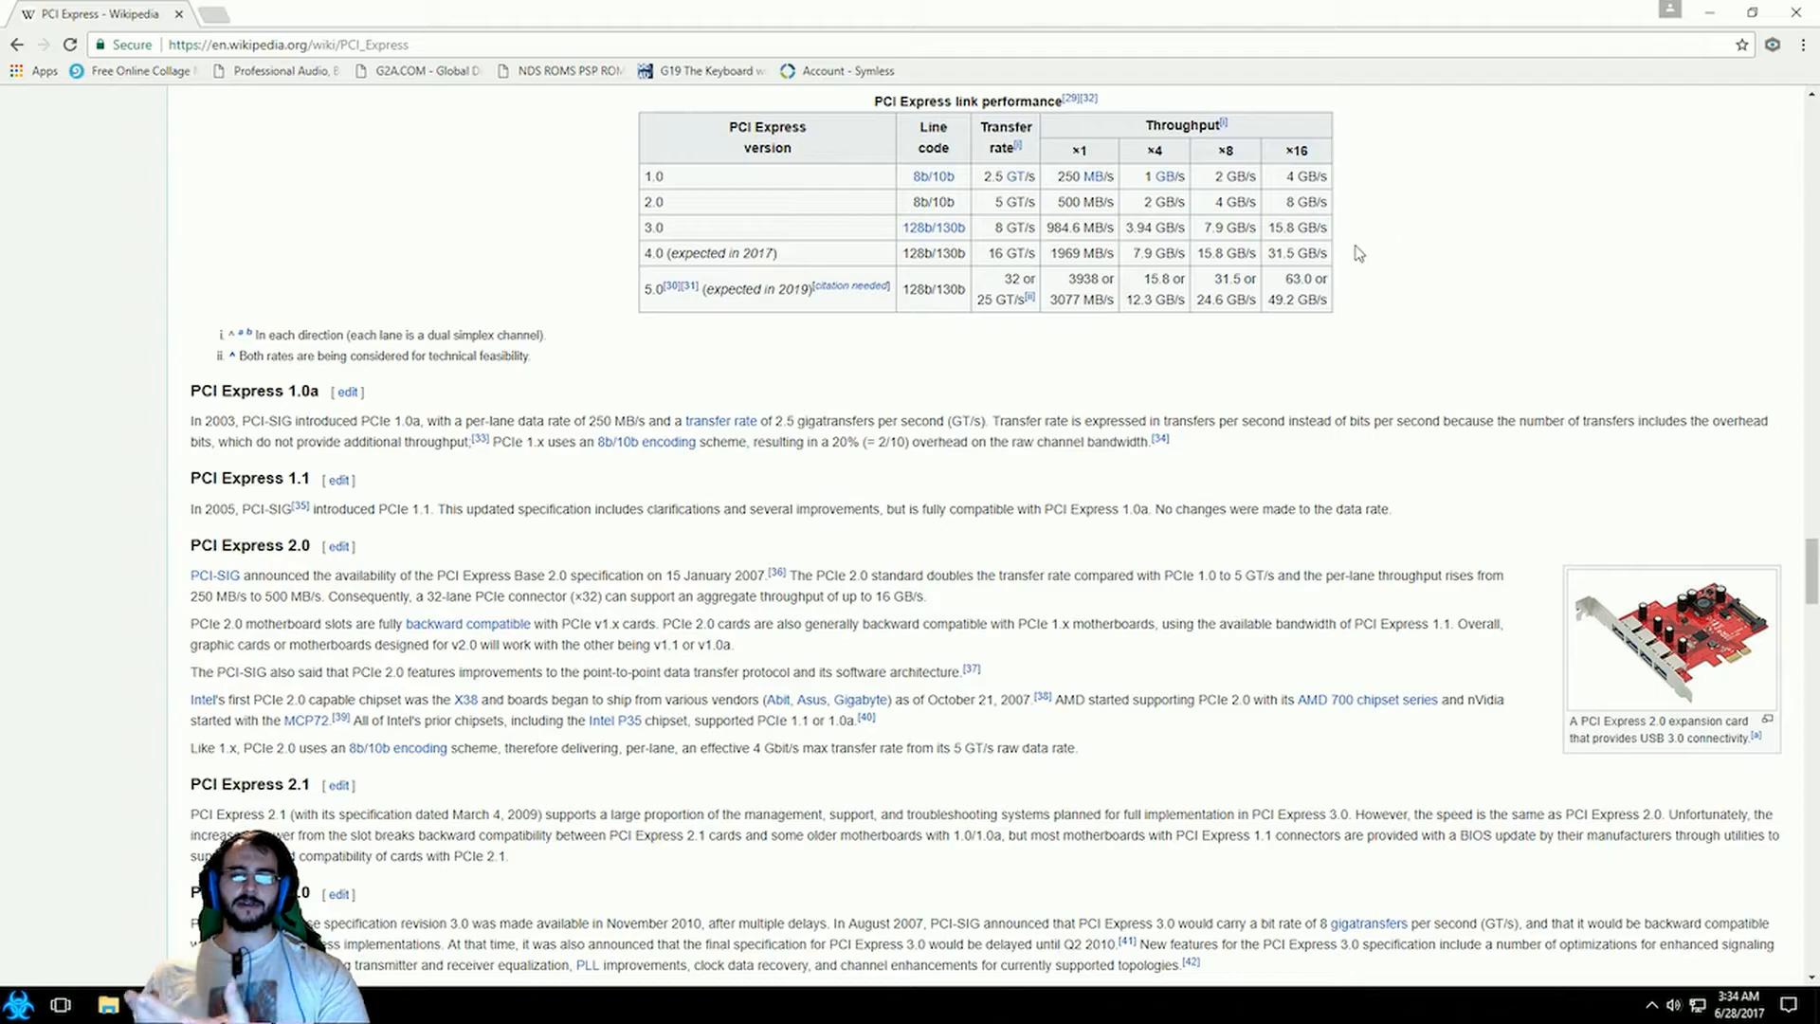
{"action": "mouse_move", "coordinate": [1418, 252]}
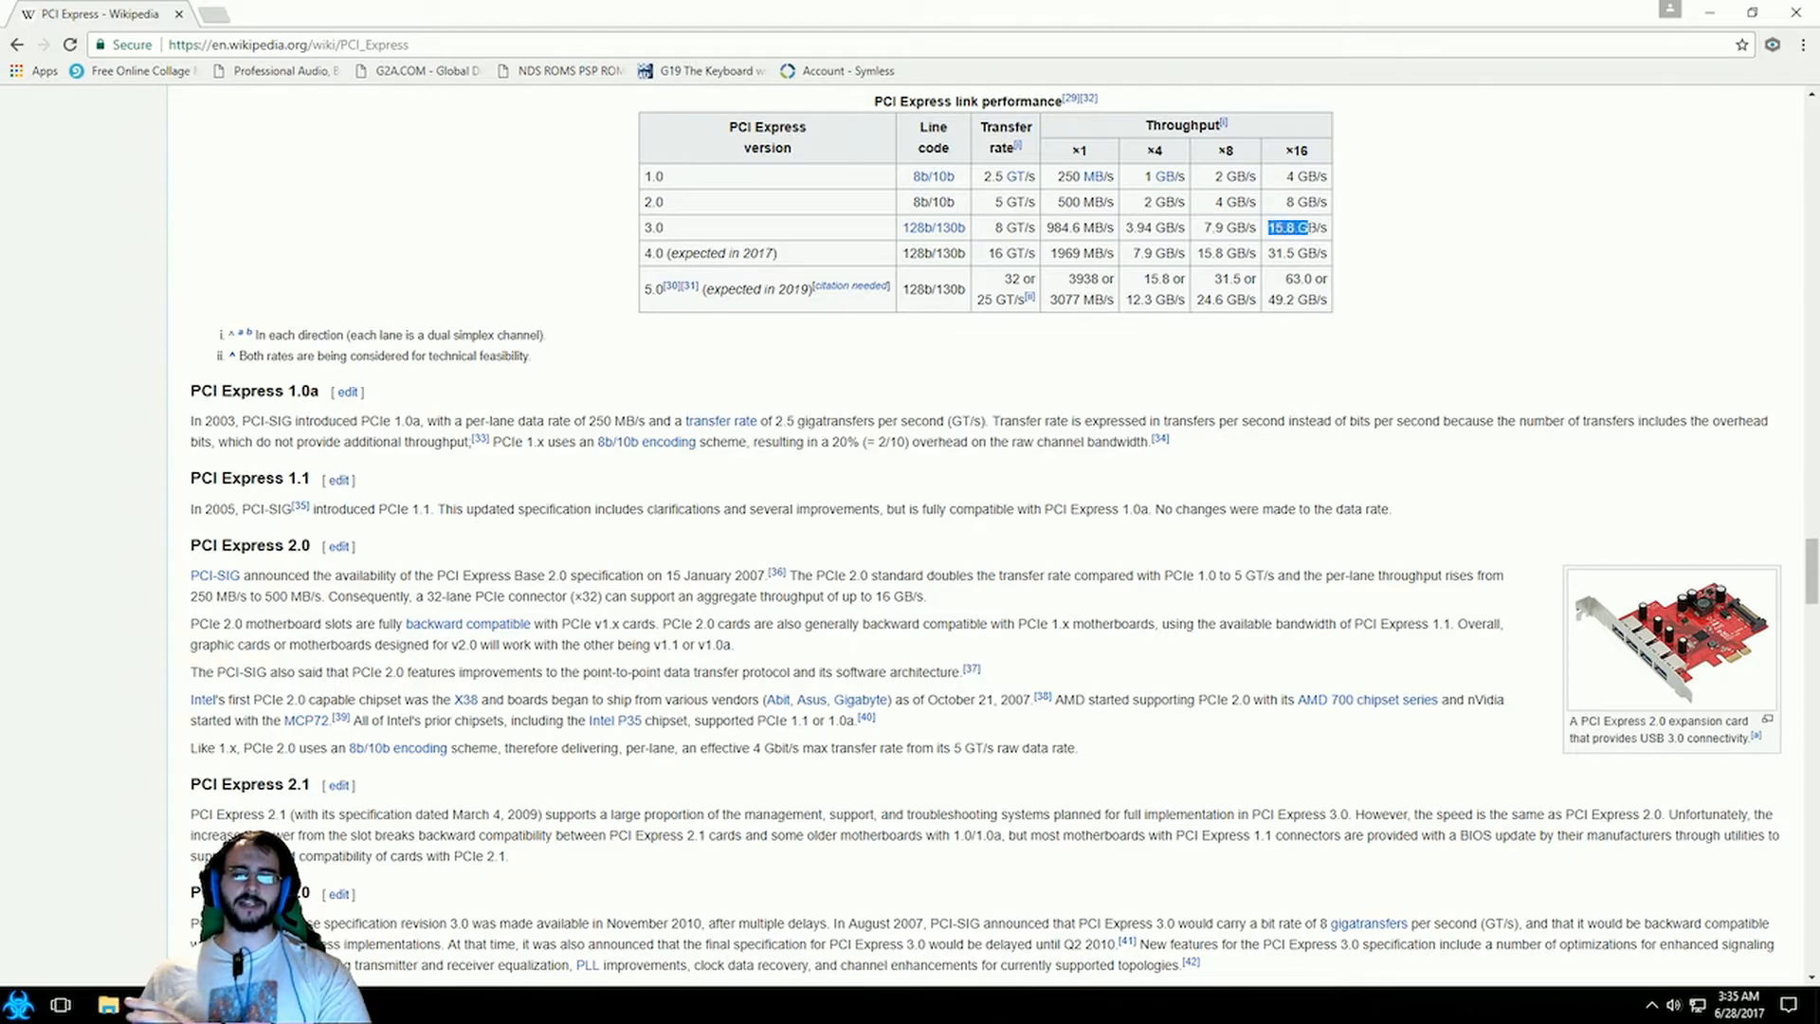
{"action": "left_click", "coordinate": [1414, 244]}
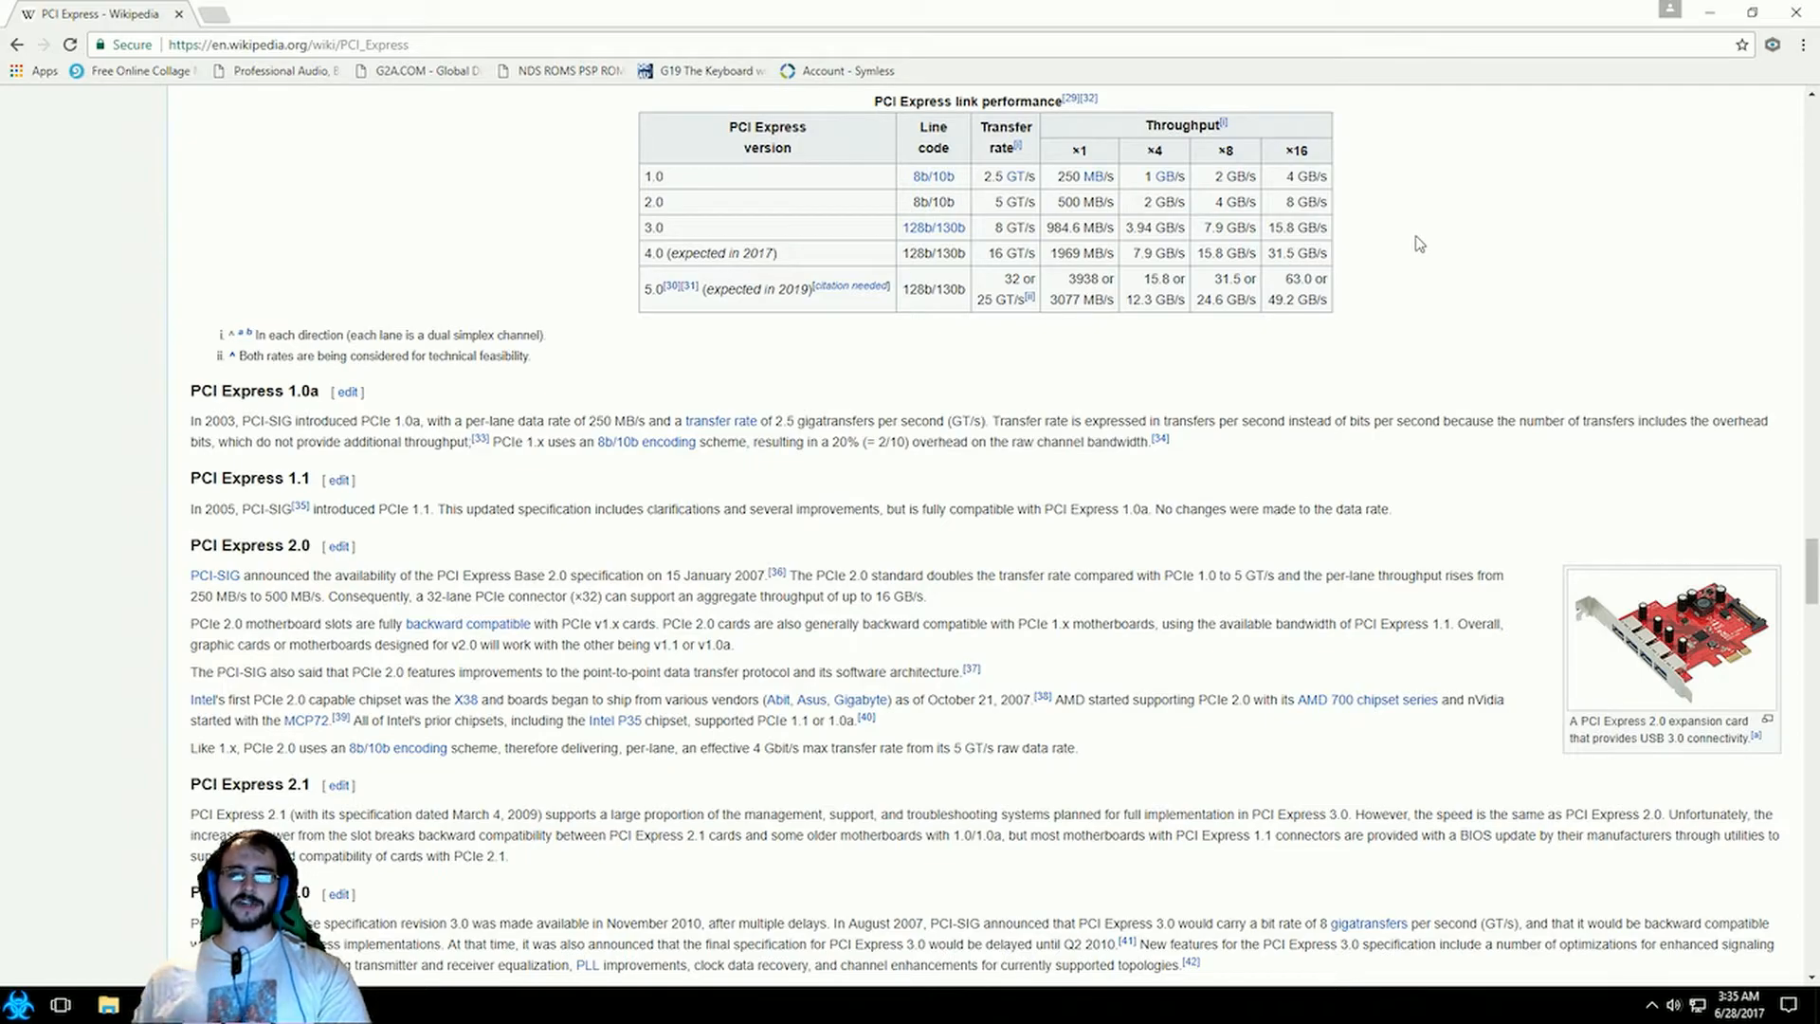
{"action": "mouse_move", "coordinate": [1488, 238]}
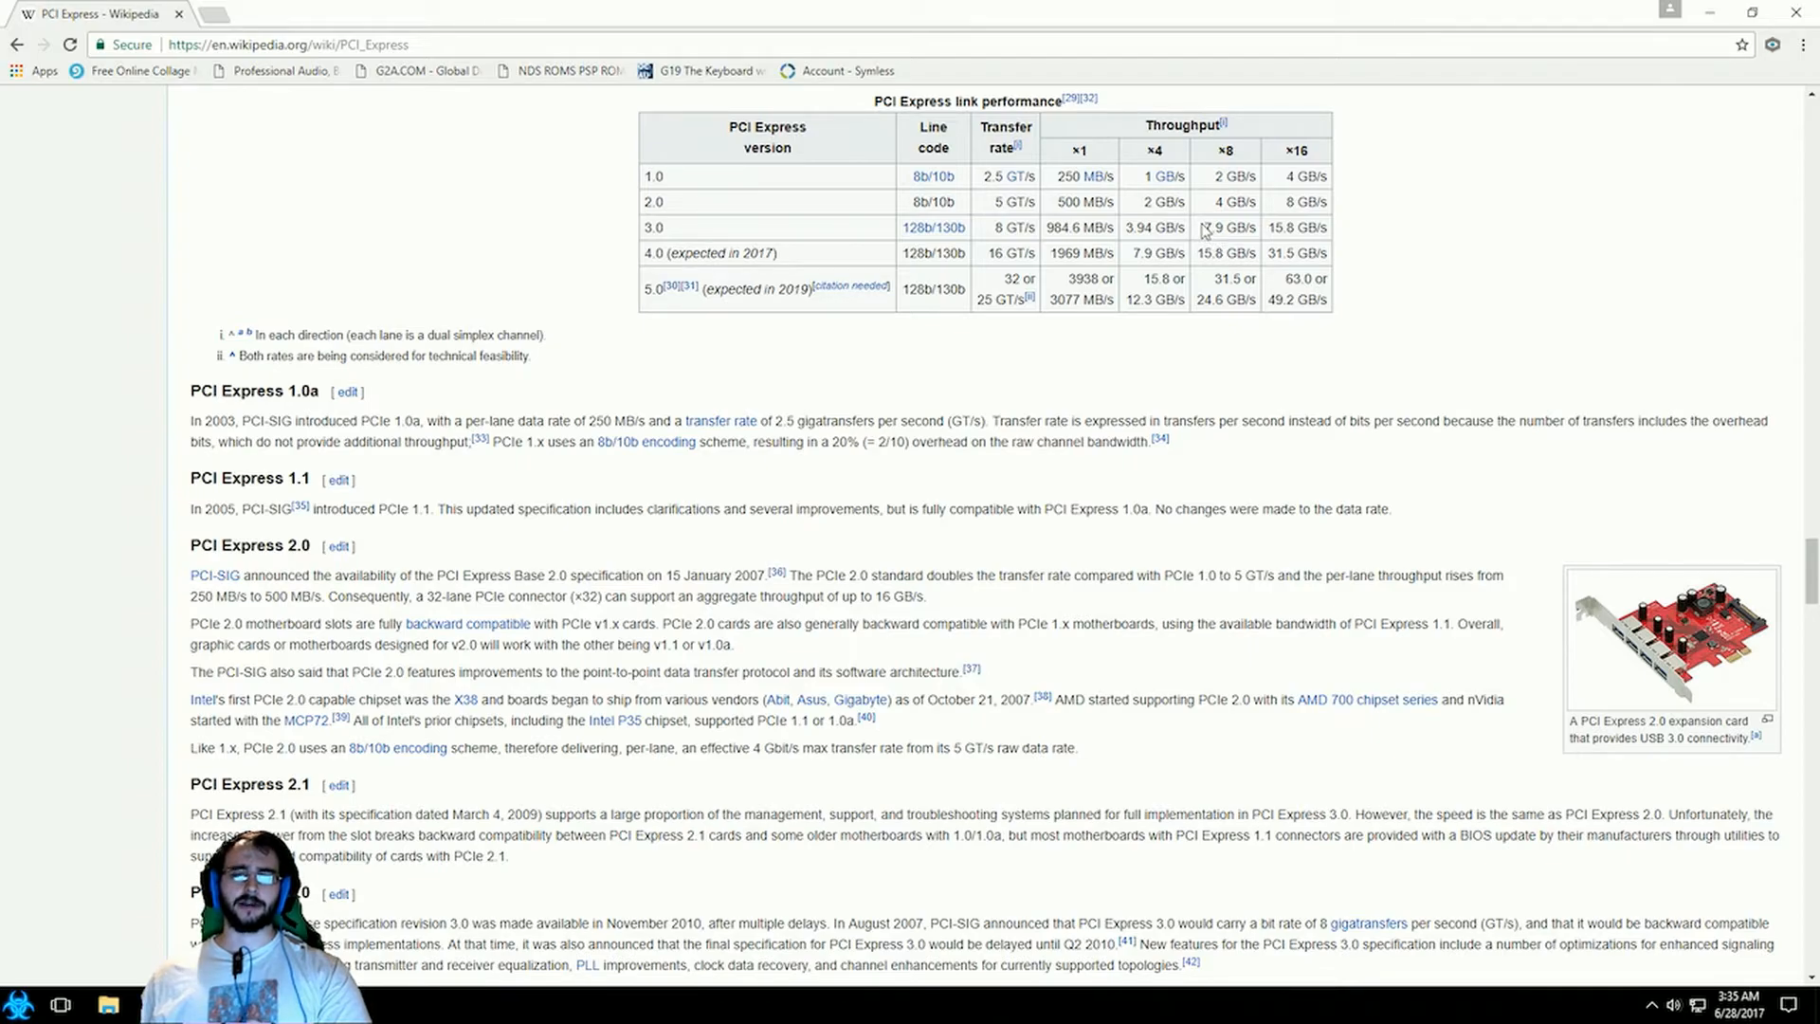
{"action": "double_click", "coordinate": [1226, 227]}
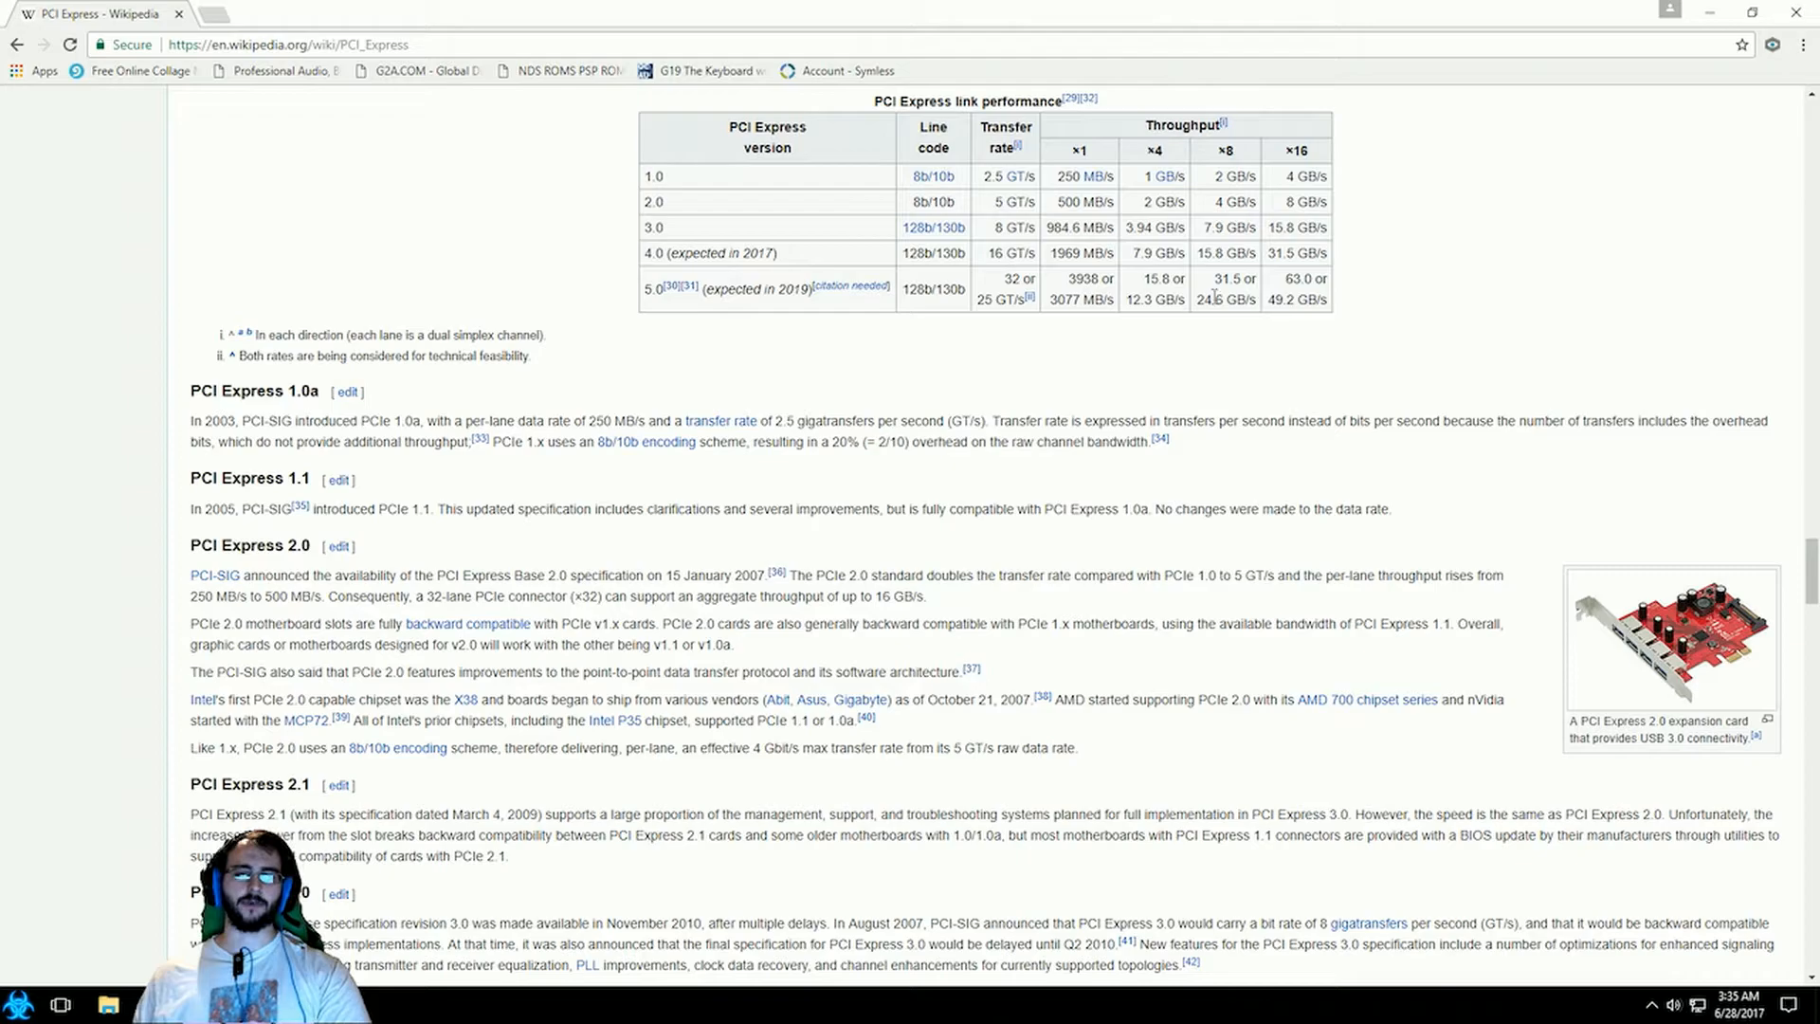
{"action": "mouse_move", "coordinate": [1131, 292]}
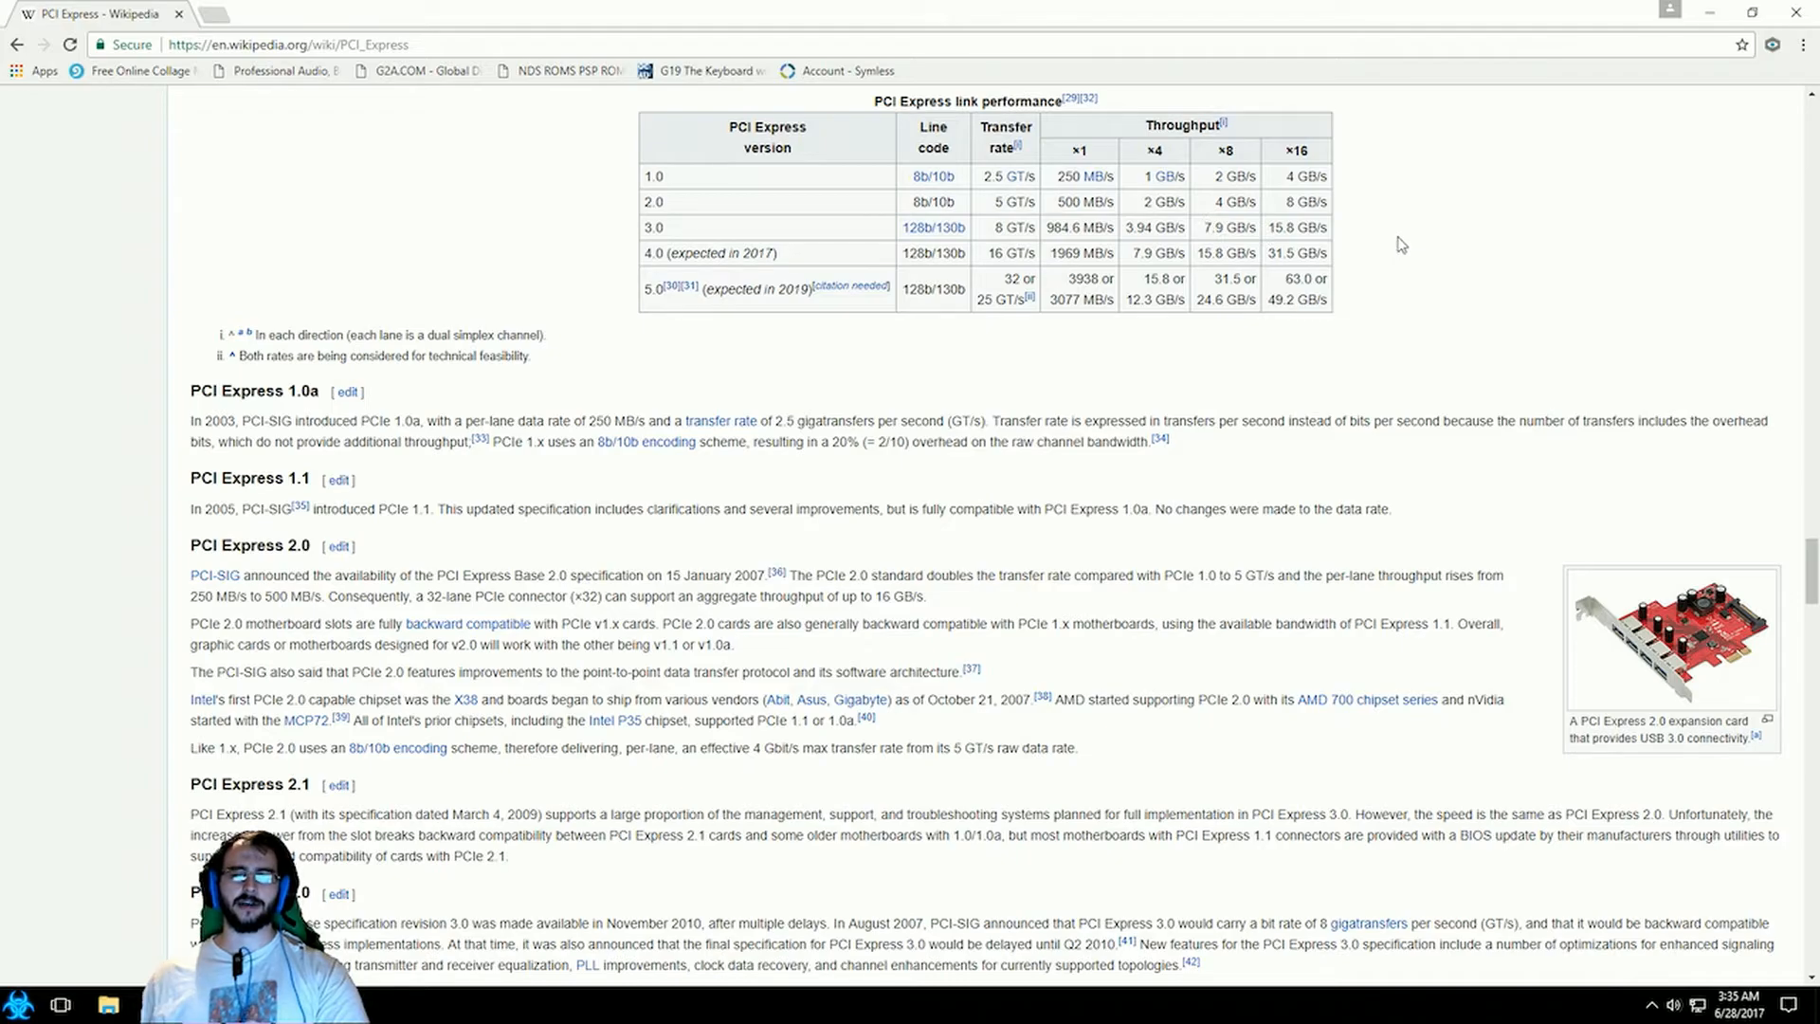
{"action": "mouse_move", "coordinate": [1213, 230]}
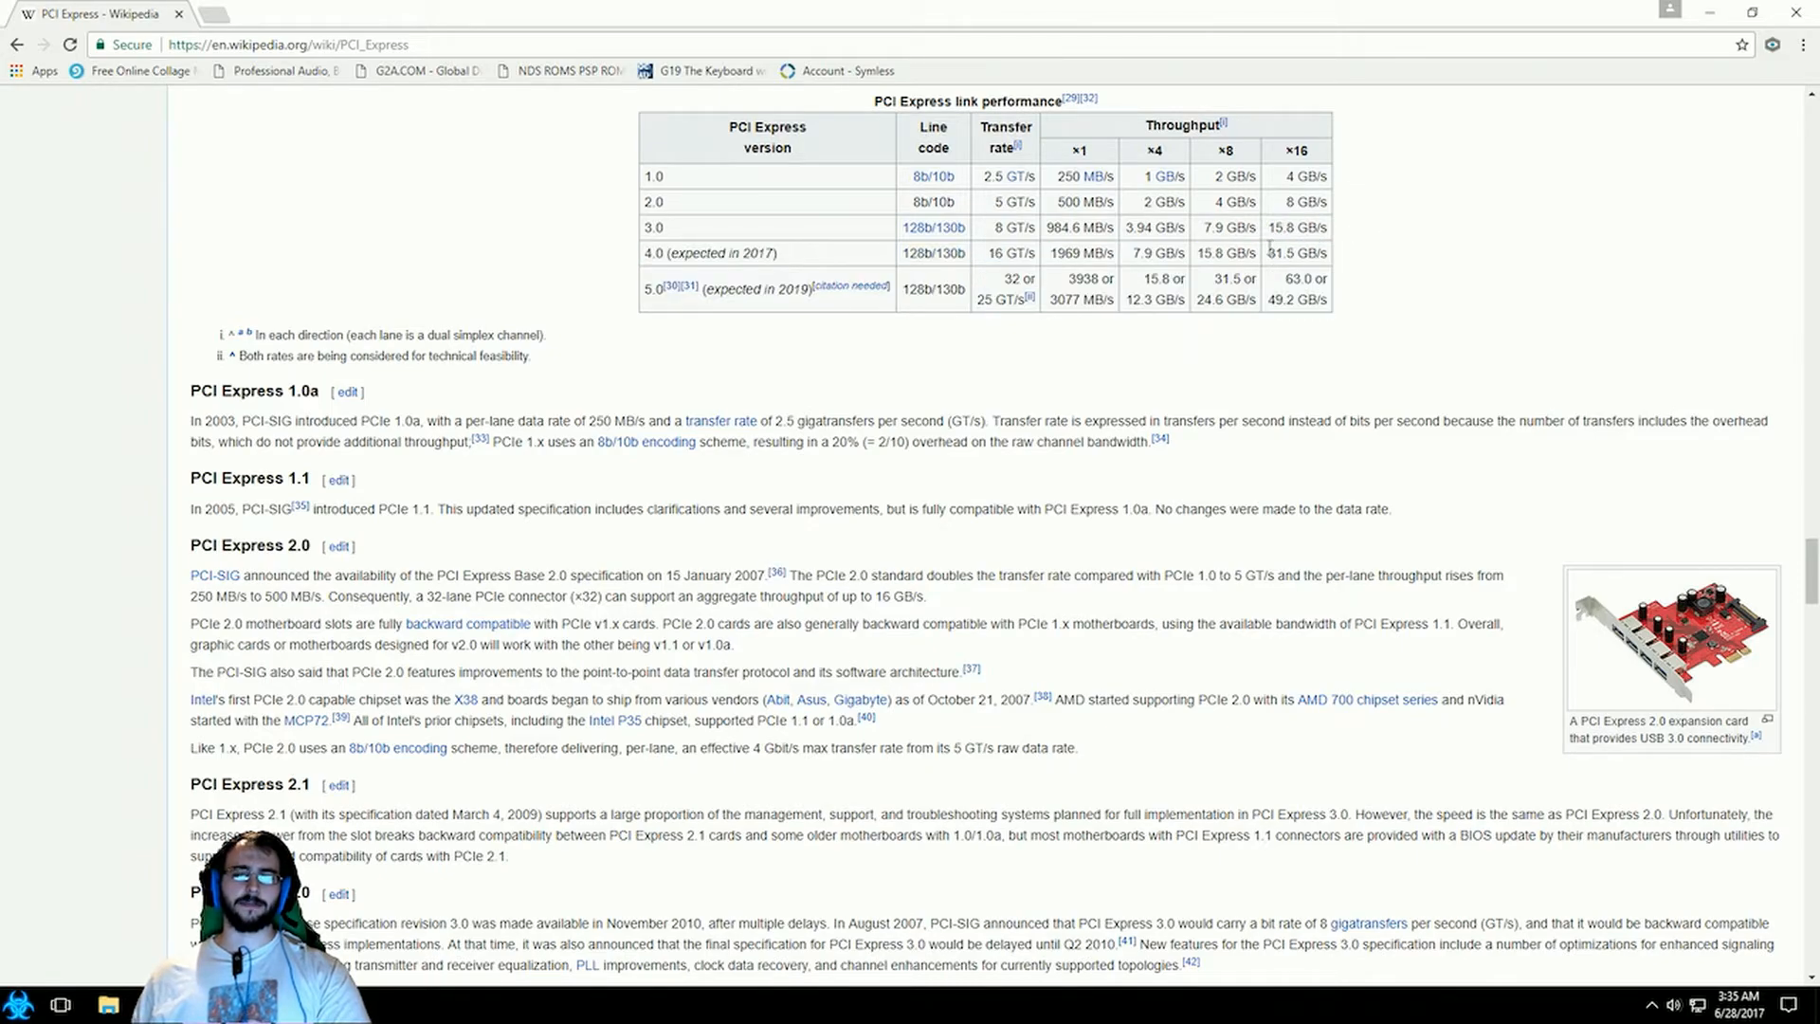
{"action": "mouse_move", "coordinate": [1262, 188]}
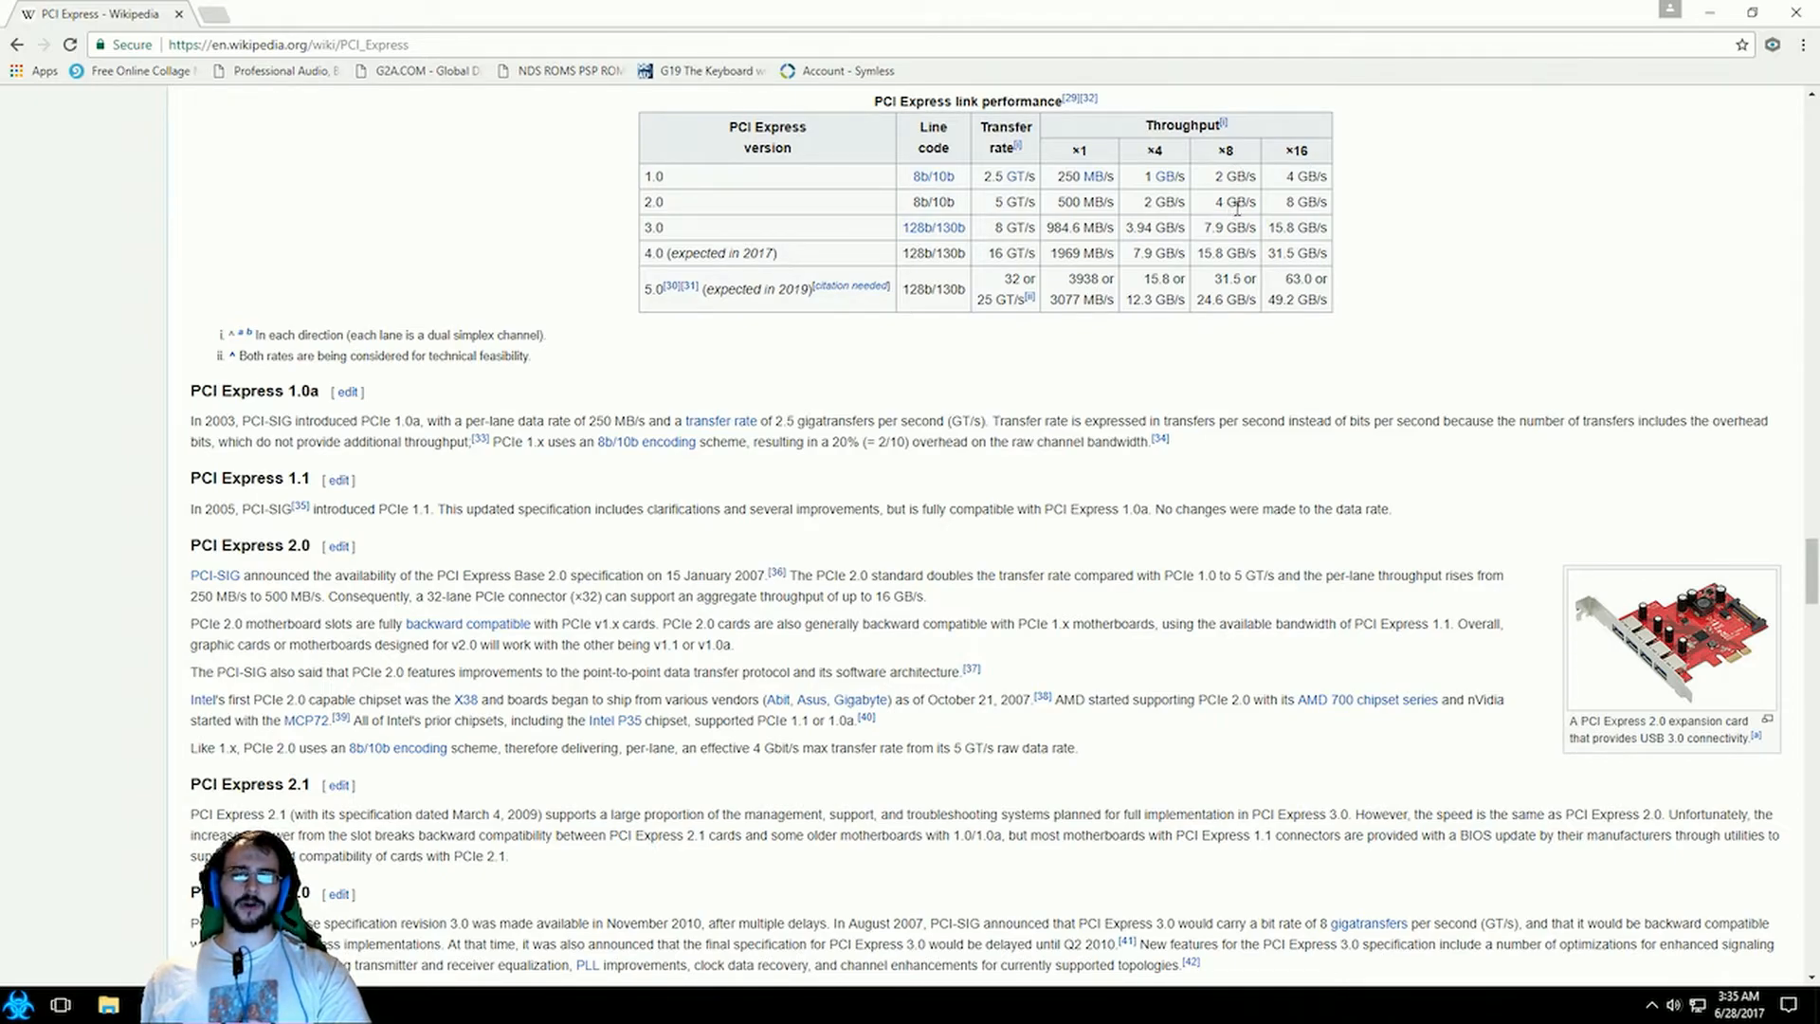
{"action": "mouse_move", "coordinate": [1223, 227]}
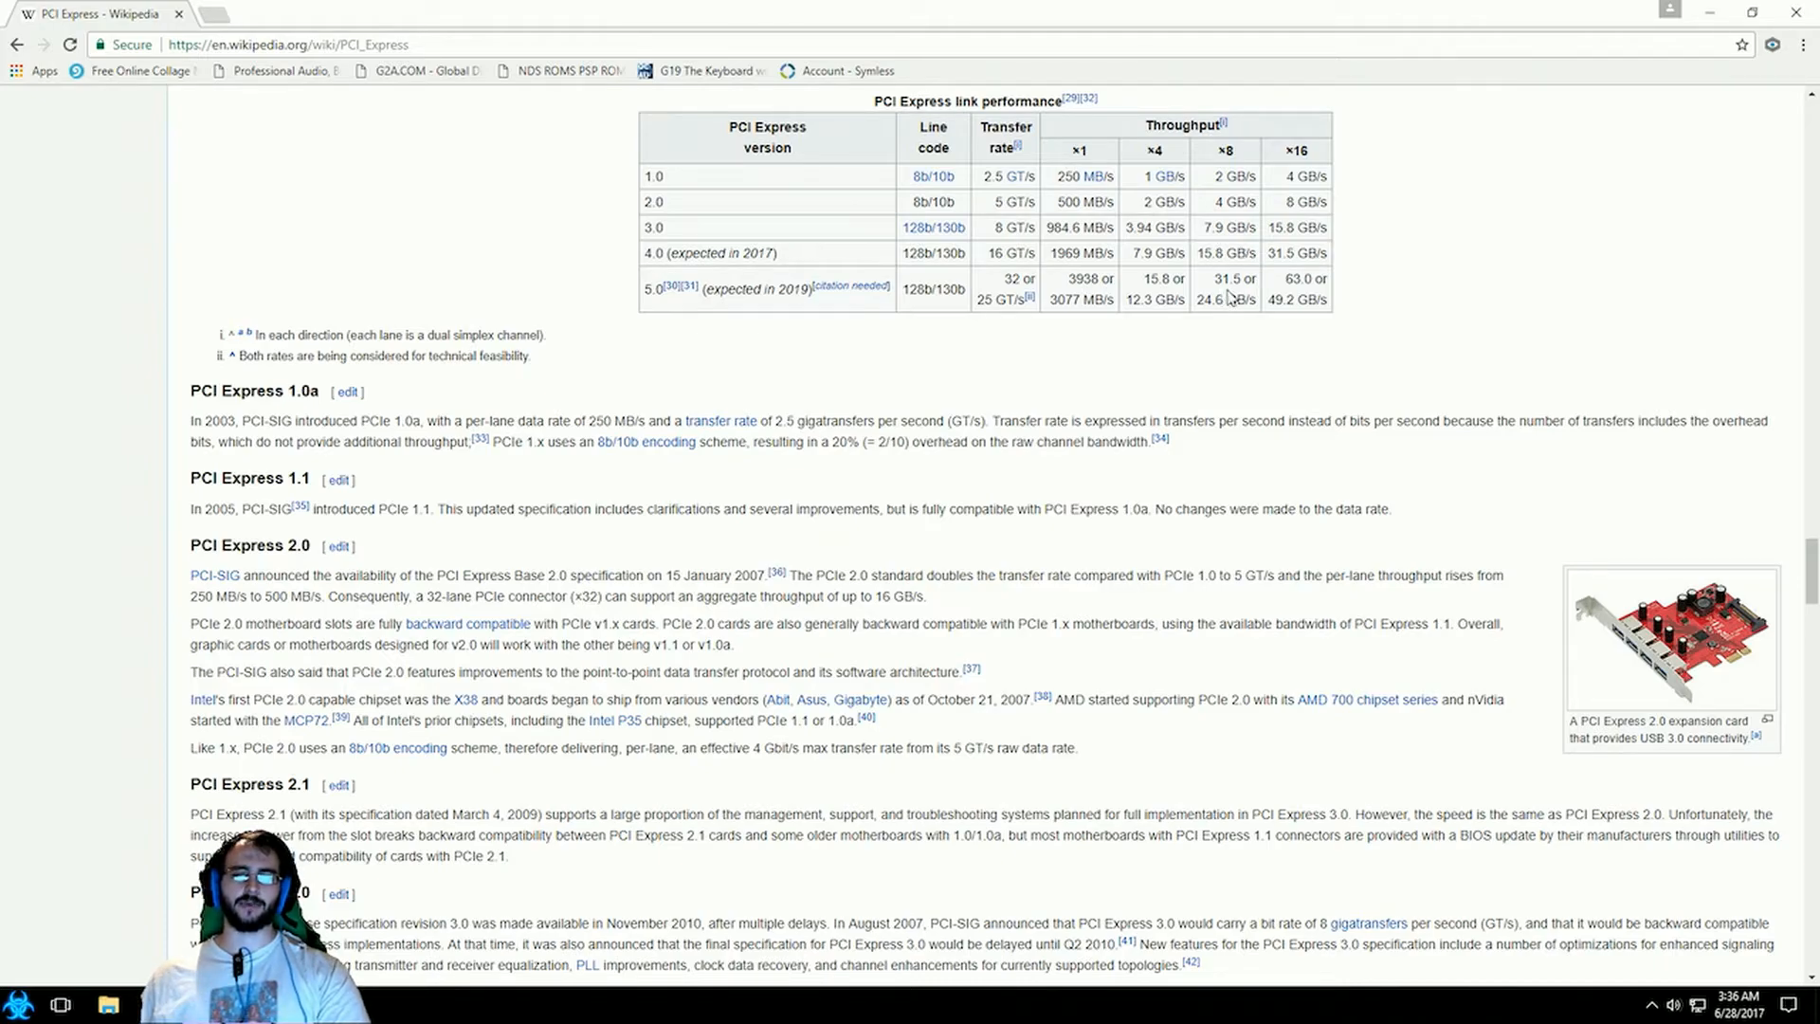
{"action": "mouse_move", "coordinate": [1235, 310]}
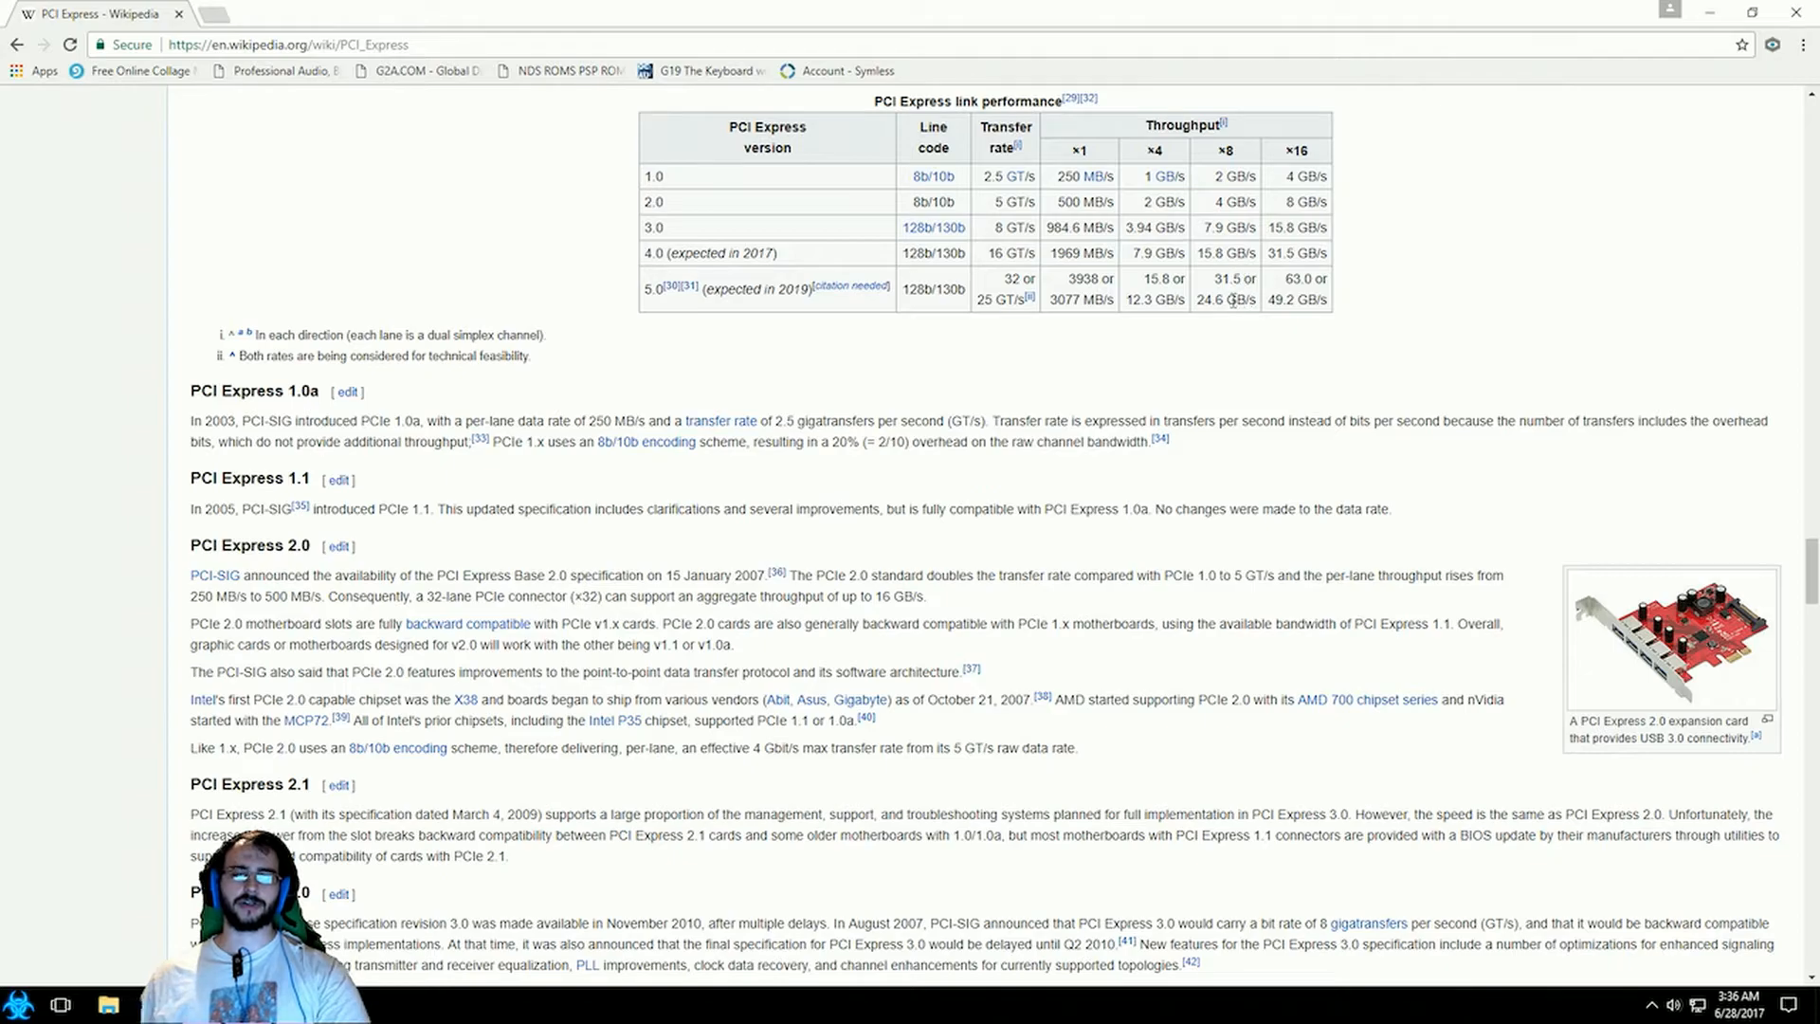
{"action": "mouse_move", "coordinate": [1685, 322]}
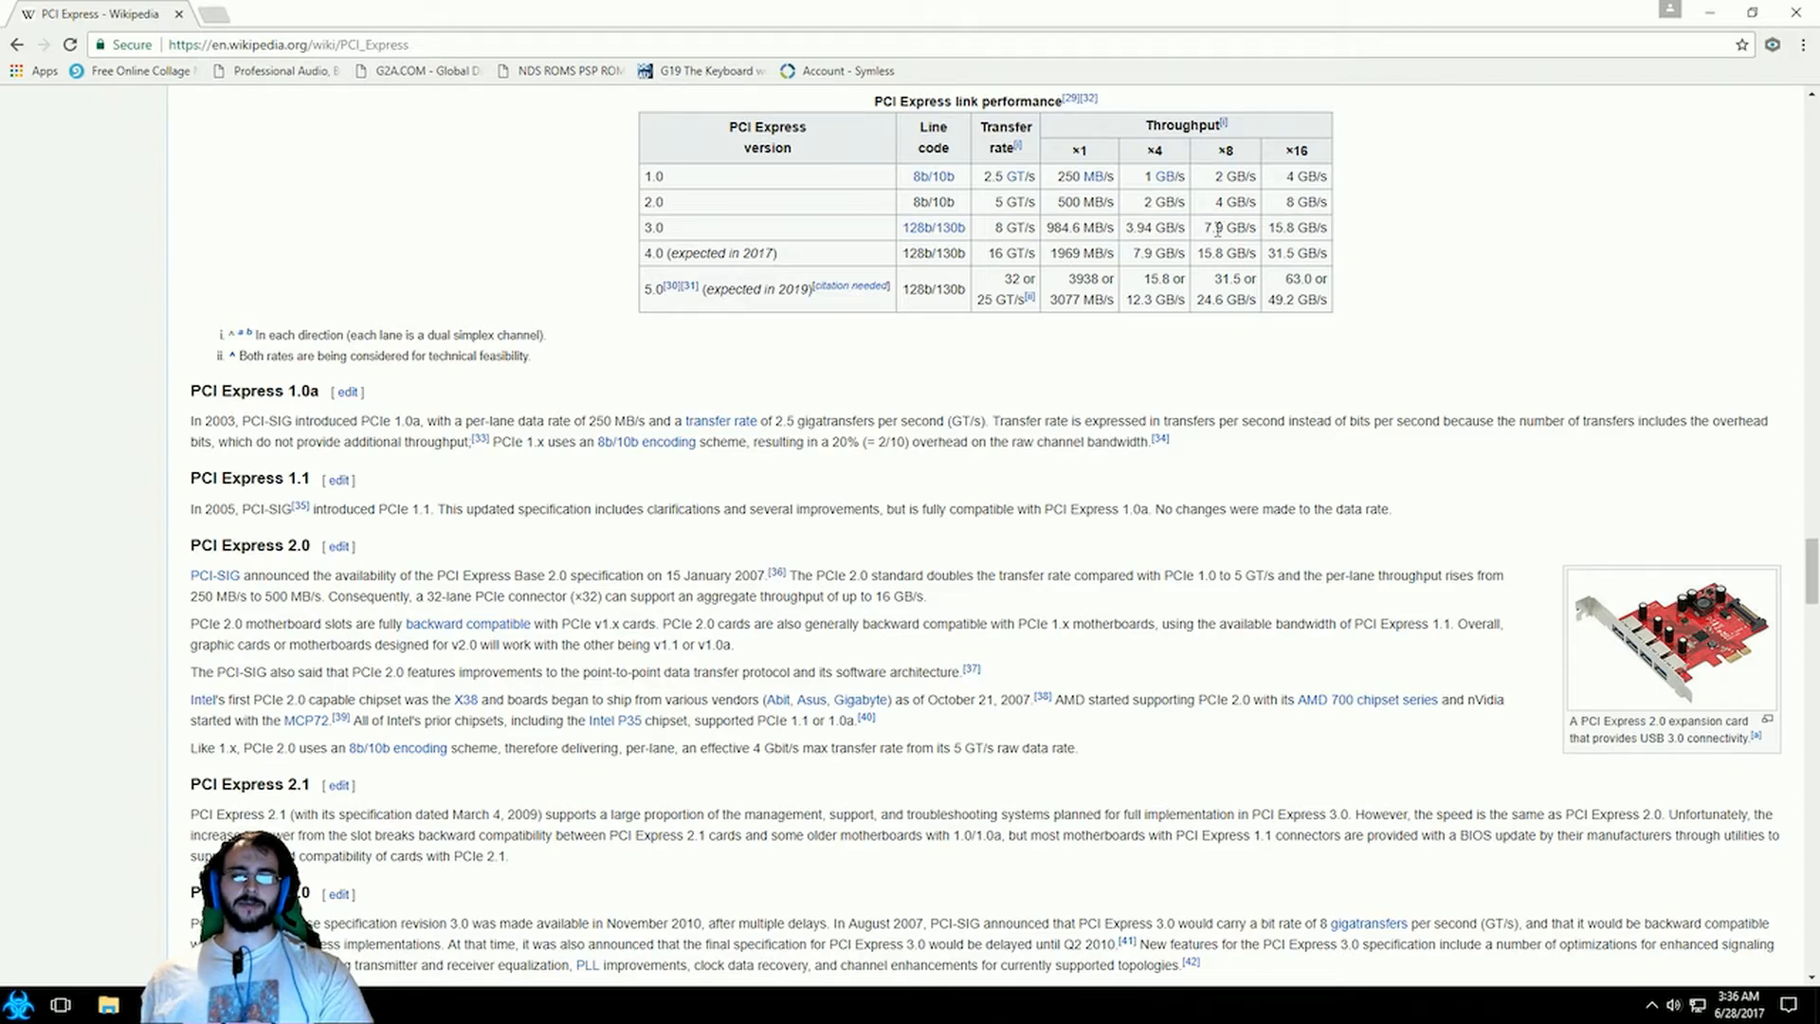
{"action": "mouse_move", "coordinate": [1291, 228]}
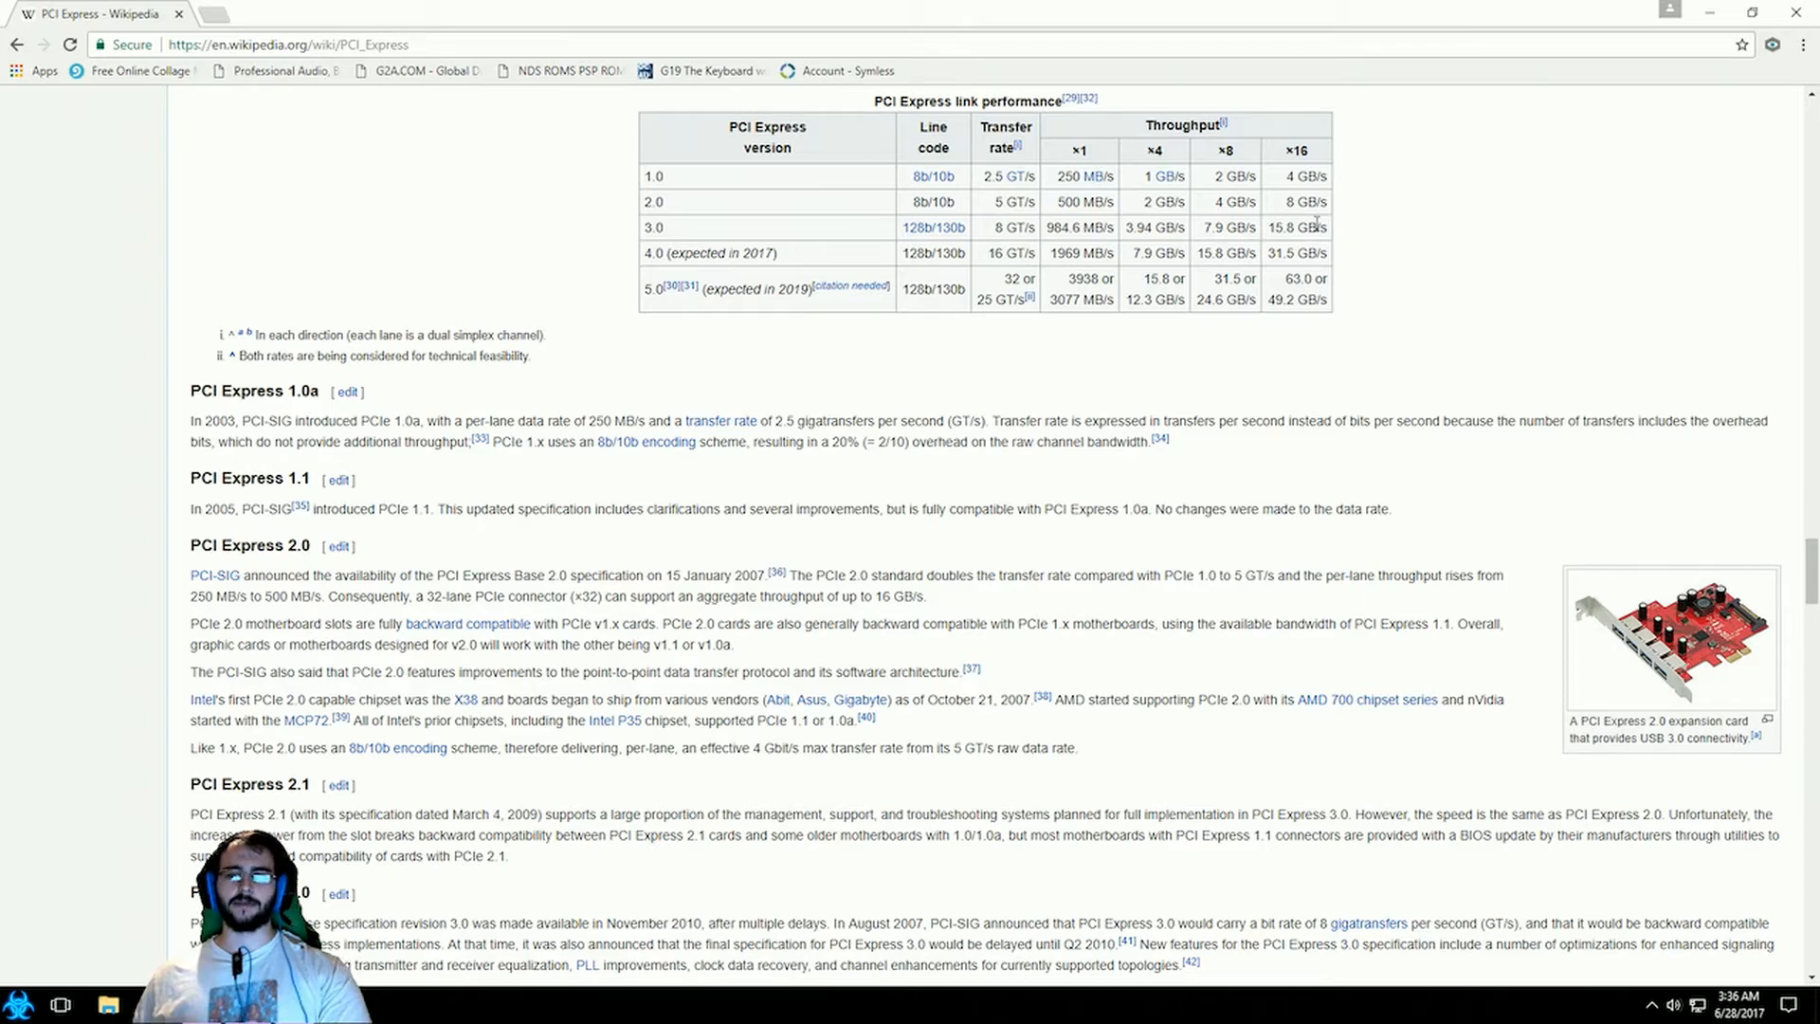
{"action": "mouse_move", "coordinate": [1377, 248]}
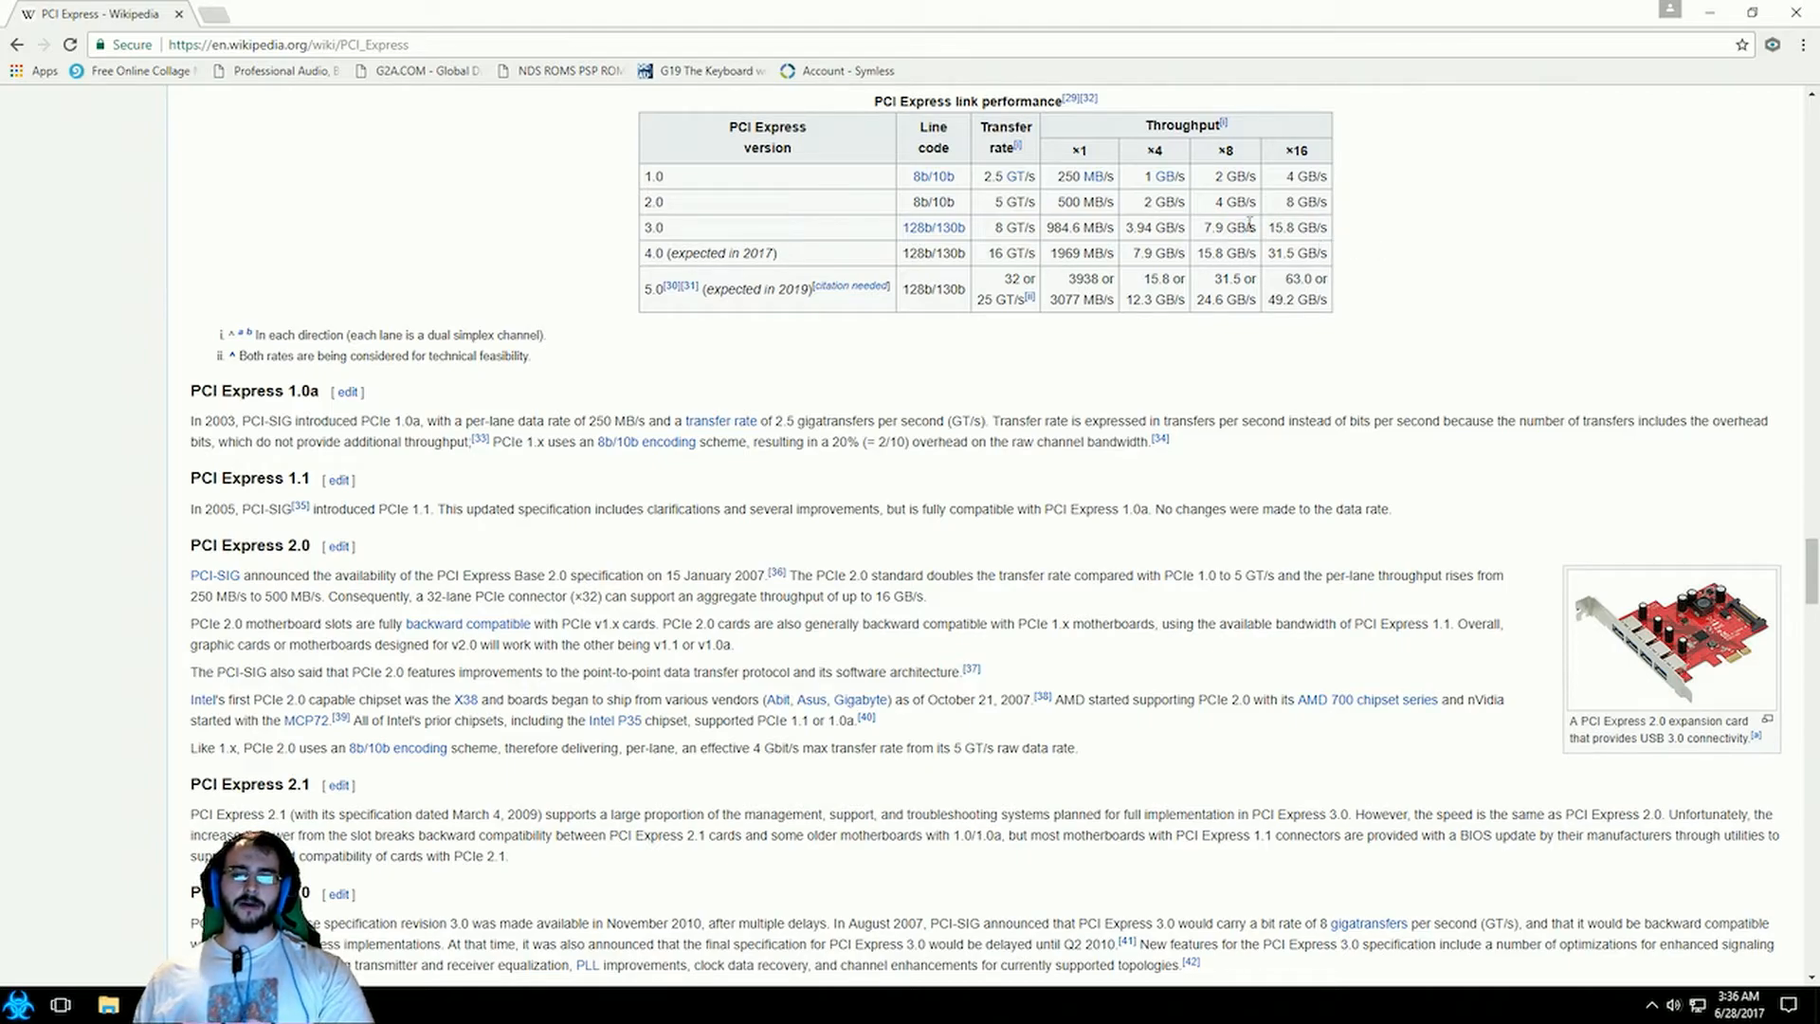
{"action": "mouse_move", "coordinate": [1269, 229]}
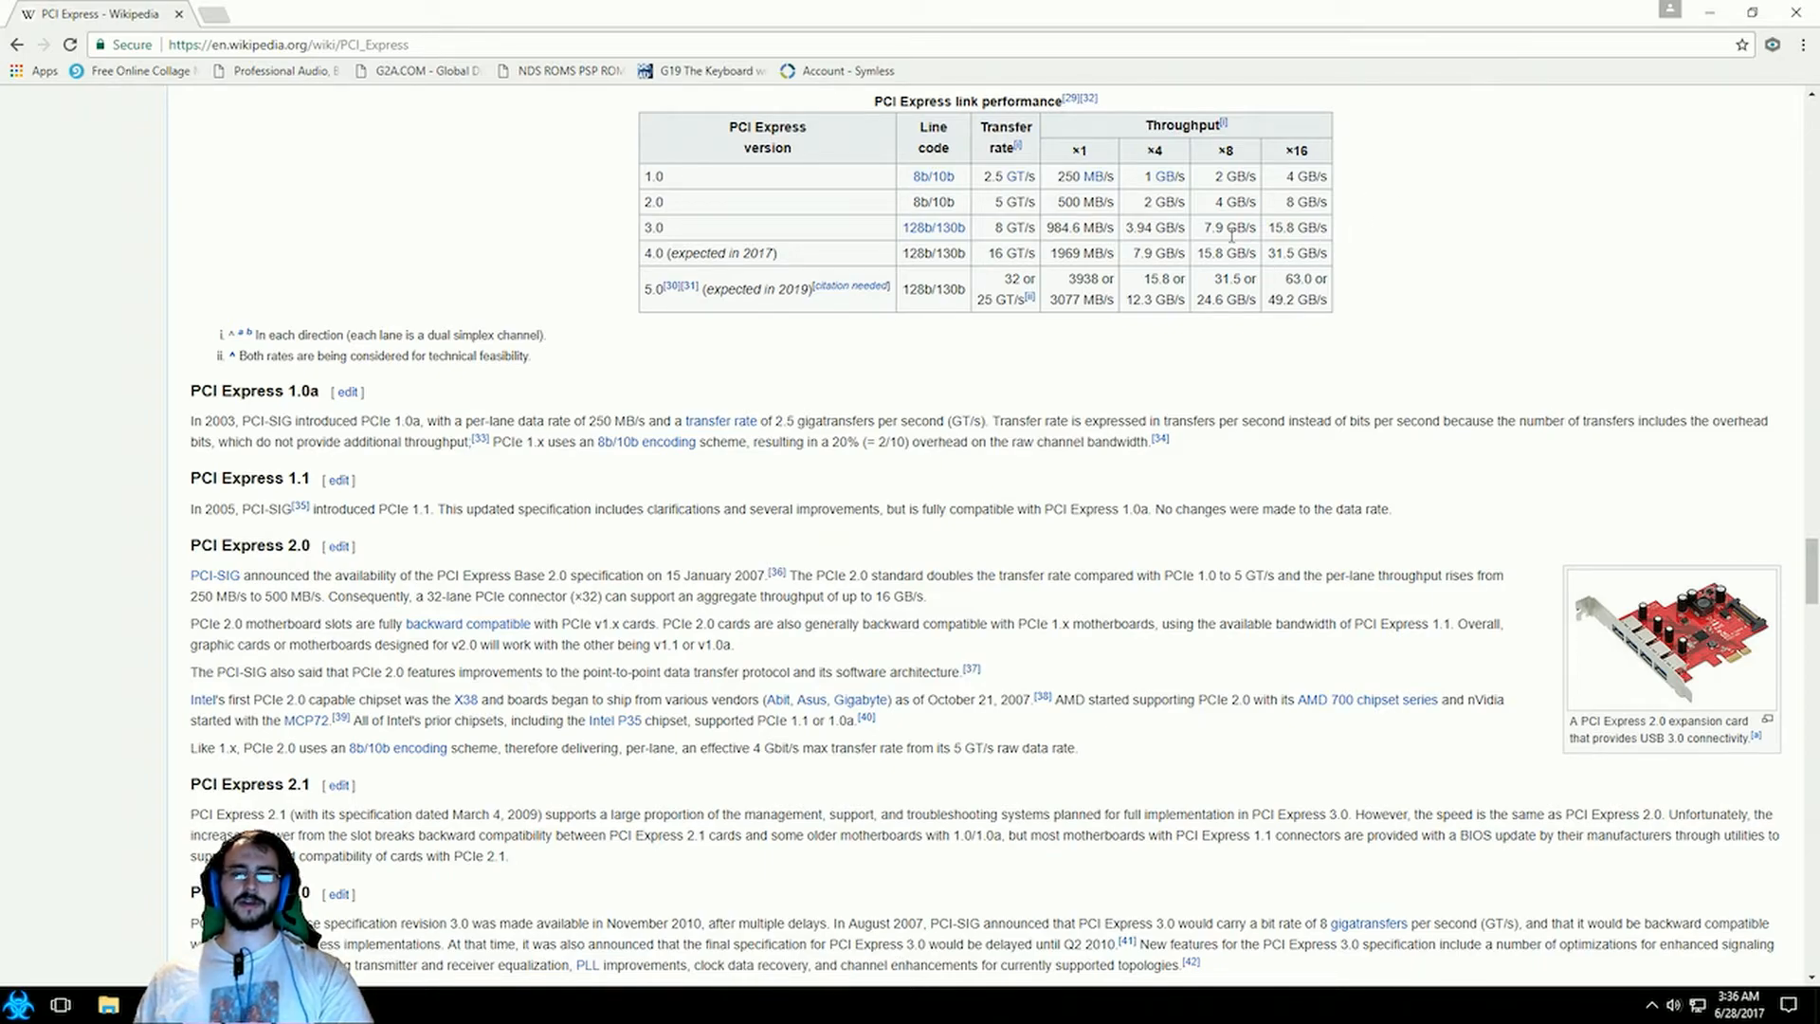
{"action": "mouse_move", "coordinate": [1403, 237]}
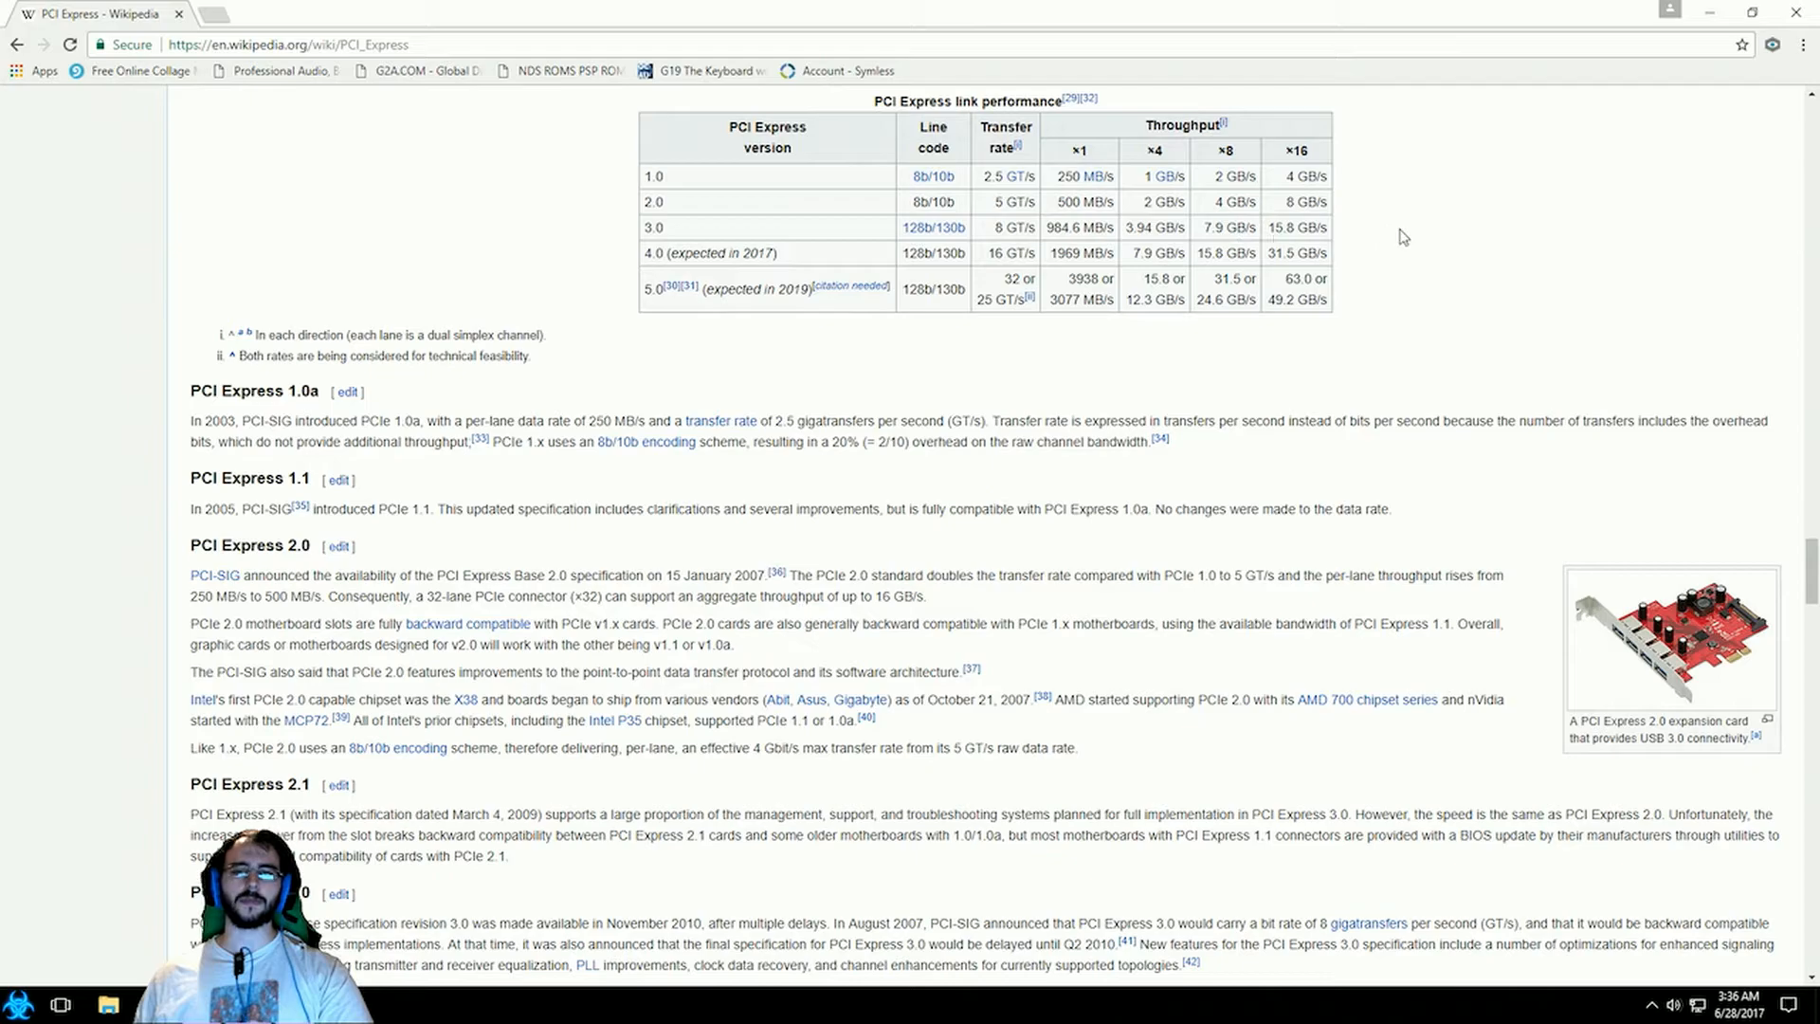
{"action": "mouse_move", "coordinate": [1013, 366]}
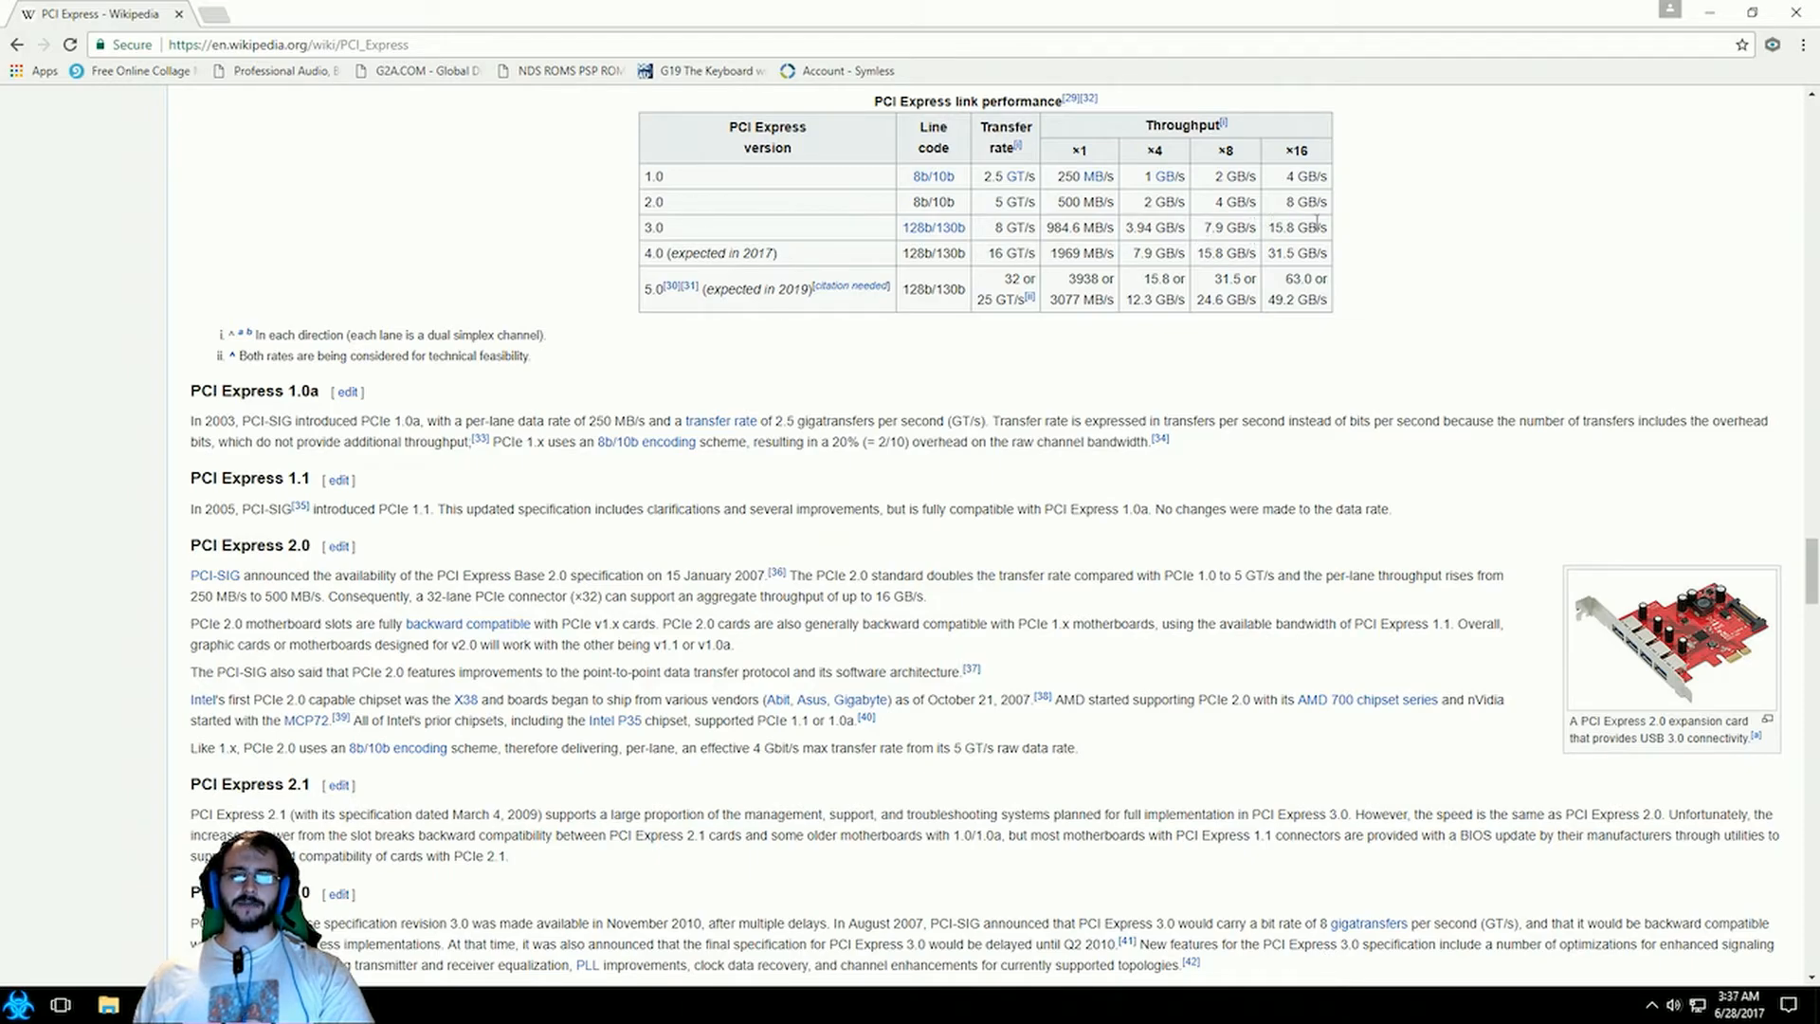
{"action": "mouse_move", "coordinate": [1412, 213]}
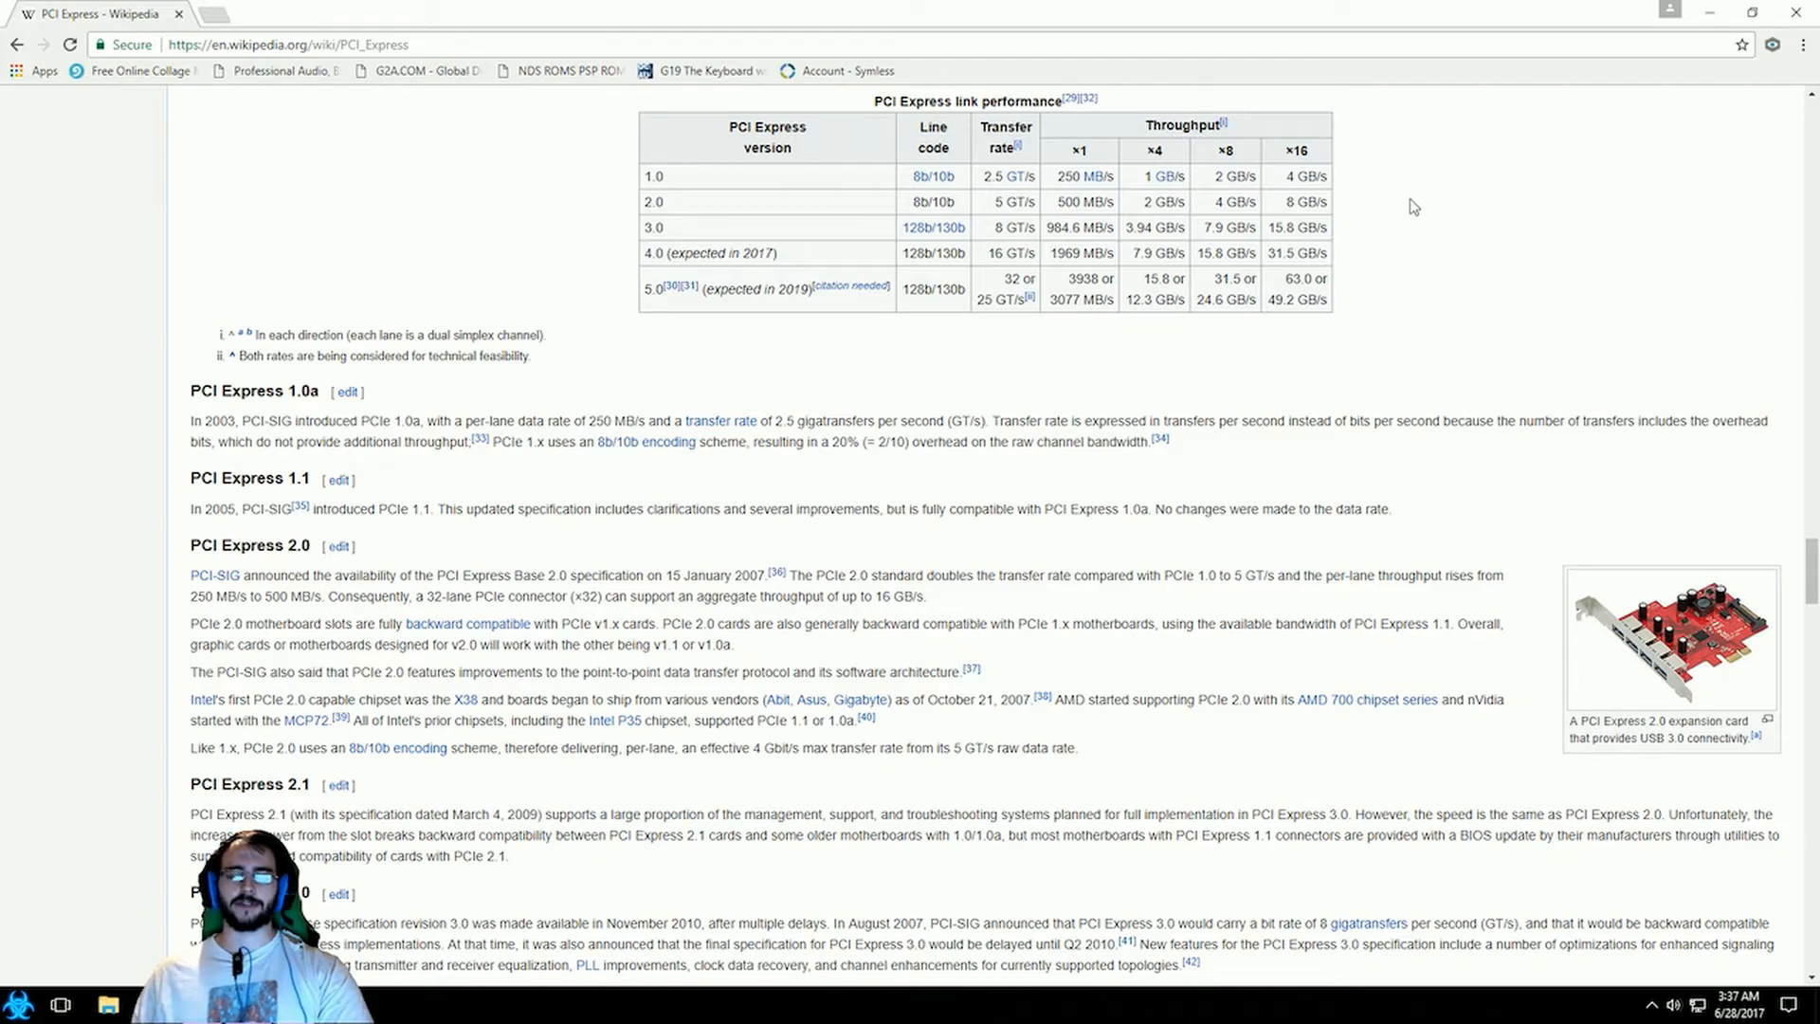
{"action": "mouse_move", "coordinate": [1292, 227]}
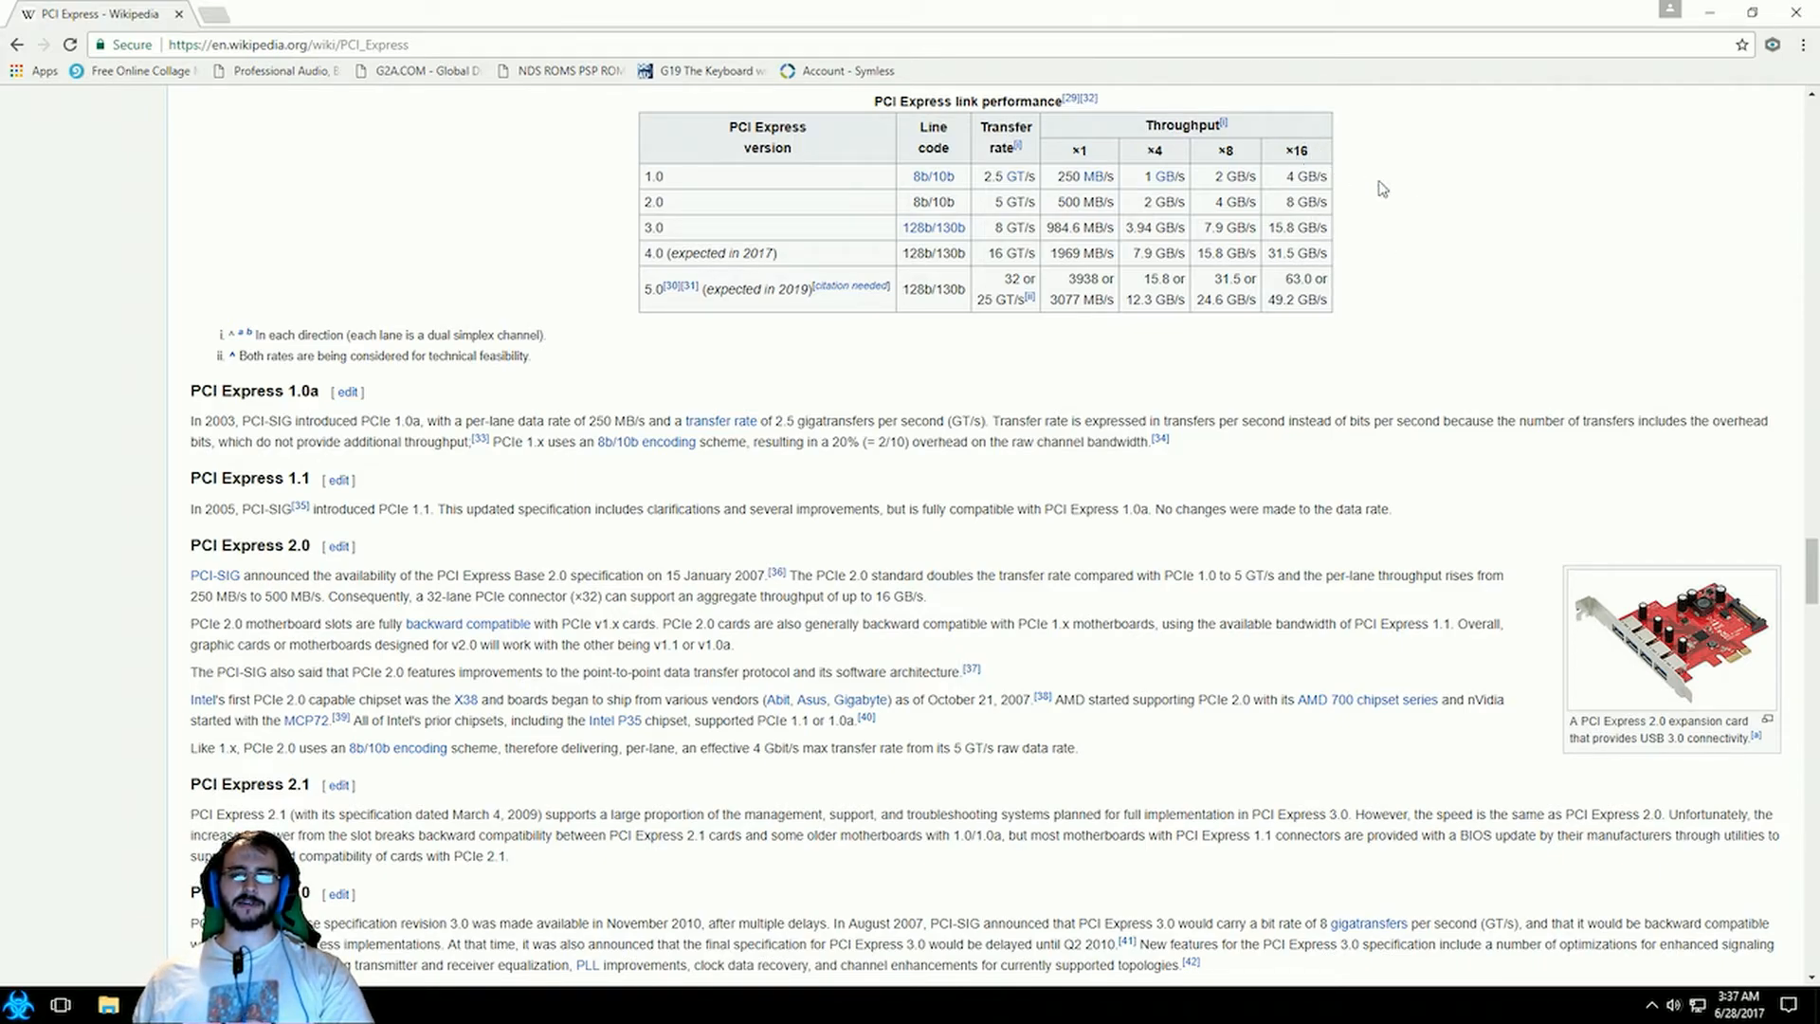
{"action": "mouse_move", "coordinate": [1414, 310]}
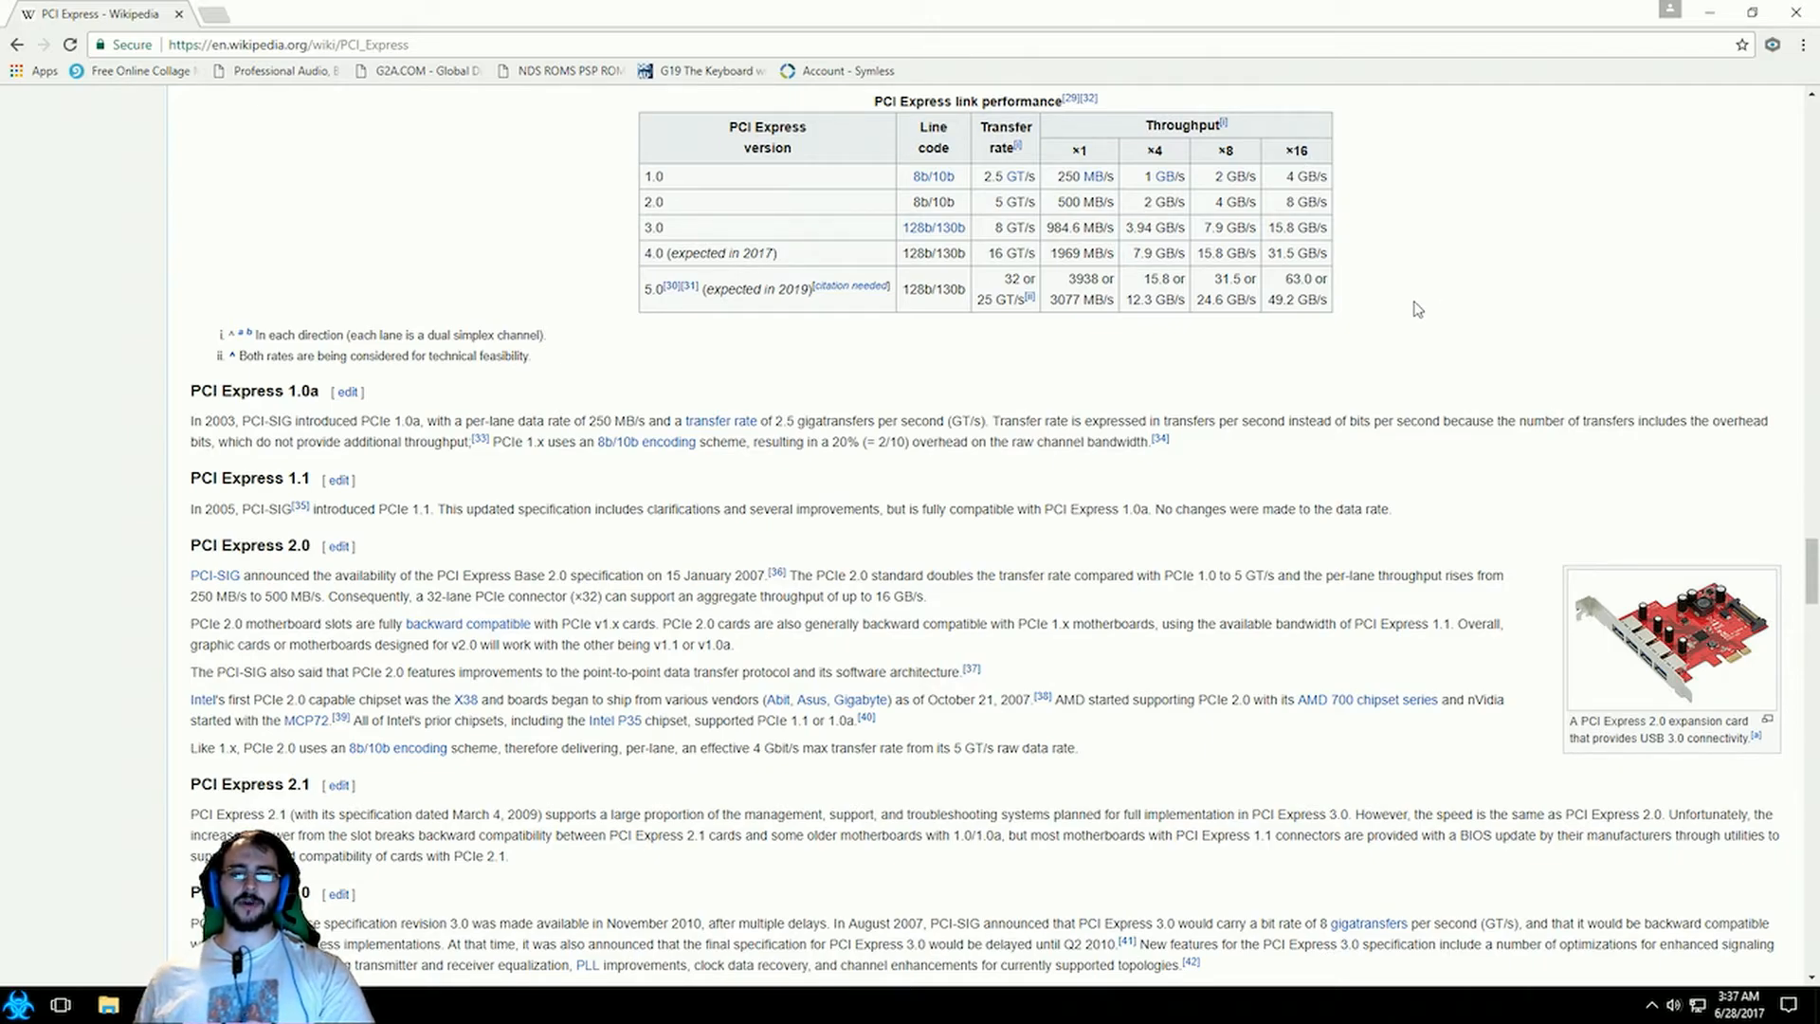
{"action": "mouse_move", "coordinate": [1288, 174]}
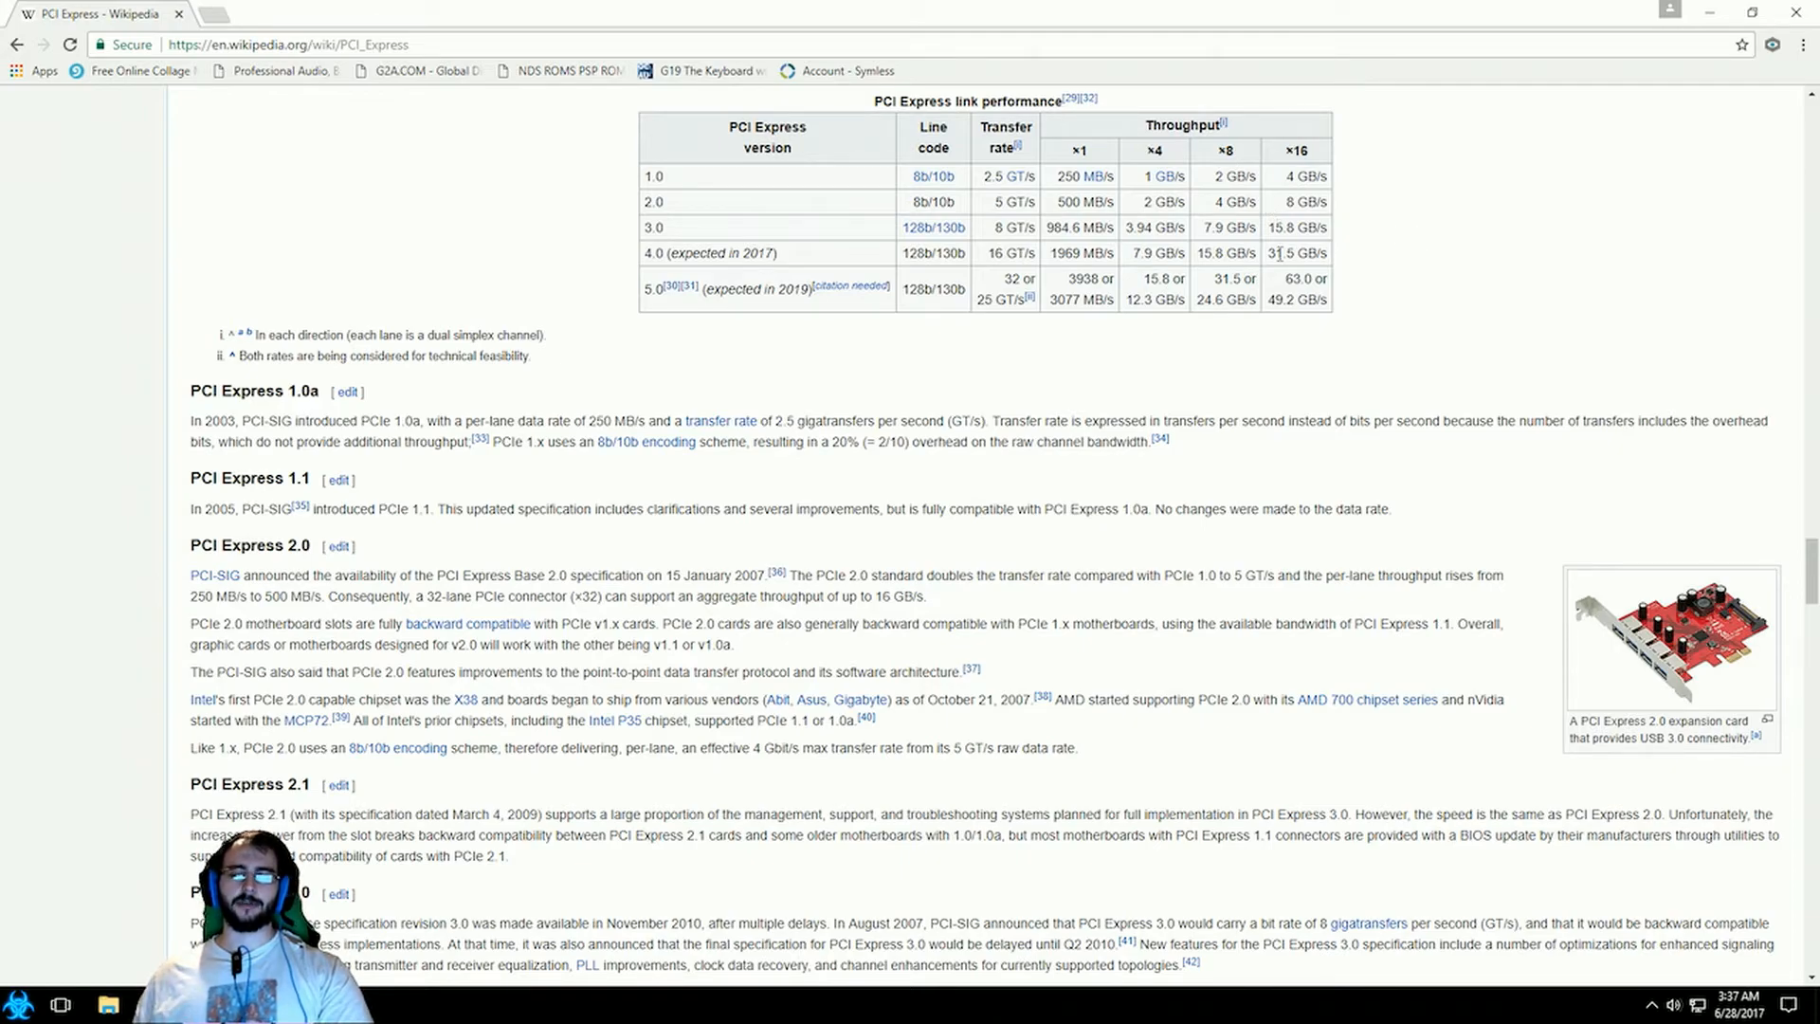
{"action": "mouse_move", "coordinate": [1359, 220]}
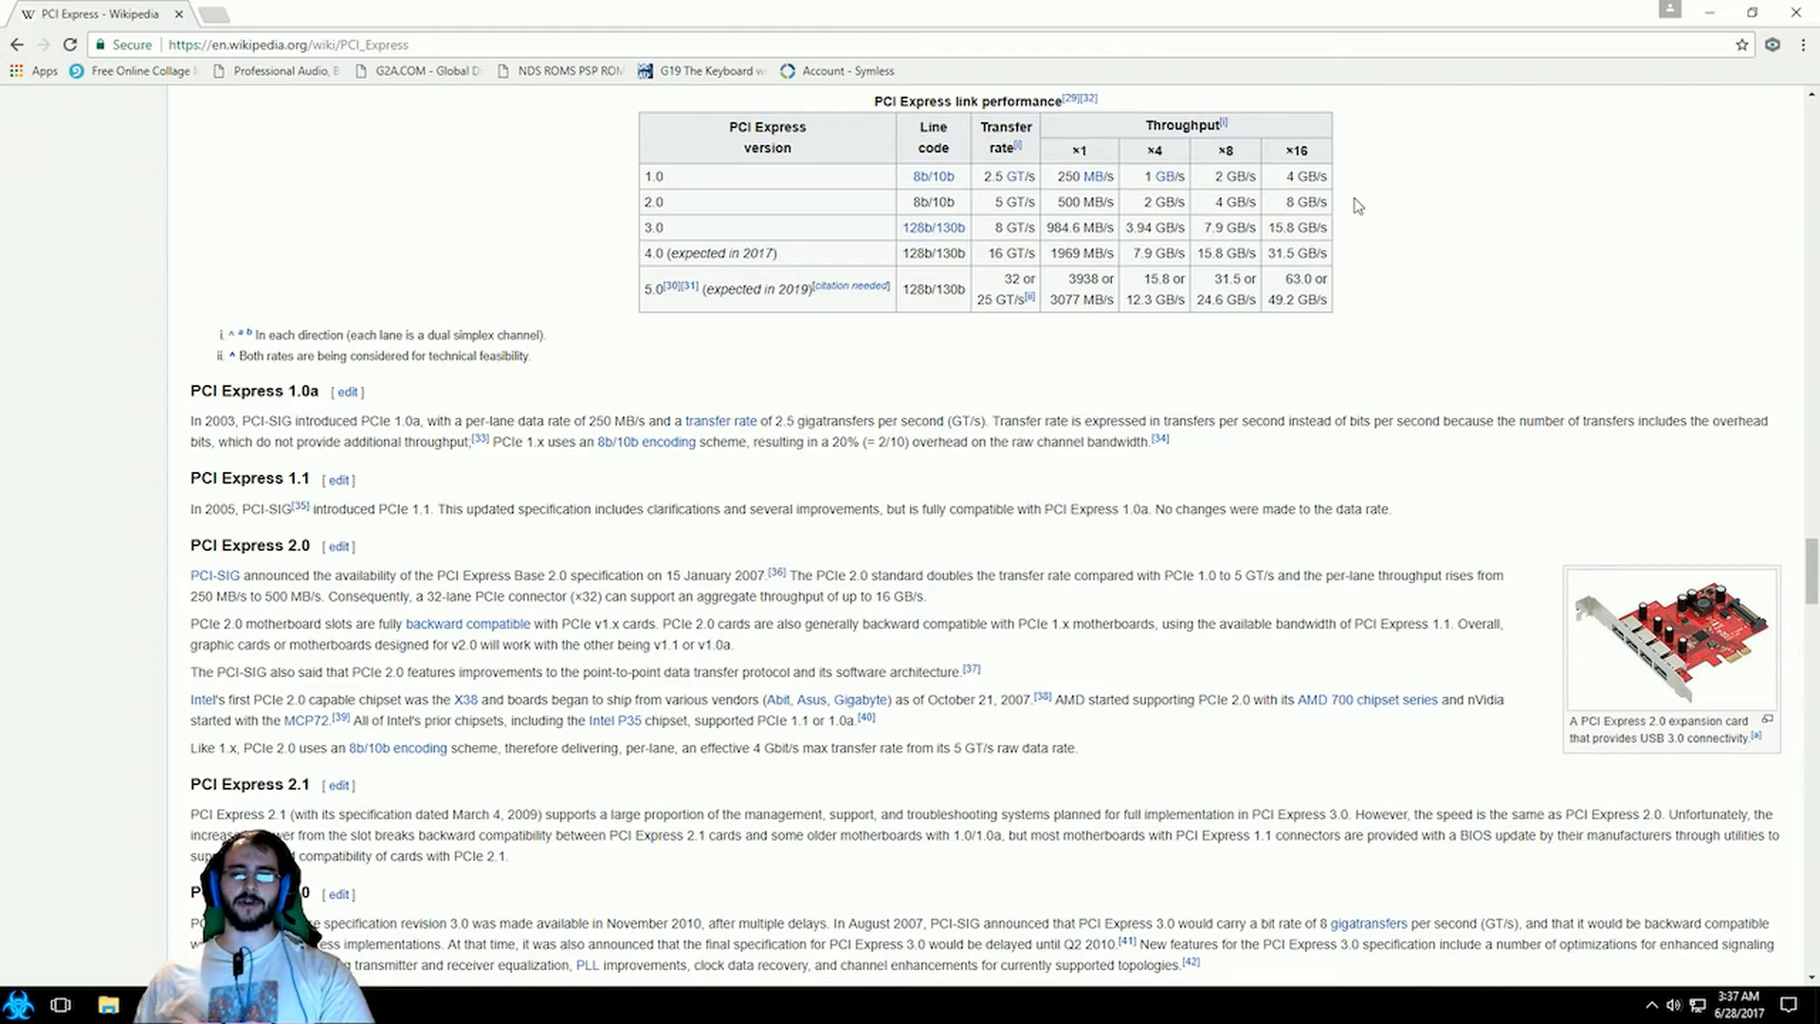
{"action": "mouse_move", "coordinate": [1371, 194]}
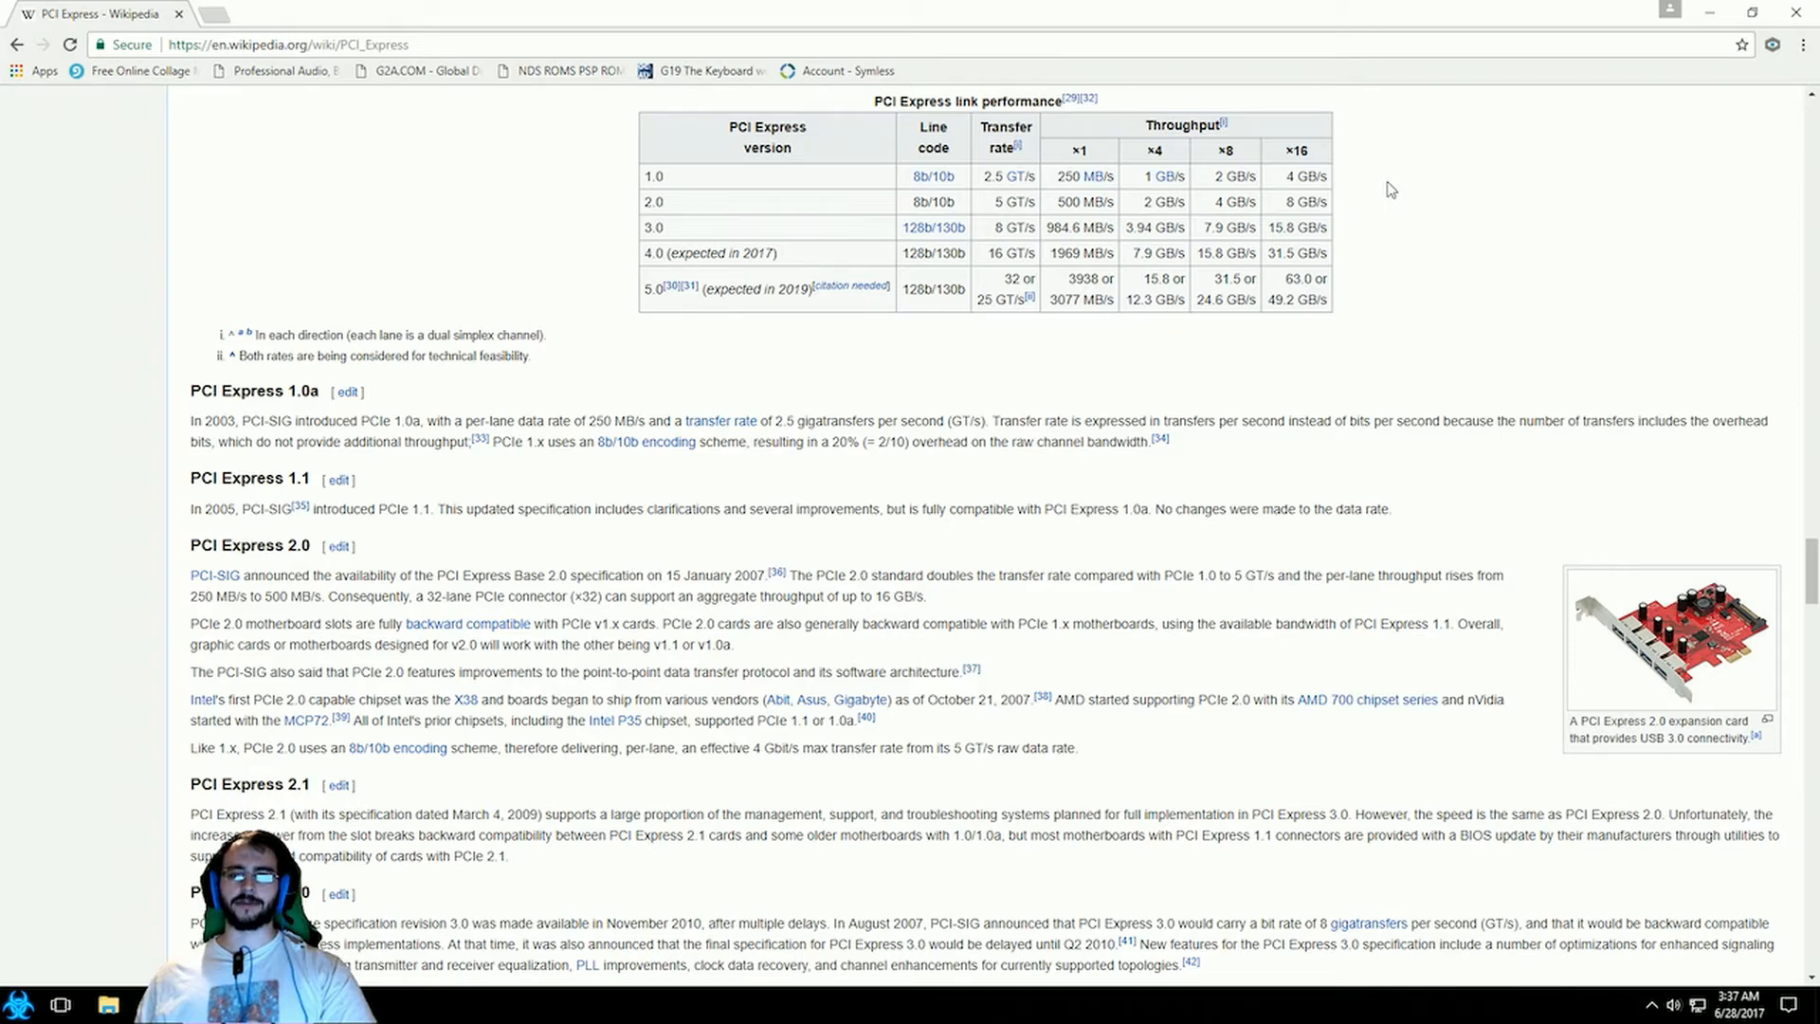
{"action": "mouse_move", "coordinate": [1447, 236]}
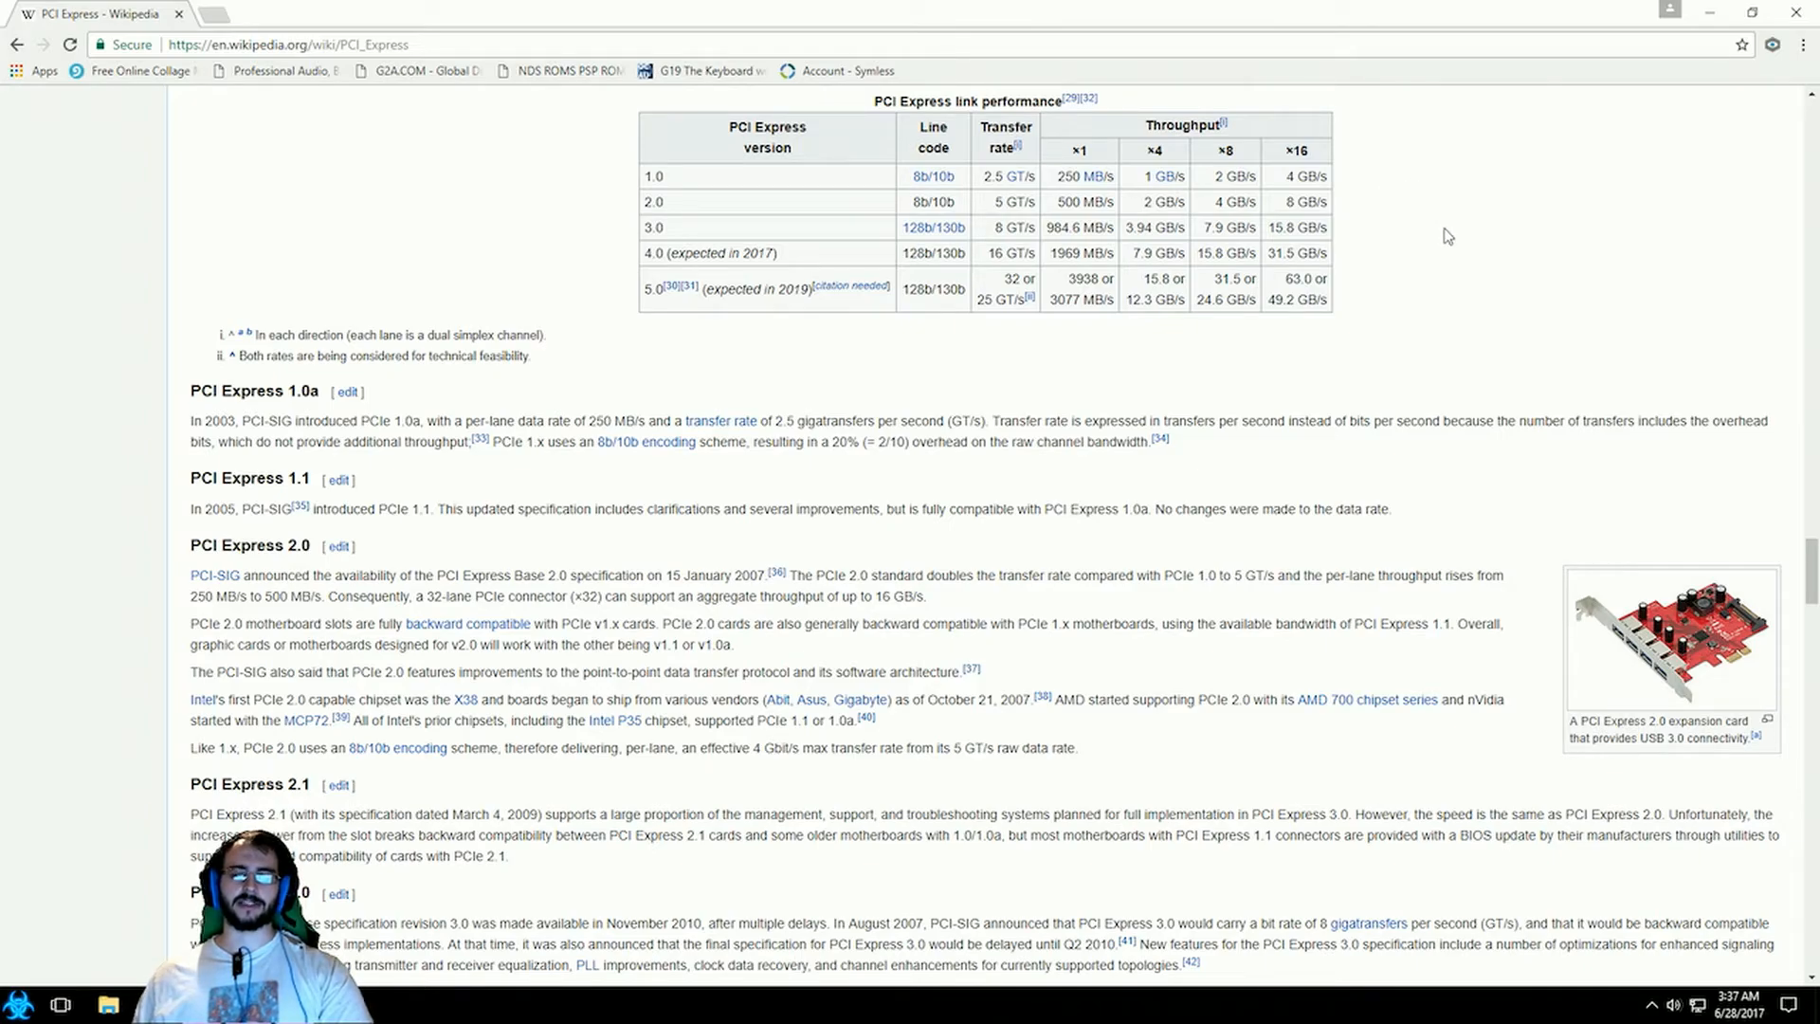
{"action": "mouse_move", "coordinate": [1467, 232]}
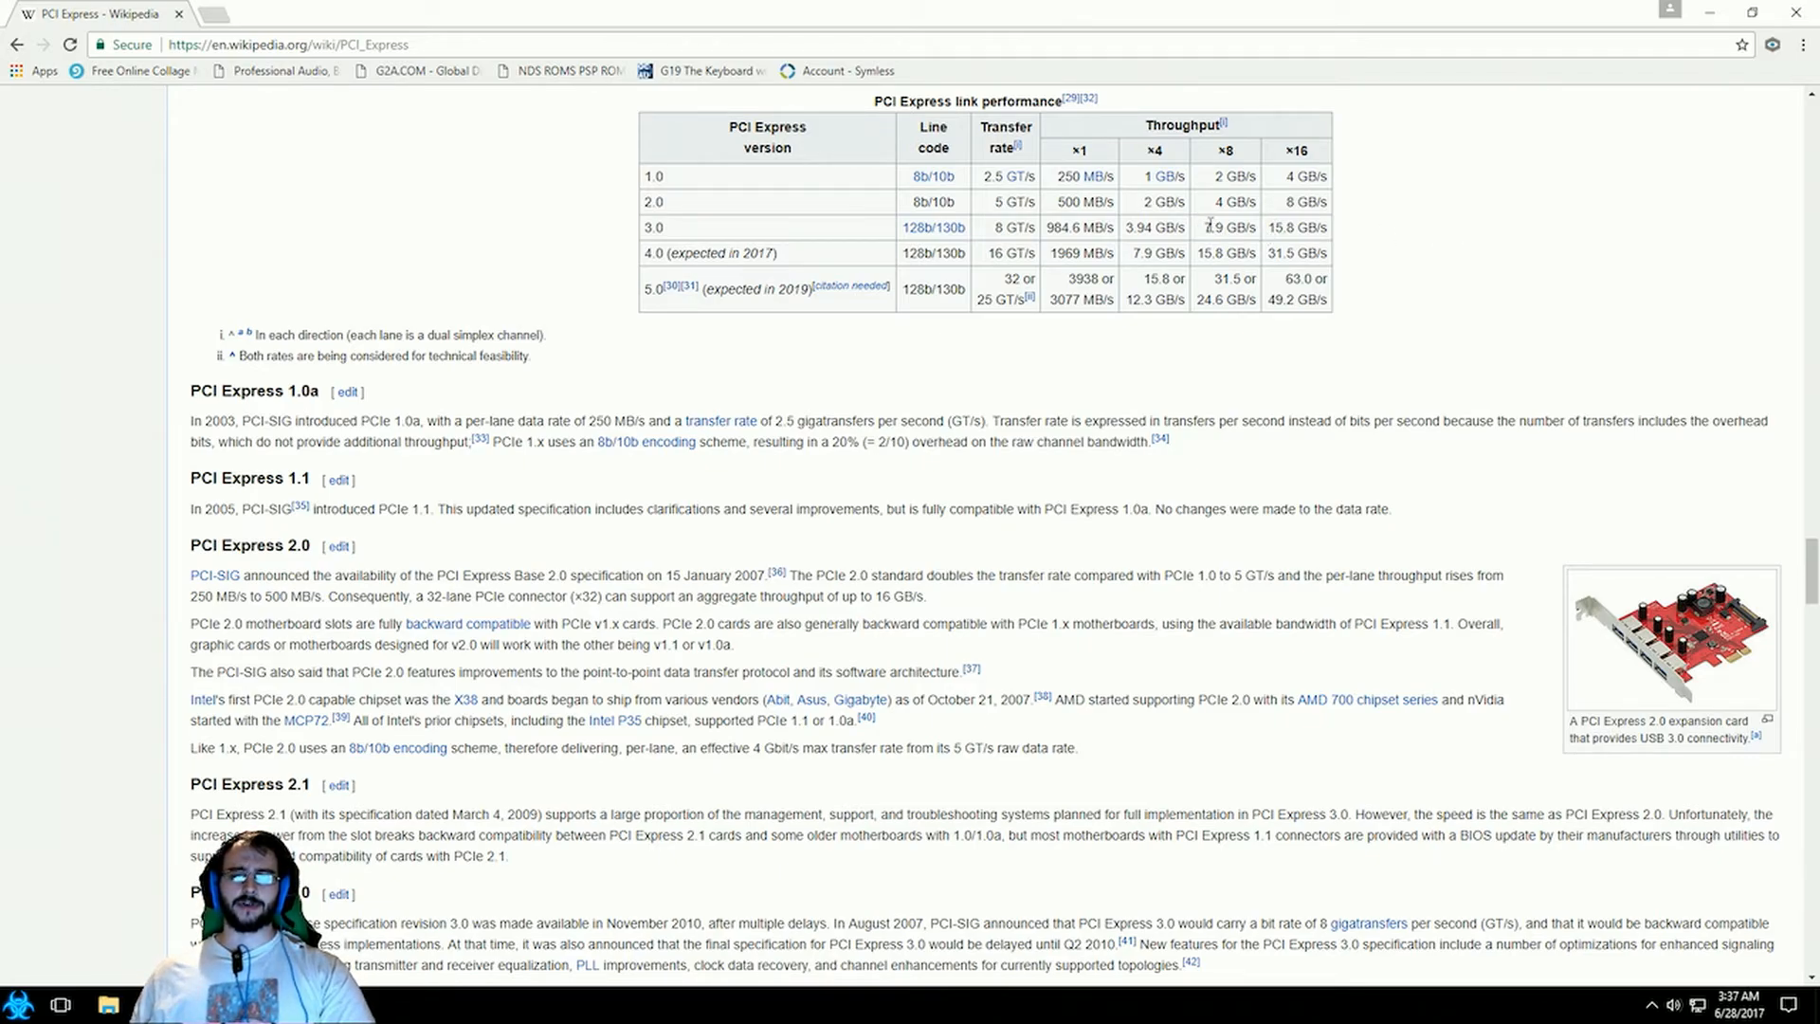
{"action": "left_click_drag", "start_coordinate": [1203, 226], "coordinate": [1327, 300]}
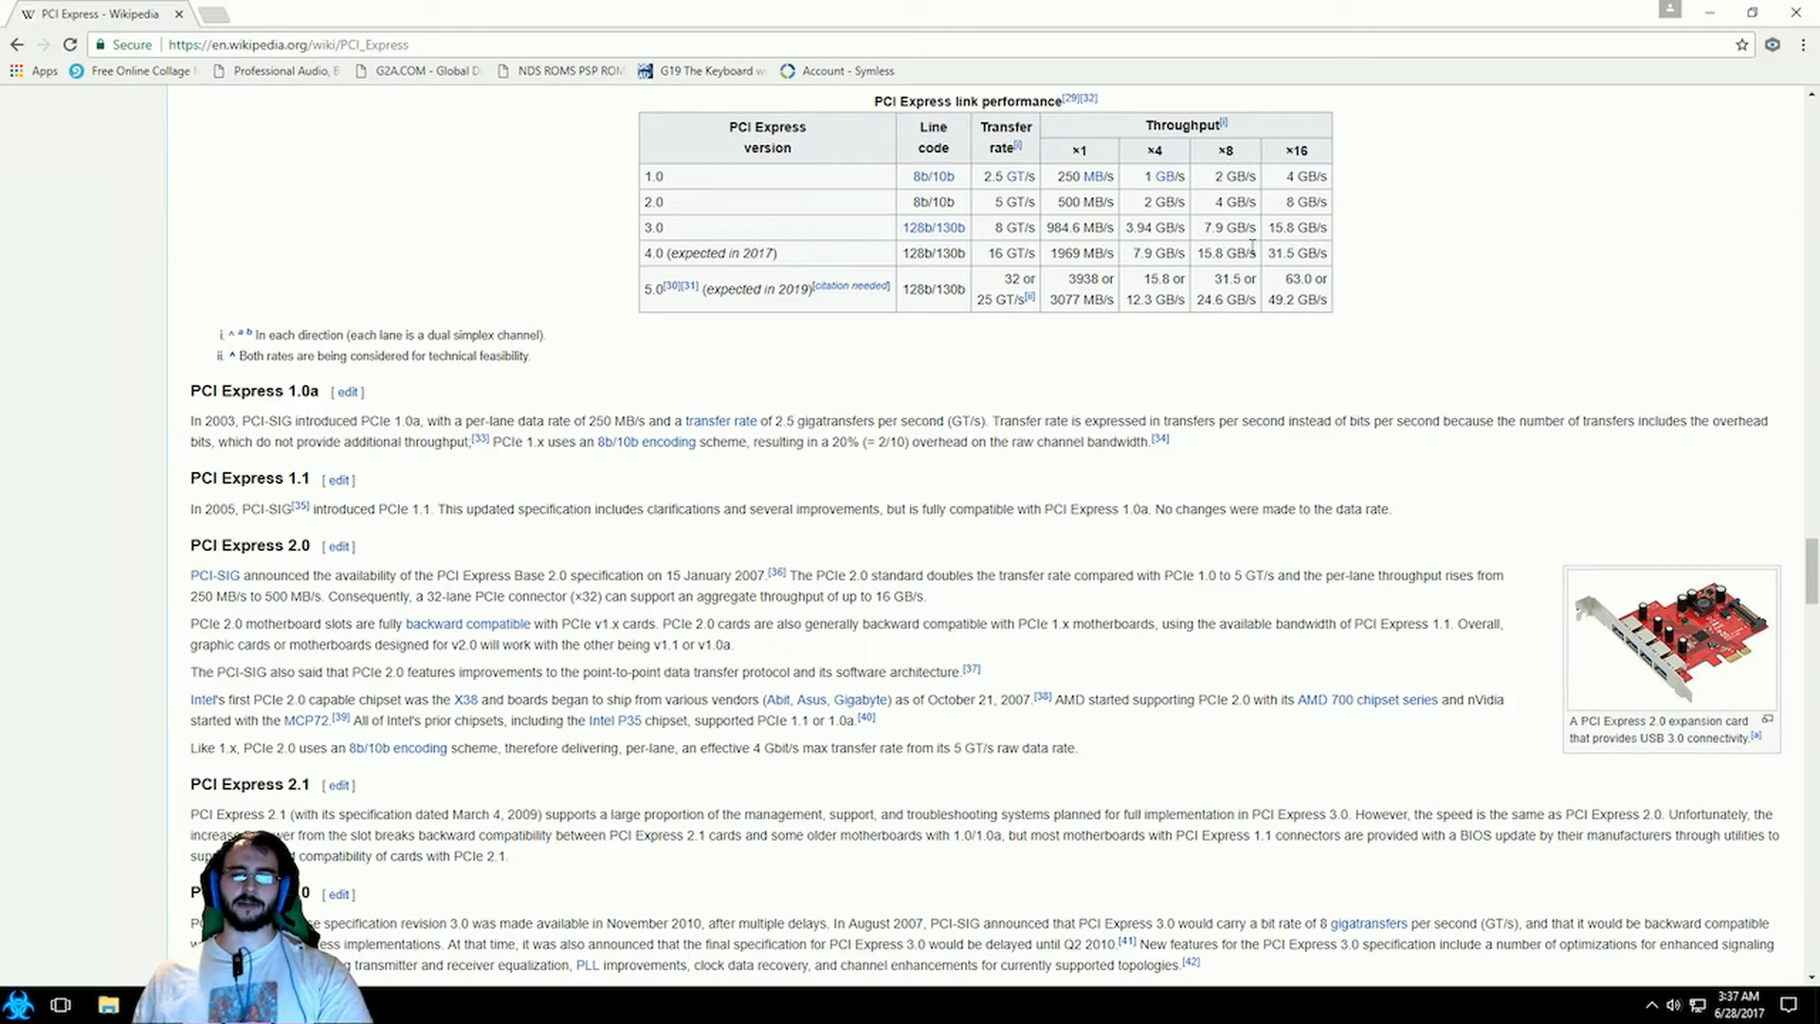
{"action": "mouse_move", "coordinate": [1202, 239]}
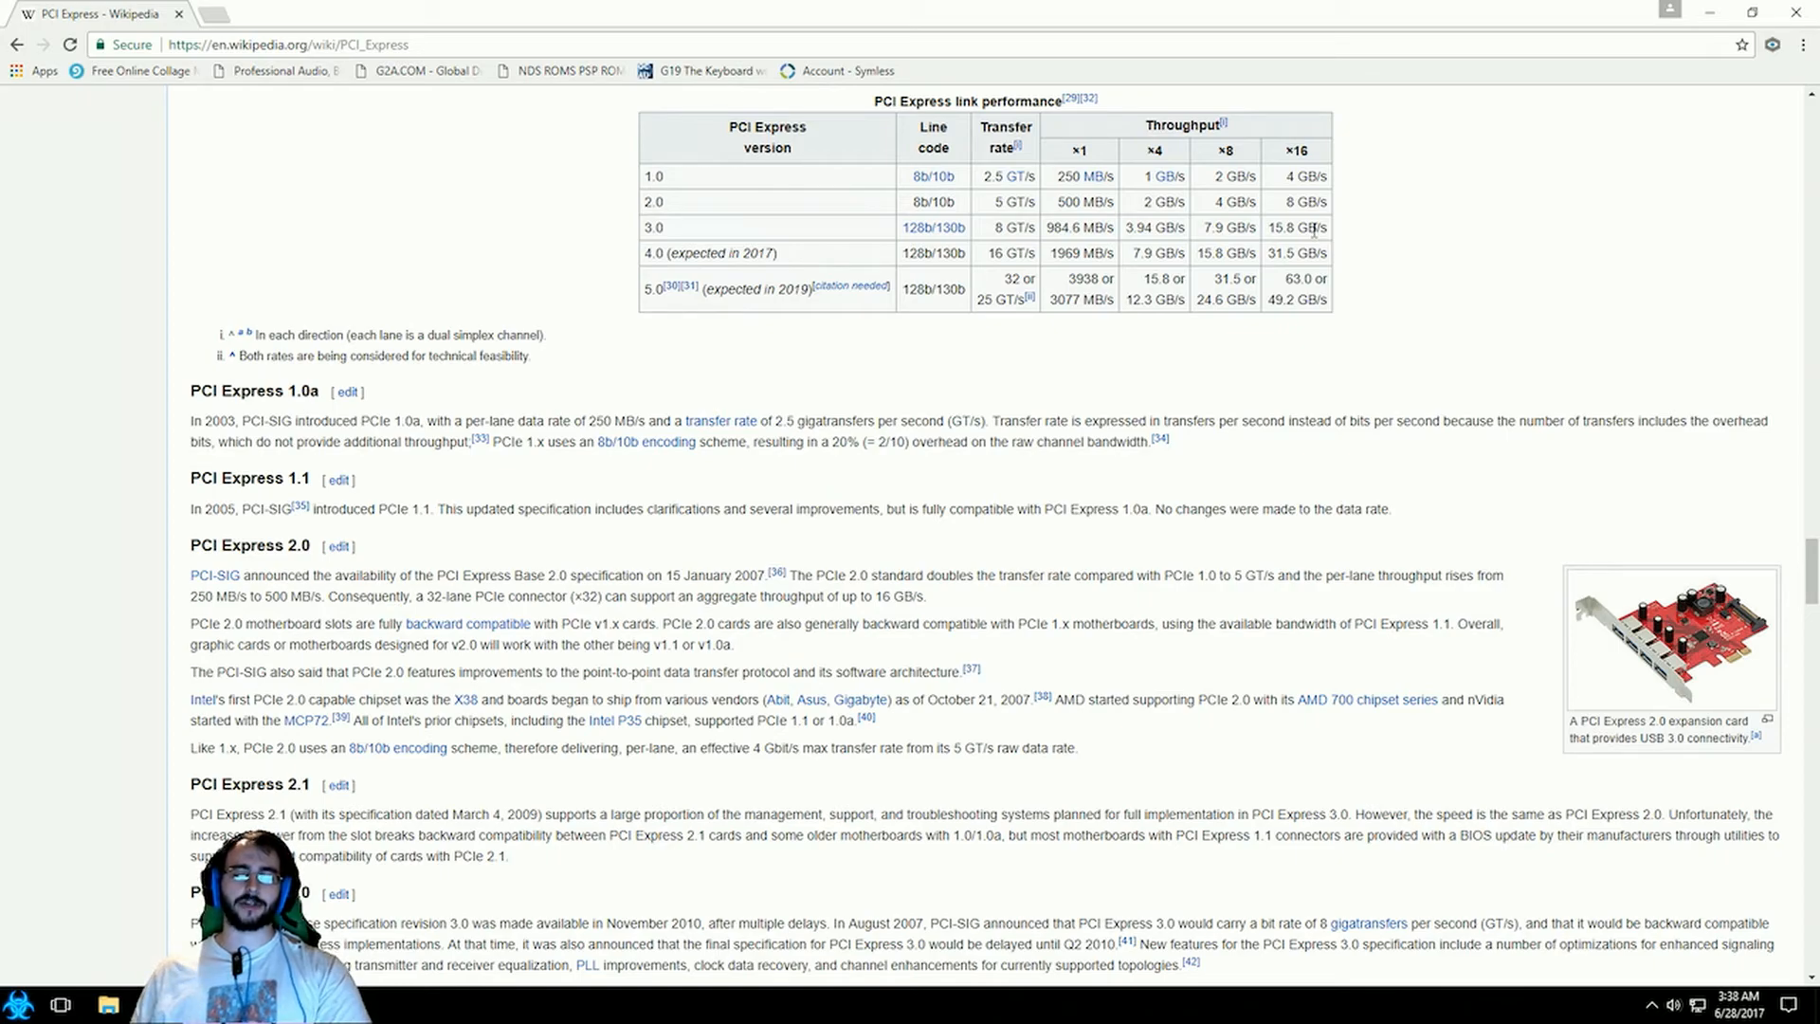
{"action": "mouse_move", "coordinate": [1360, 229]}
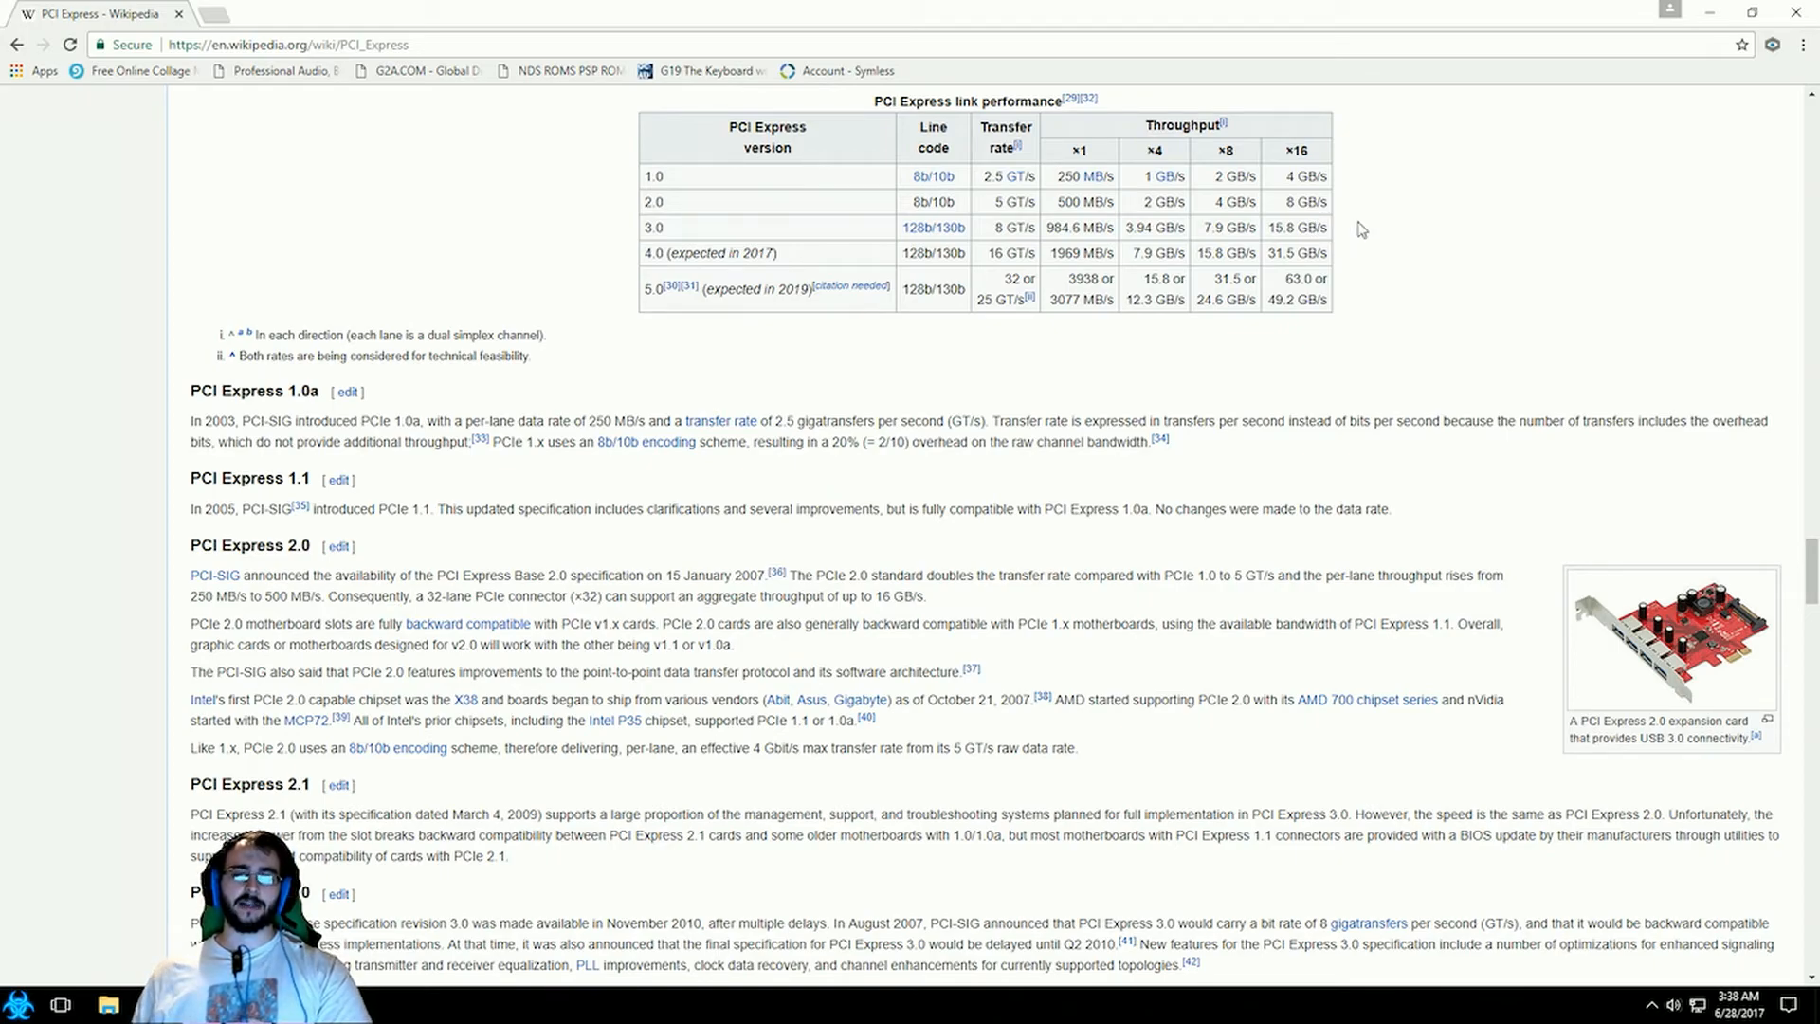
{"action": "mouse_move", "coordinate": [1416, 221]}
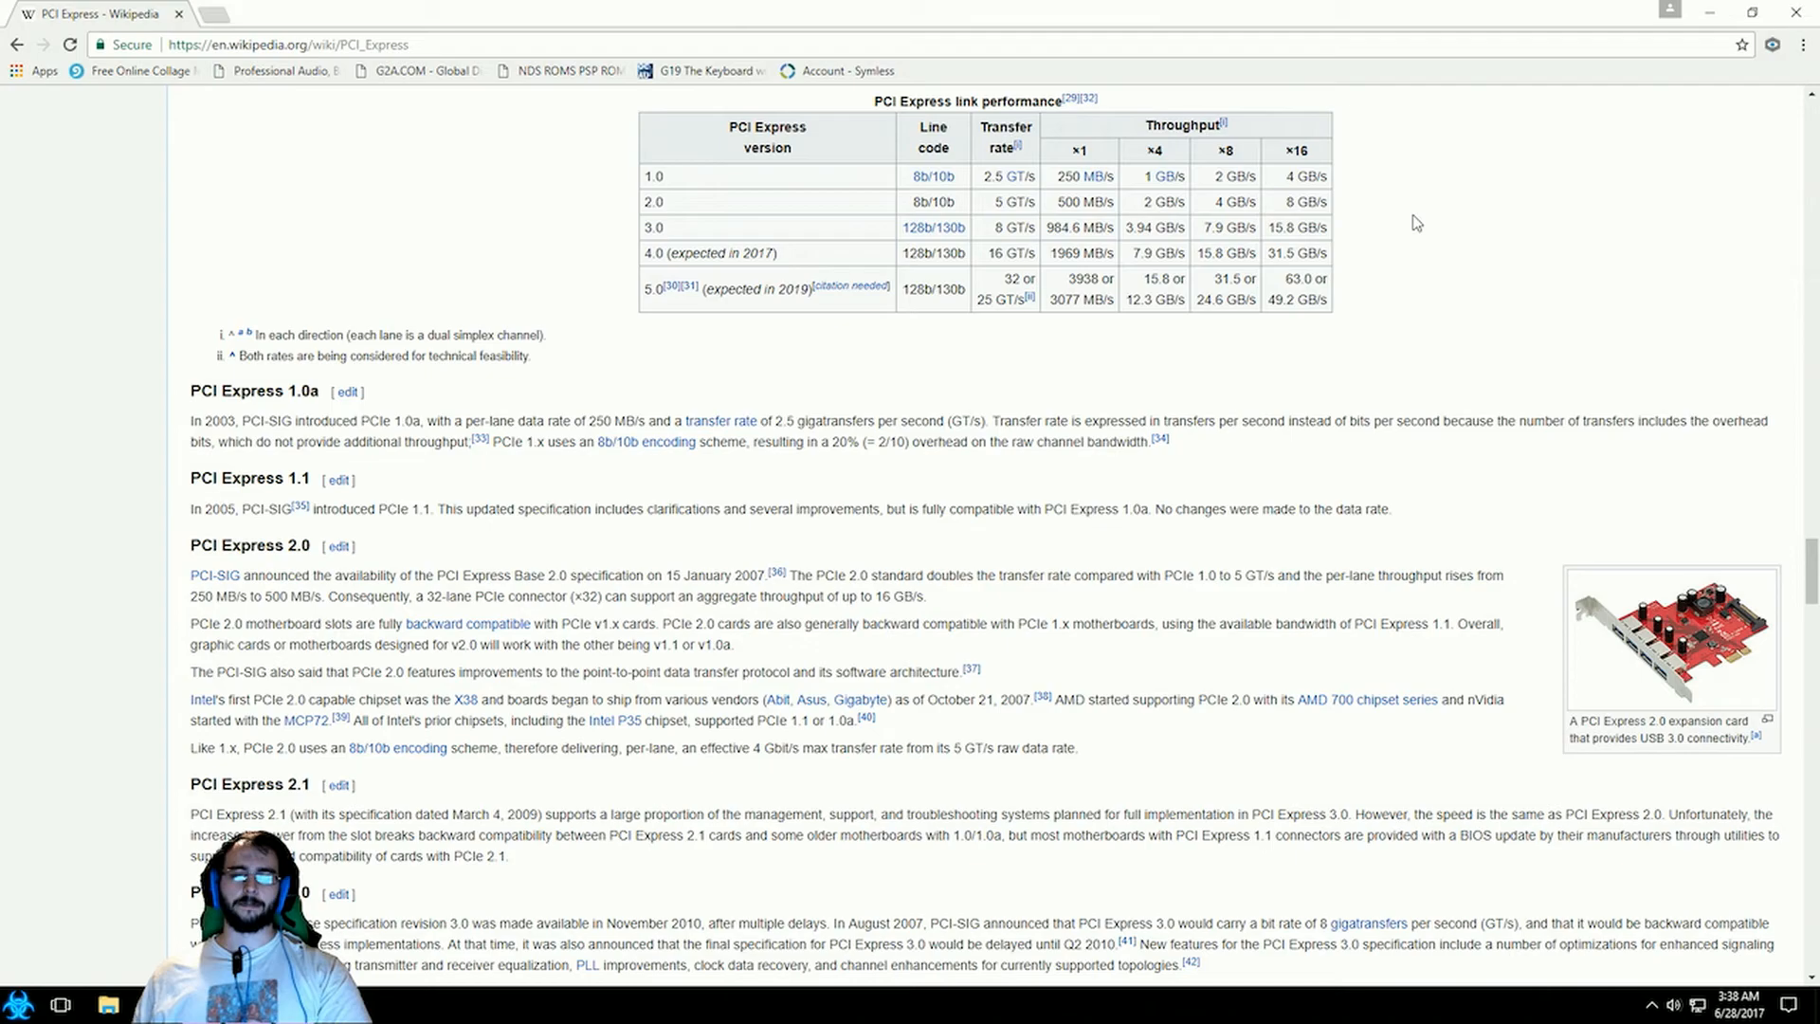
{"action": "mouse_move", "coordinate": [1446, 219]}
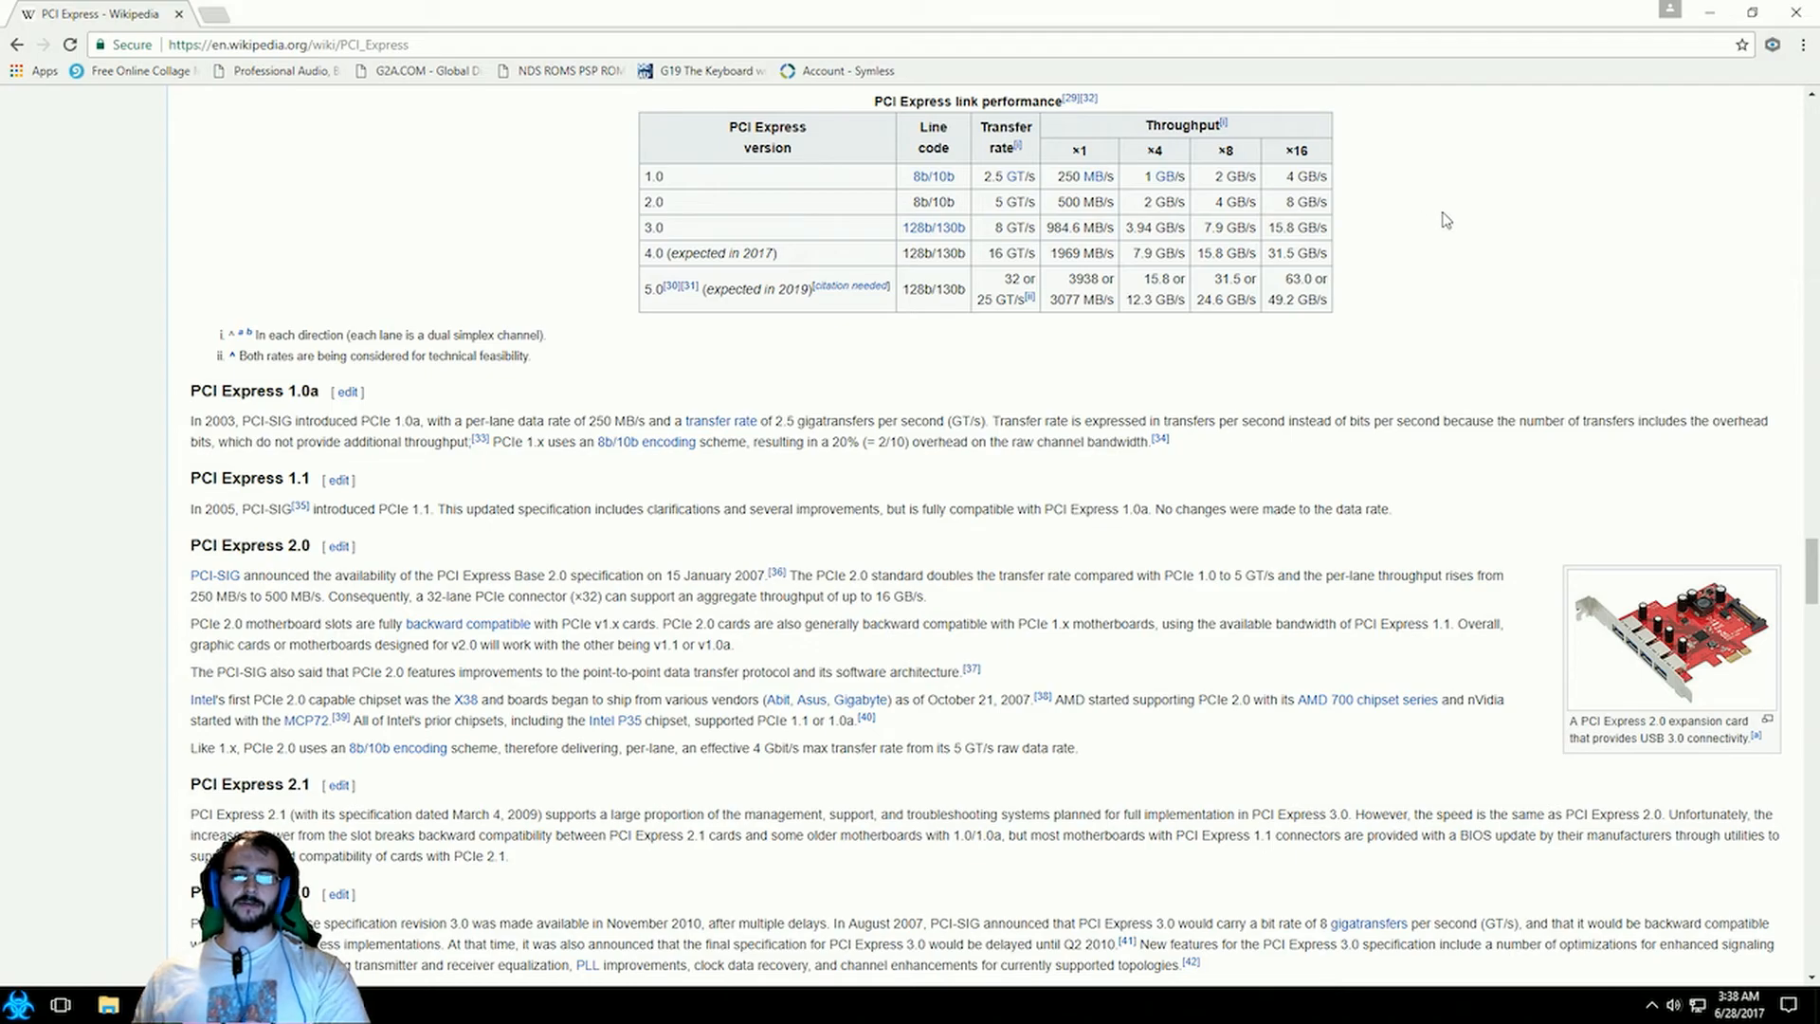
{"action": "mouse_move", "coordinate": [1207, 227]}
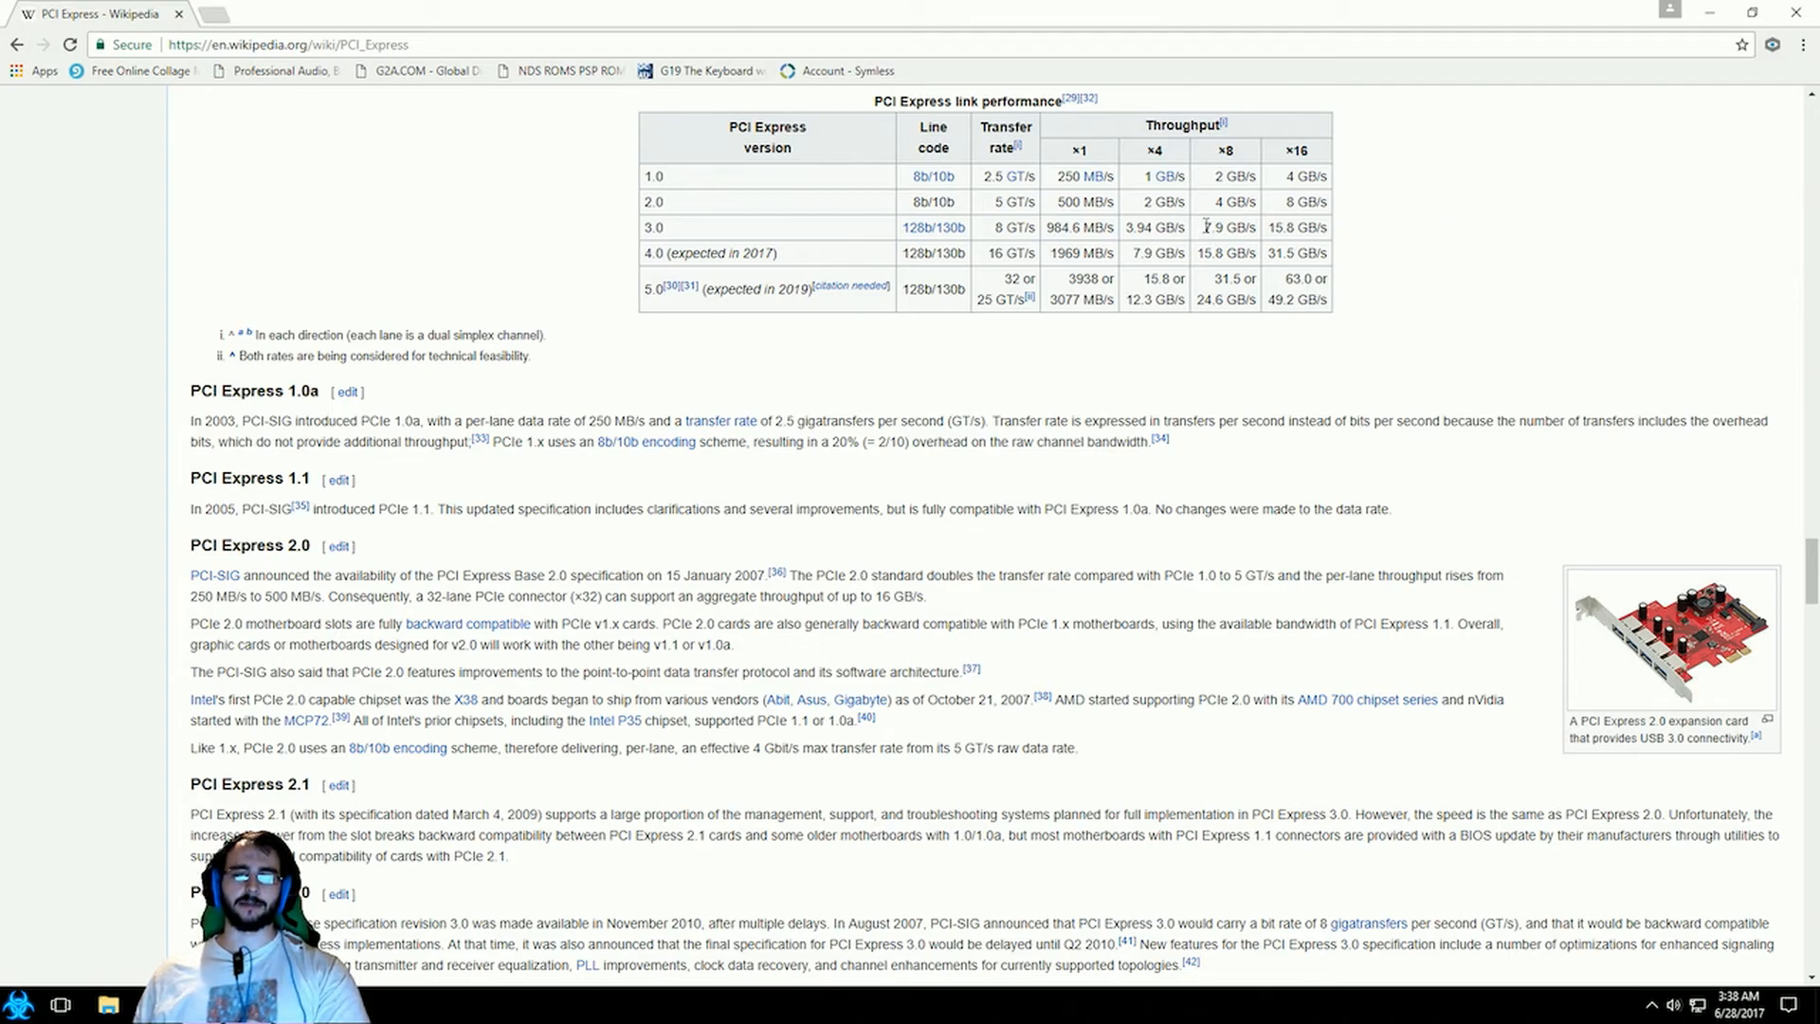
{"action": "mouse_move", "coordinate": [1359, 232]}
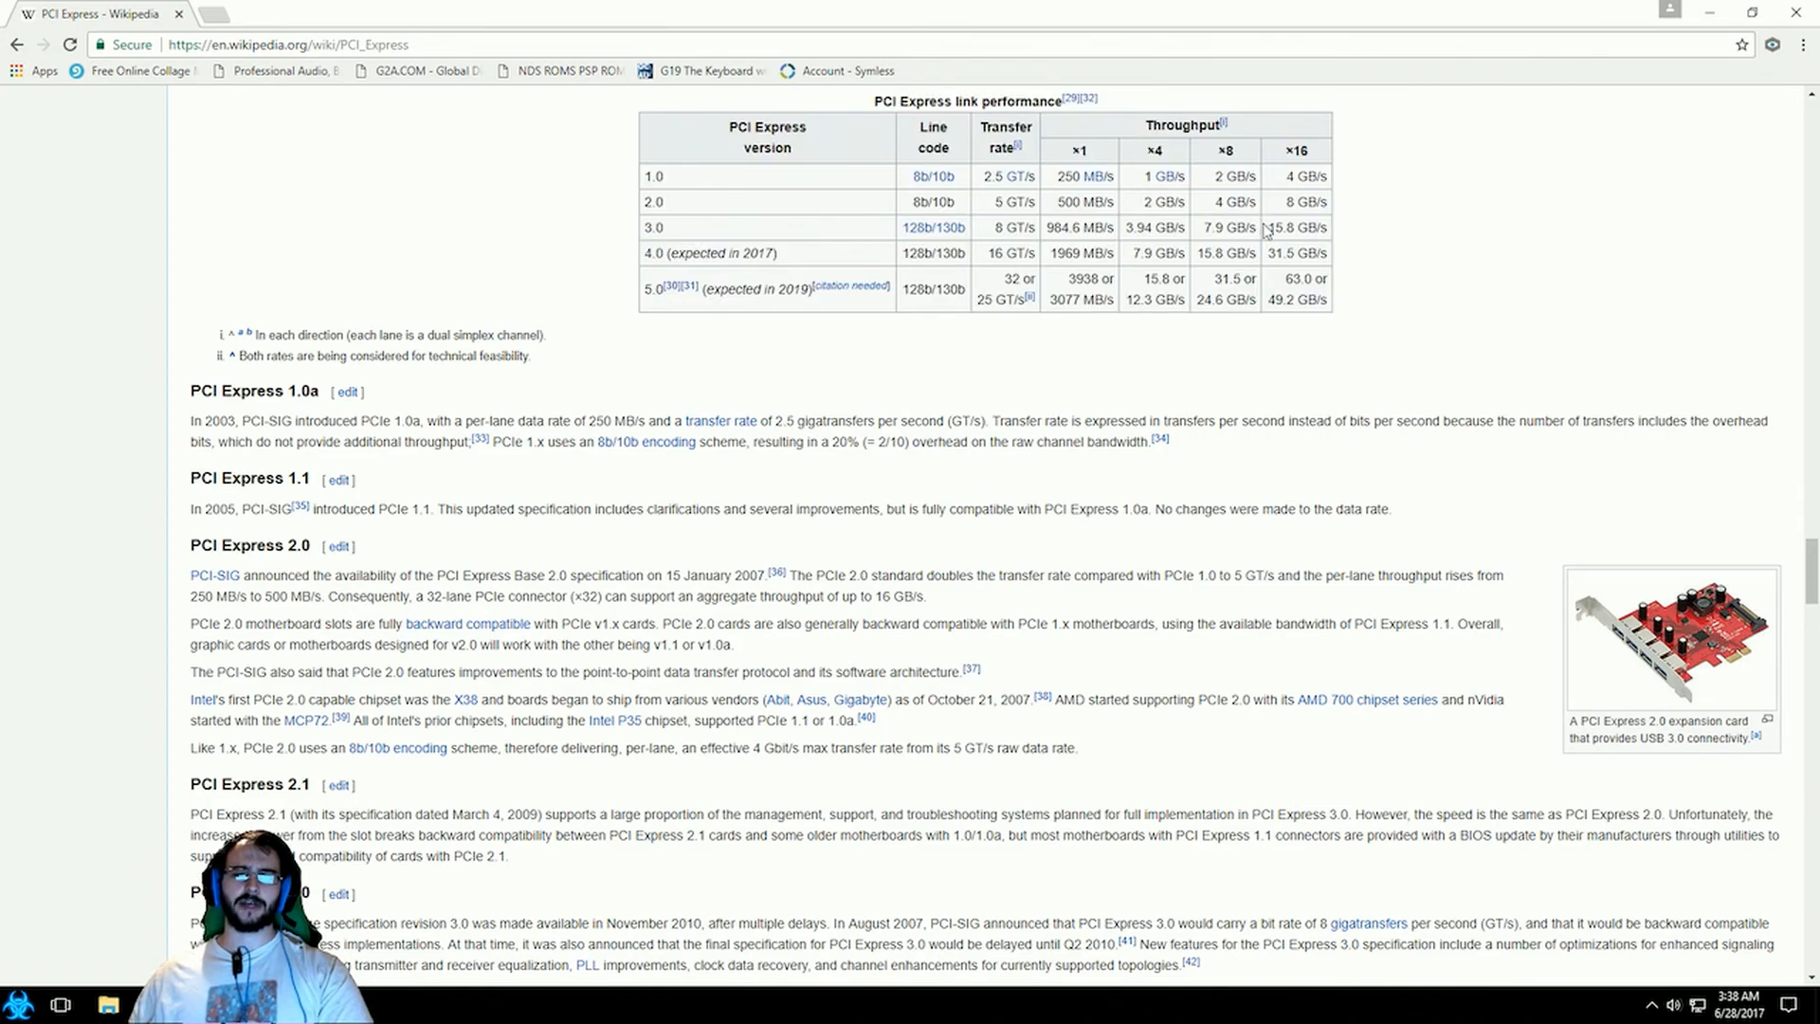
{"action": "mouse_move", "coordinate": [1103, 128]}
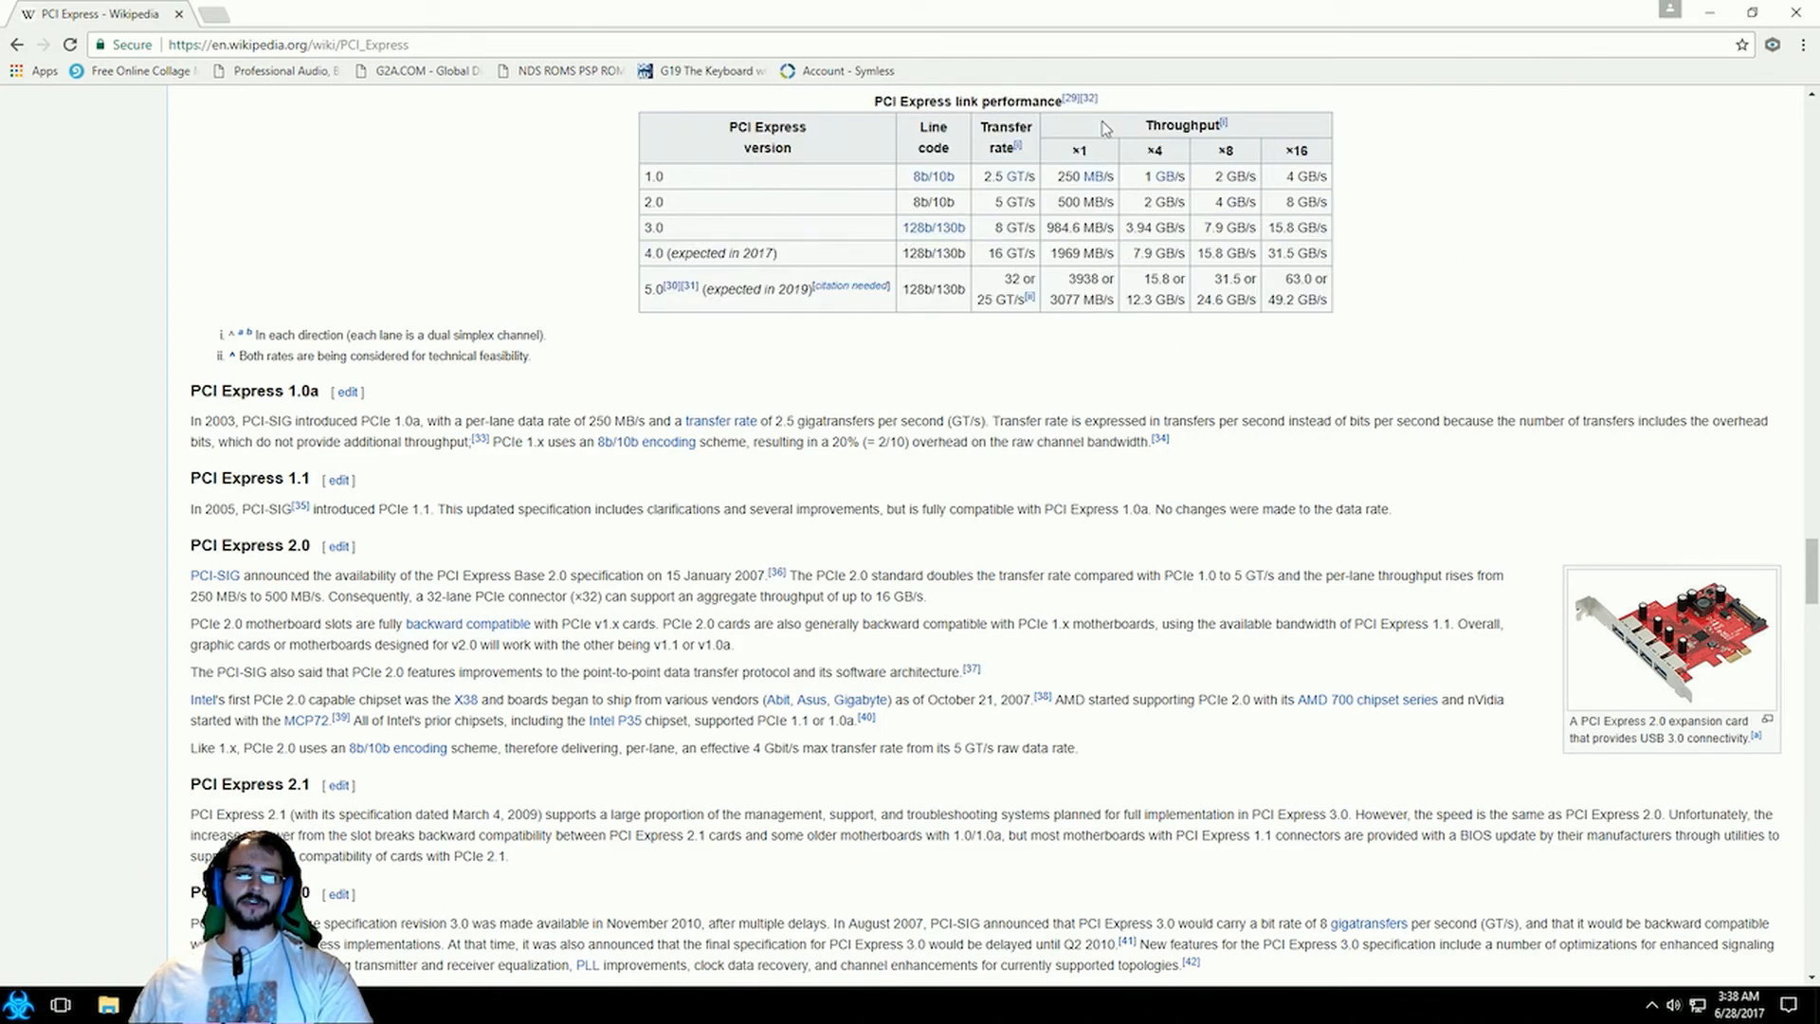
{"action": "mouse_move", "coordinate": [1274, 212]}
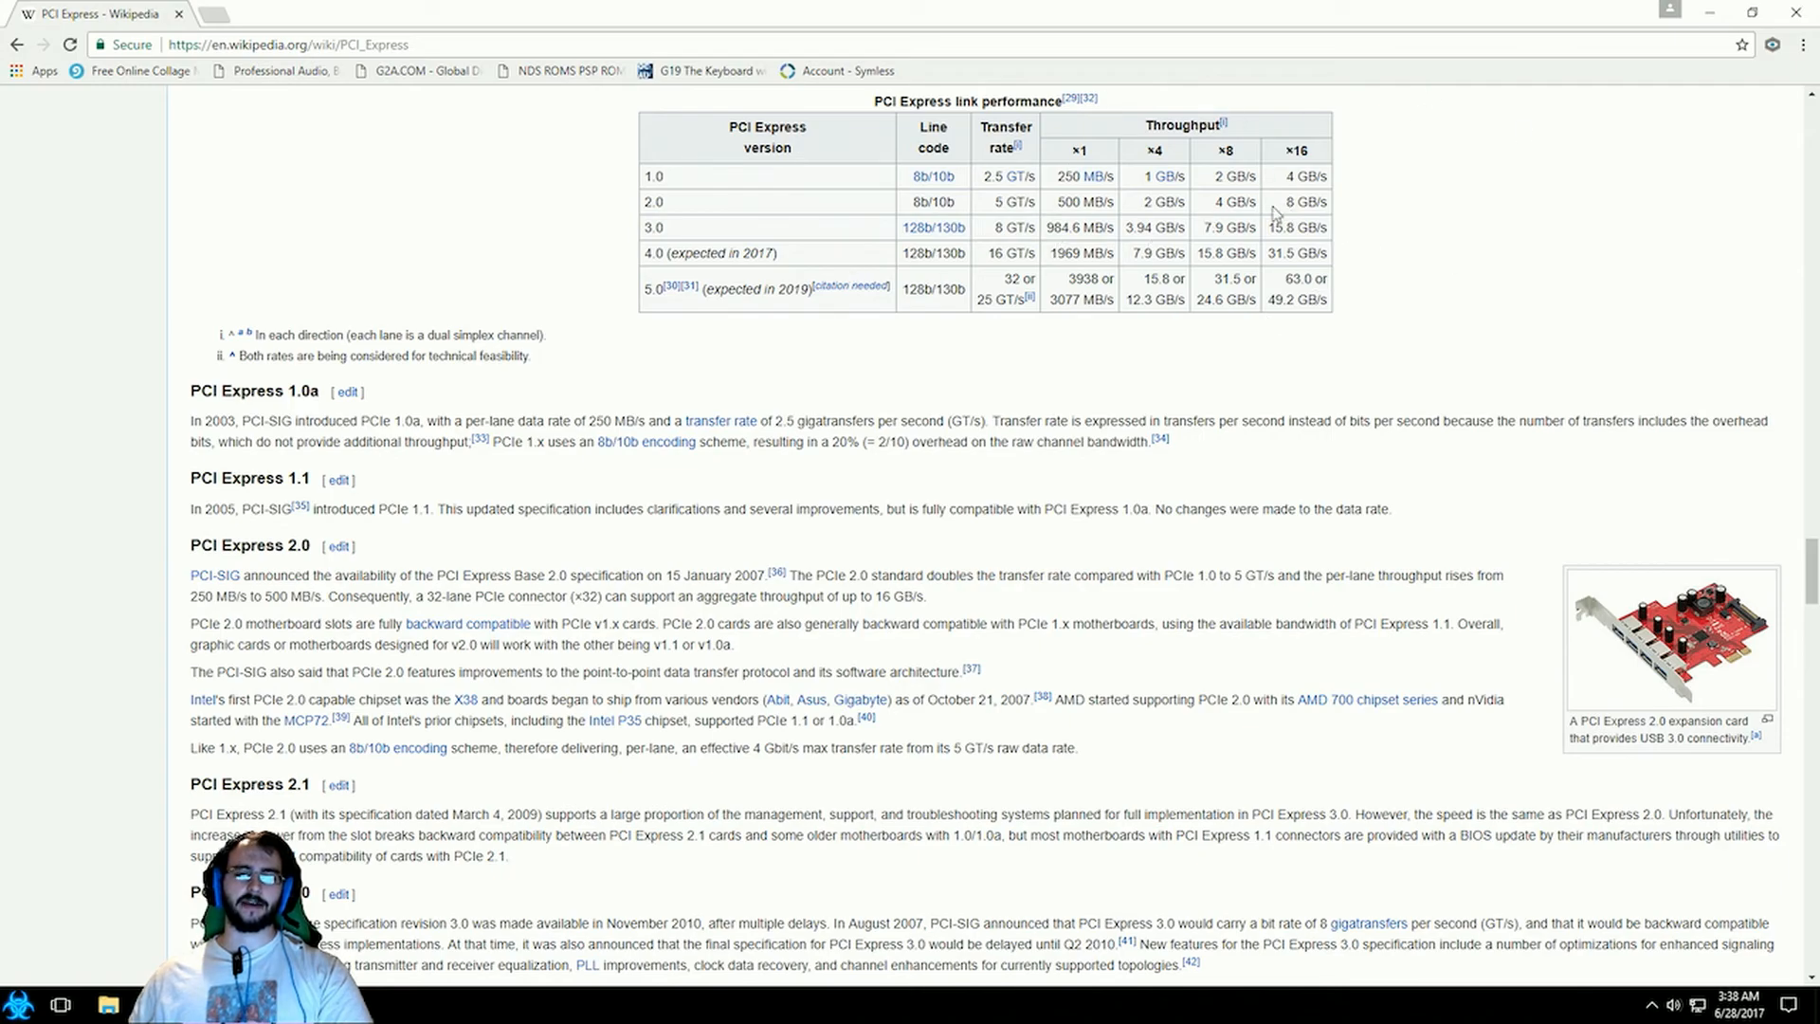
{"action": "mouse_move", "coordinate": [1345, 283]}
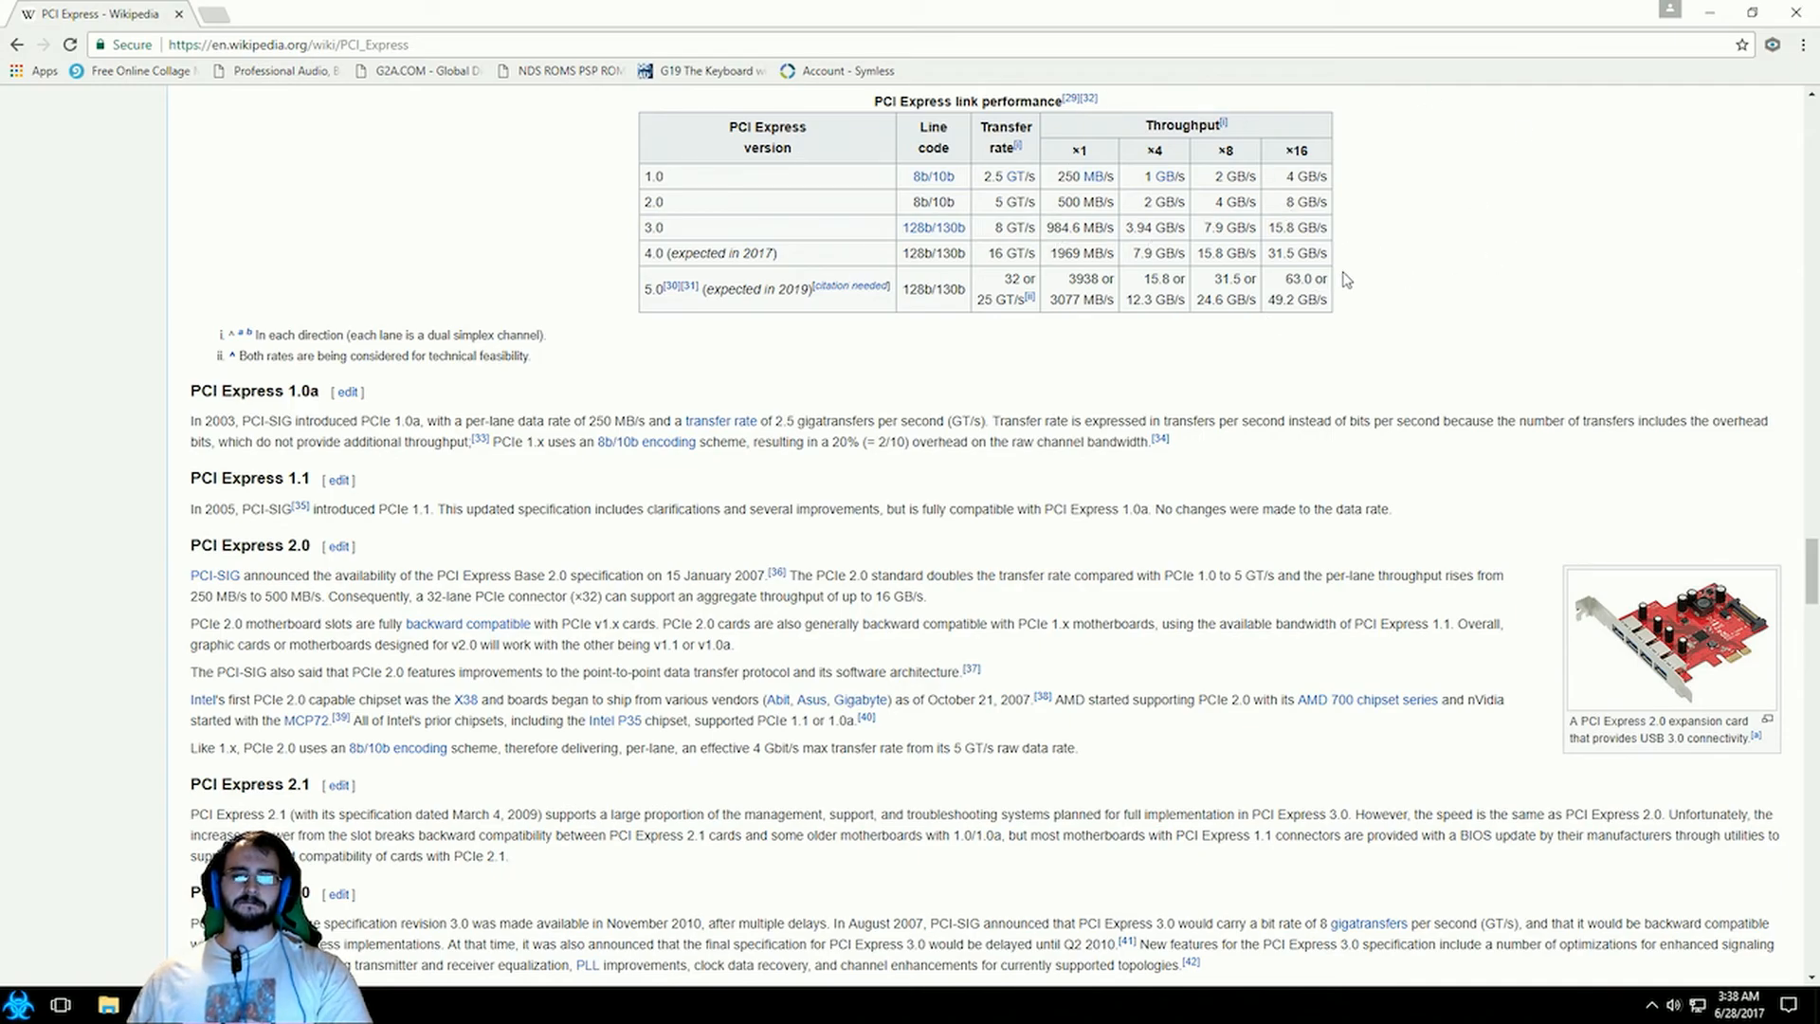
{"action": "mouse_move", "coordinate": [1590, 221]}
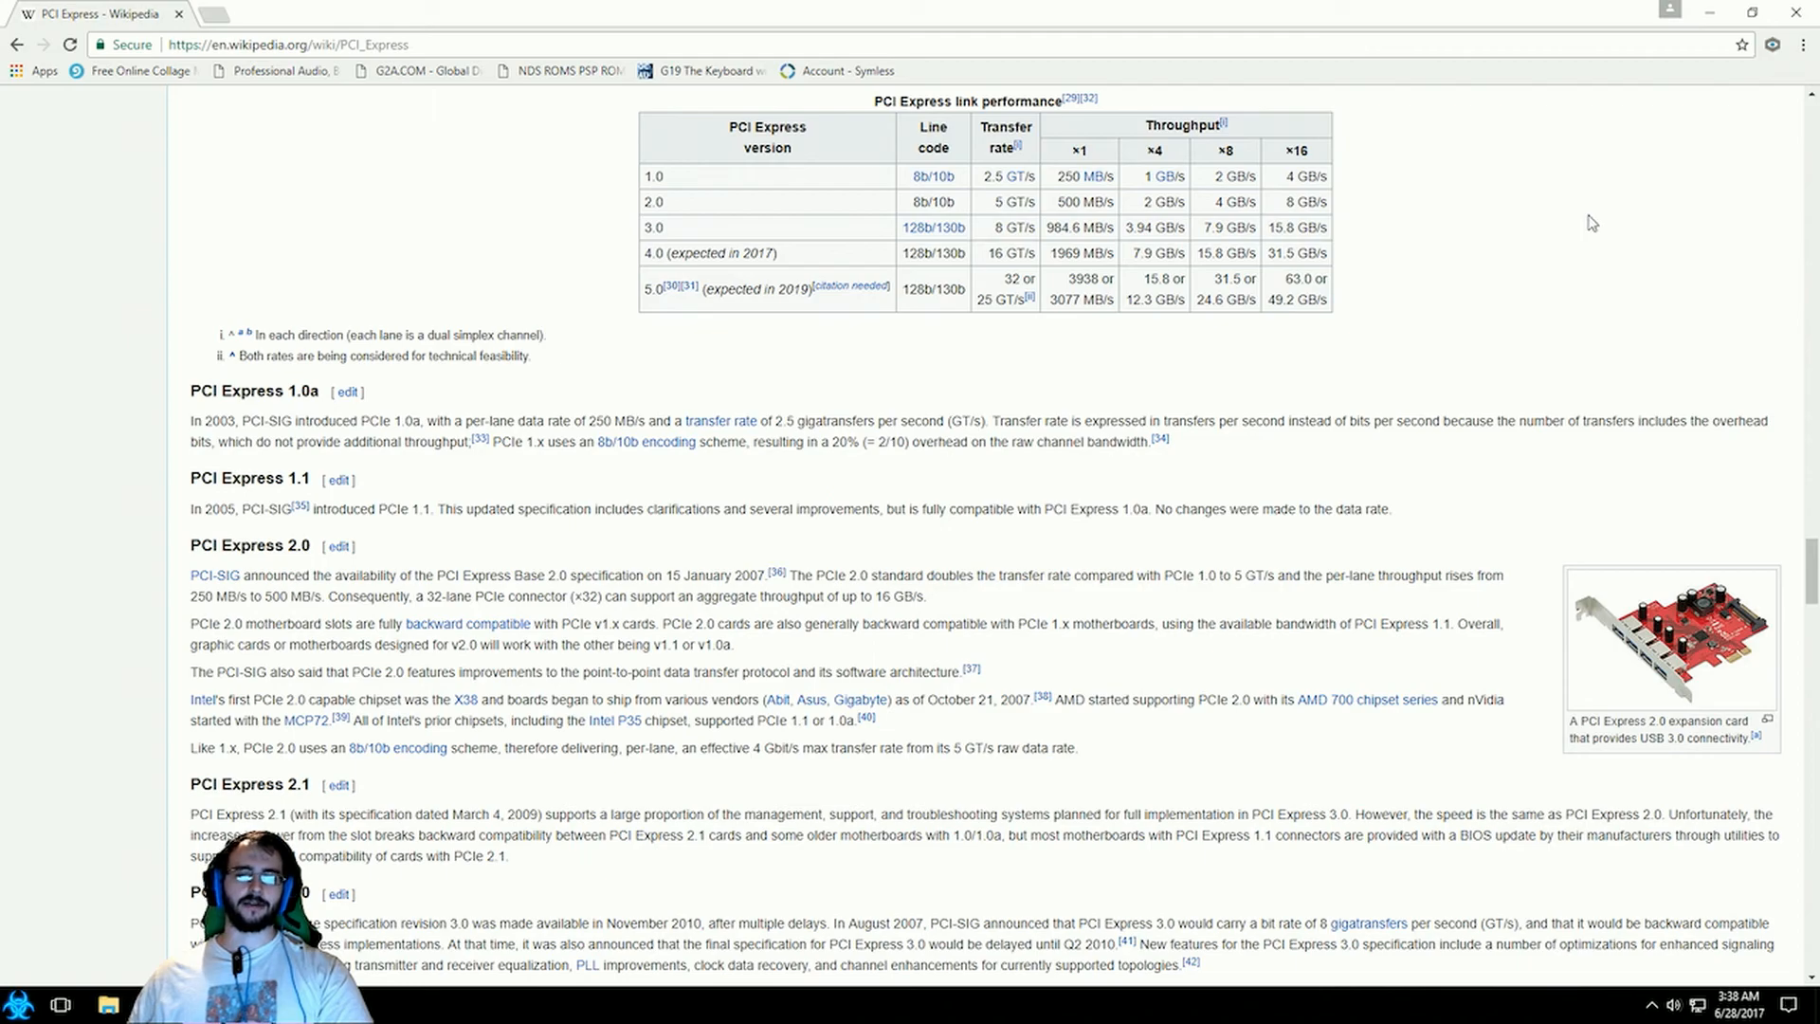
{"action": "mouse_move", "coordinate": [1697, 182]}
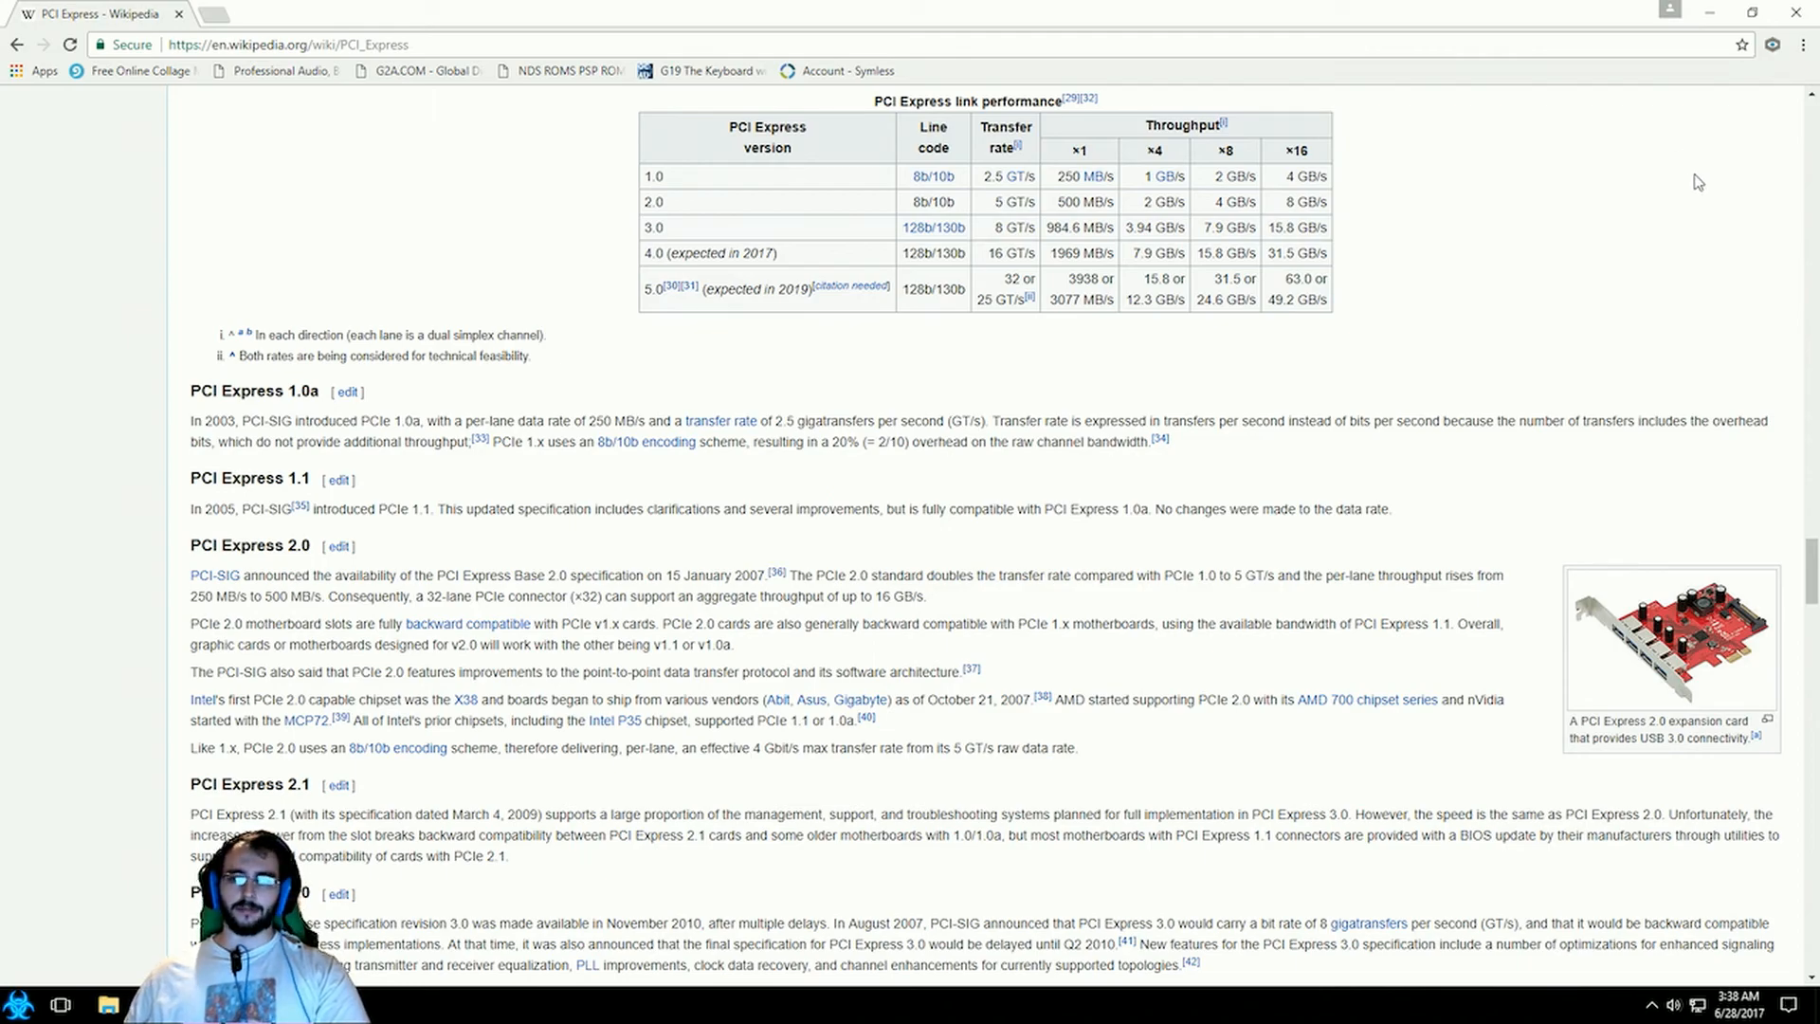
{"action": "mouse_move", "coordinate": [1429, 289]}
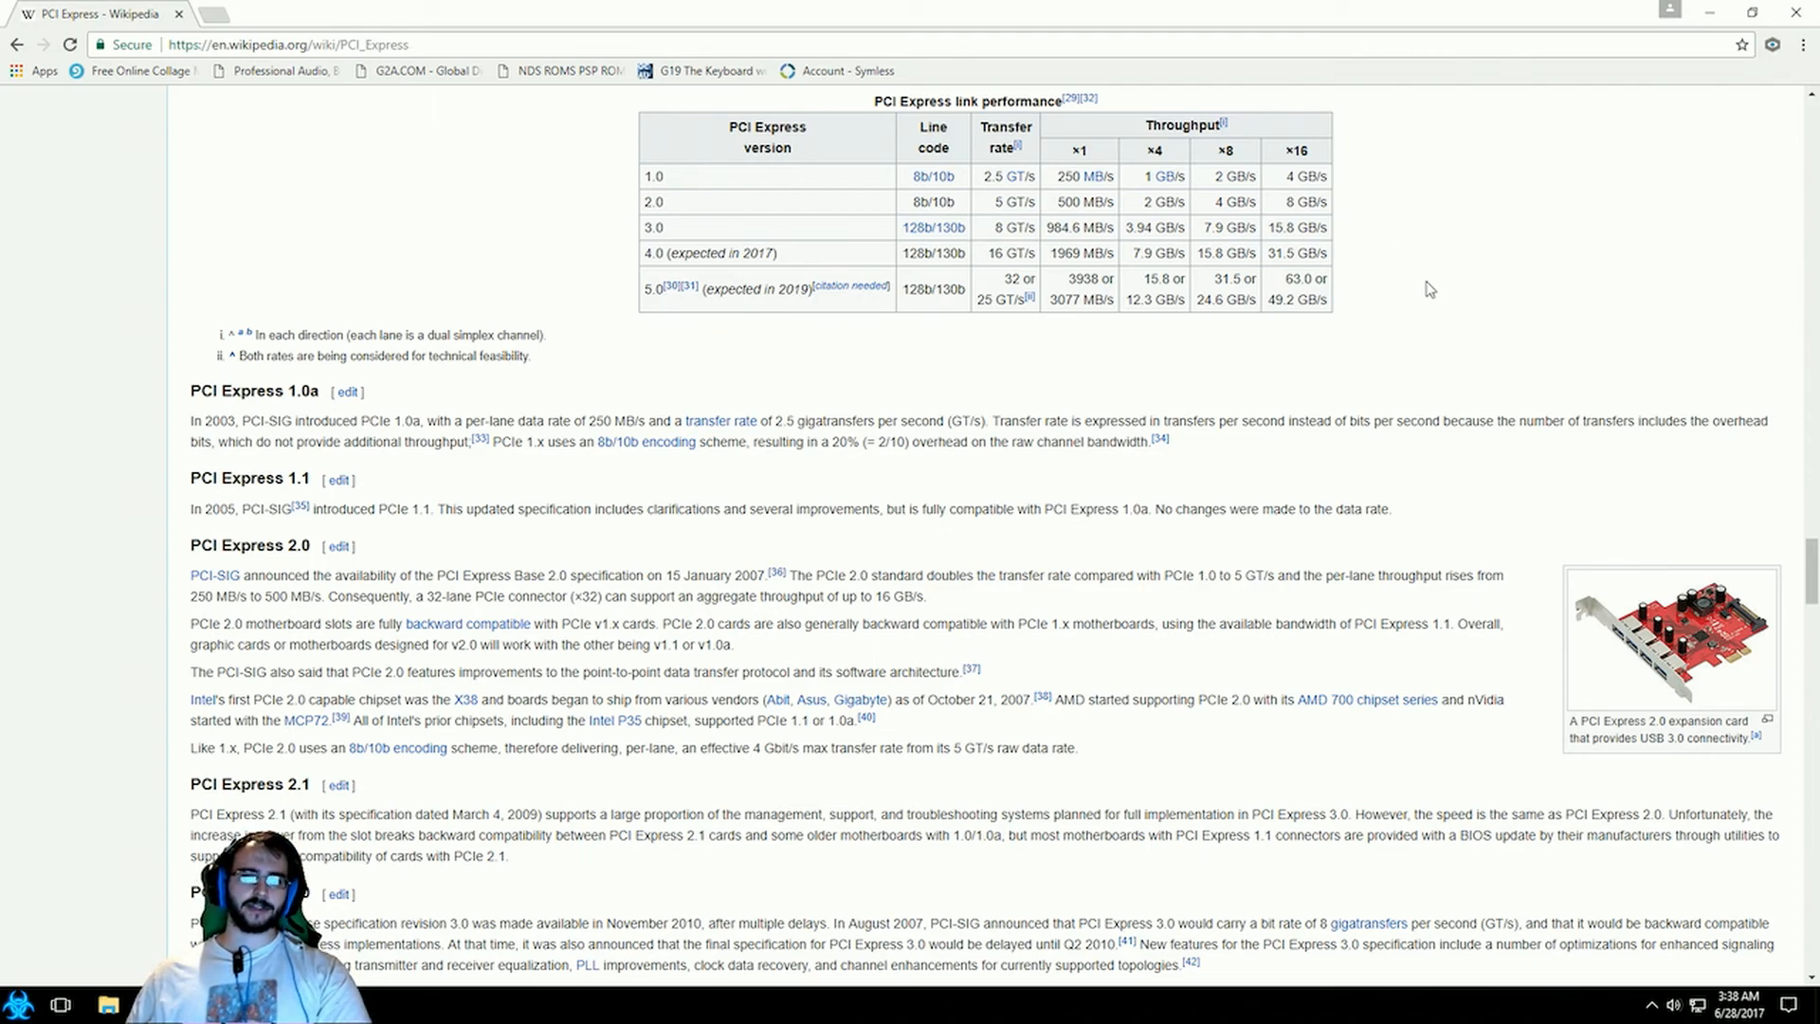